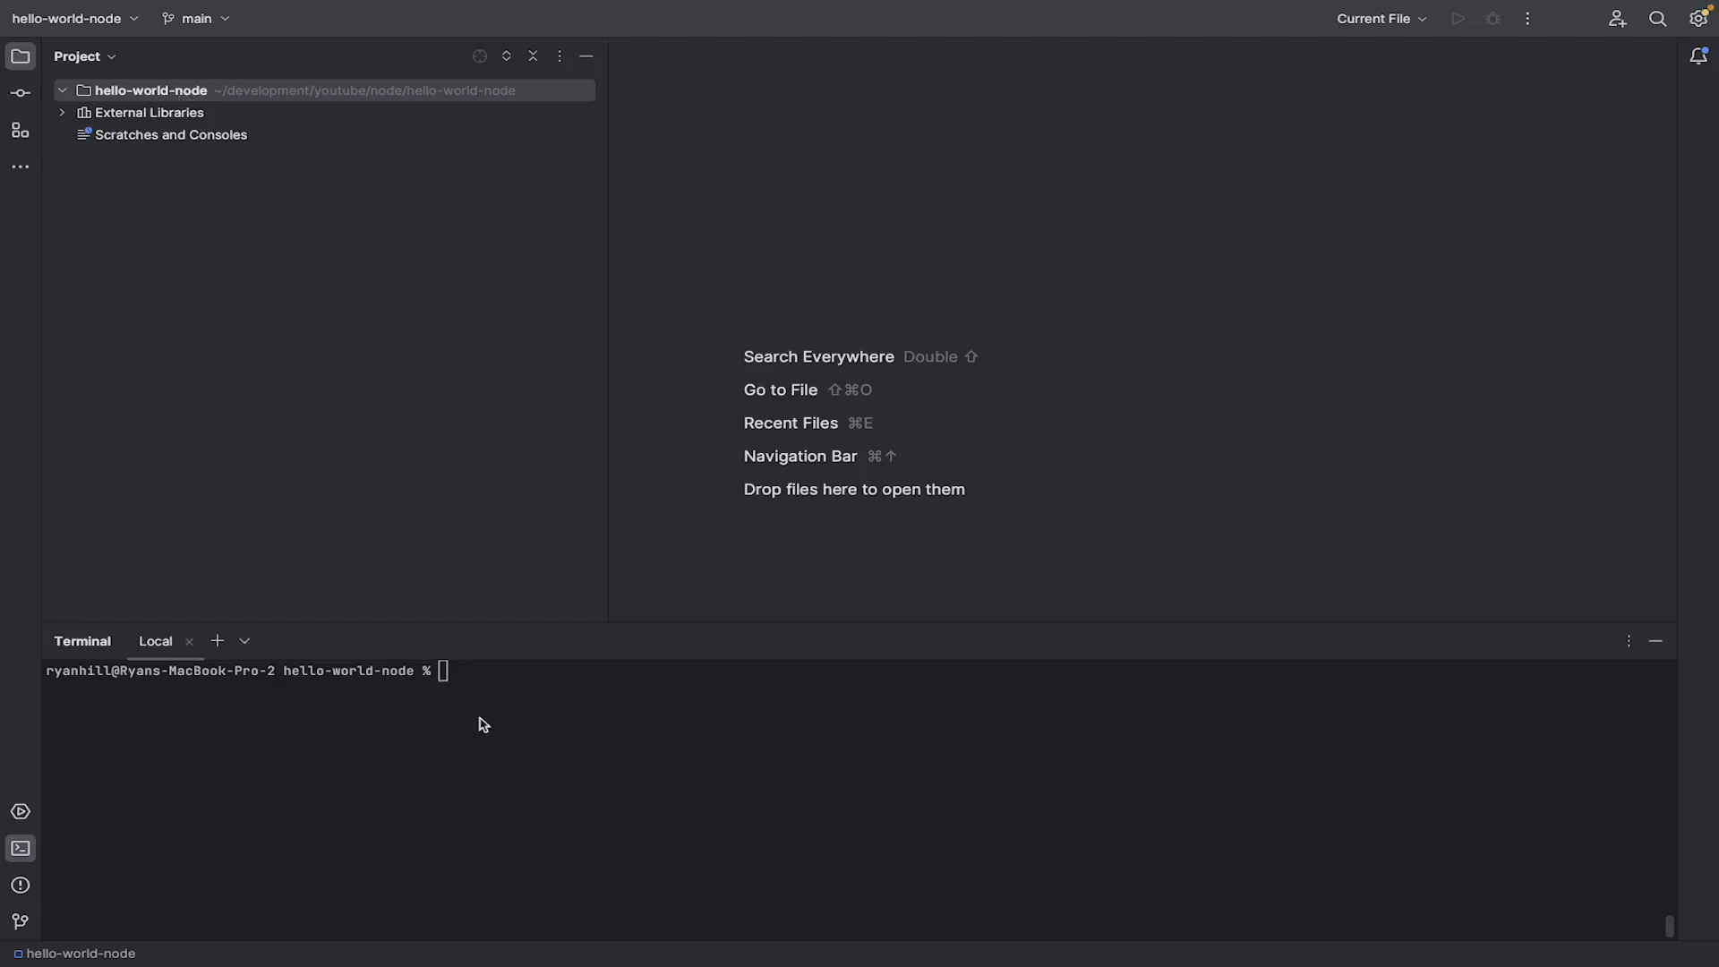
mouse_move(446, 689)
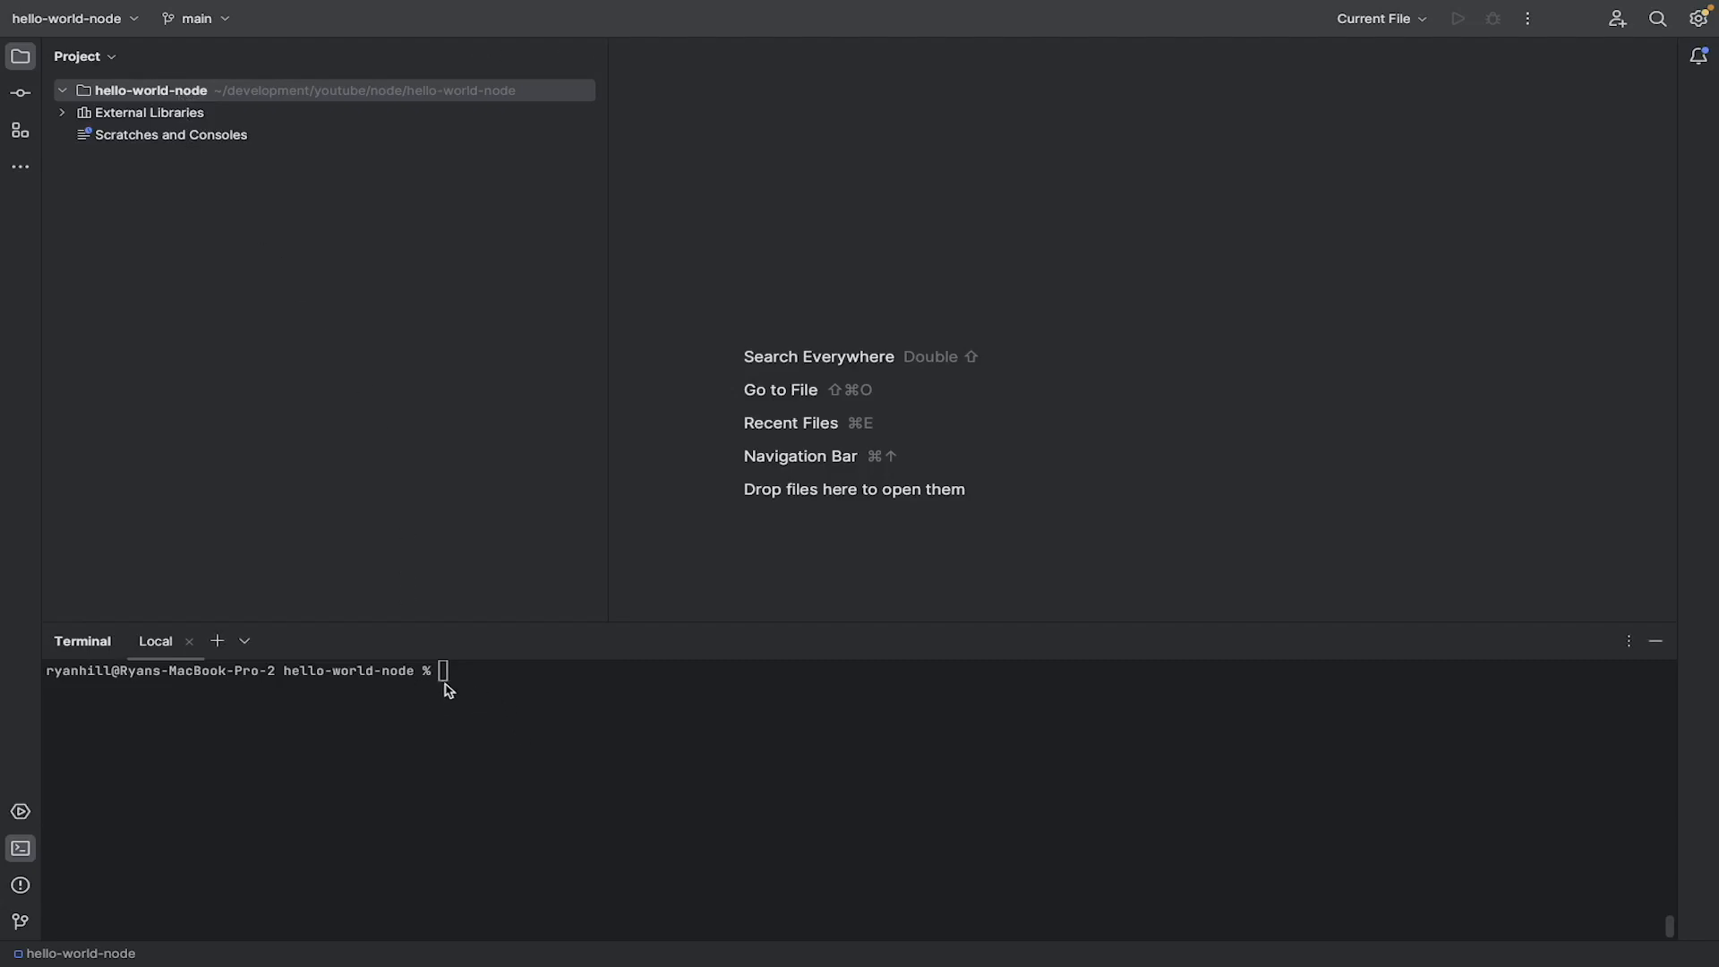
mouse_move(453, 697)
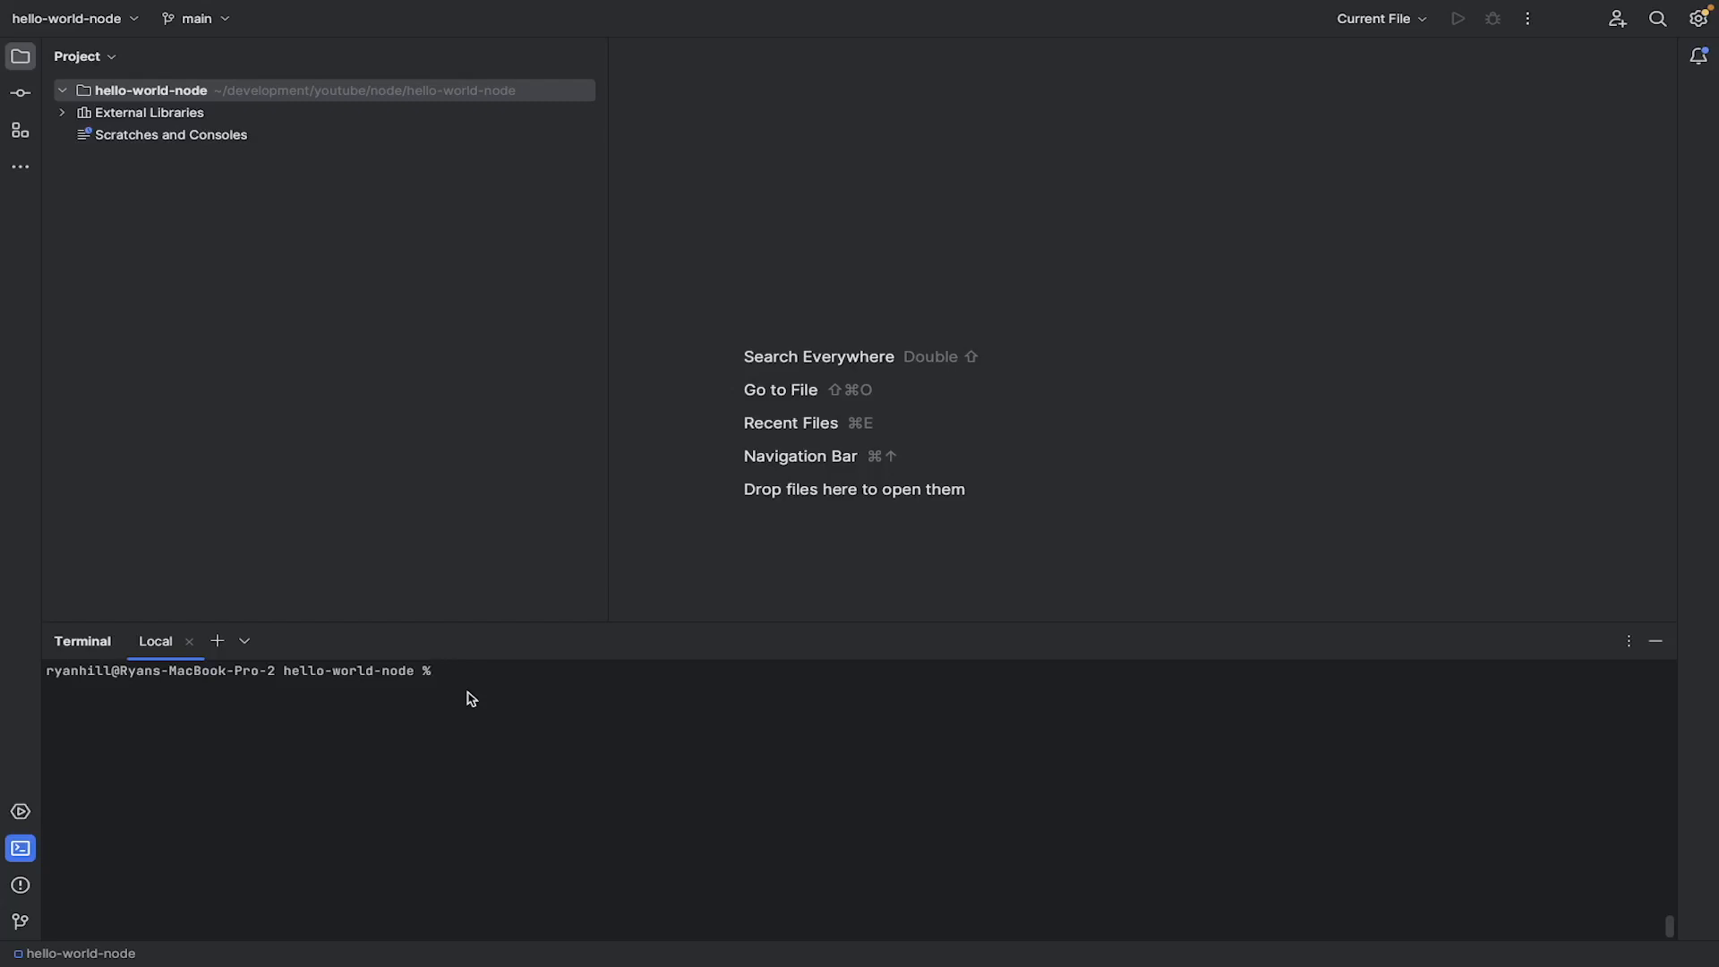
Step: Check the installed Node.js version with node --version, which reports v20.0.0
text(node)
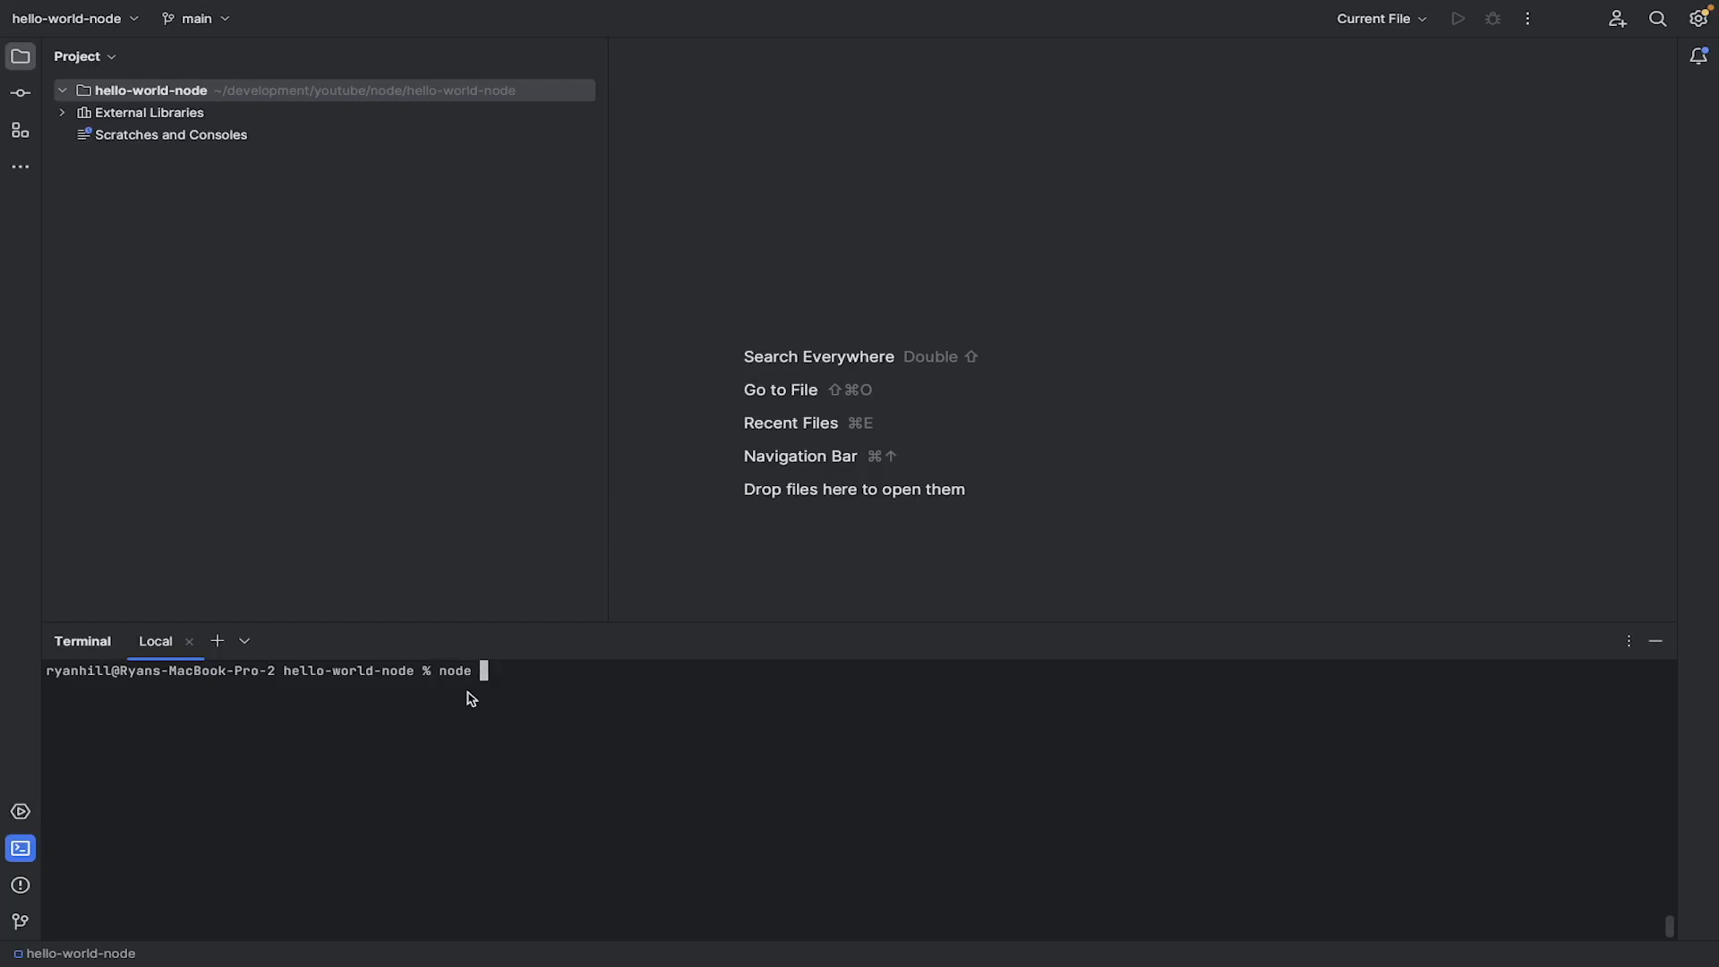
text(--version)
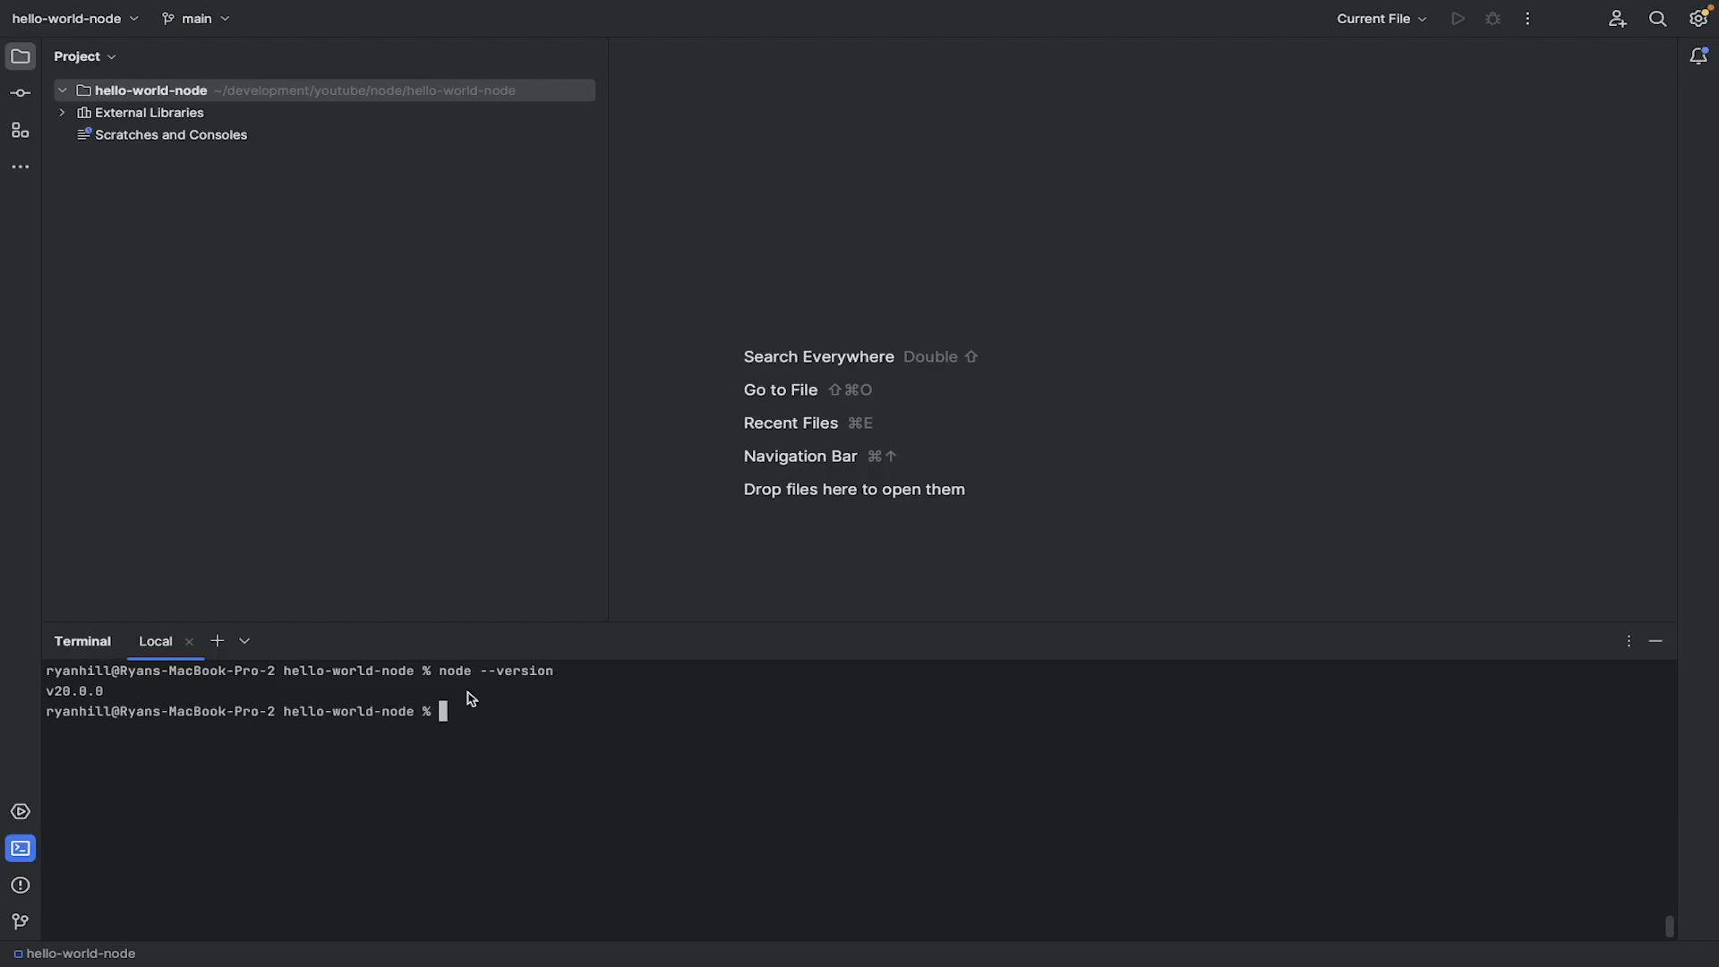
text(npm)
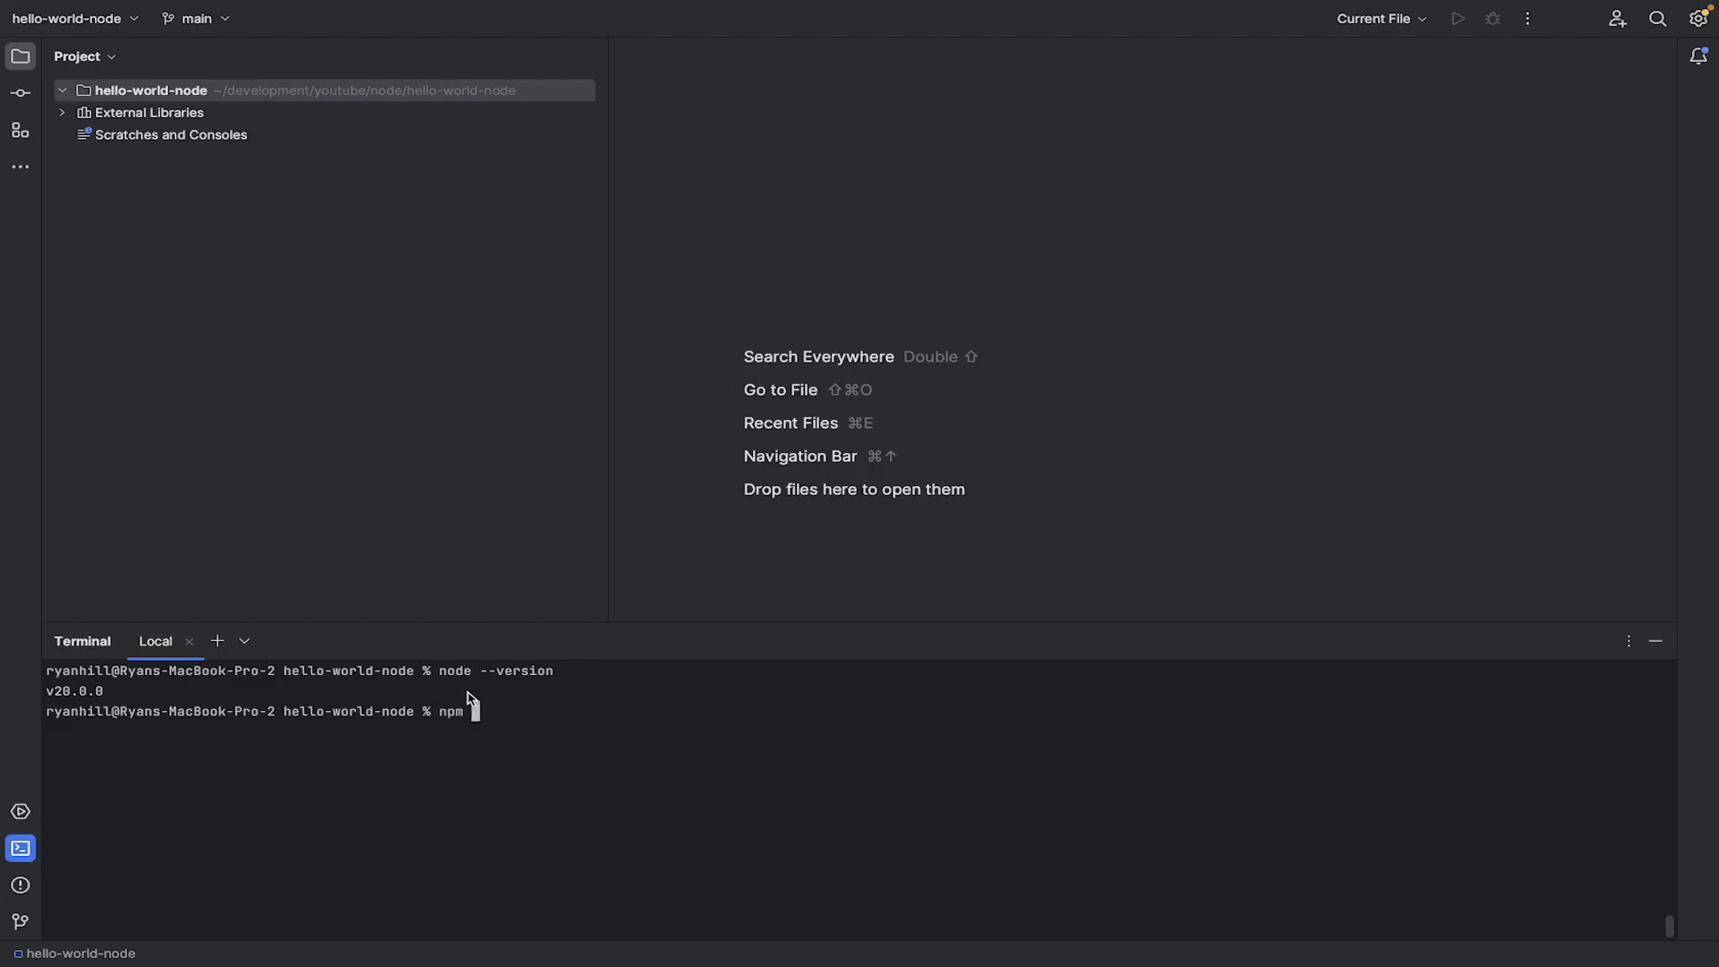
Step: Run npm init -y to generate a default package.json
text(init -y)
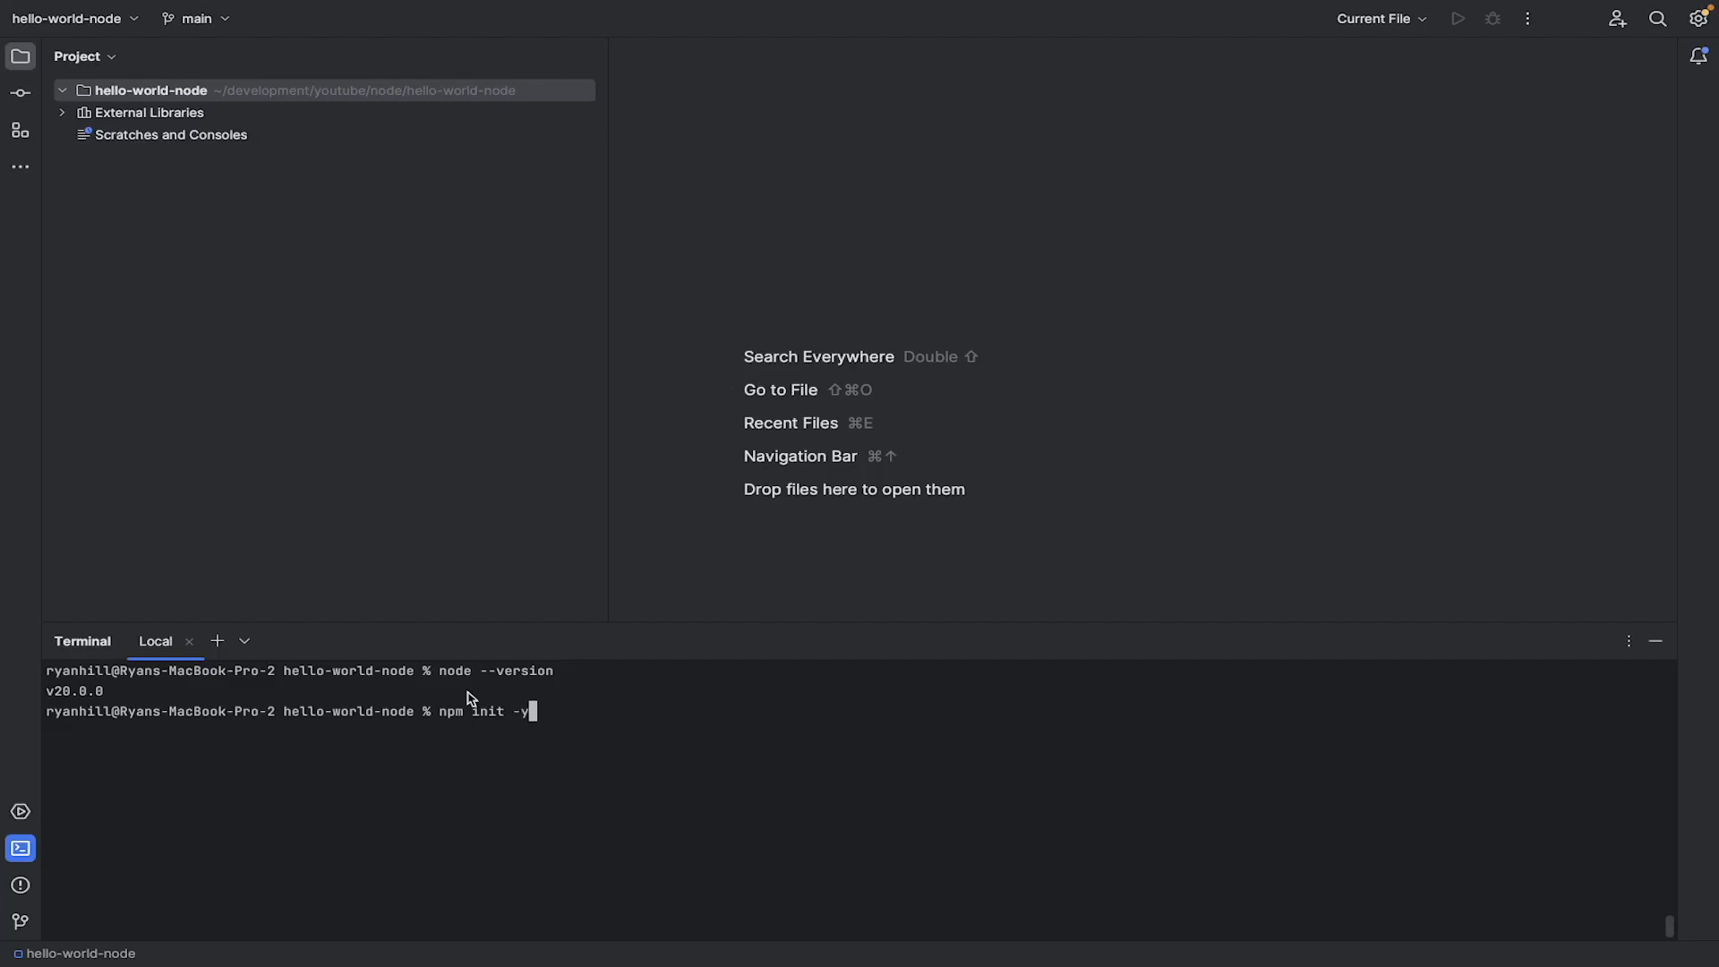
key(Enter)
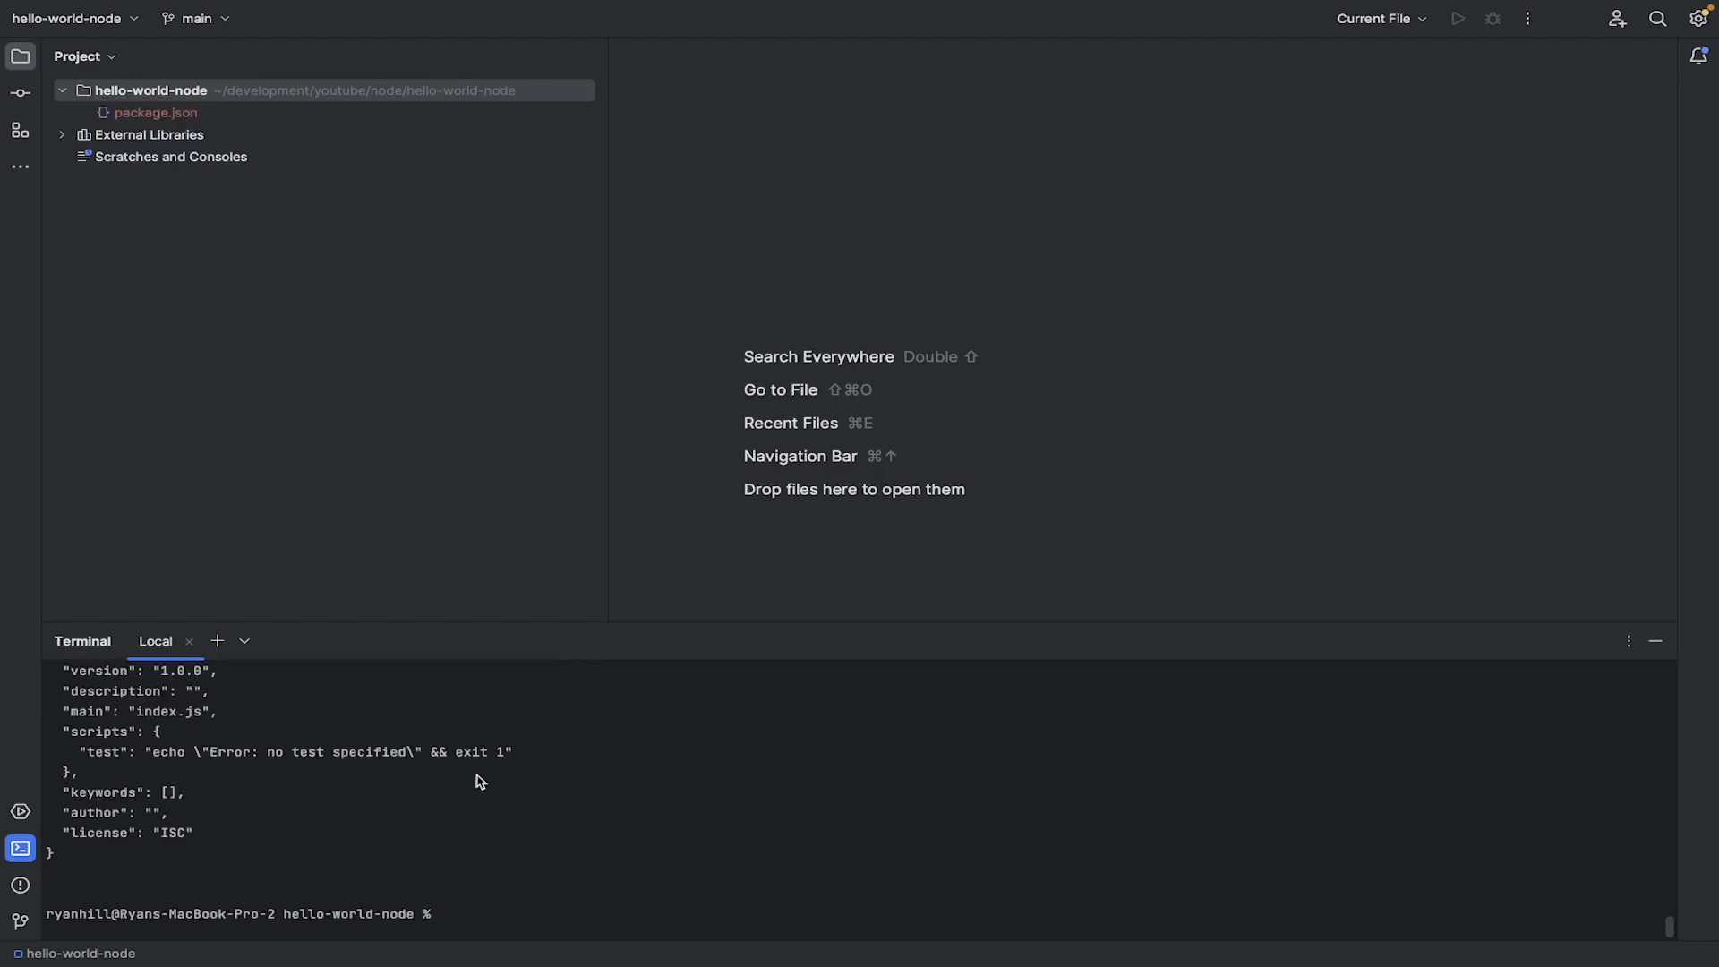
mouse_move(465, 838)
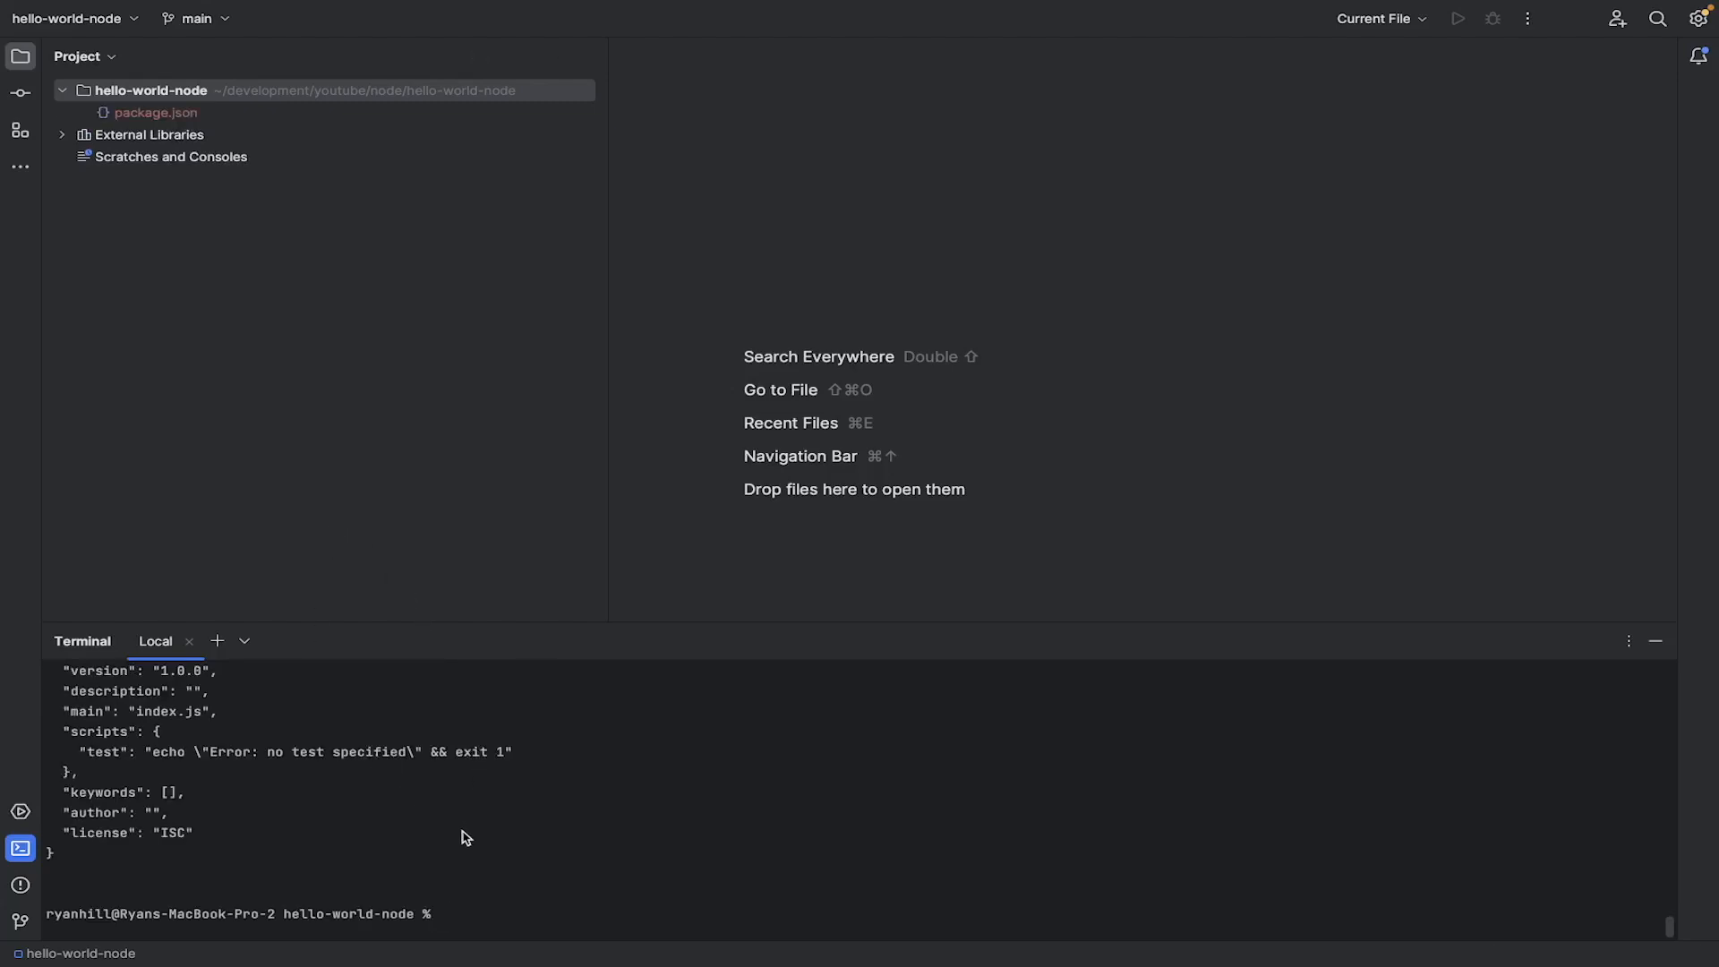
Step: Open package.json and inspect its default fields, including main set to index.js
click(156, 113)
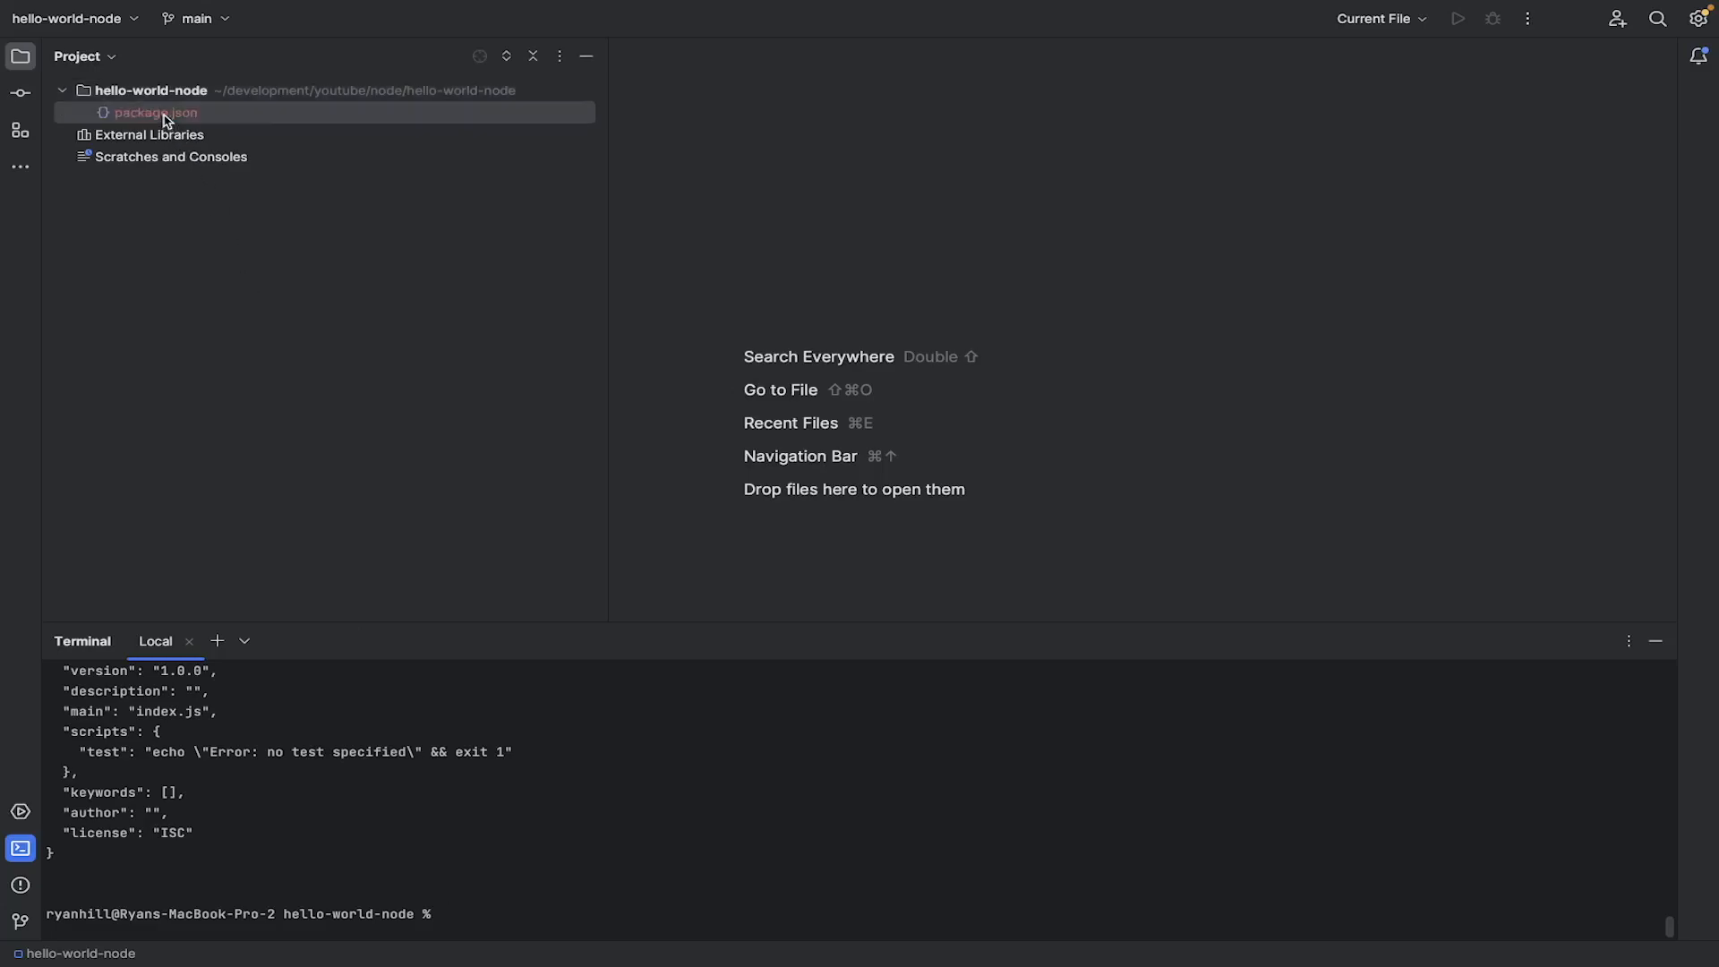
double_click(157, 112)
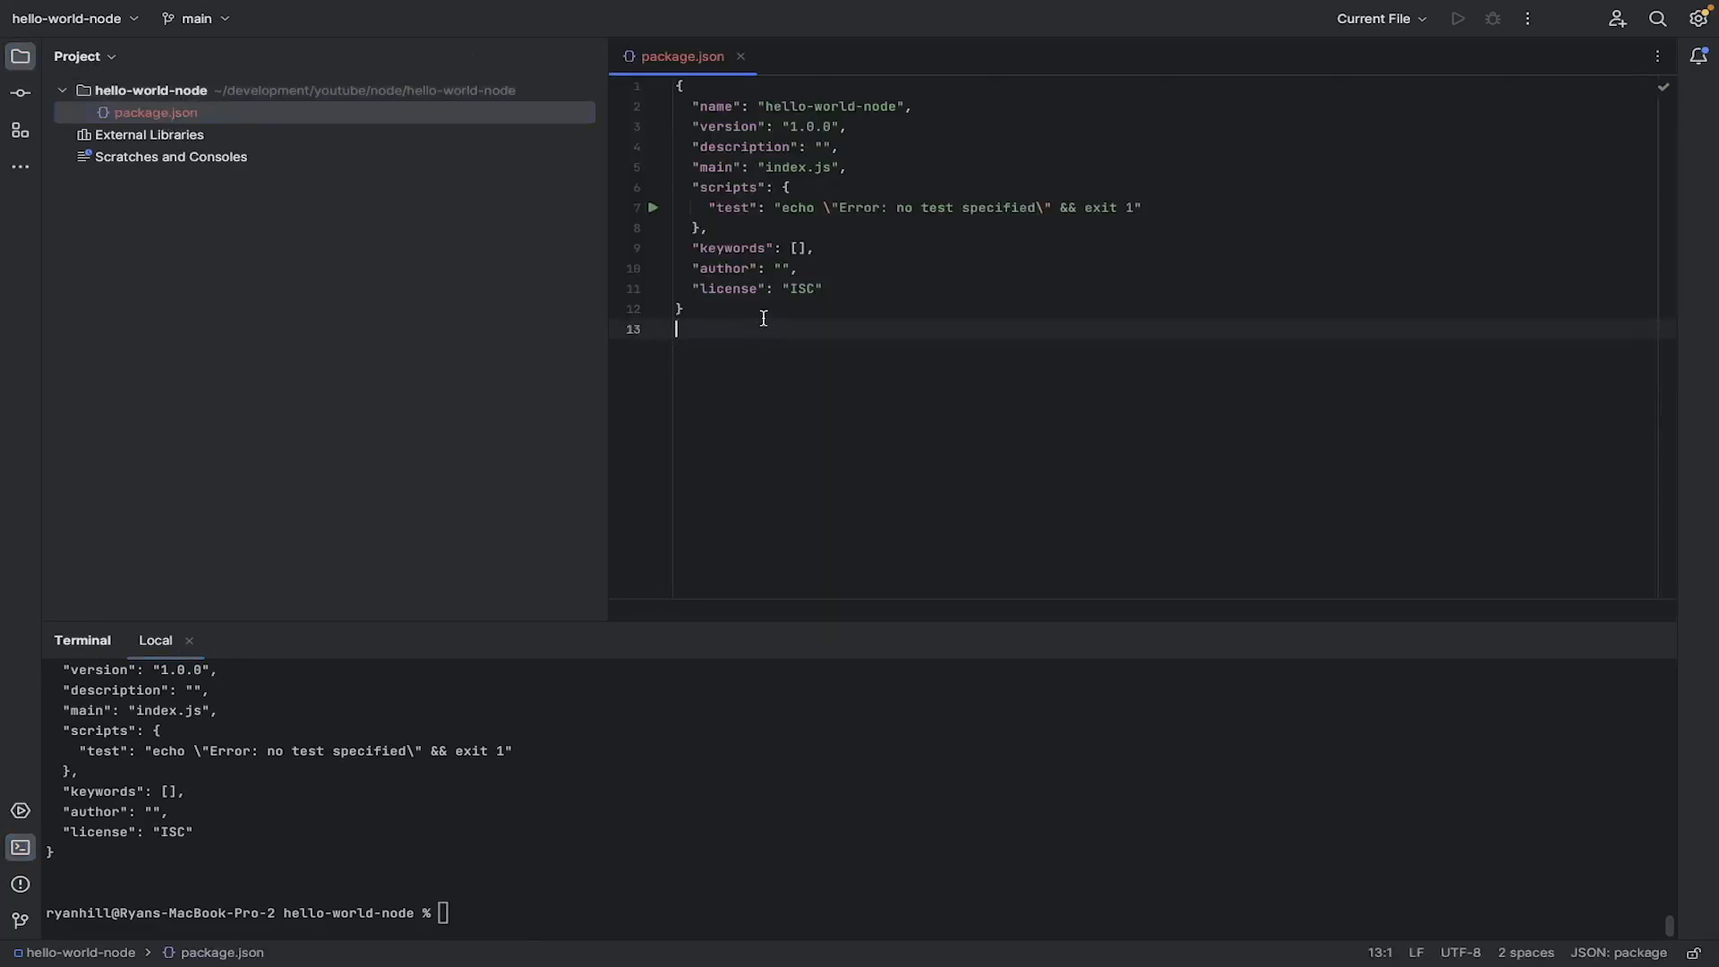
double_click(806, 287)
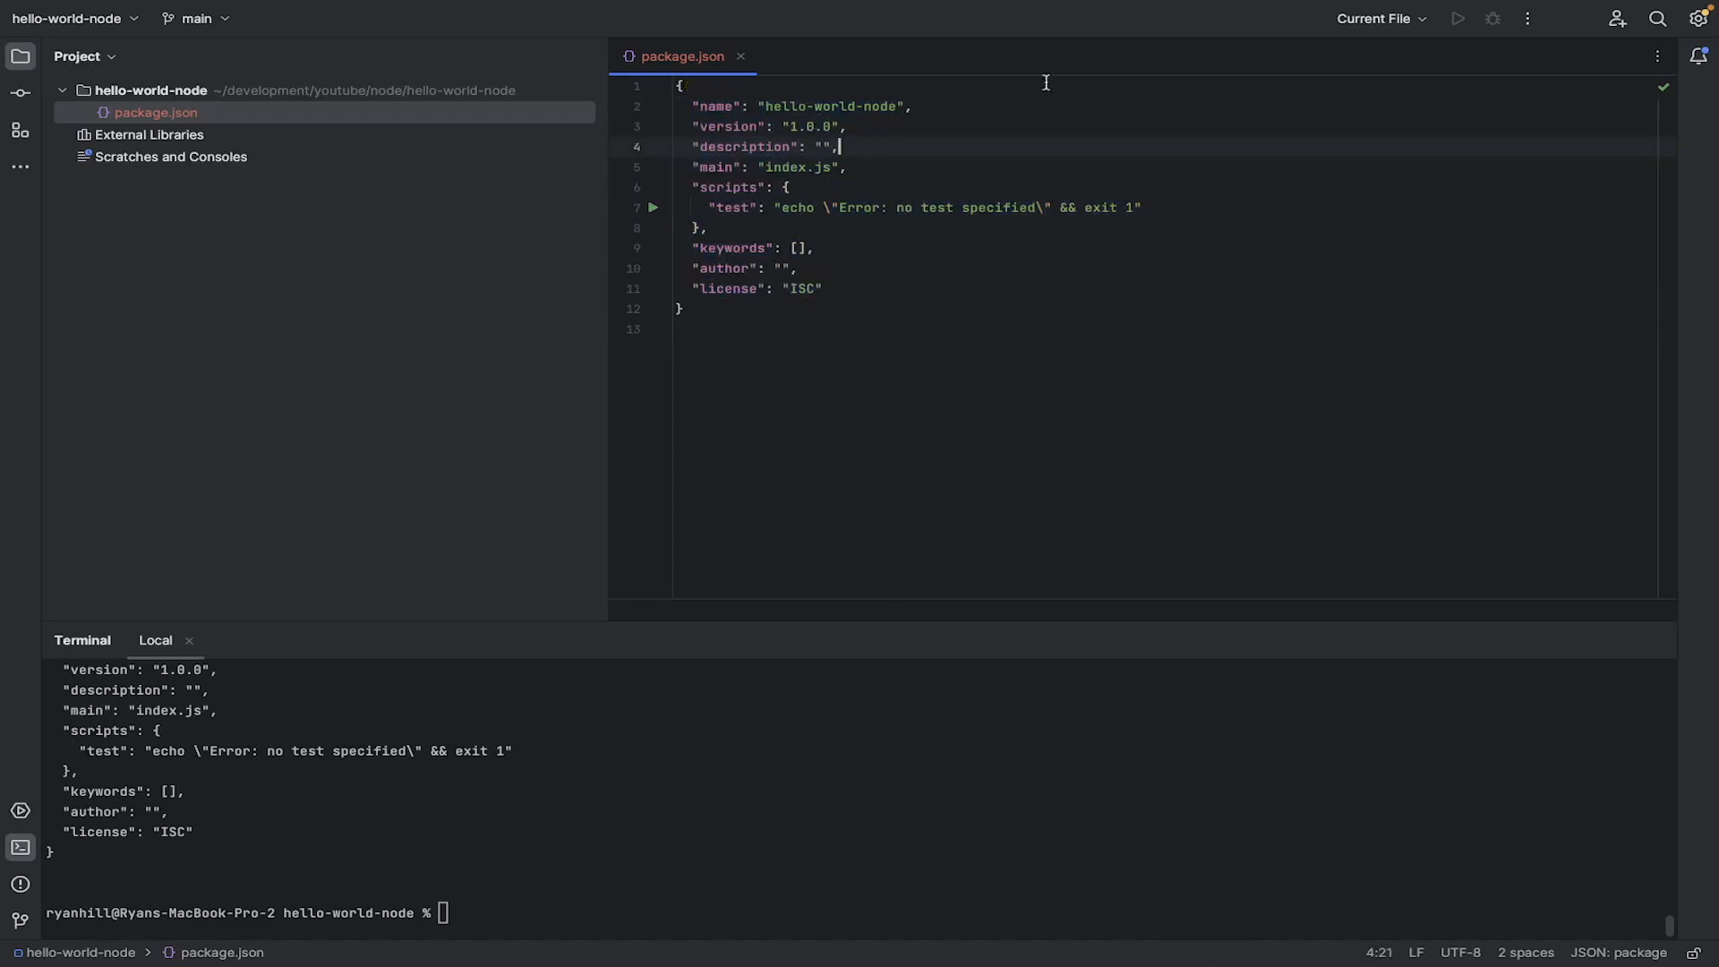
double_click(836, 105)
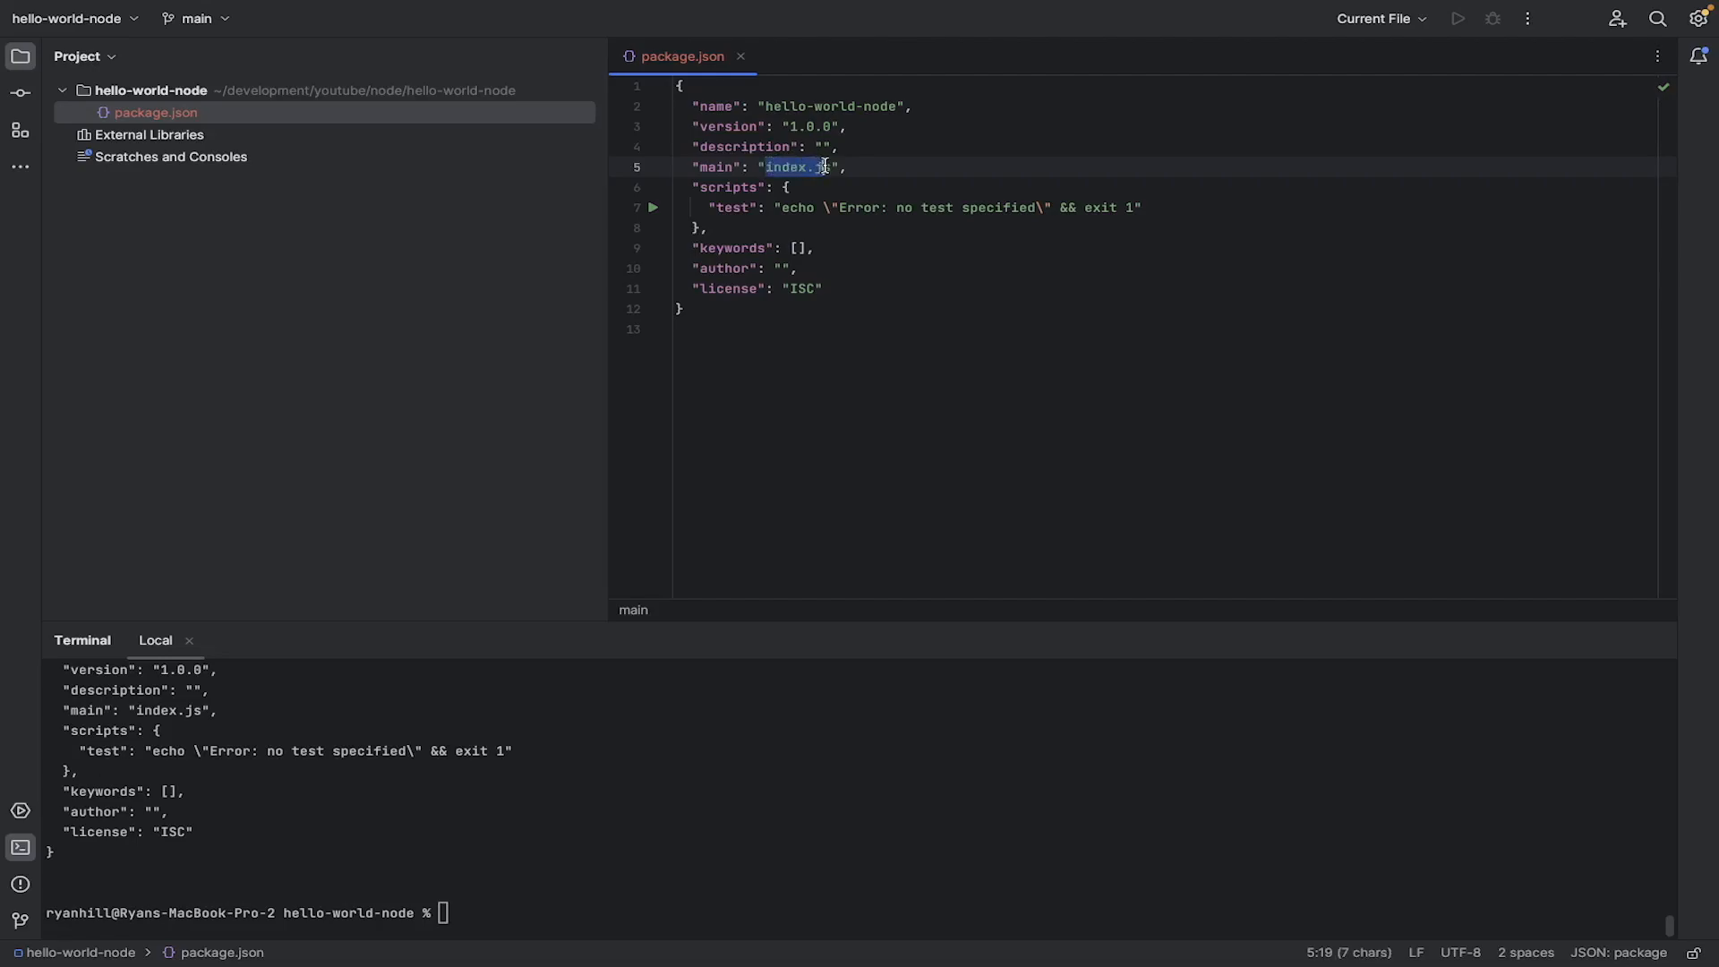
key(shift+Right)
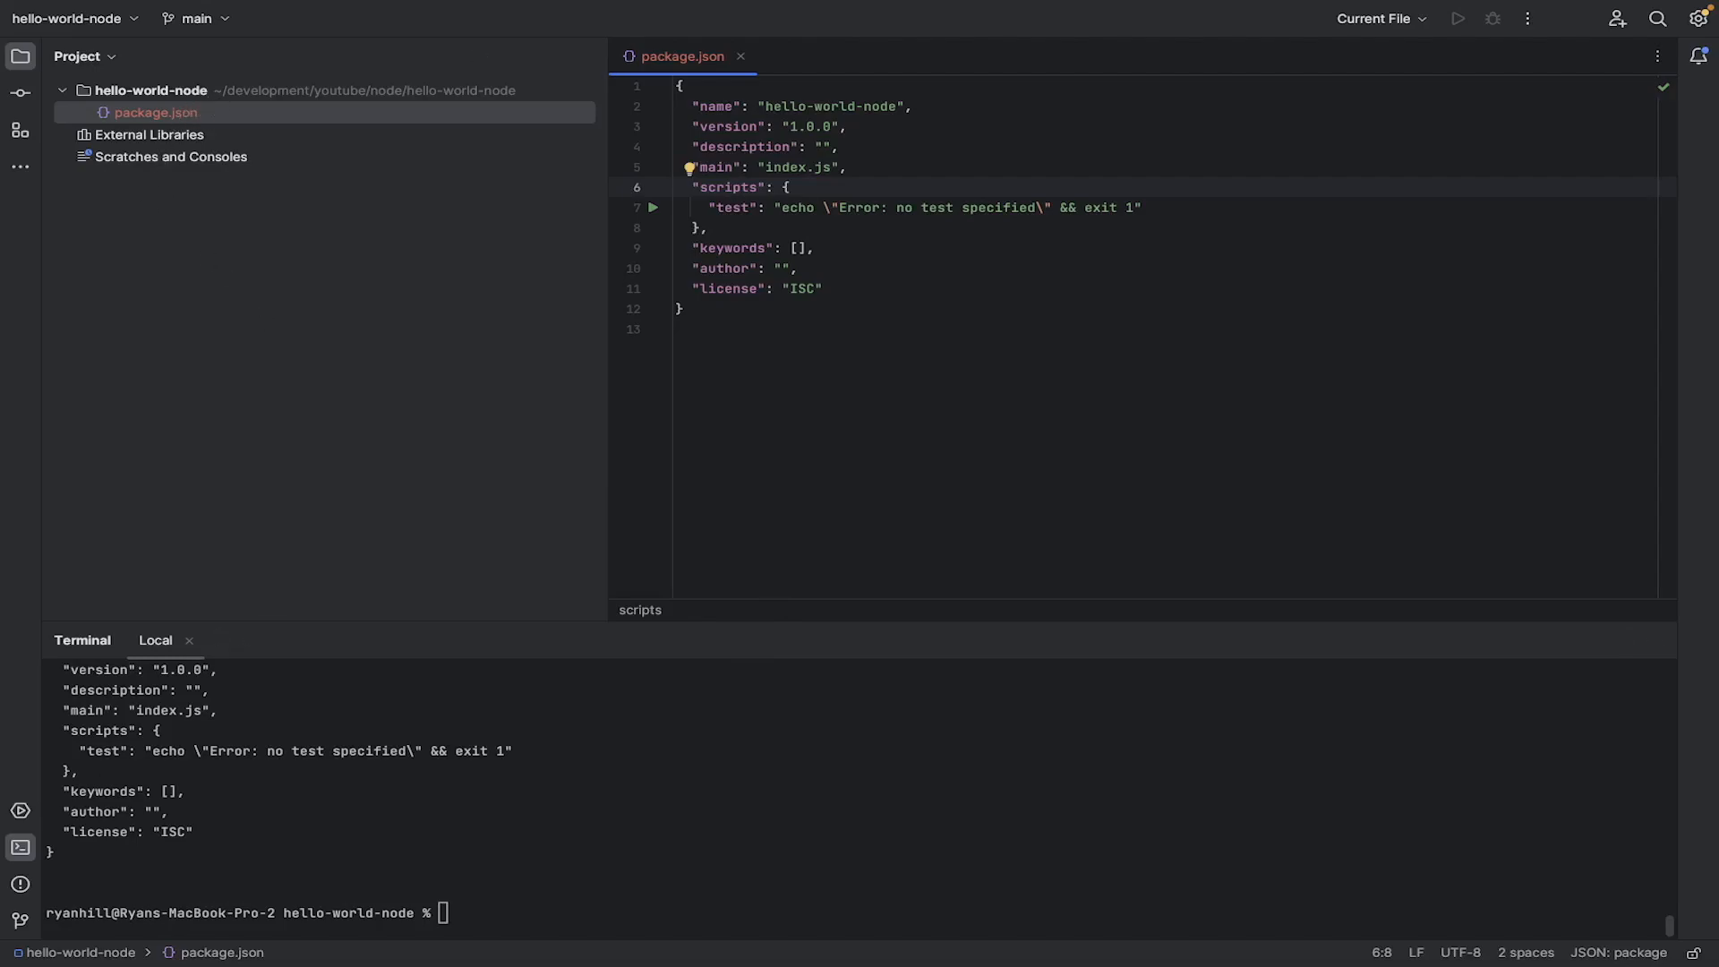
mouse_move(33, 437)
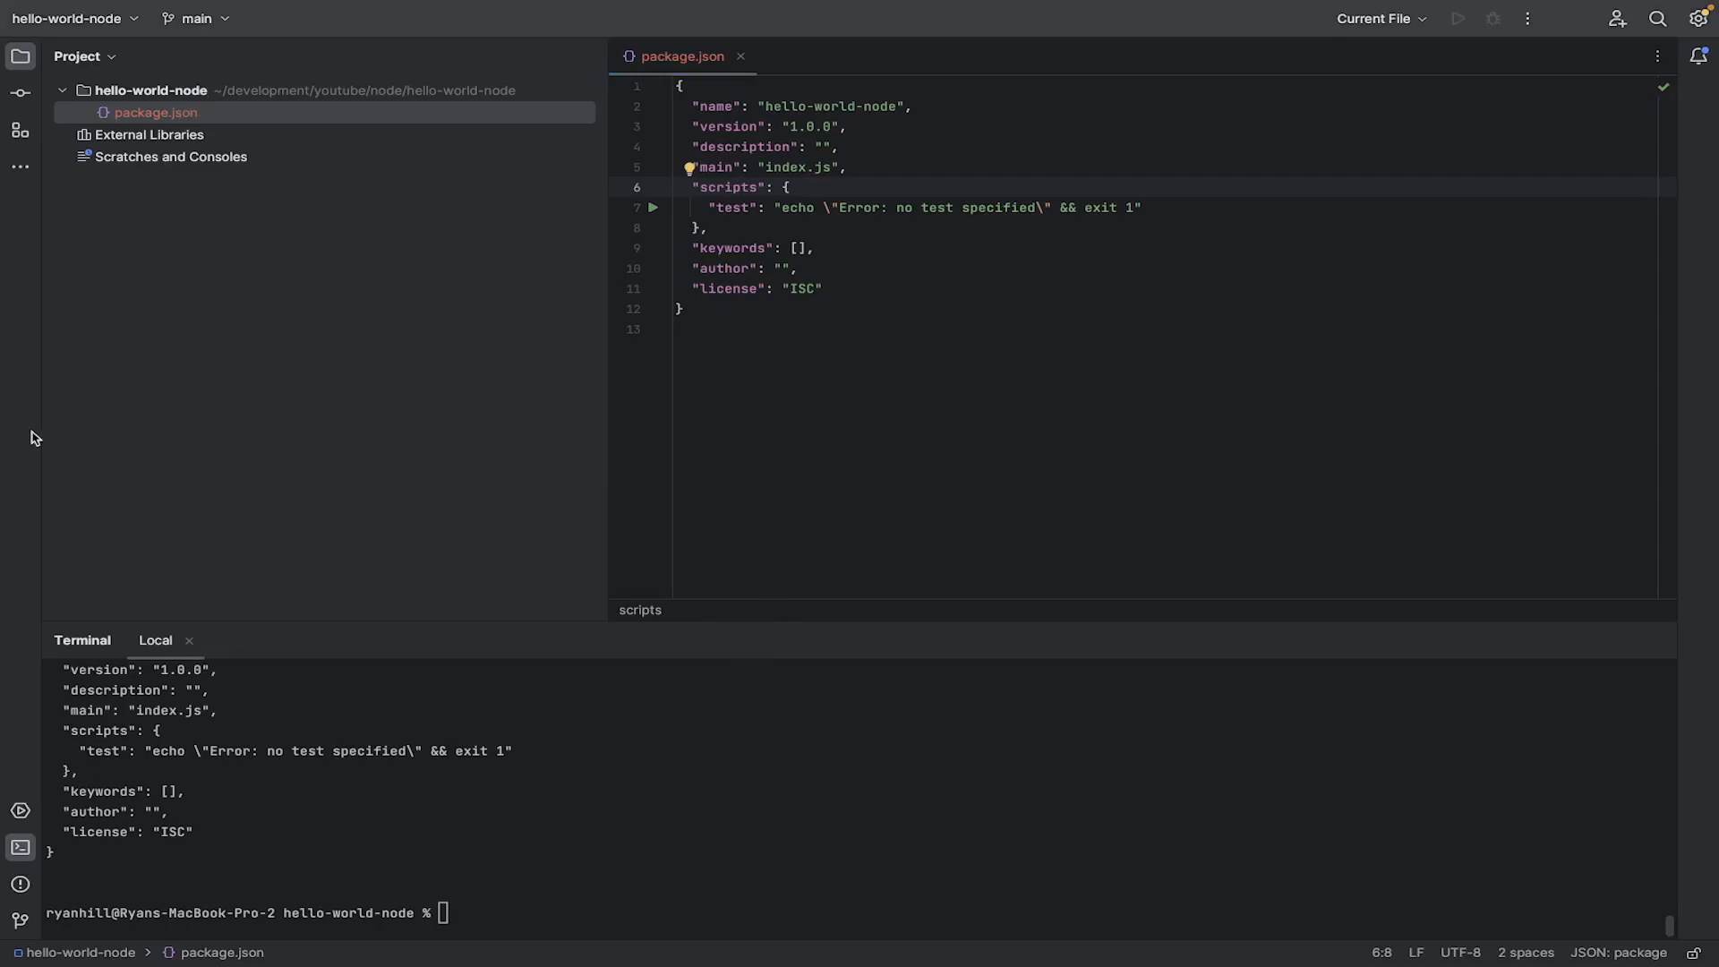
Step: Create index.js in the project root for the Express hello-world server on port 3000
right_click(136, 89)
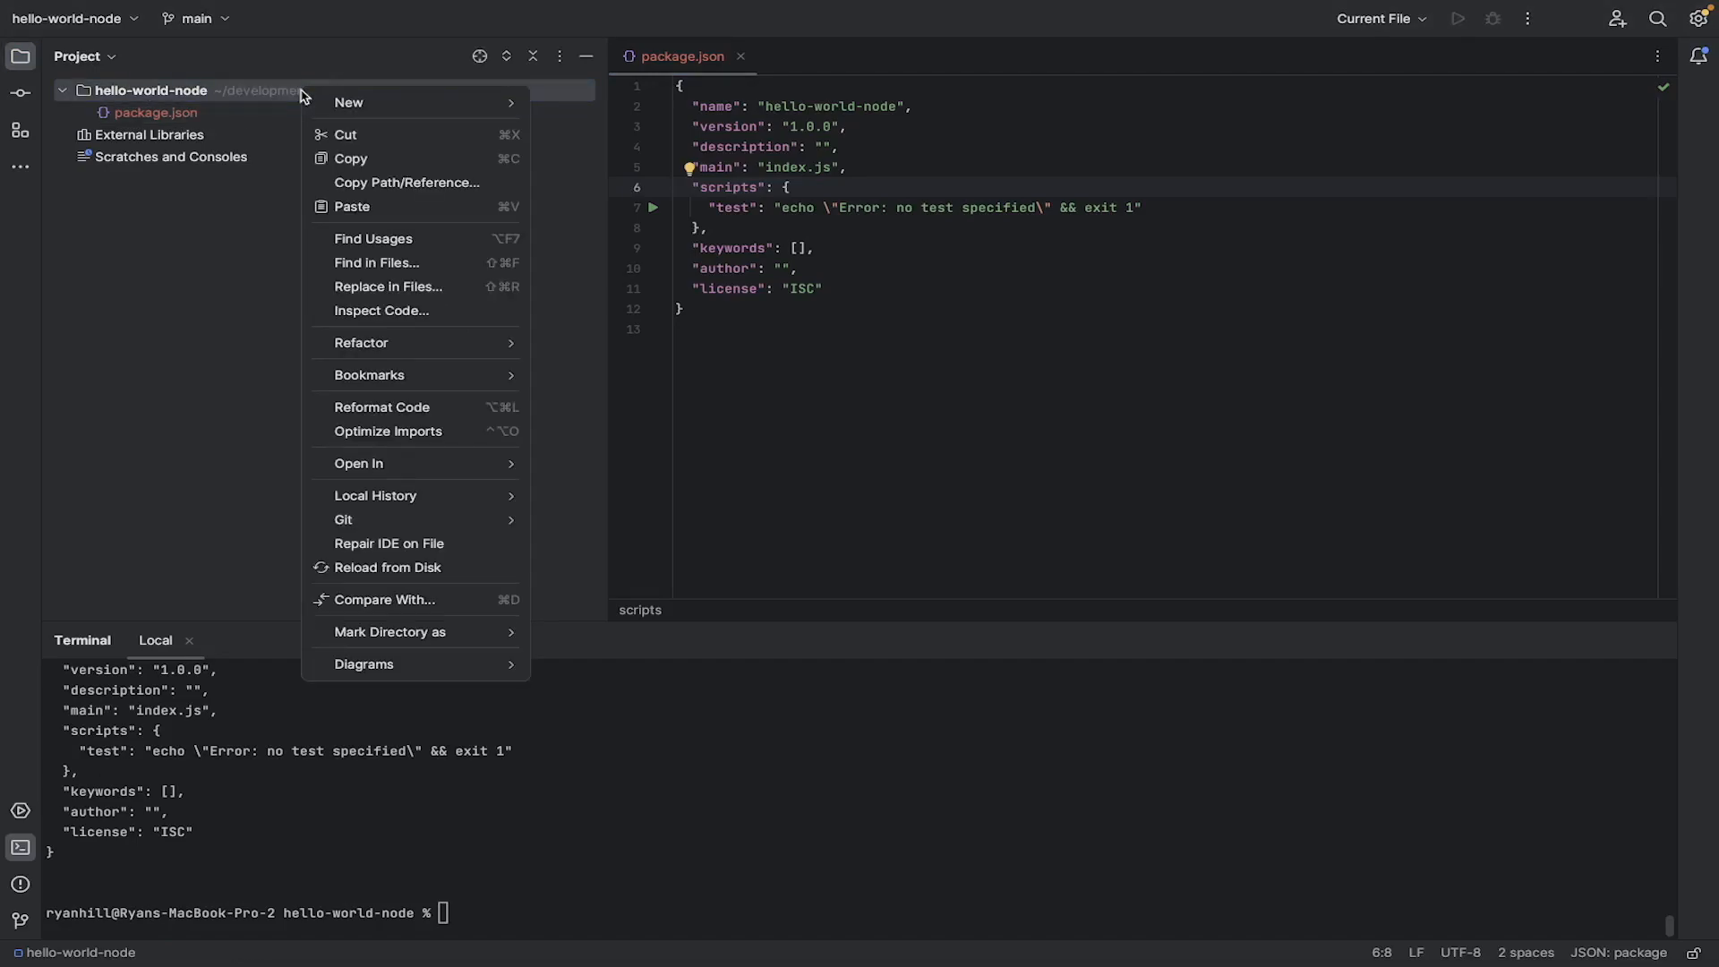
click(348, 102)
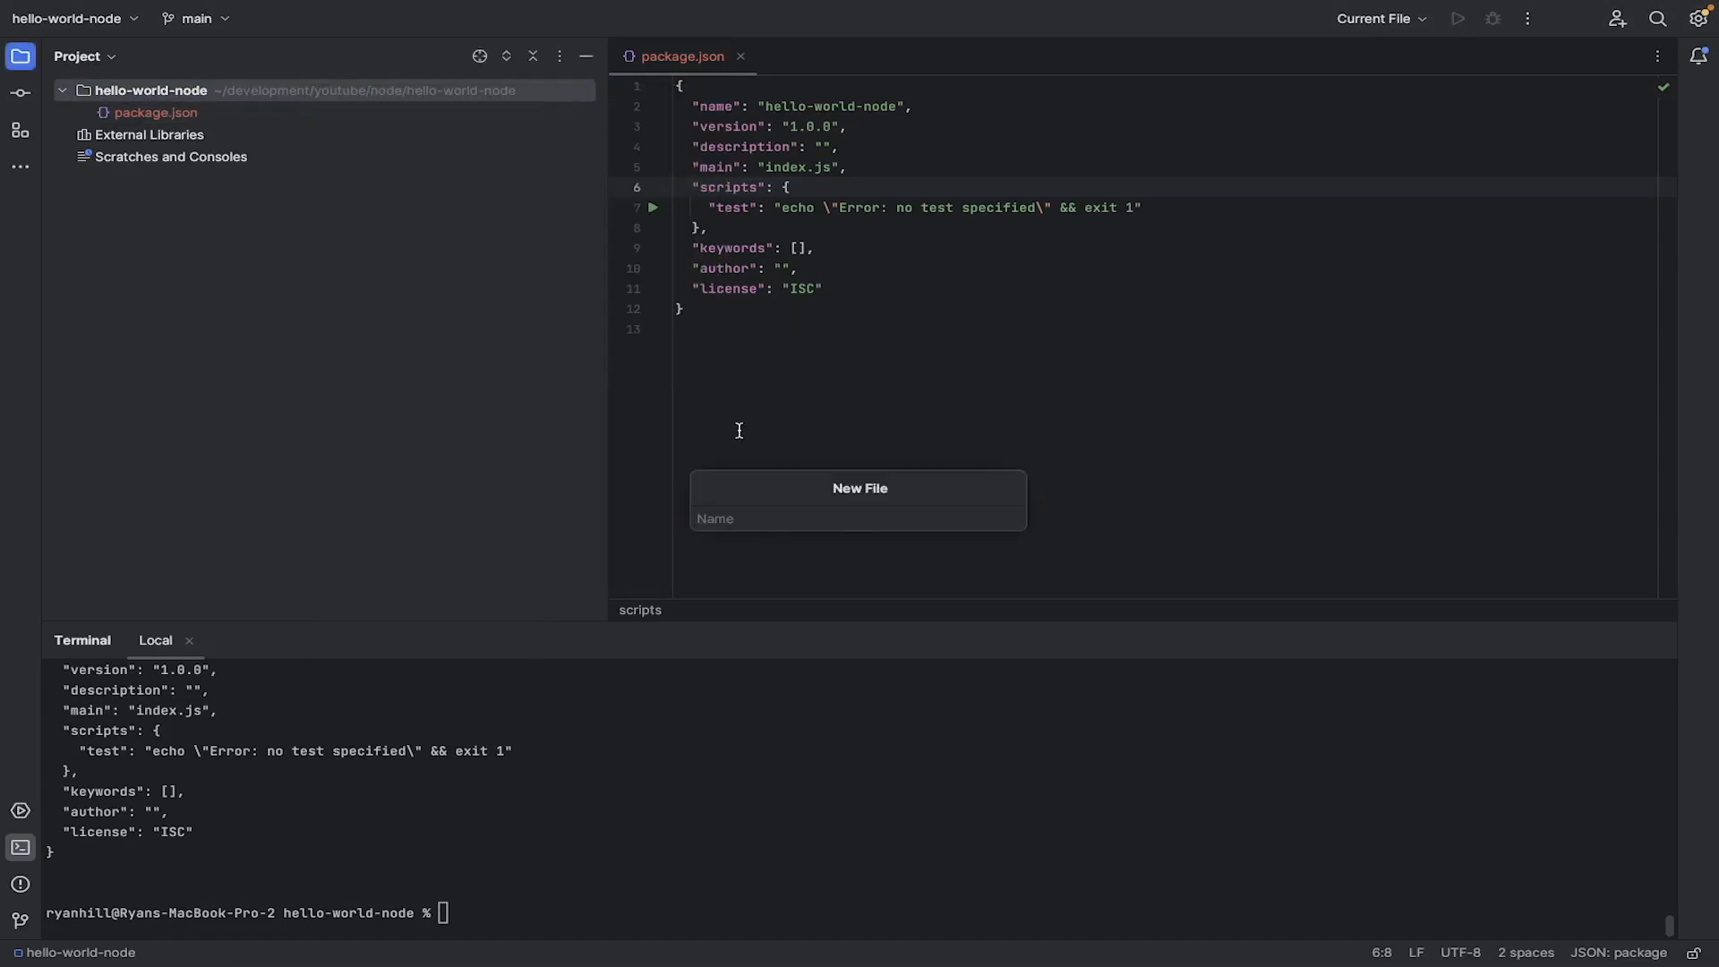
text(index.js)
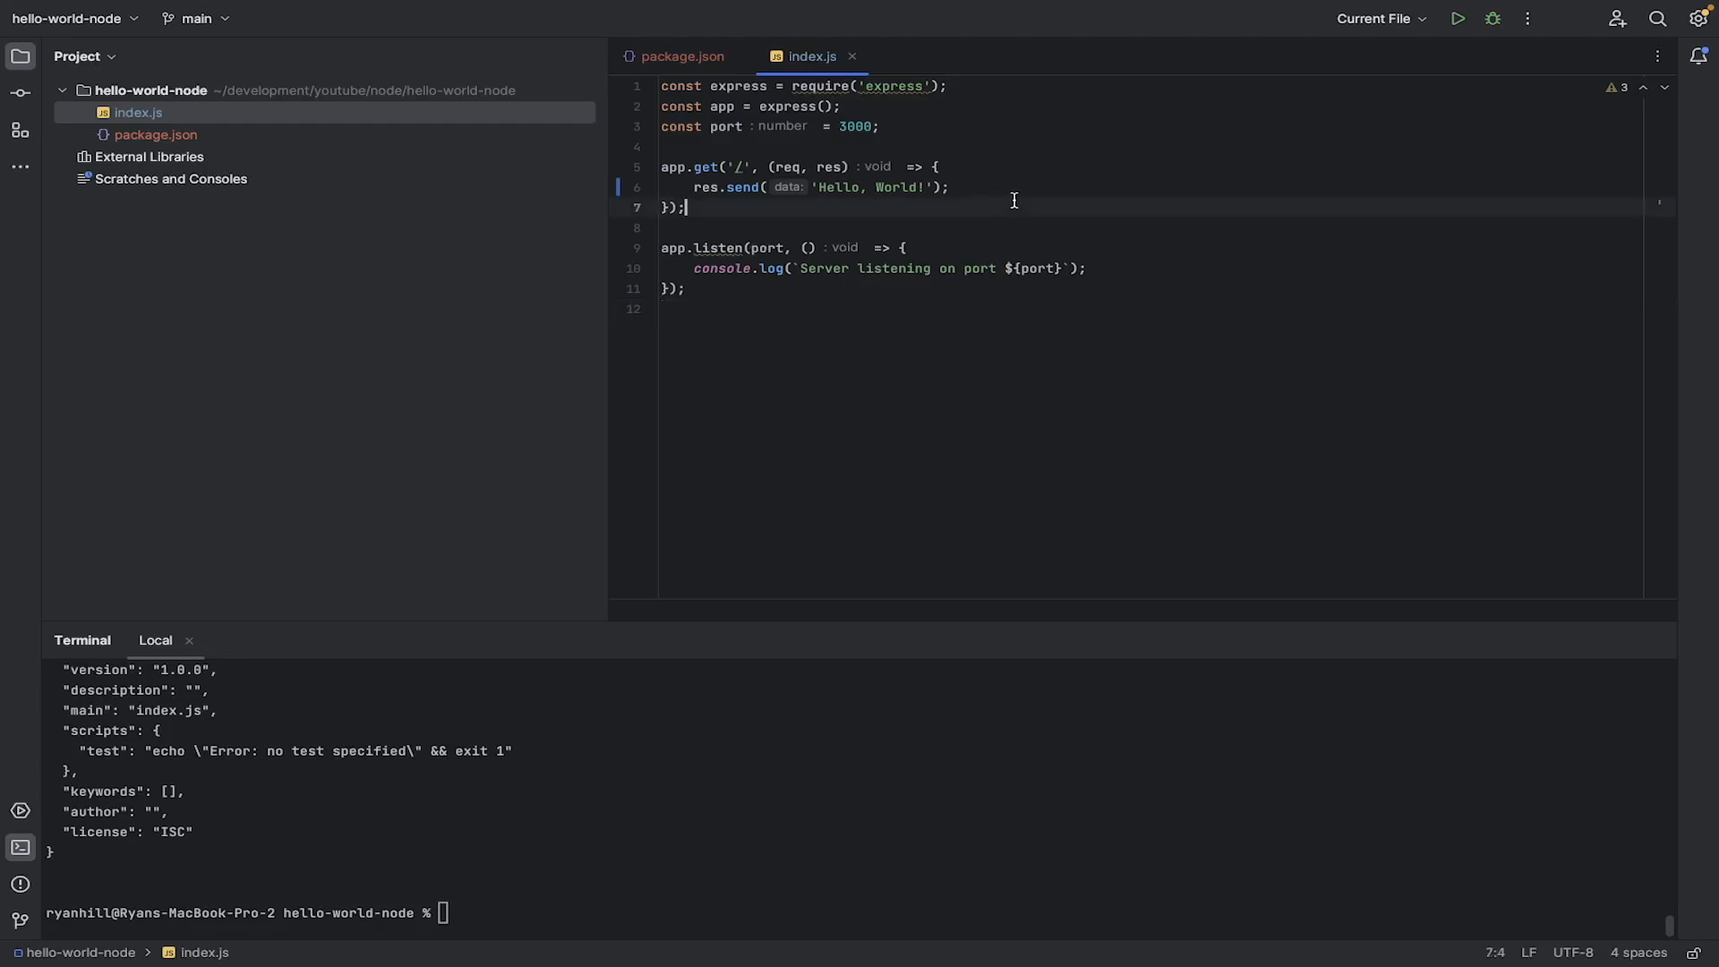
mouse_move(901, 86)
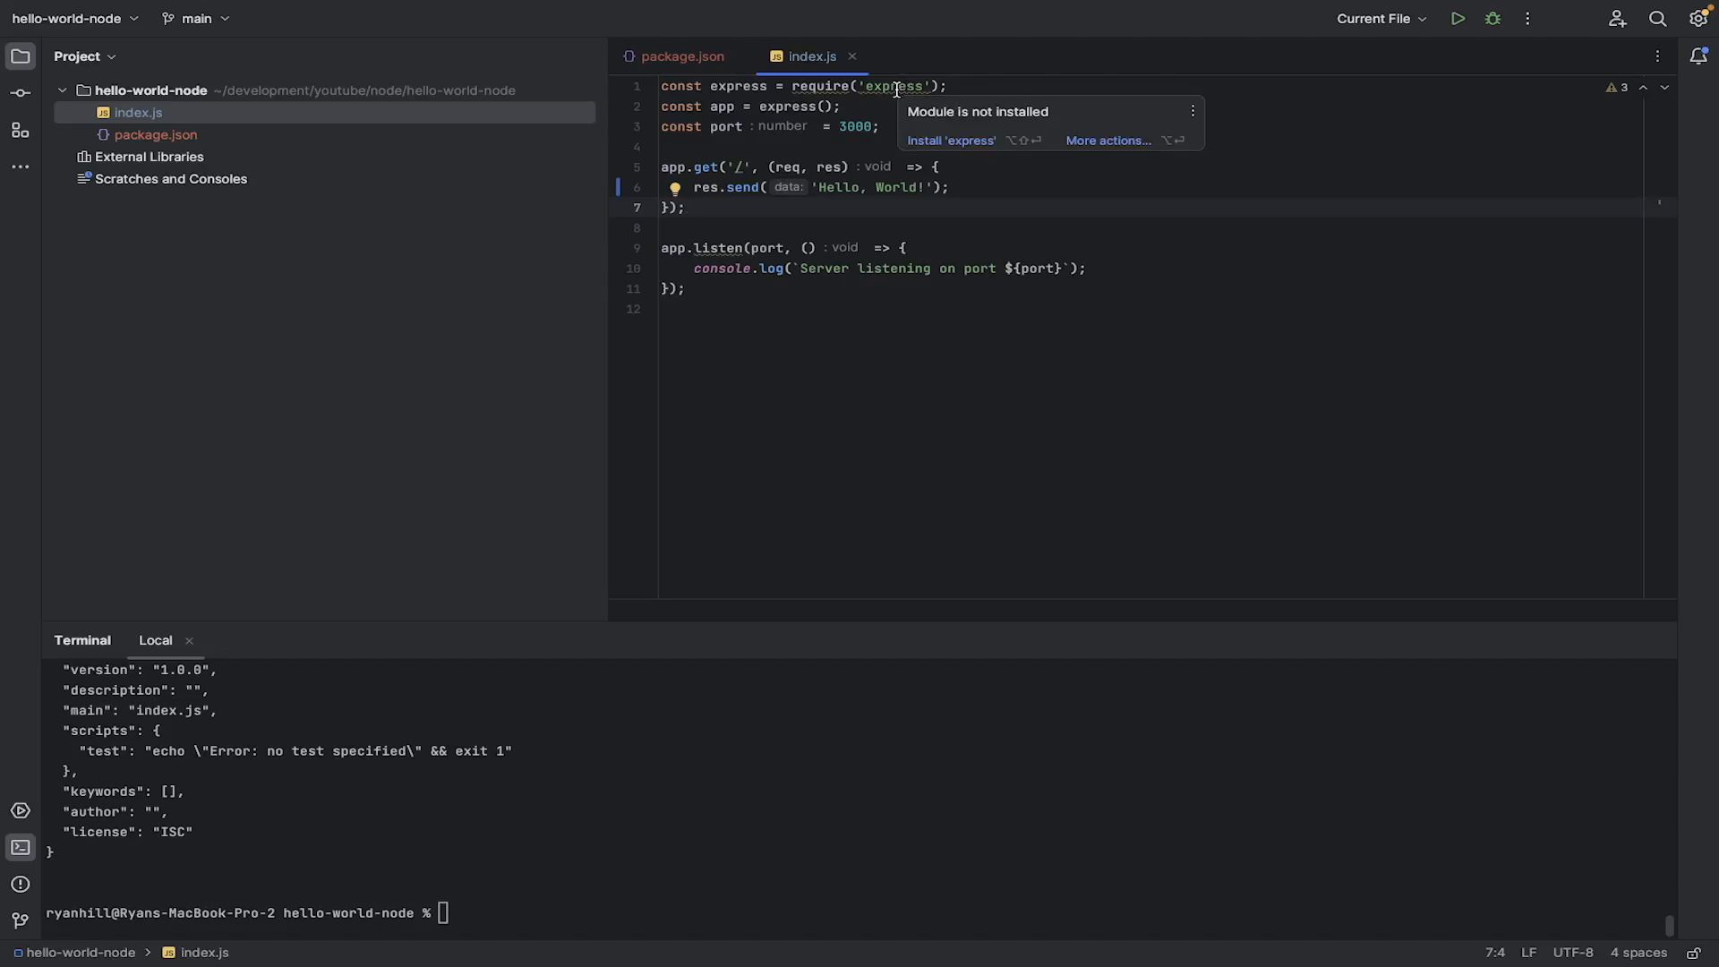
mouse_move(951, 141)
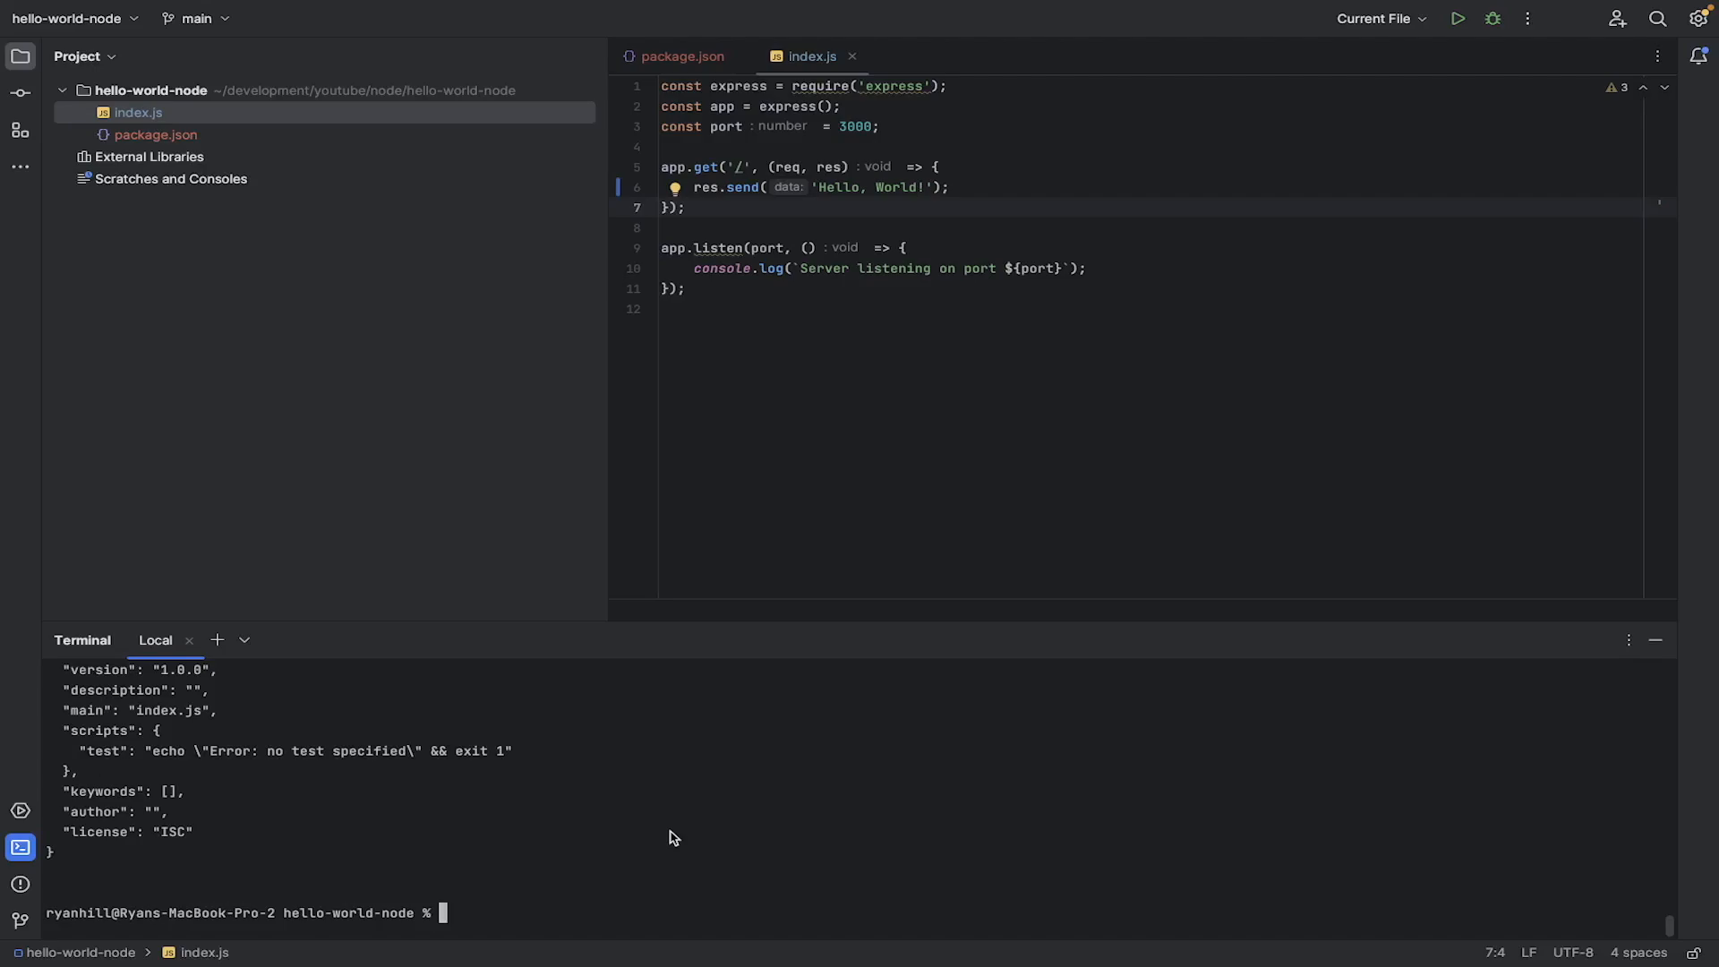
Step: Install Express with npm install express, adding node_modules and package-lock.json
text(npm install)
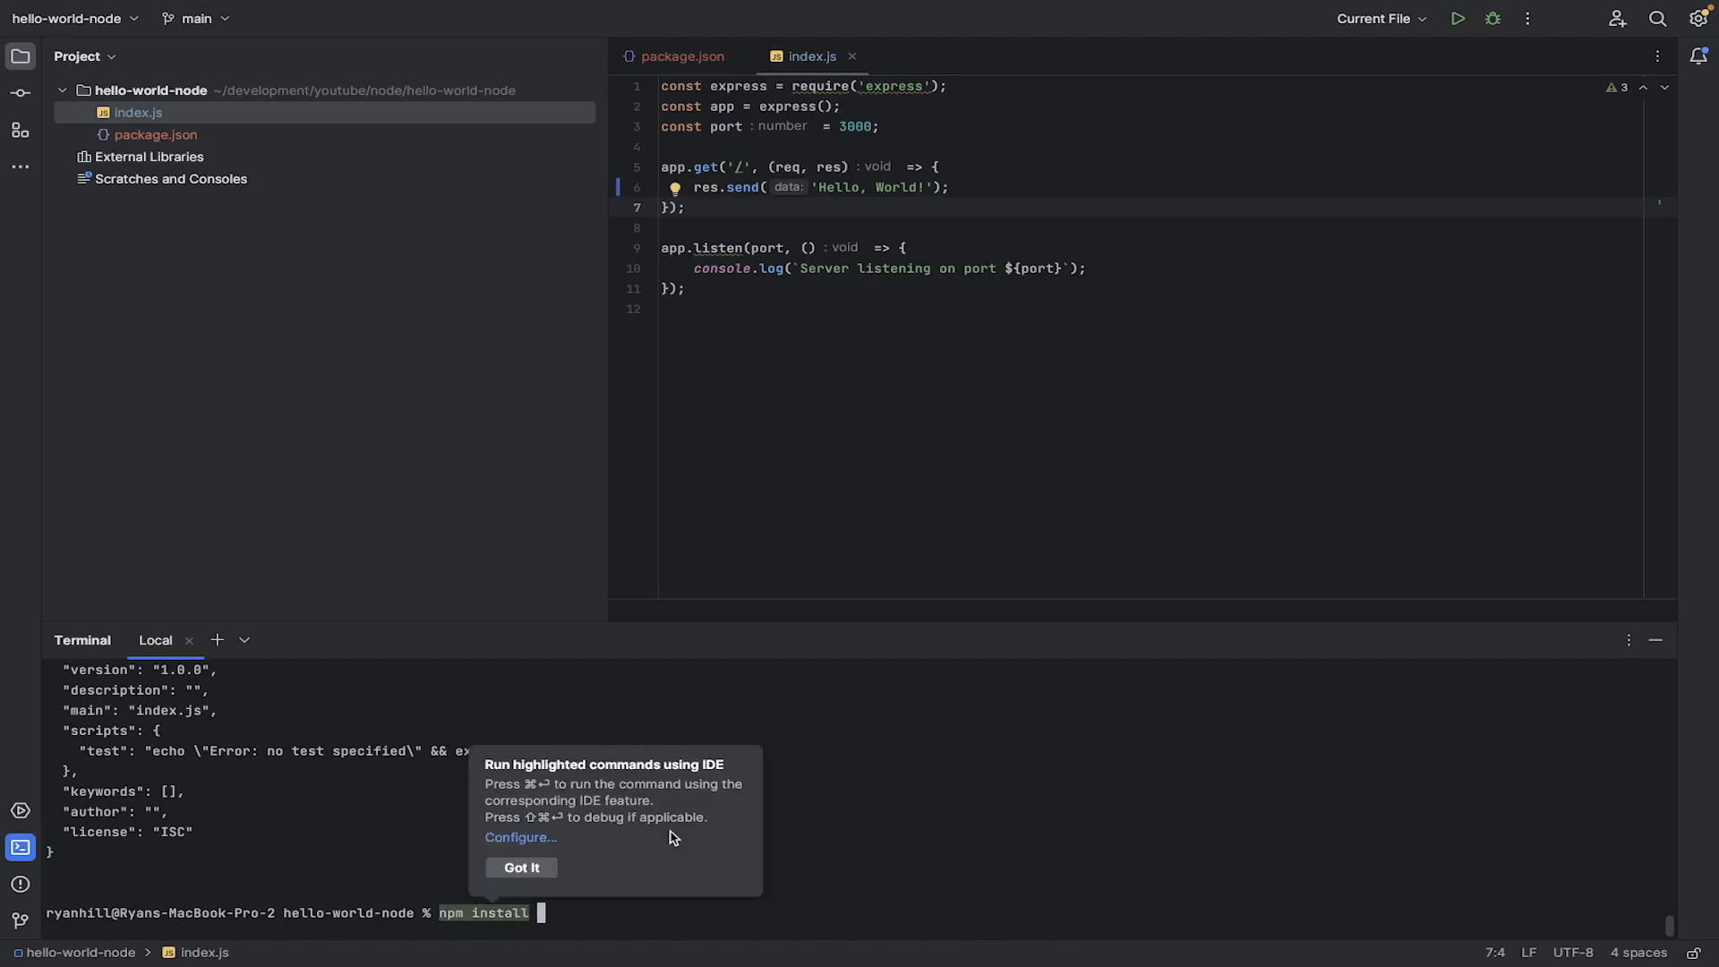
text(e)
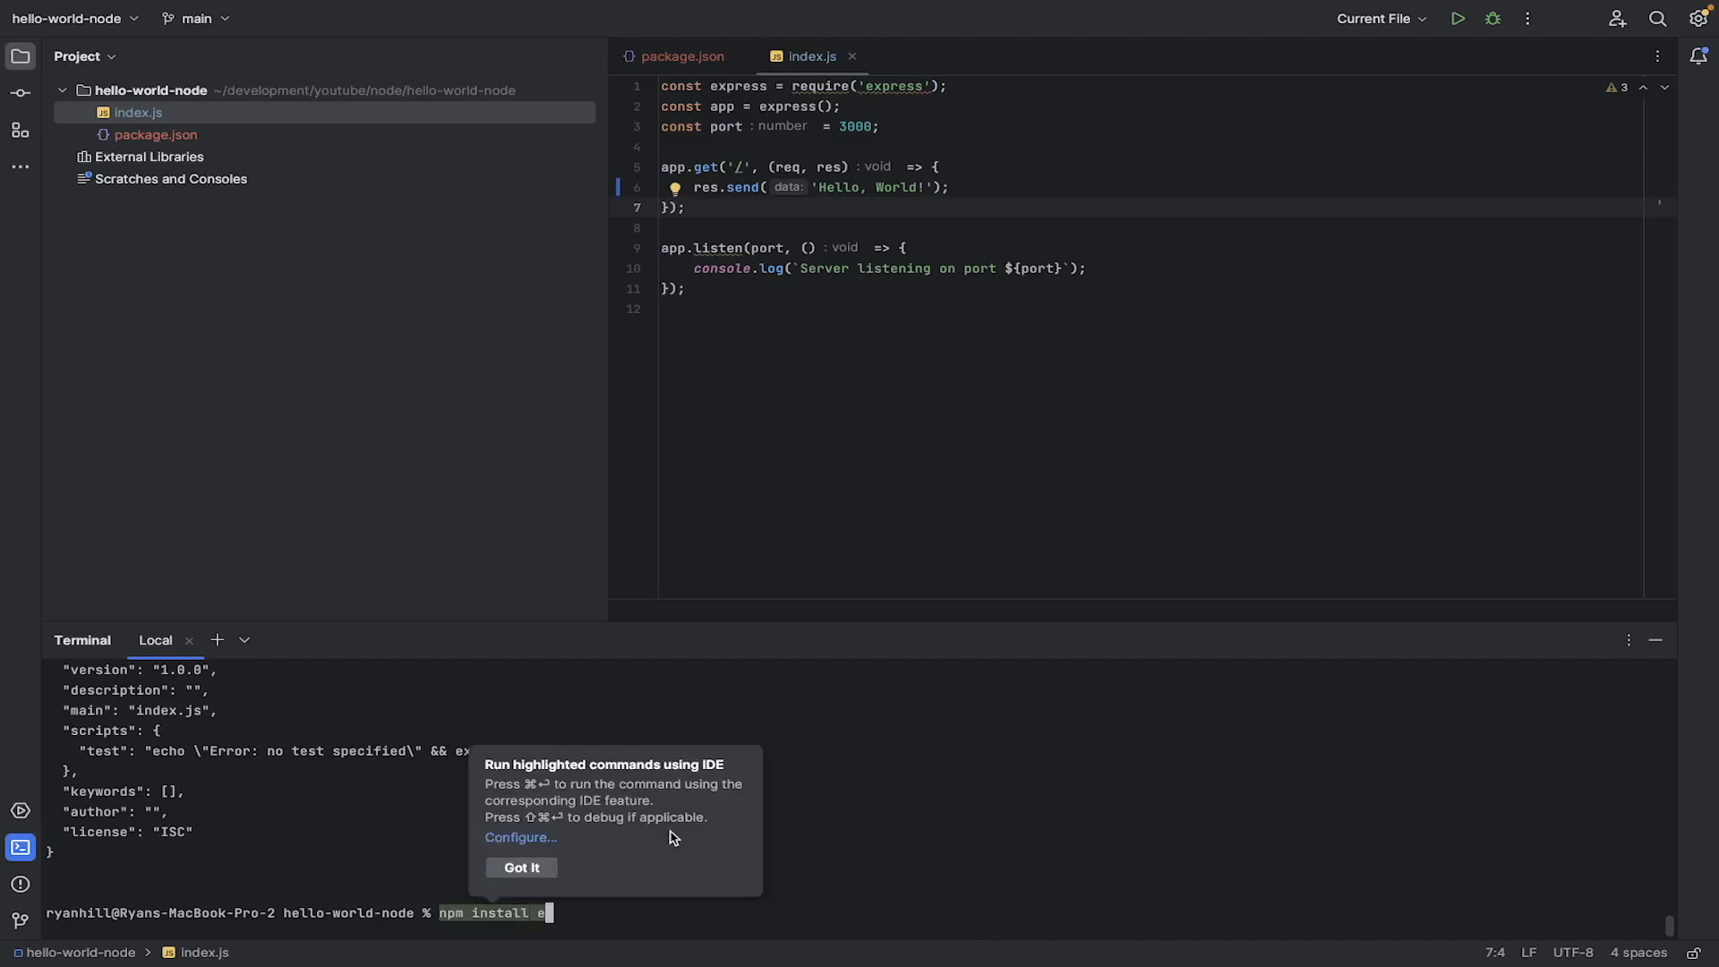
text(xpress)
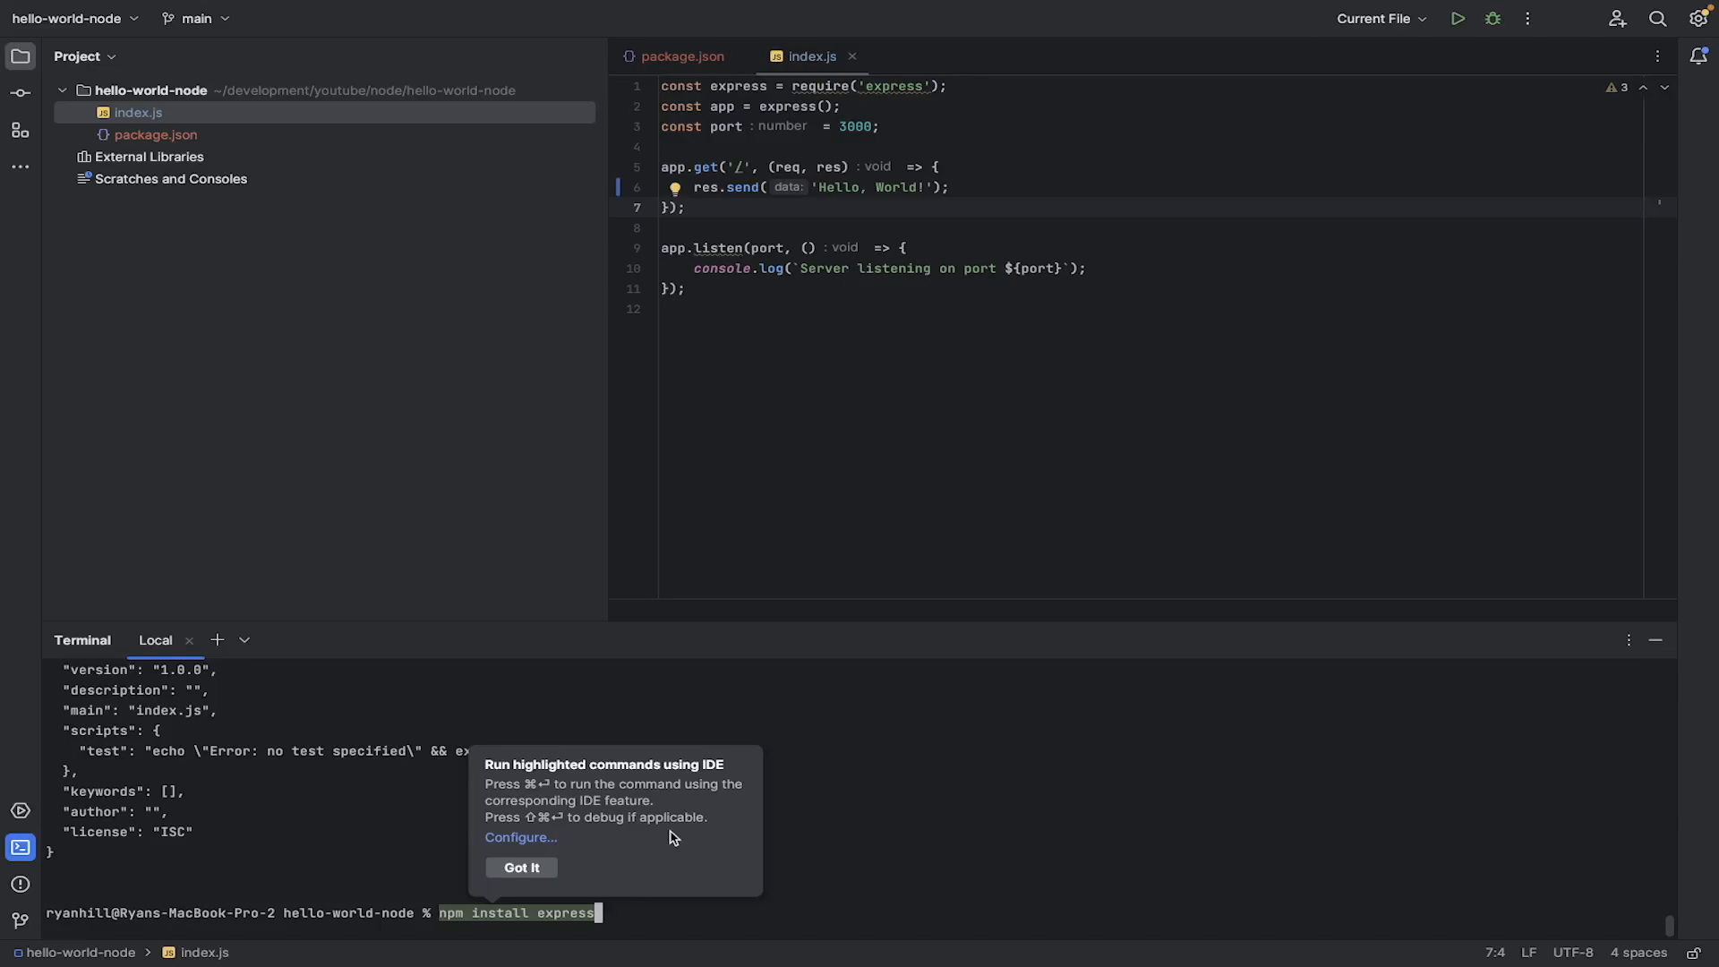
key(Enter)
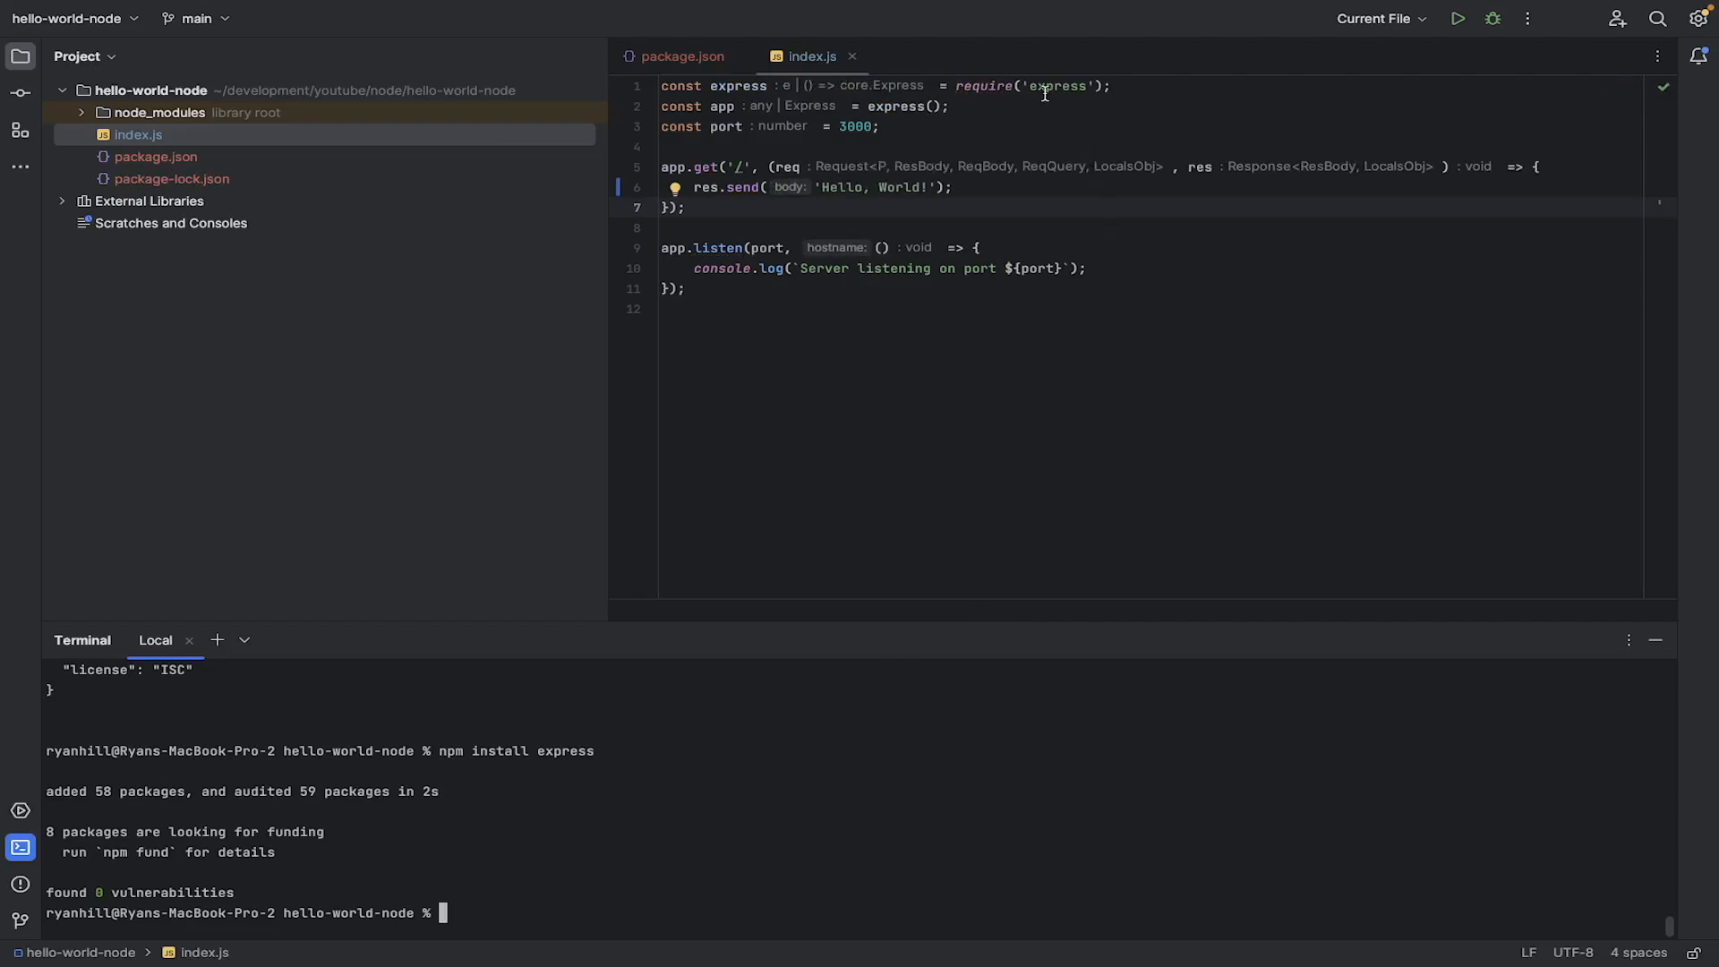
double_click(1061, 86)
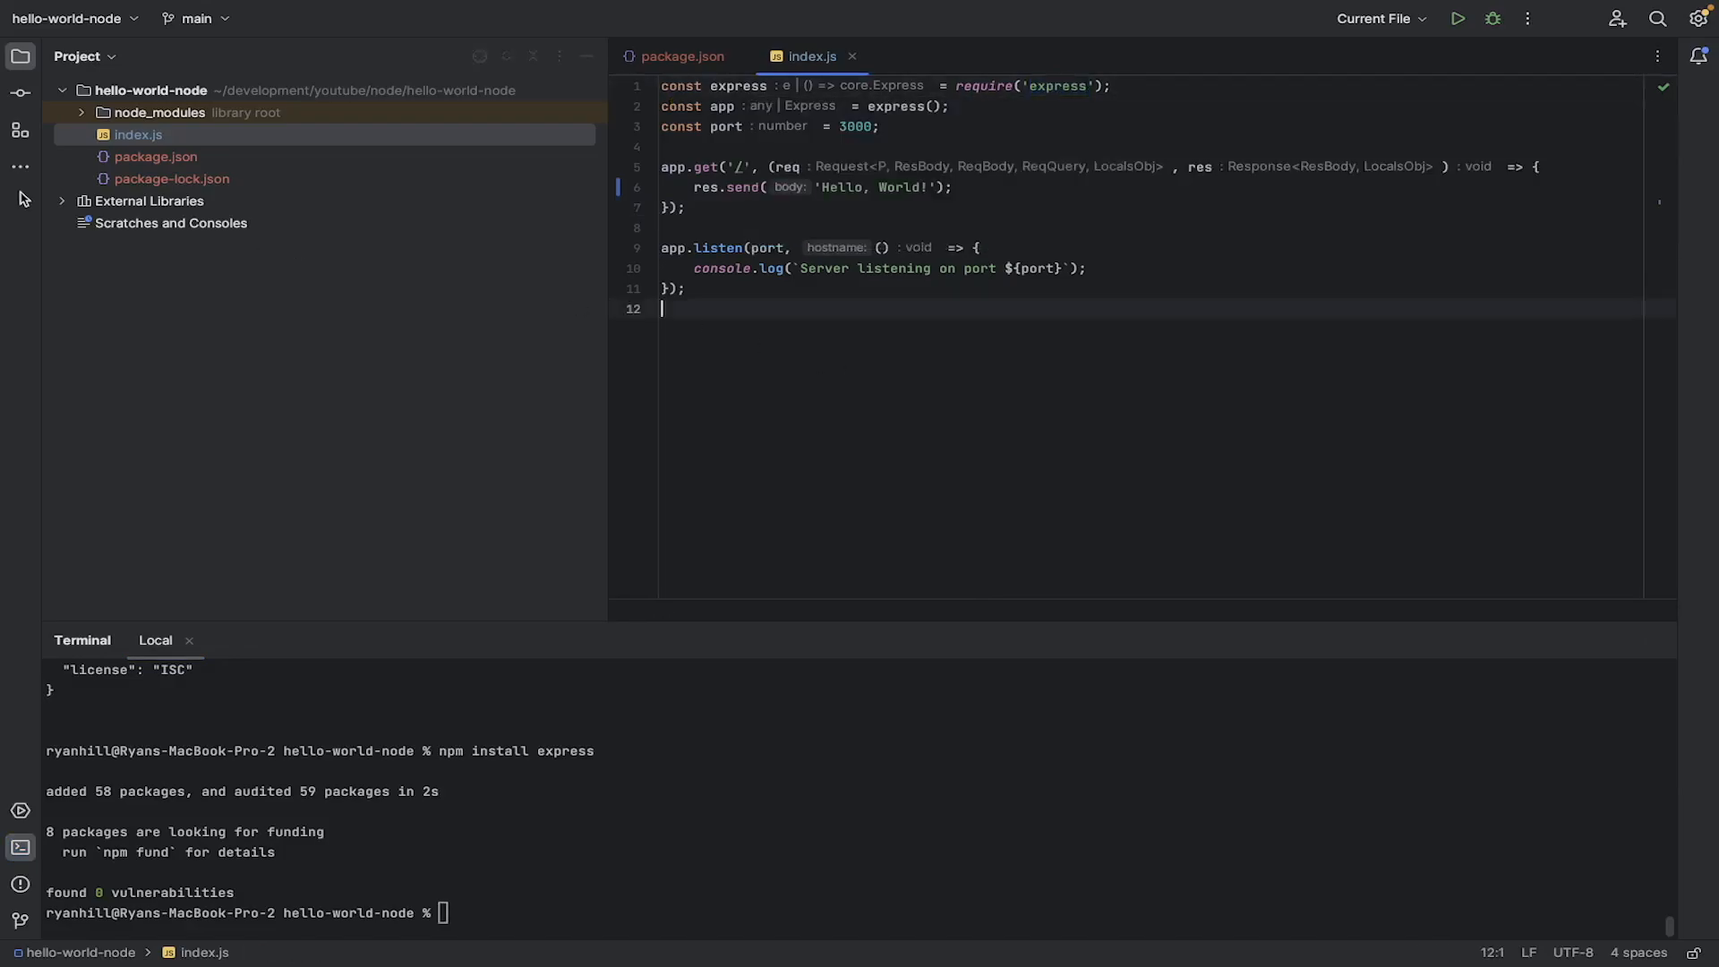
mouse_move(220, 184)
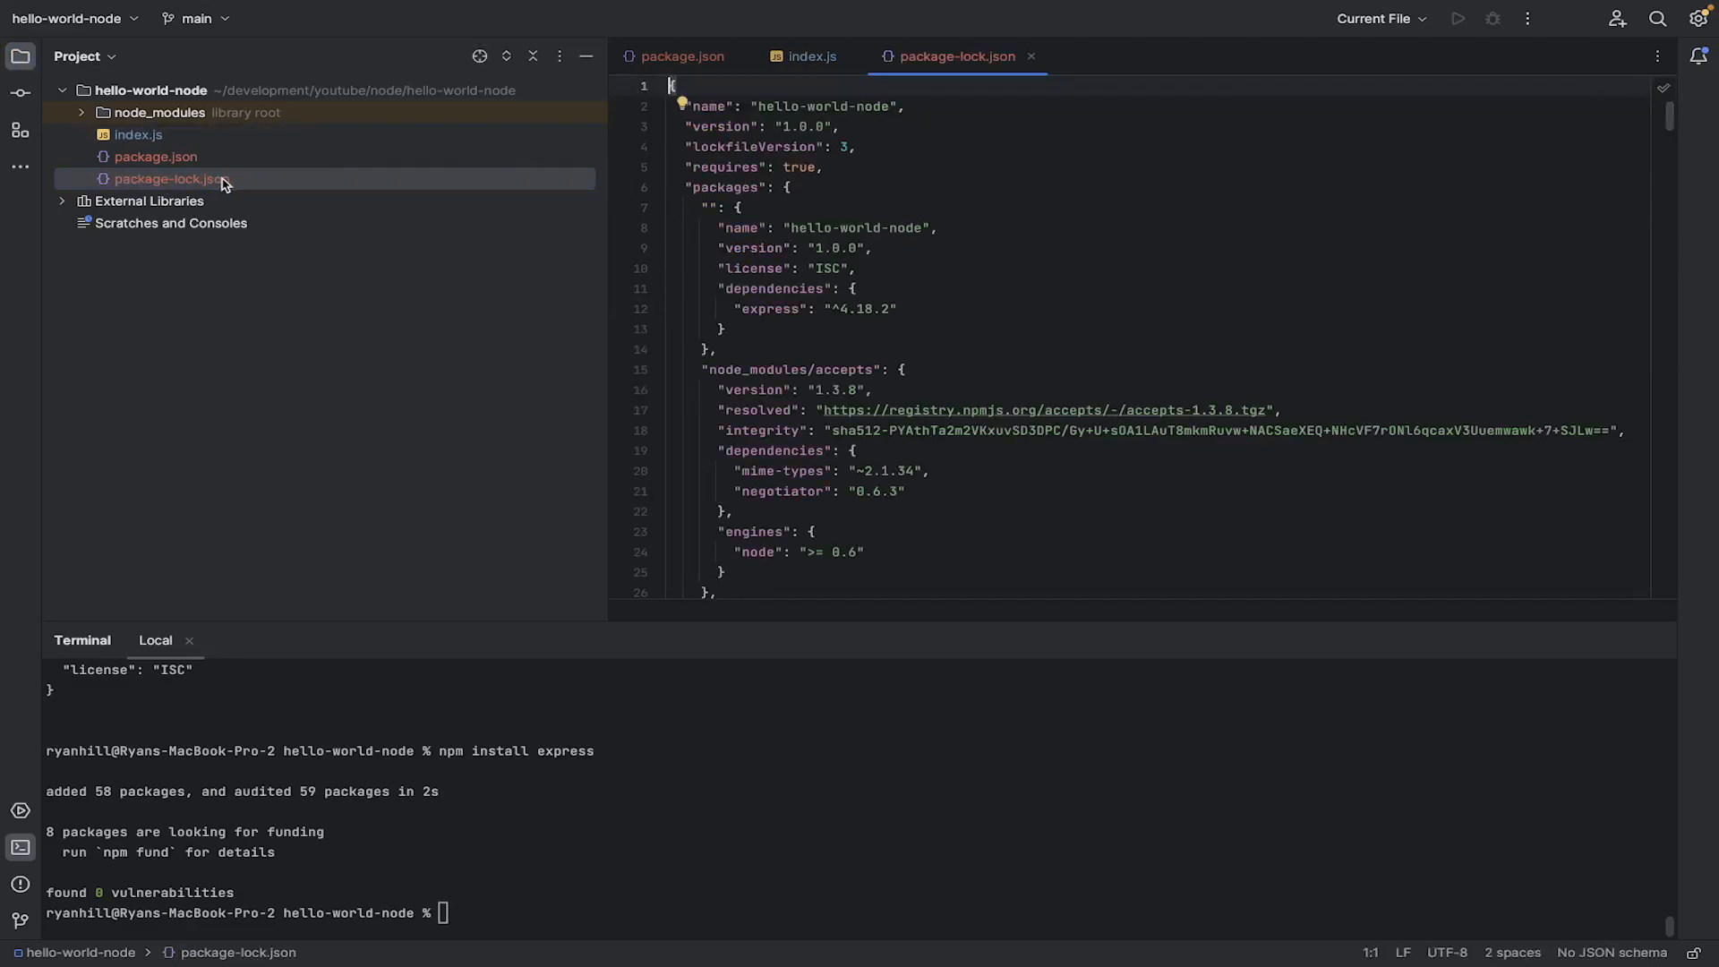
mouse_move(262, 187)
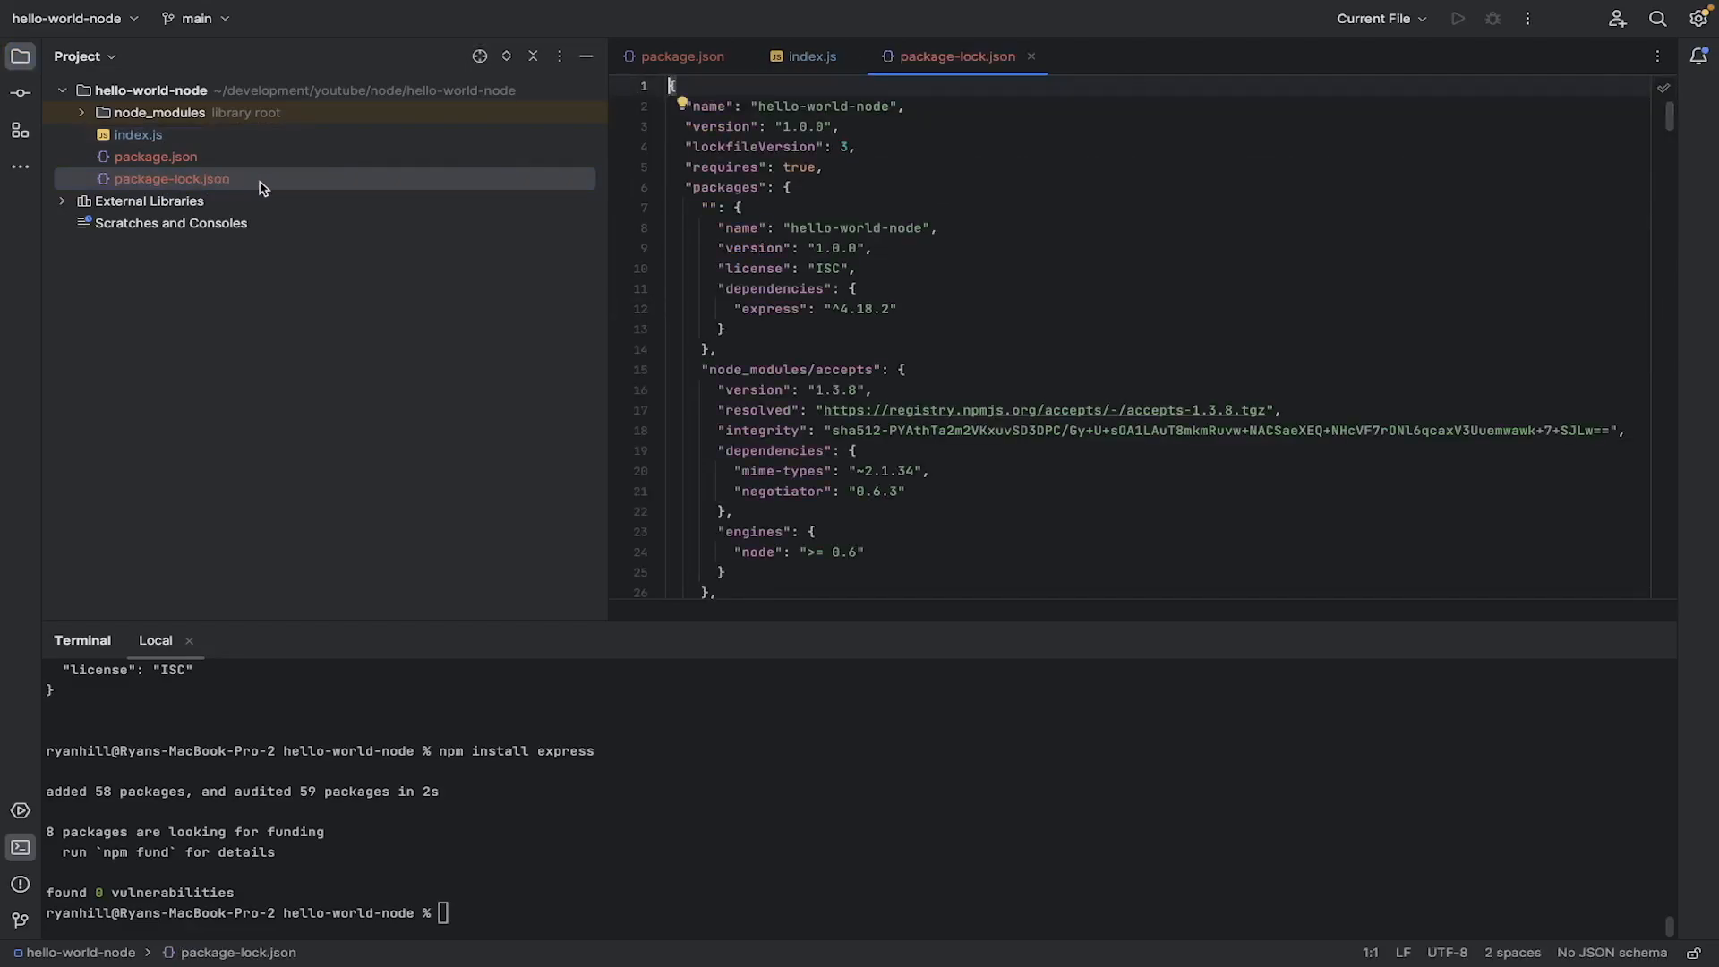
Step: Review package.json's dependencies block listing express ^4.18.2
scroll(down, 3)
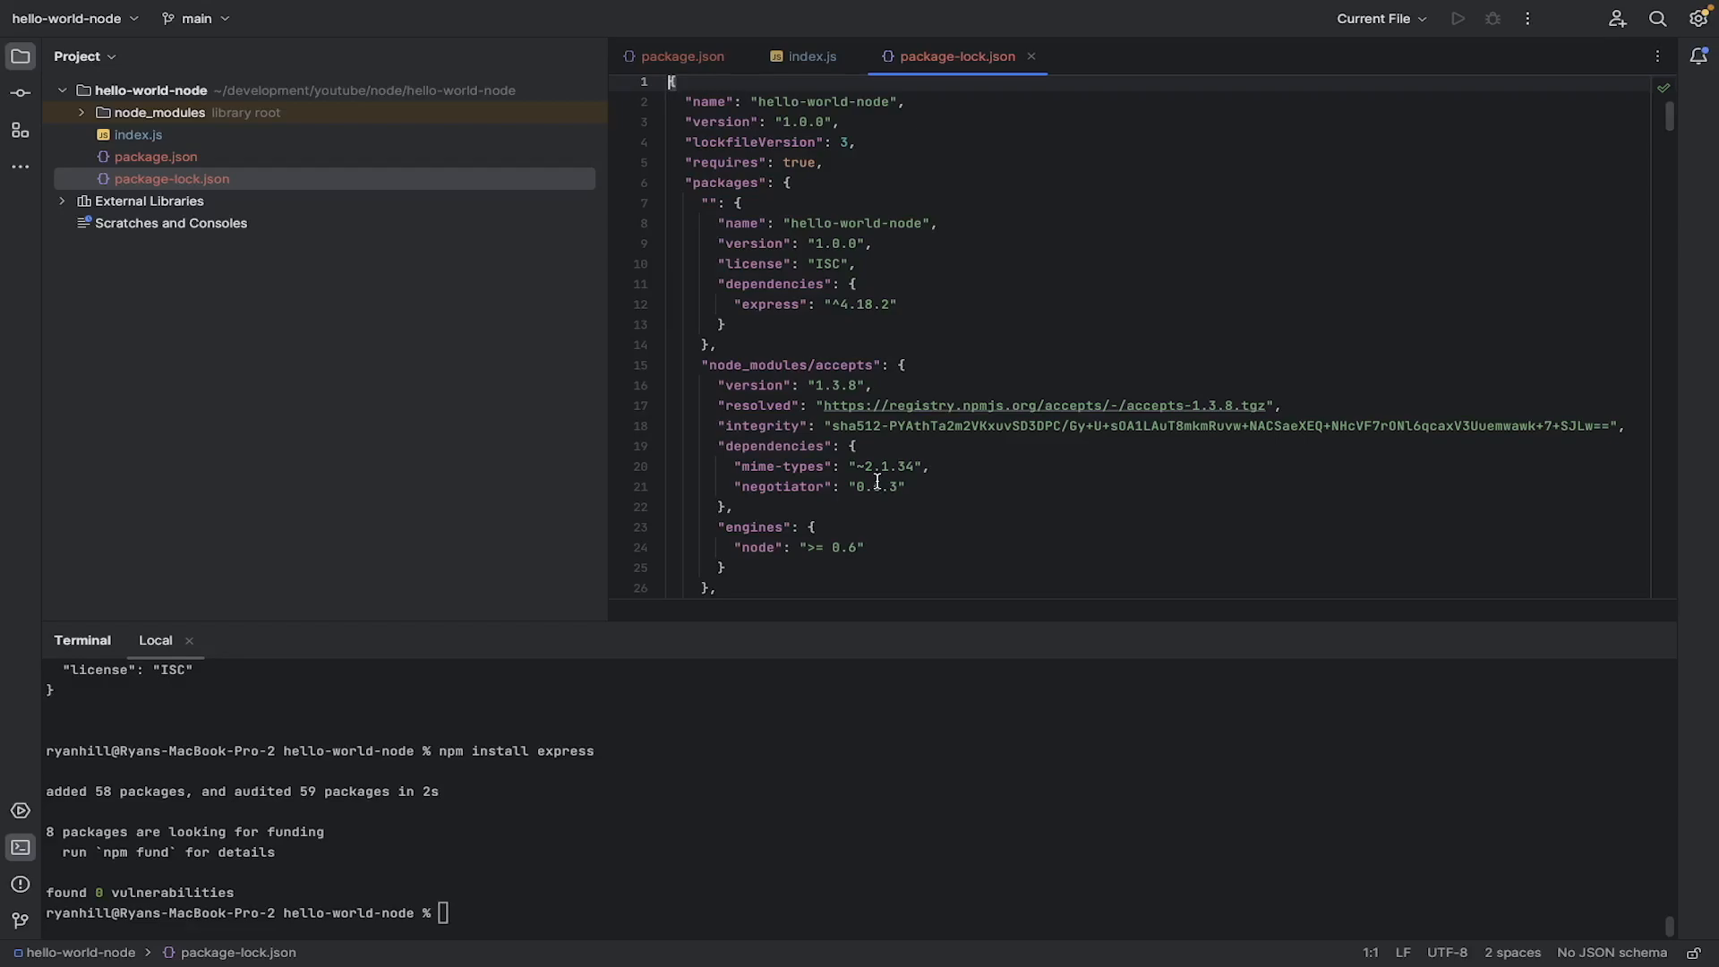
scroll(down, 3)
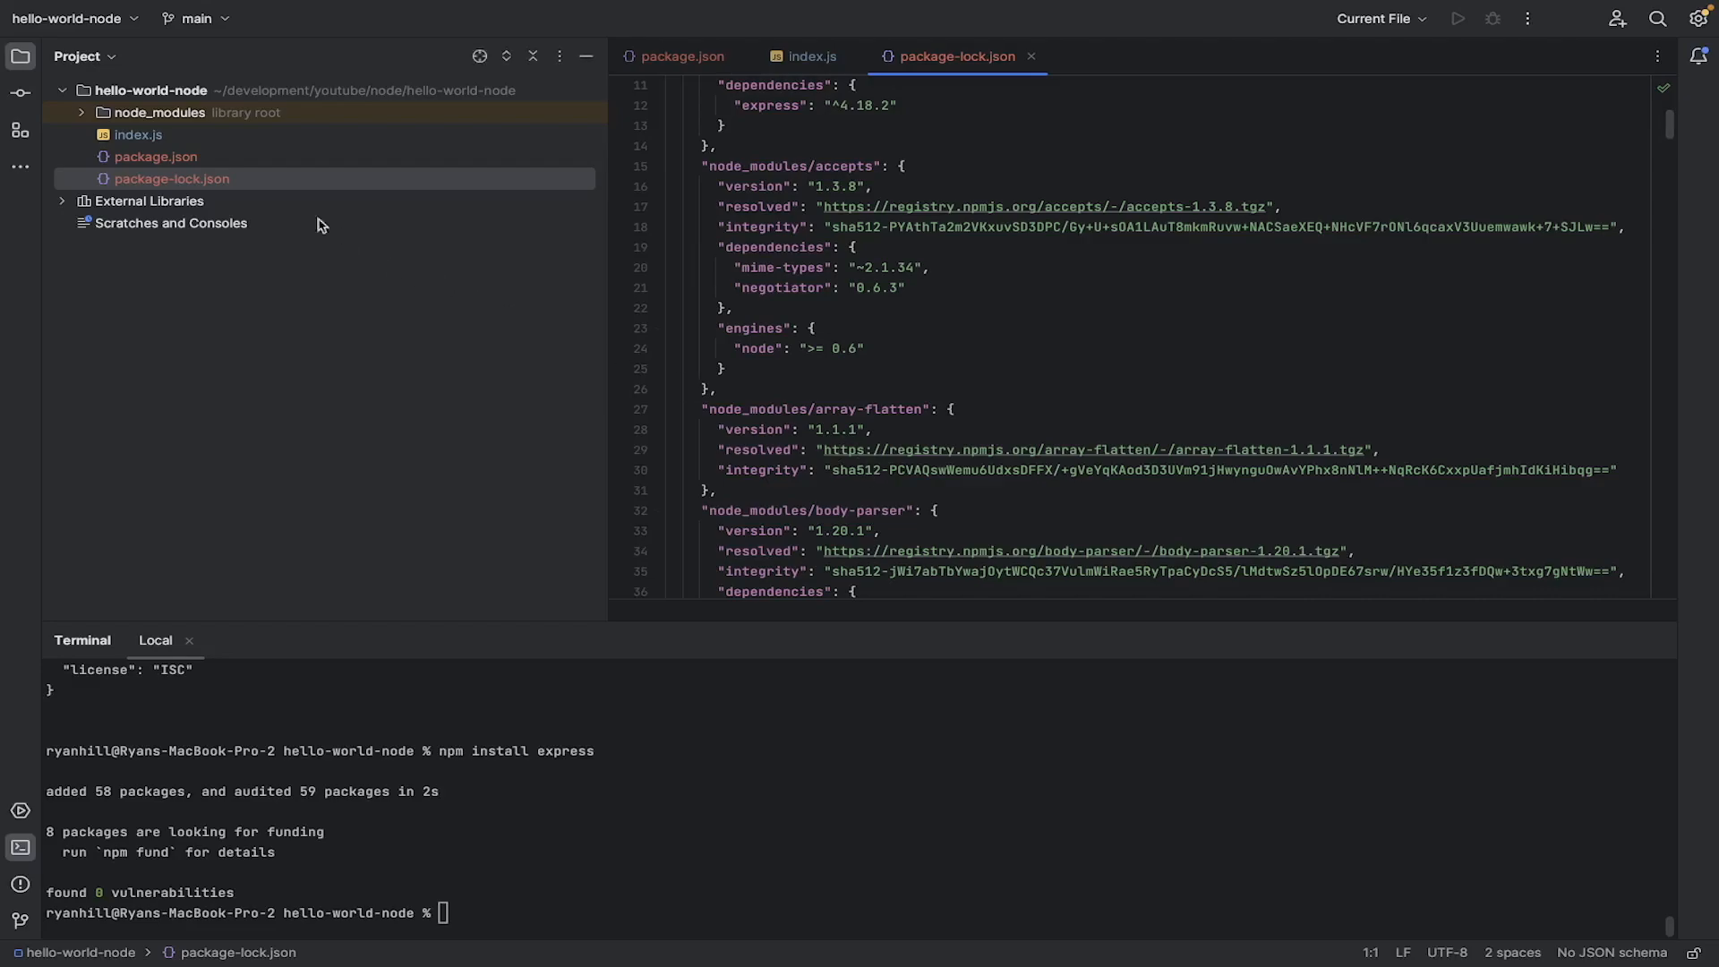
click(677, 56)
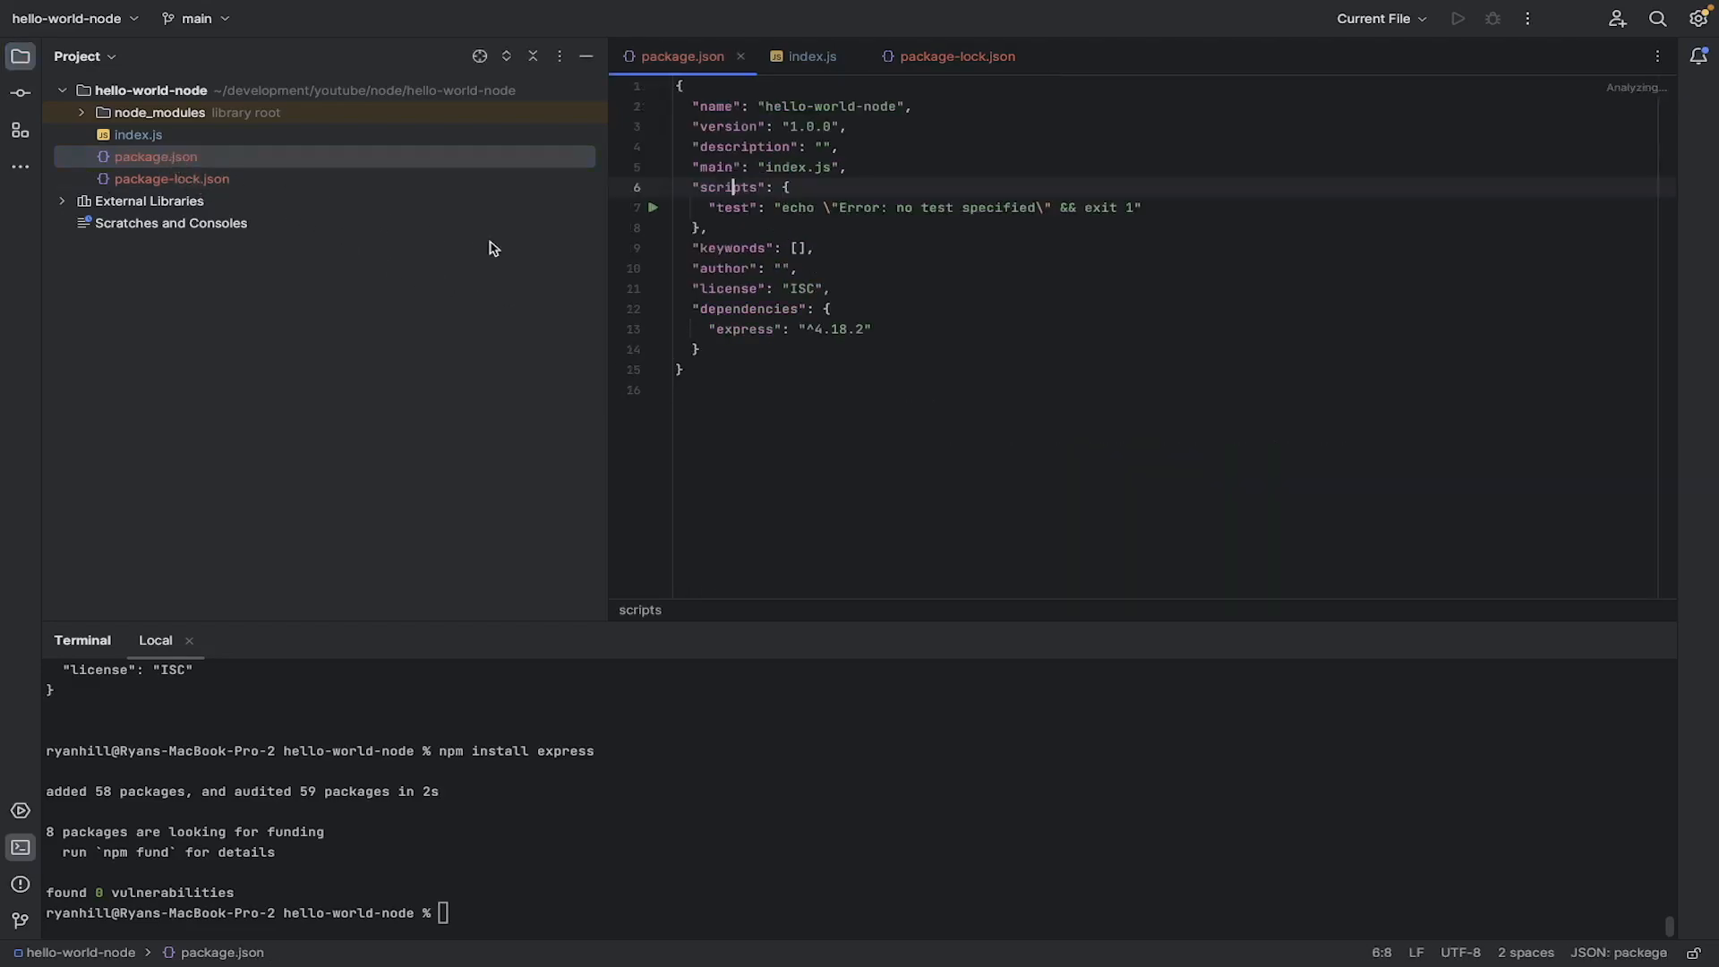
drag(692, 308, 872, 328)
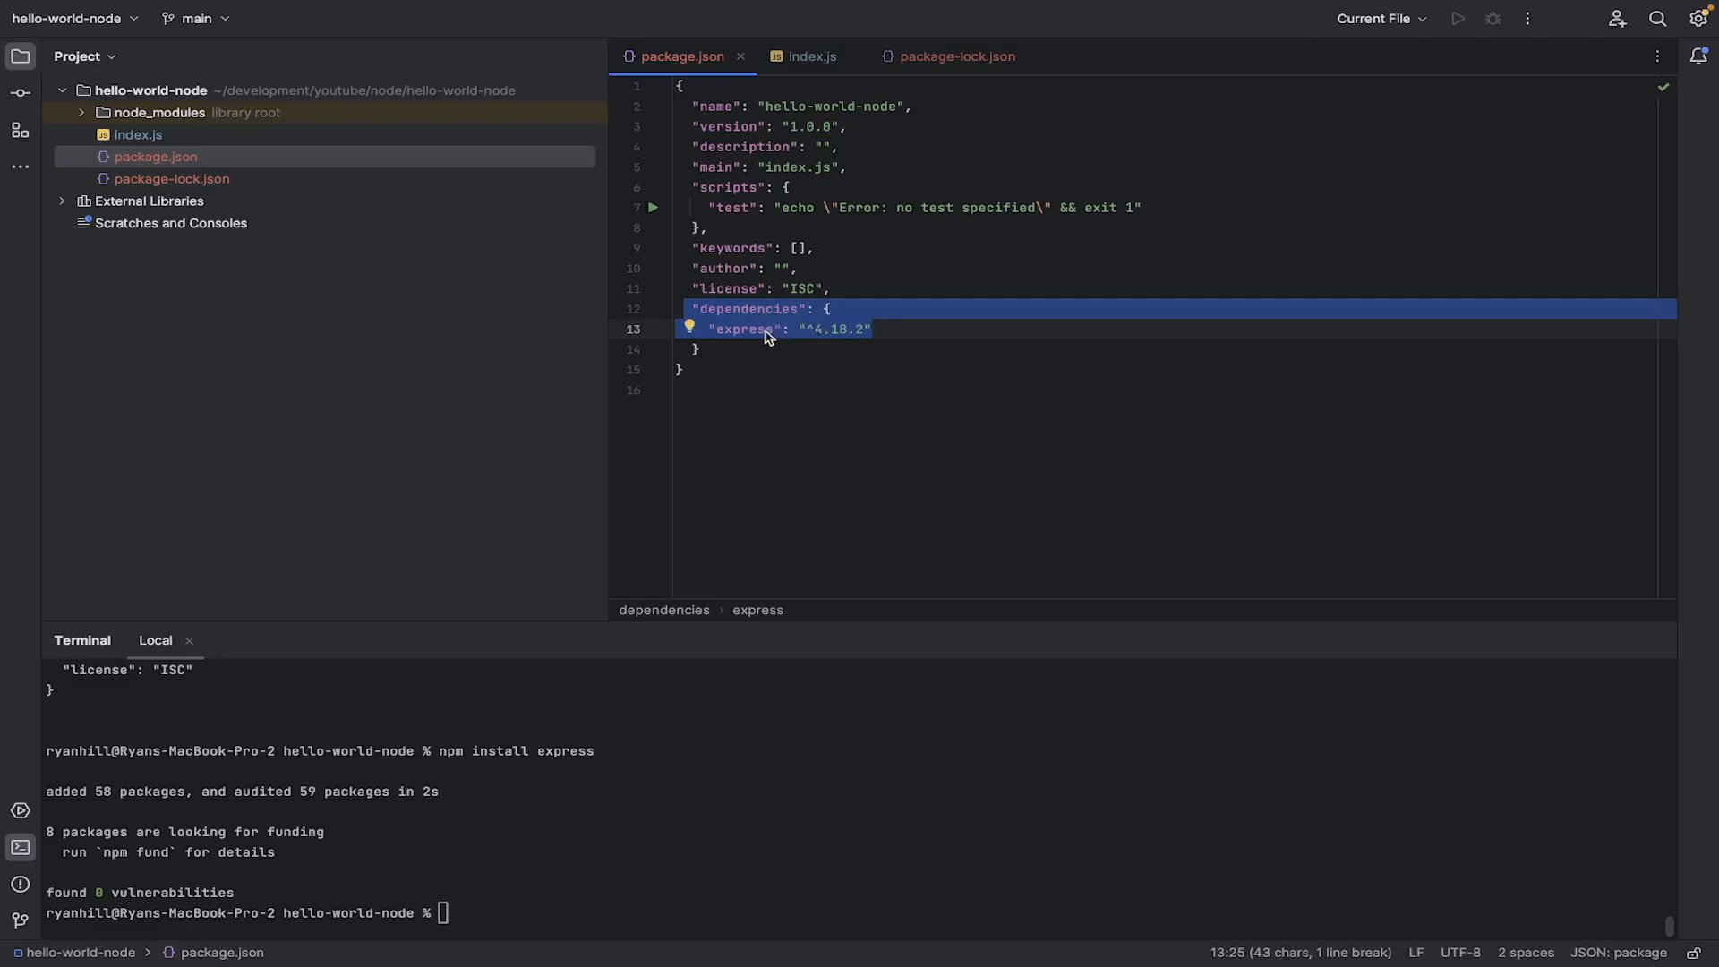
mouse_move(824, 336)
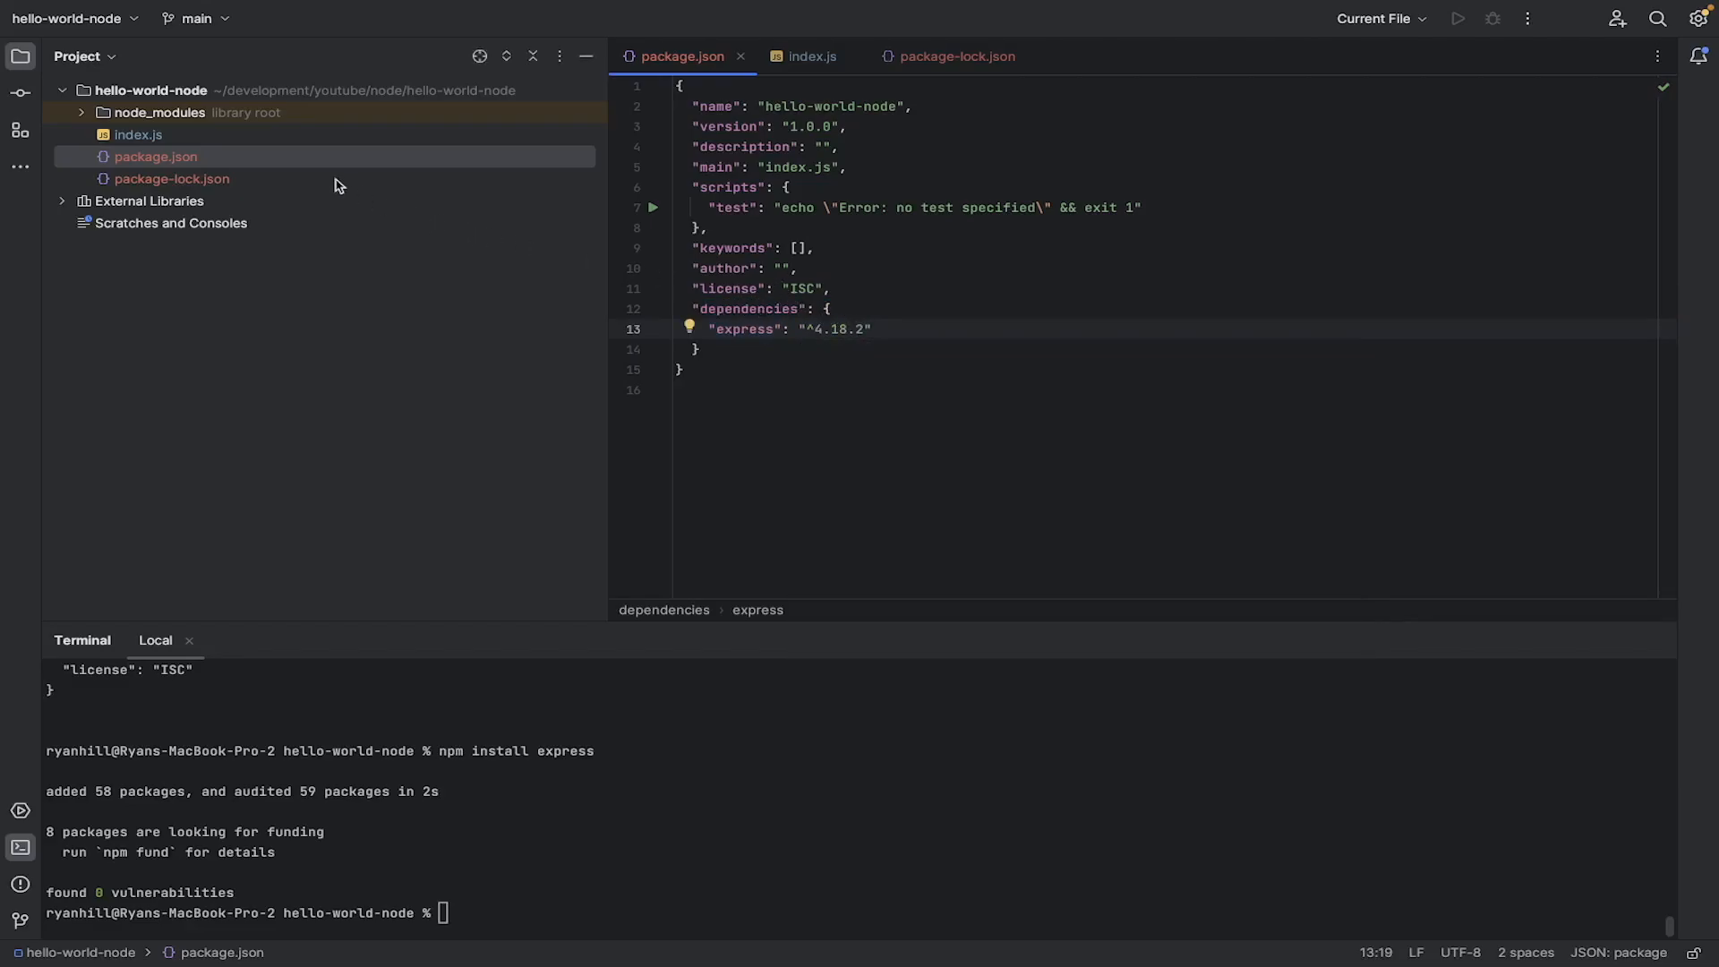
click(154, 112)
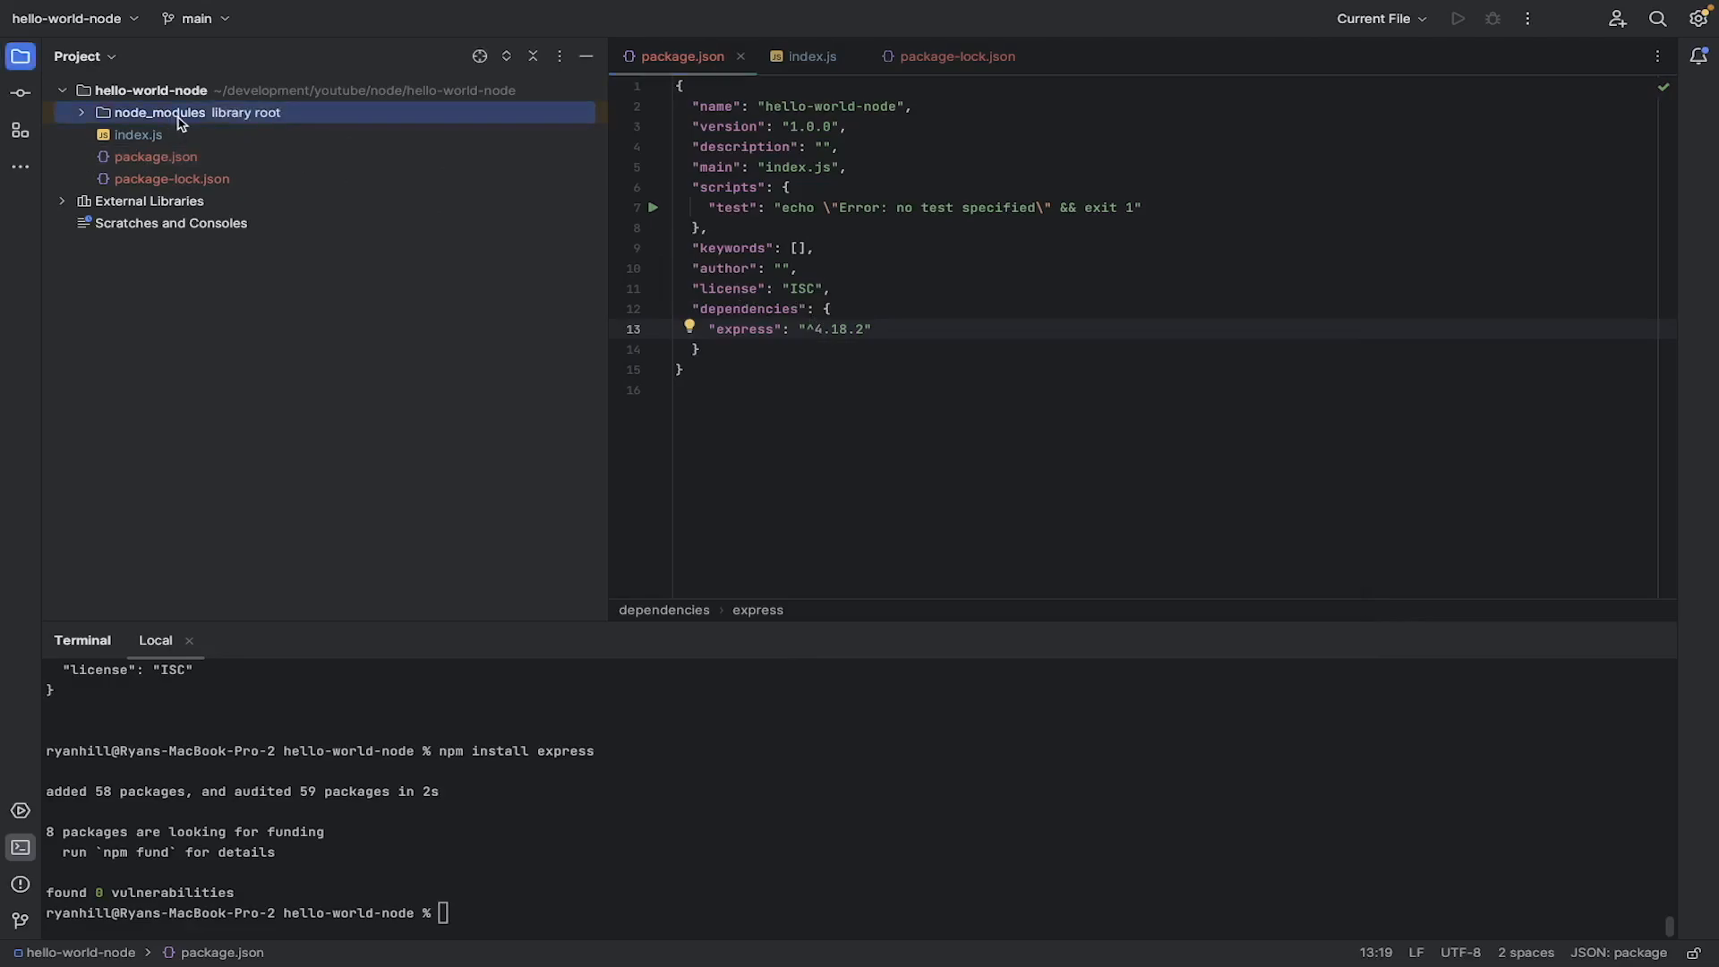
mouse_move(50, 126)
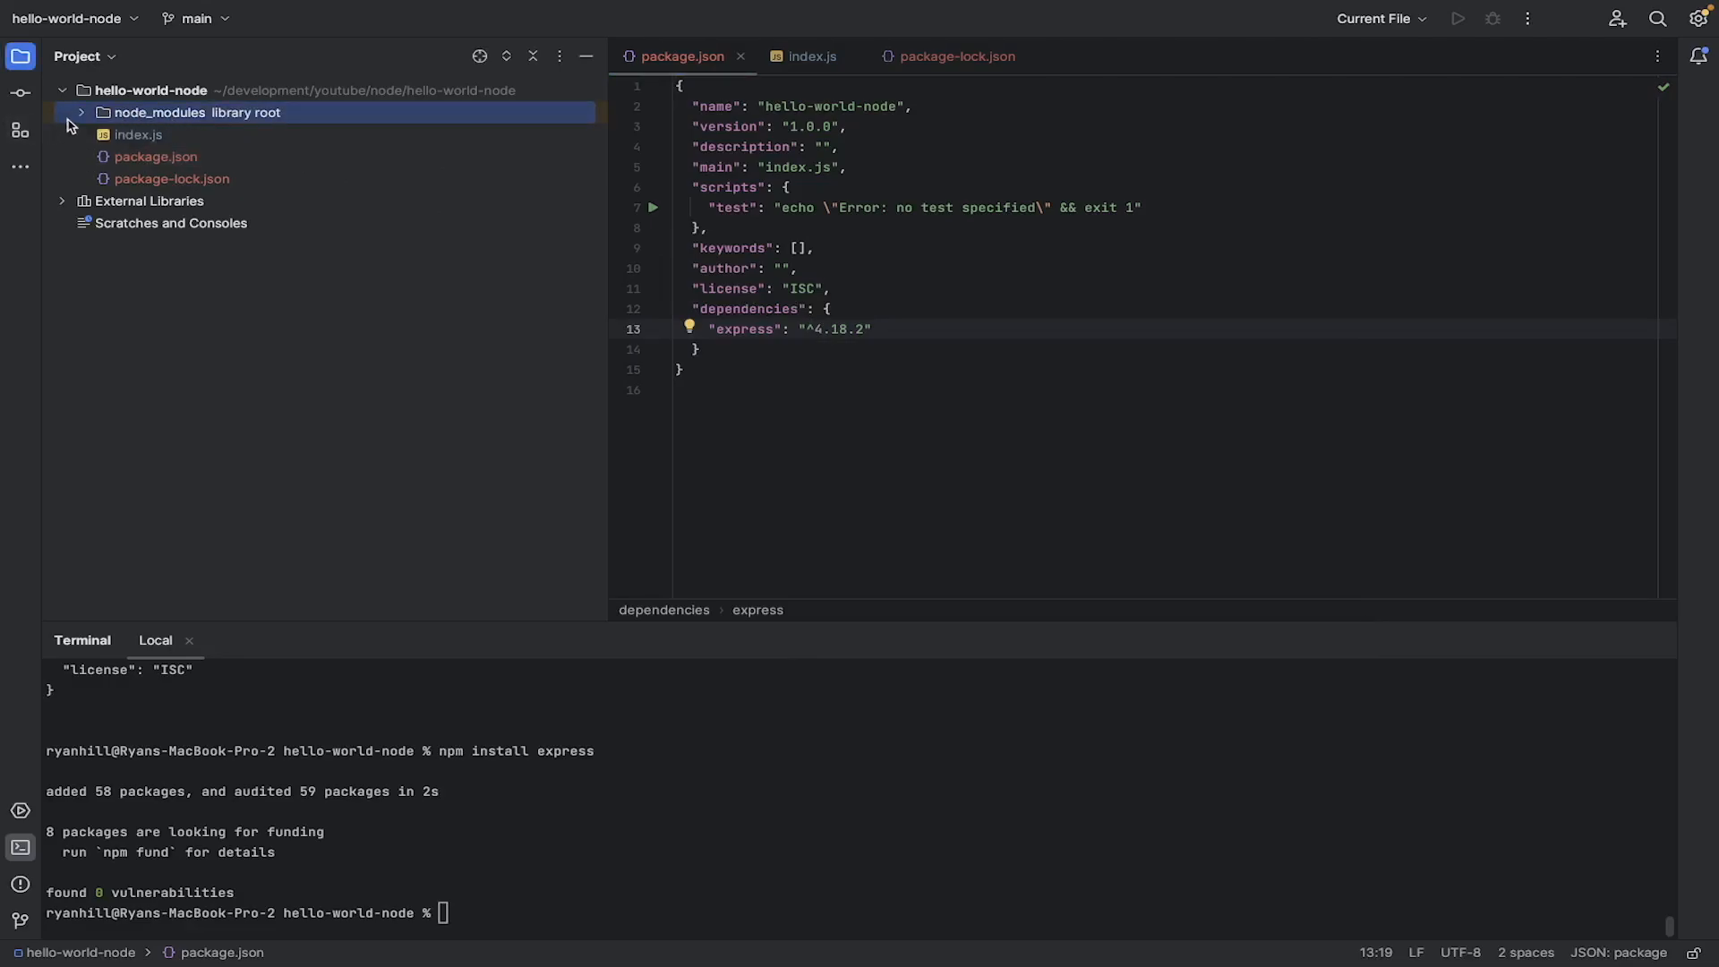
click(80, 112)
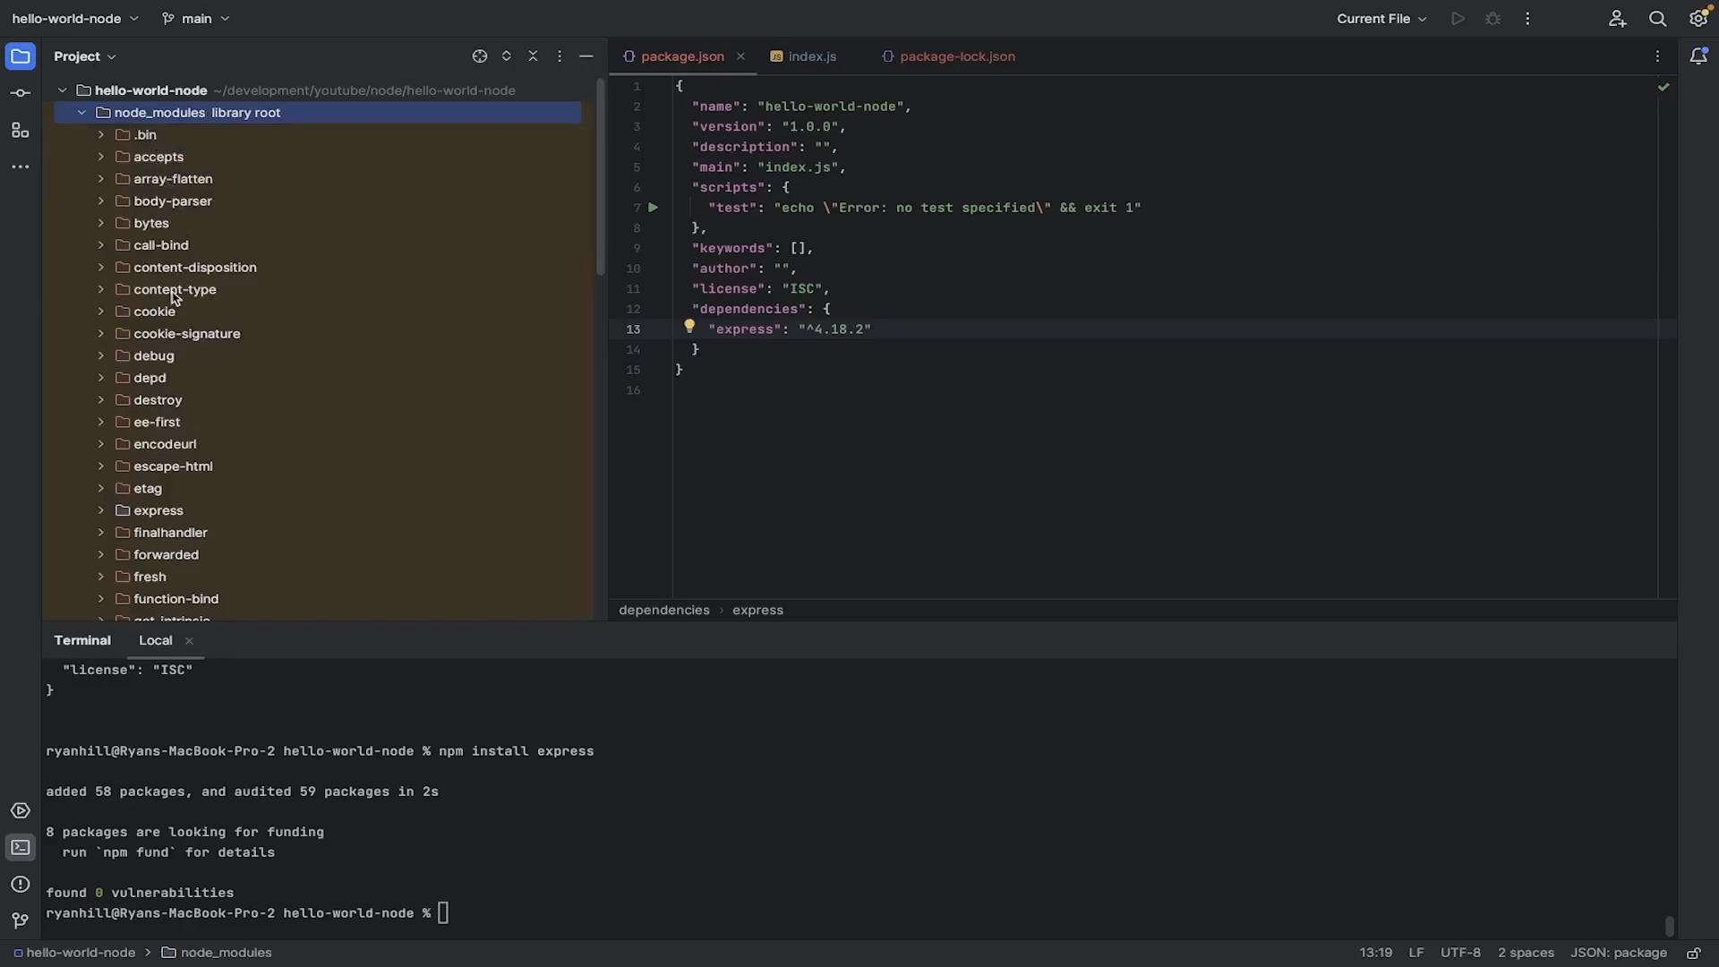
scroll(down, 3)
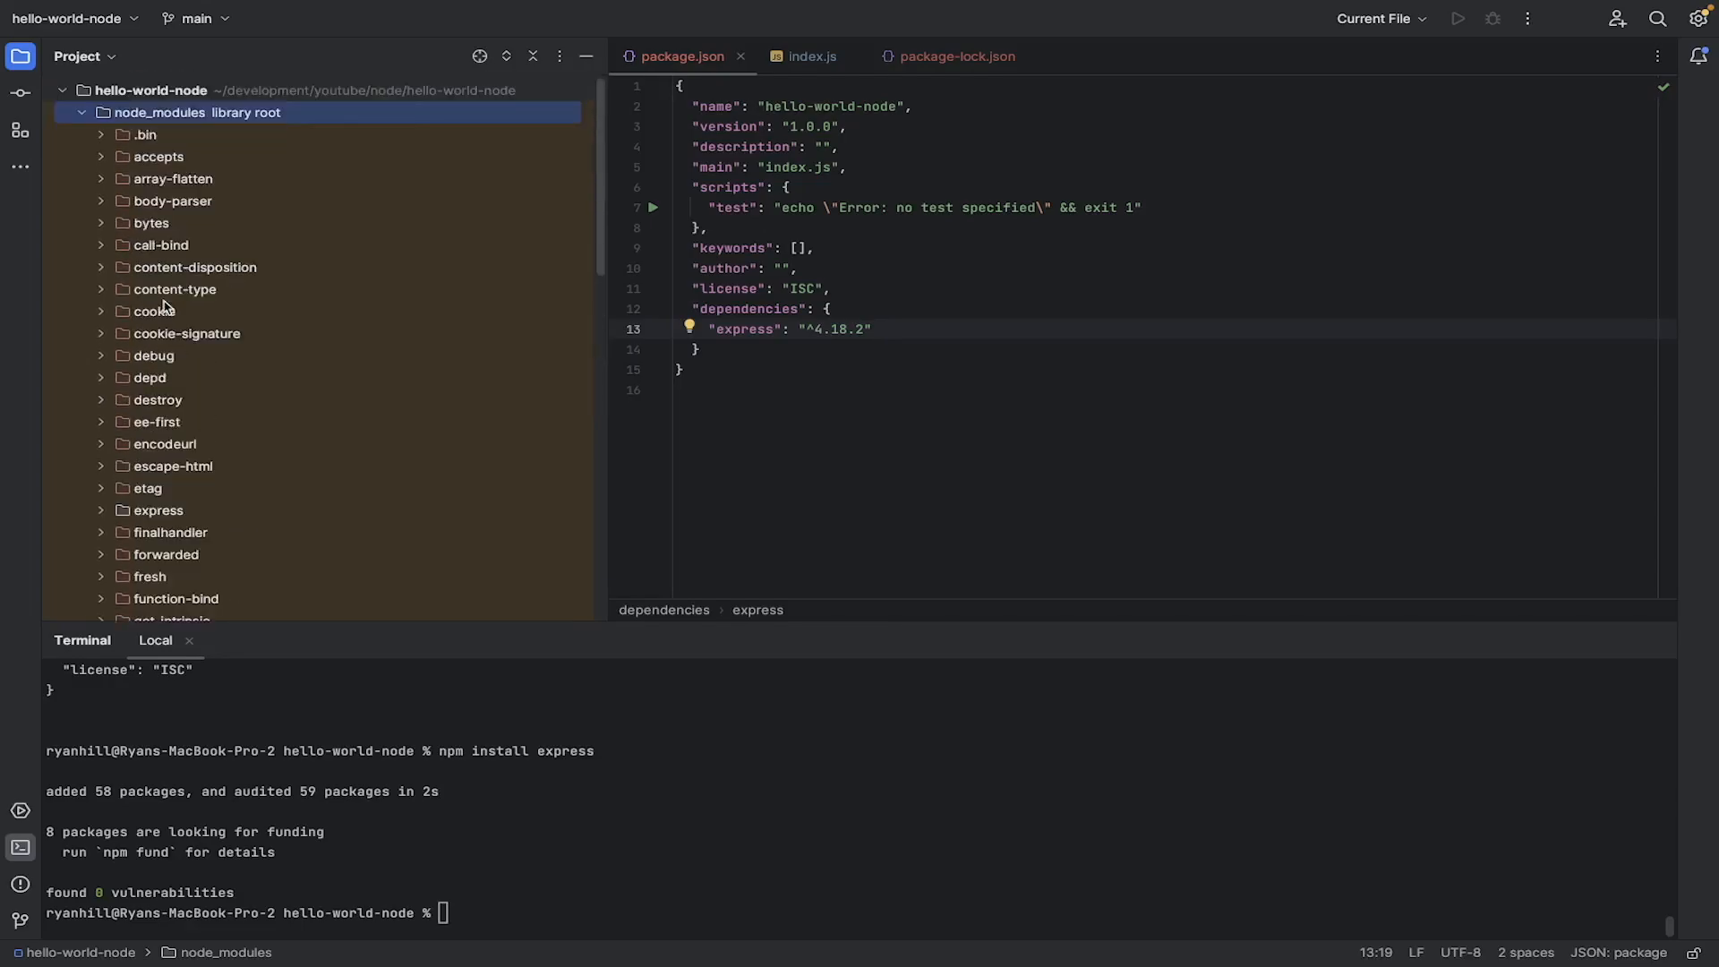
scroll(down, 3)
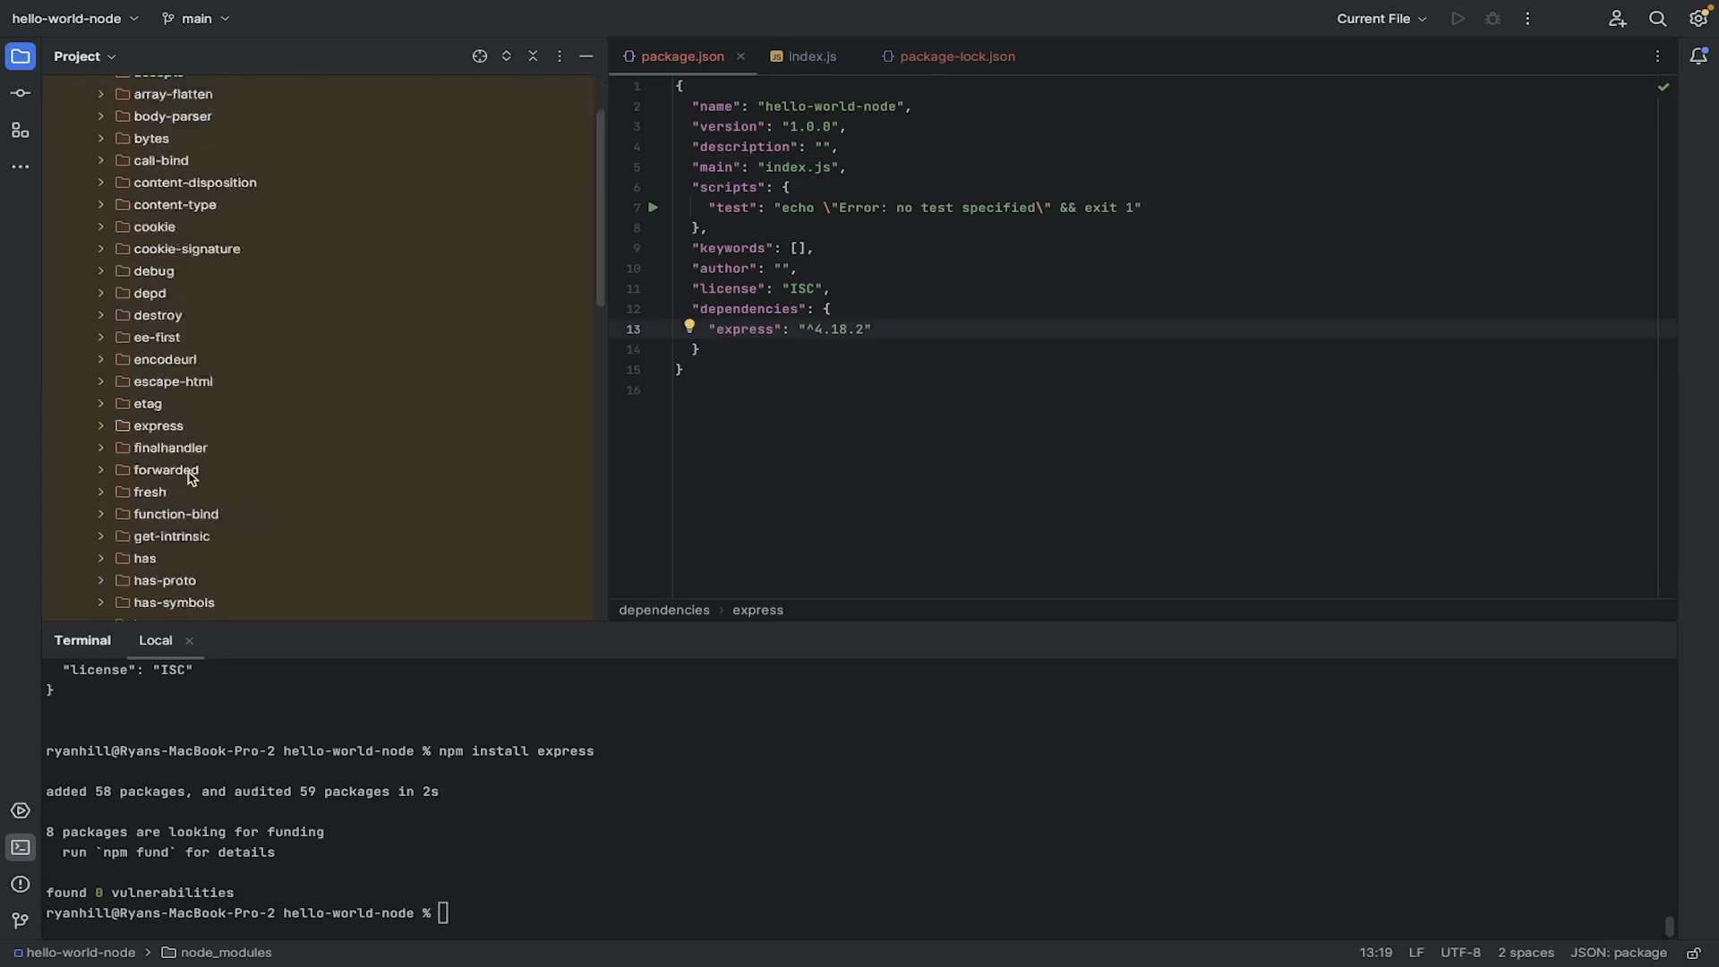
scroll(down, 3)
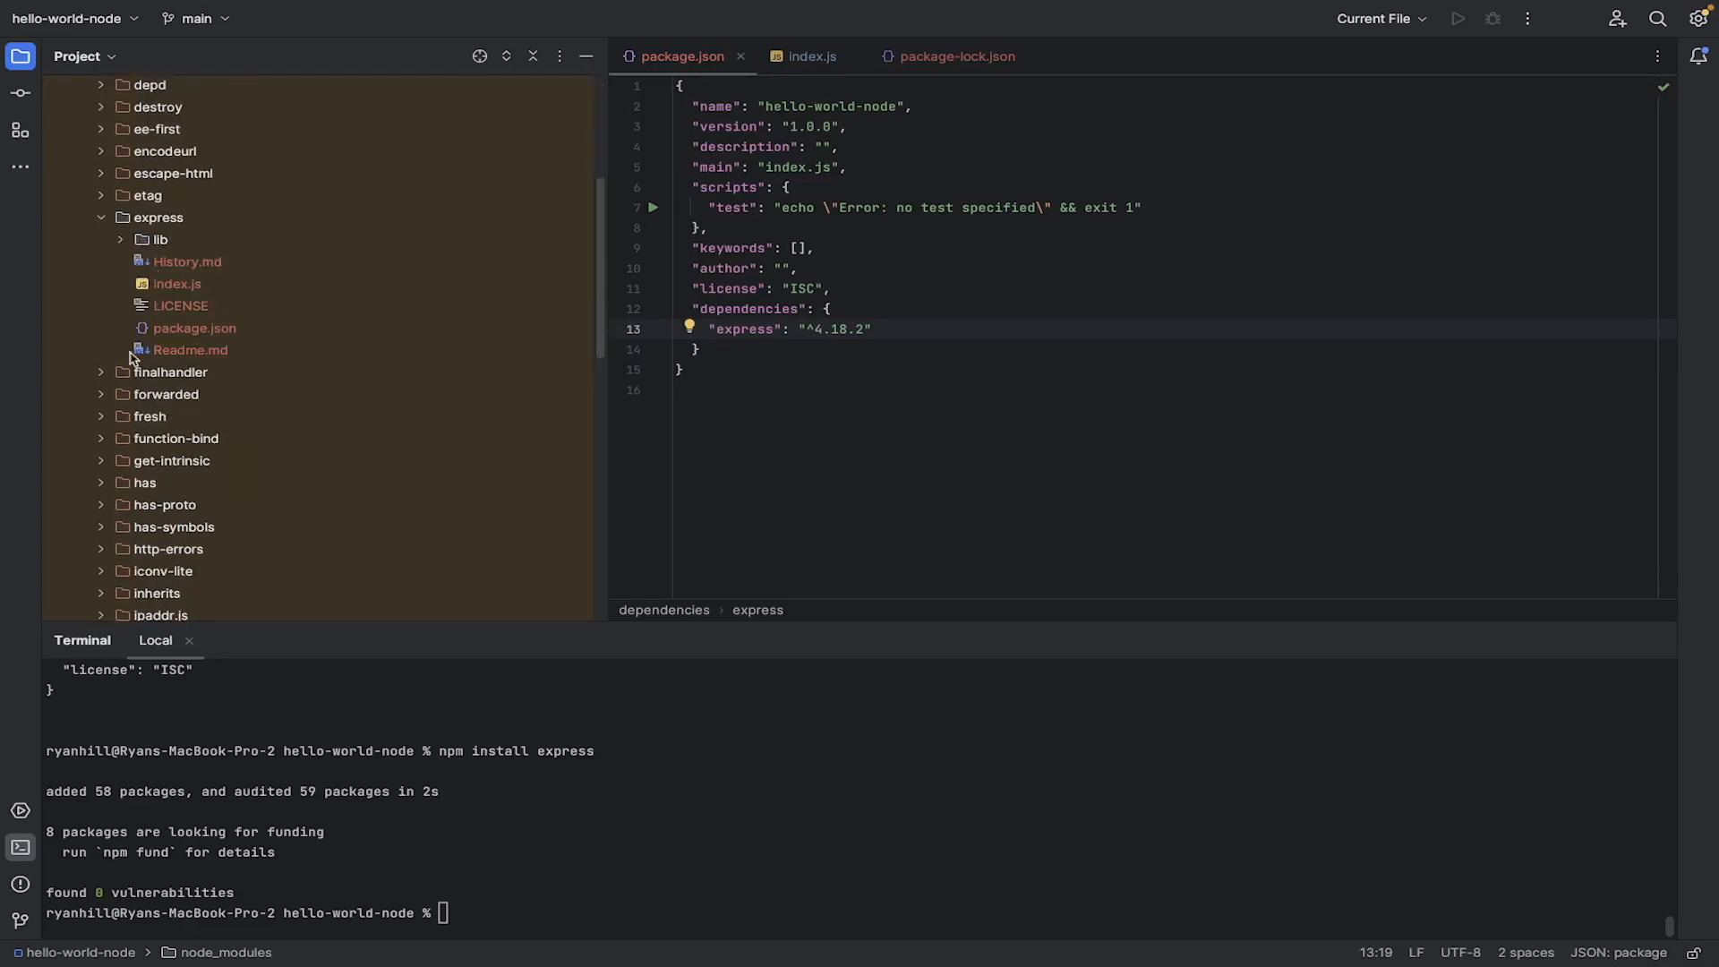
scroll(down, 3)
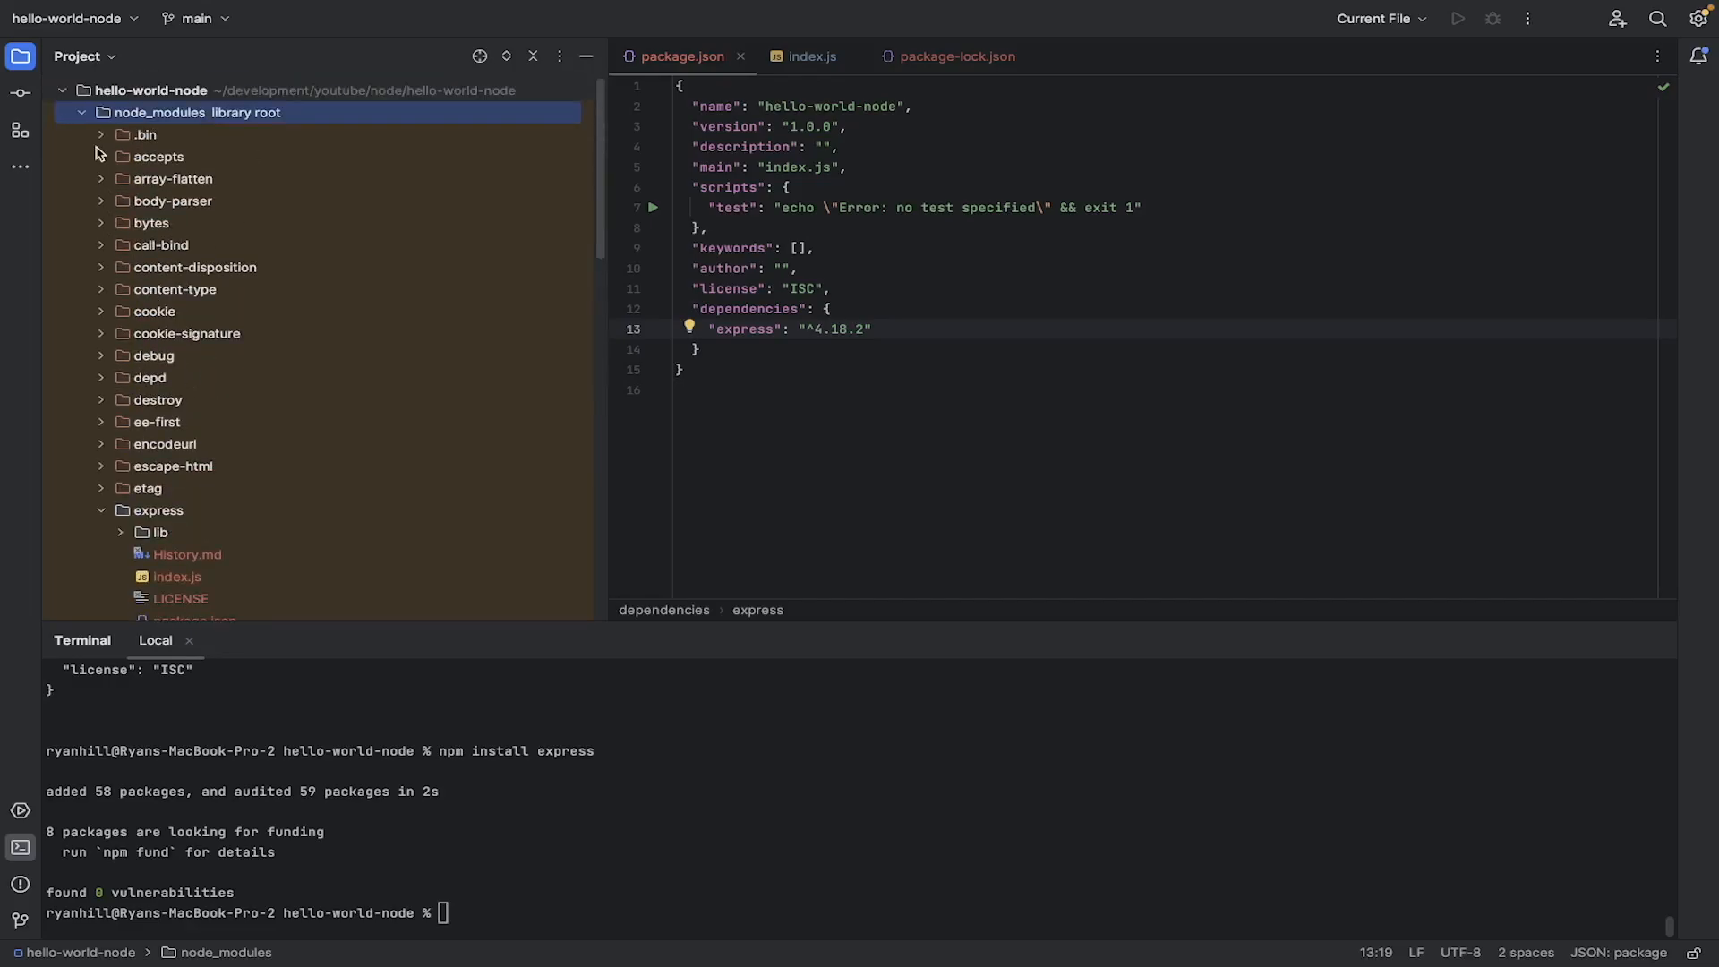
click(81, 112)
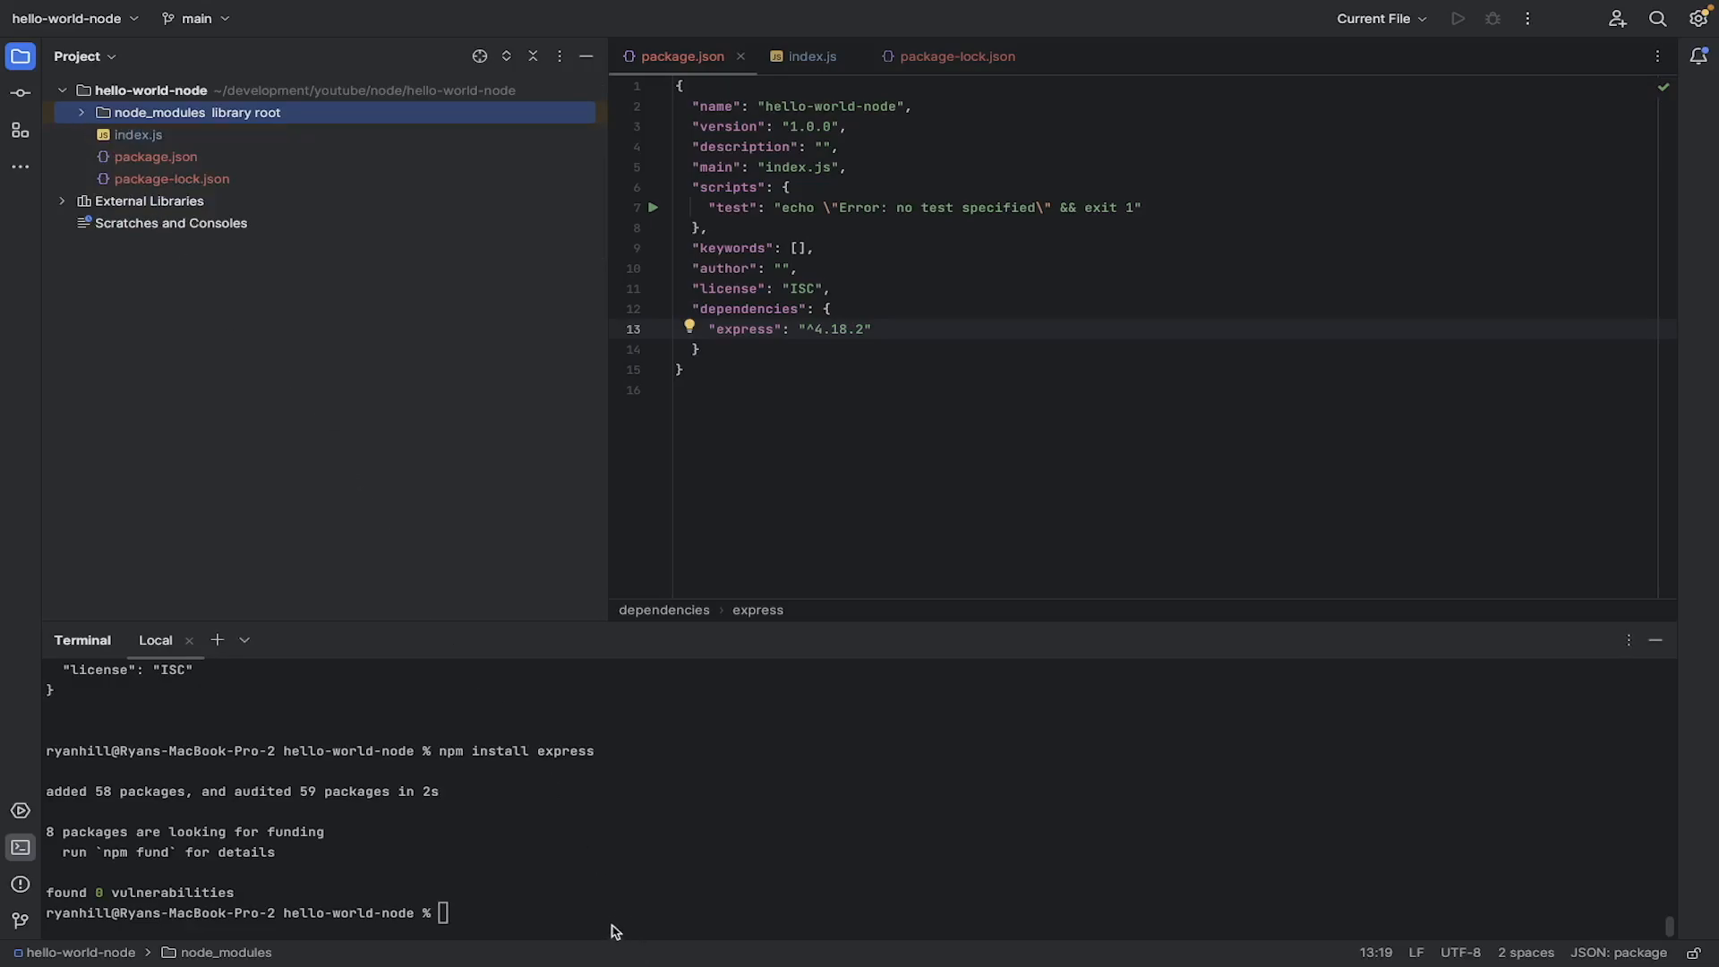
mouse_move(589, 905)
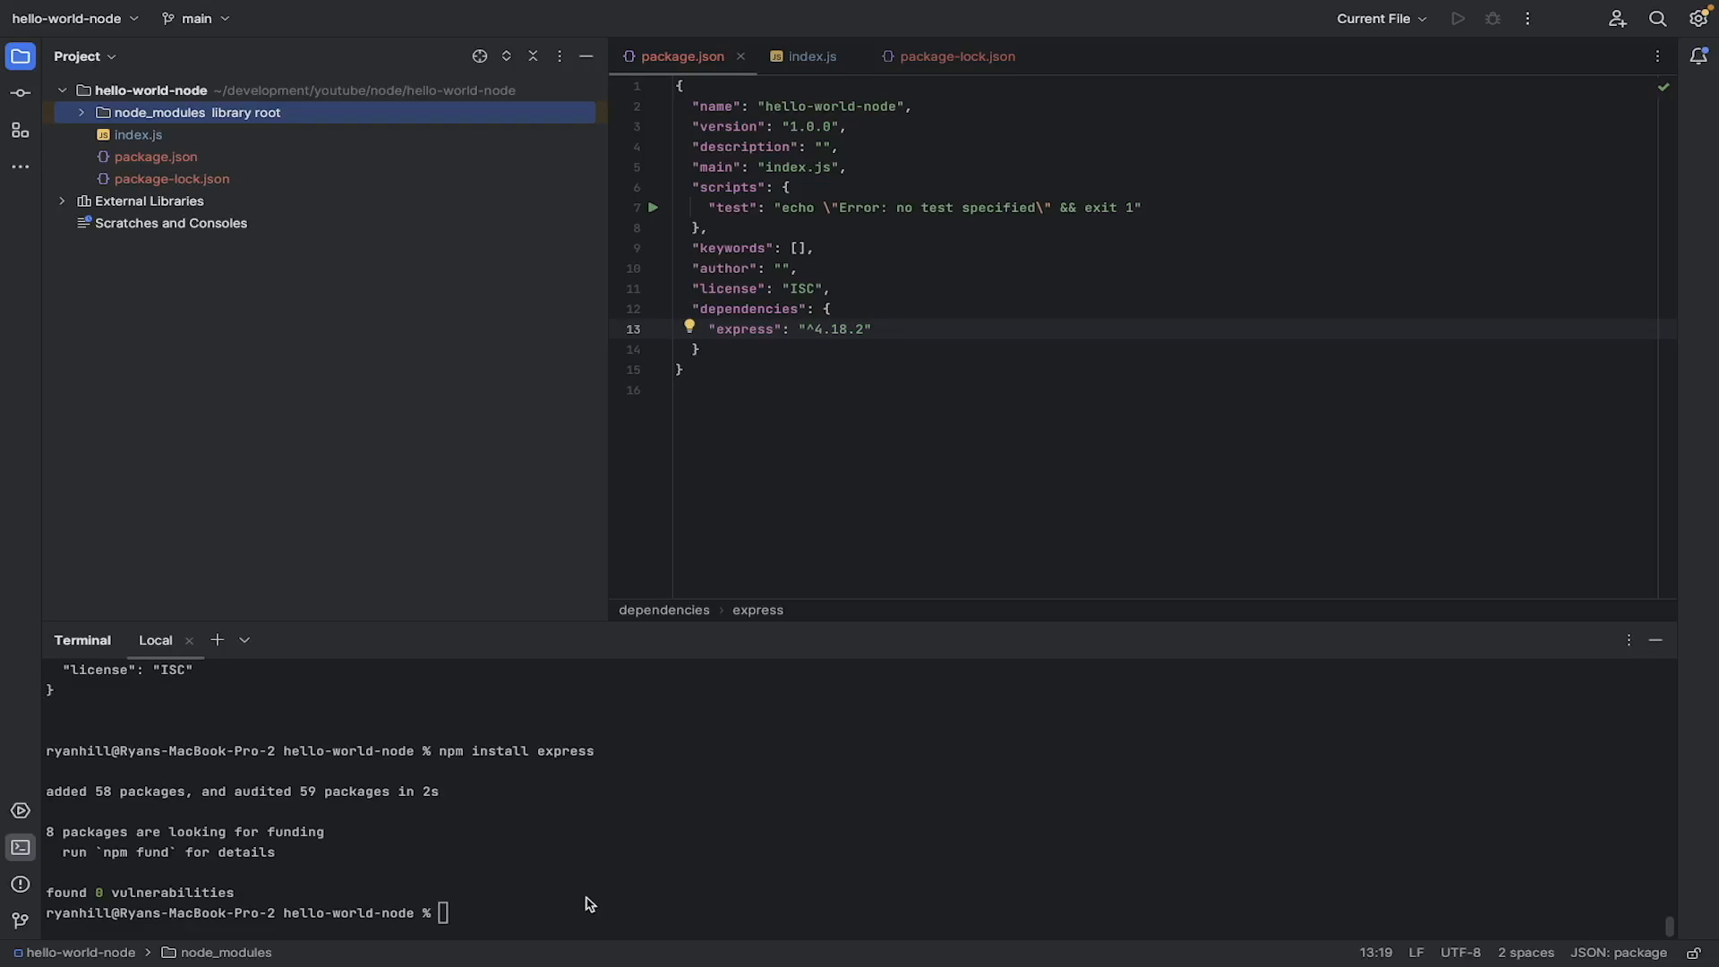
mouse_move(584, 900)
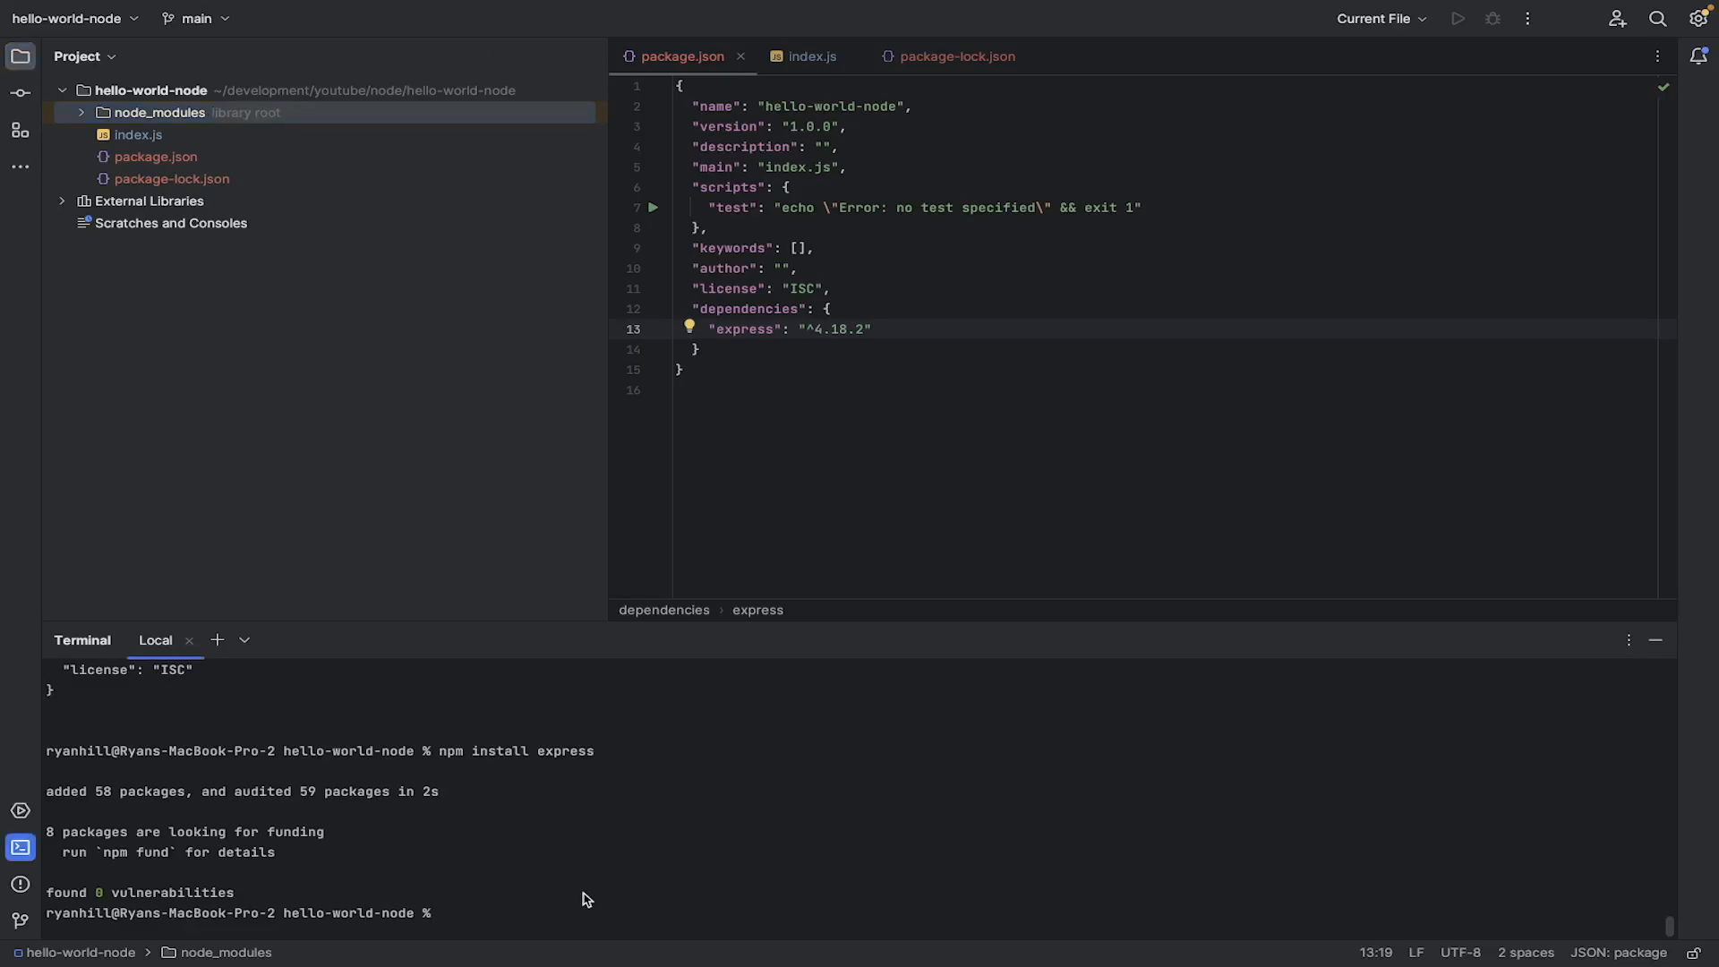
Step: Run node index.js so the server listens on port 3000
text(node)
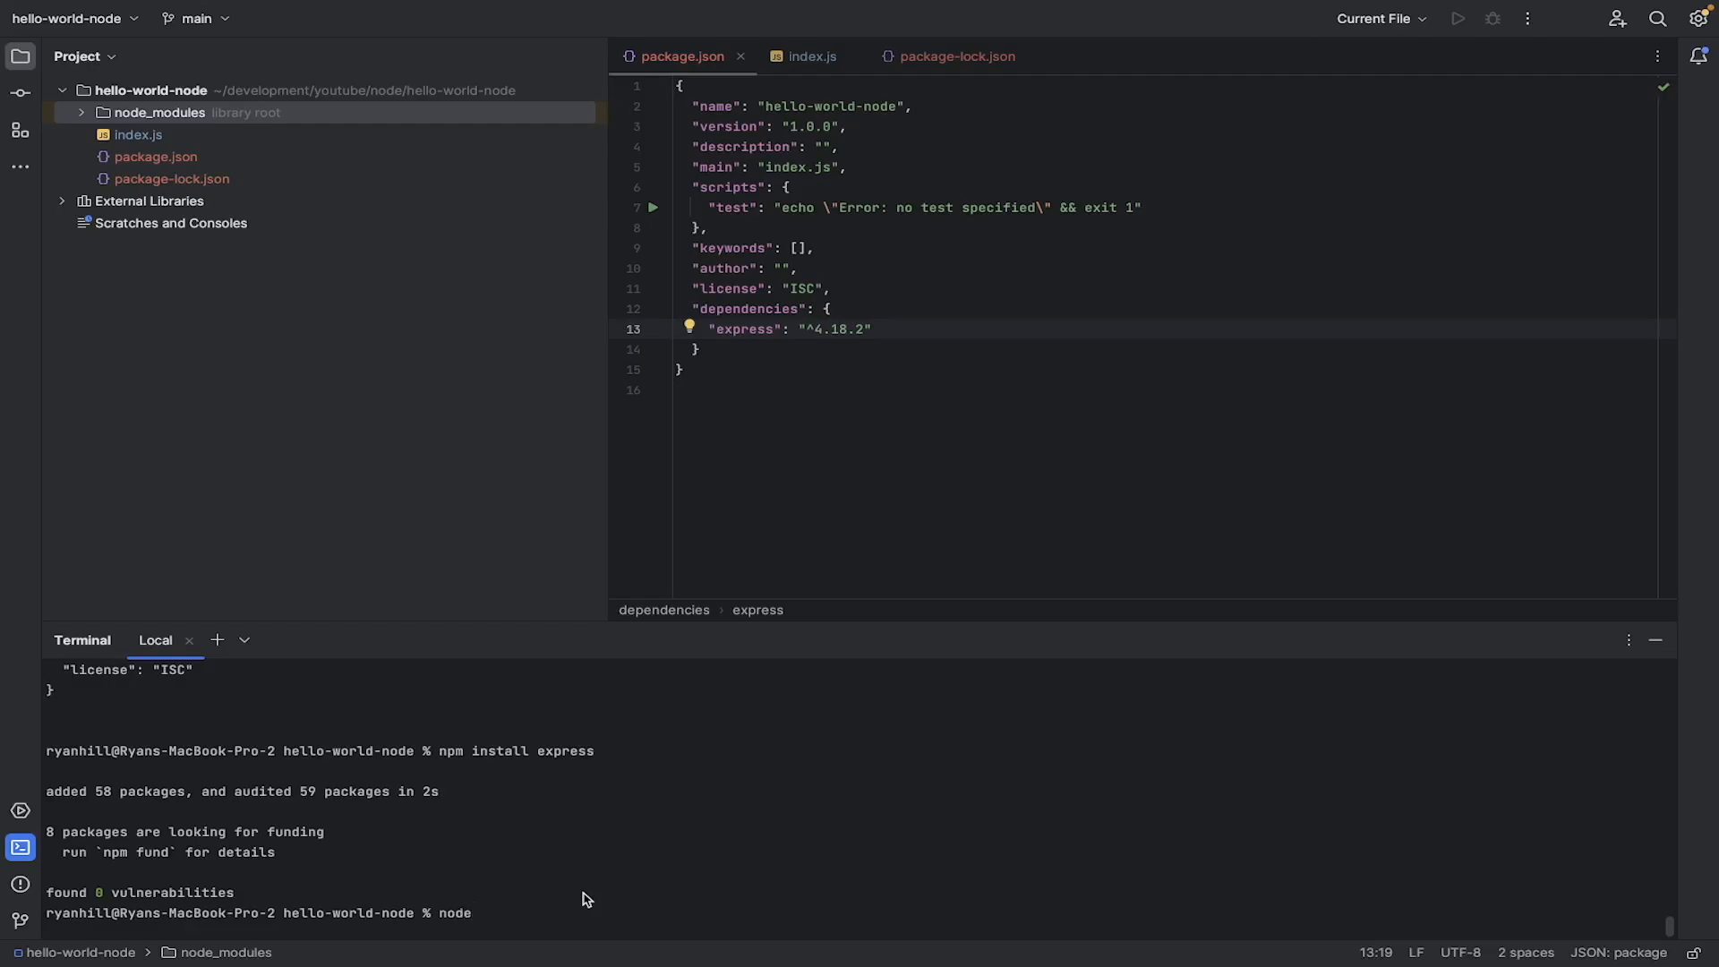
text(.js)
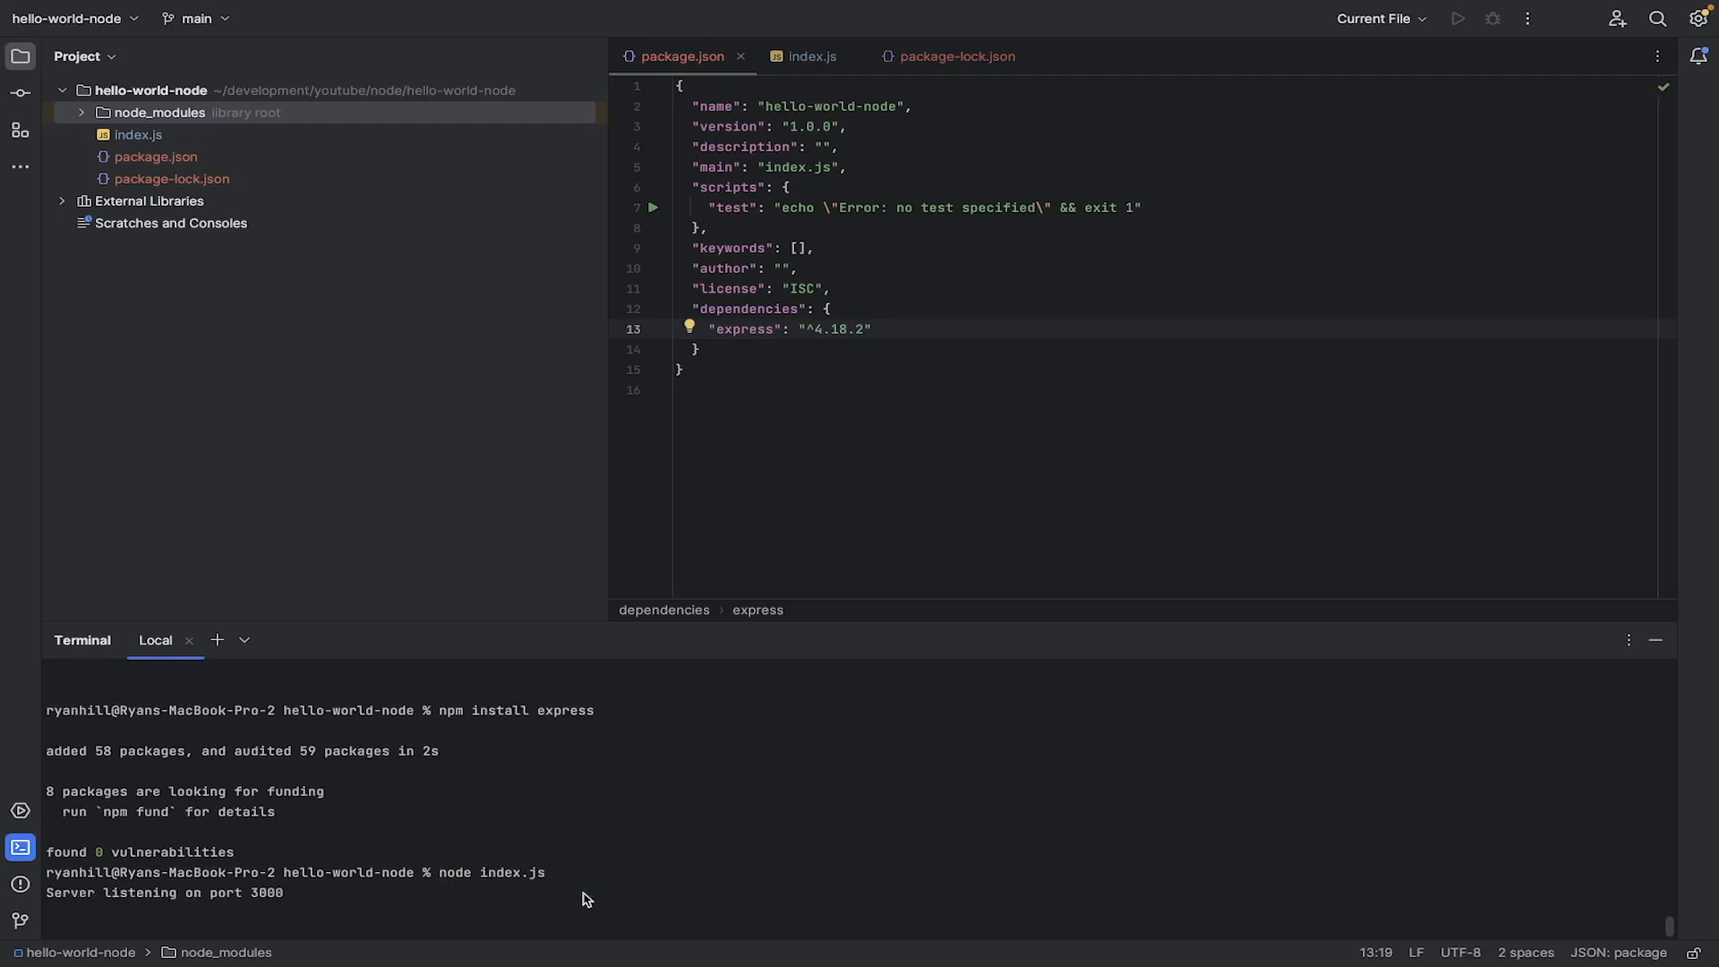
mouse_move(250, 897)
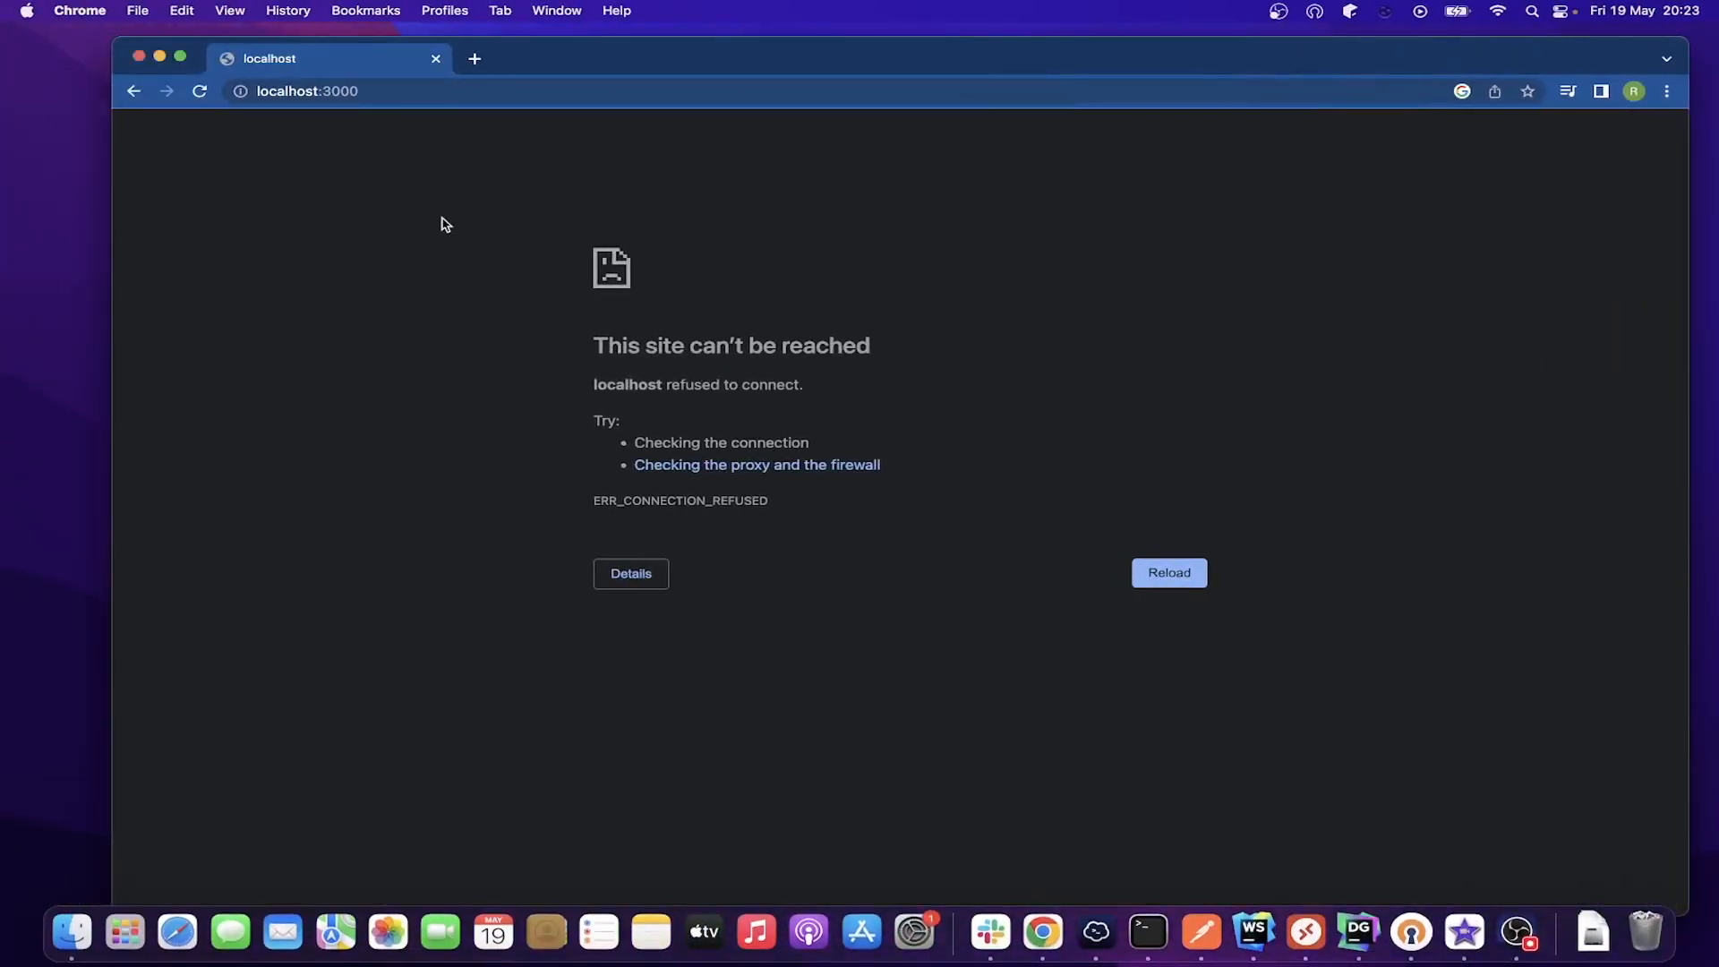
mouse_move(476, 396)
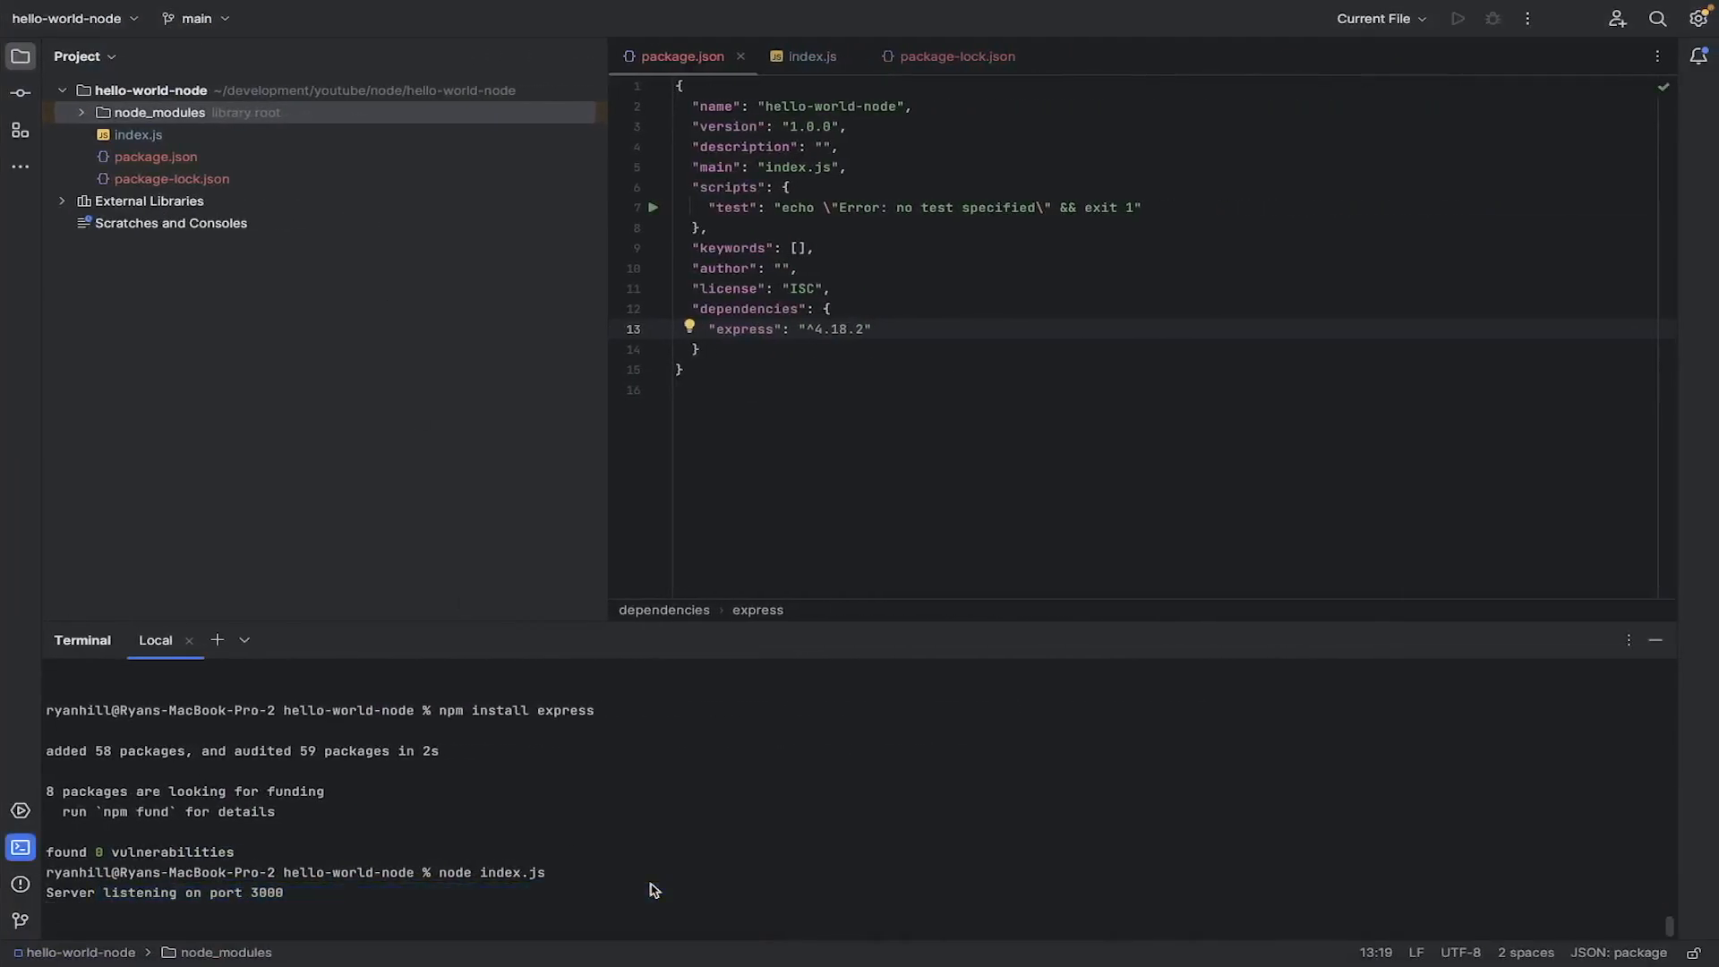
Step: Stop the running node index.js server with Ctrl+C
key(ctrl+c)
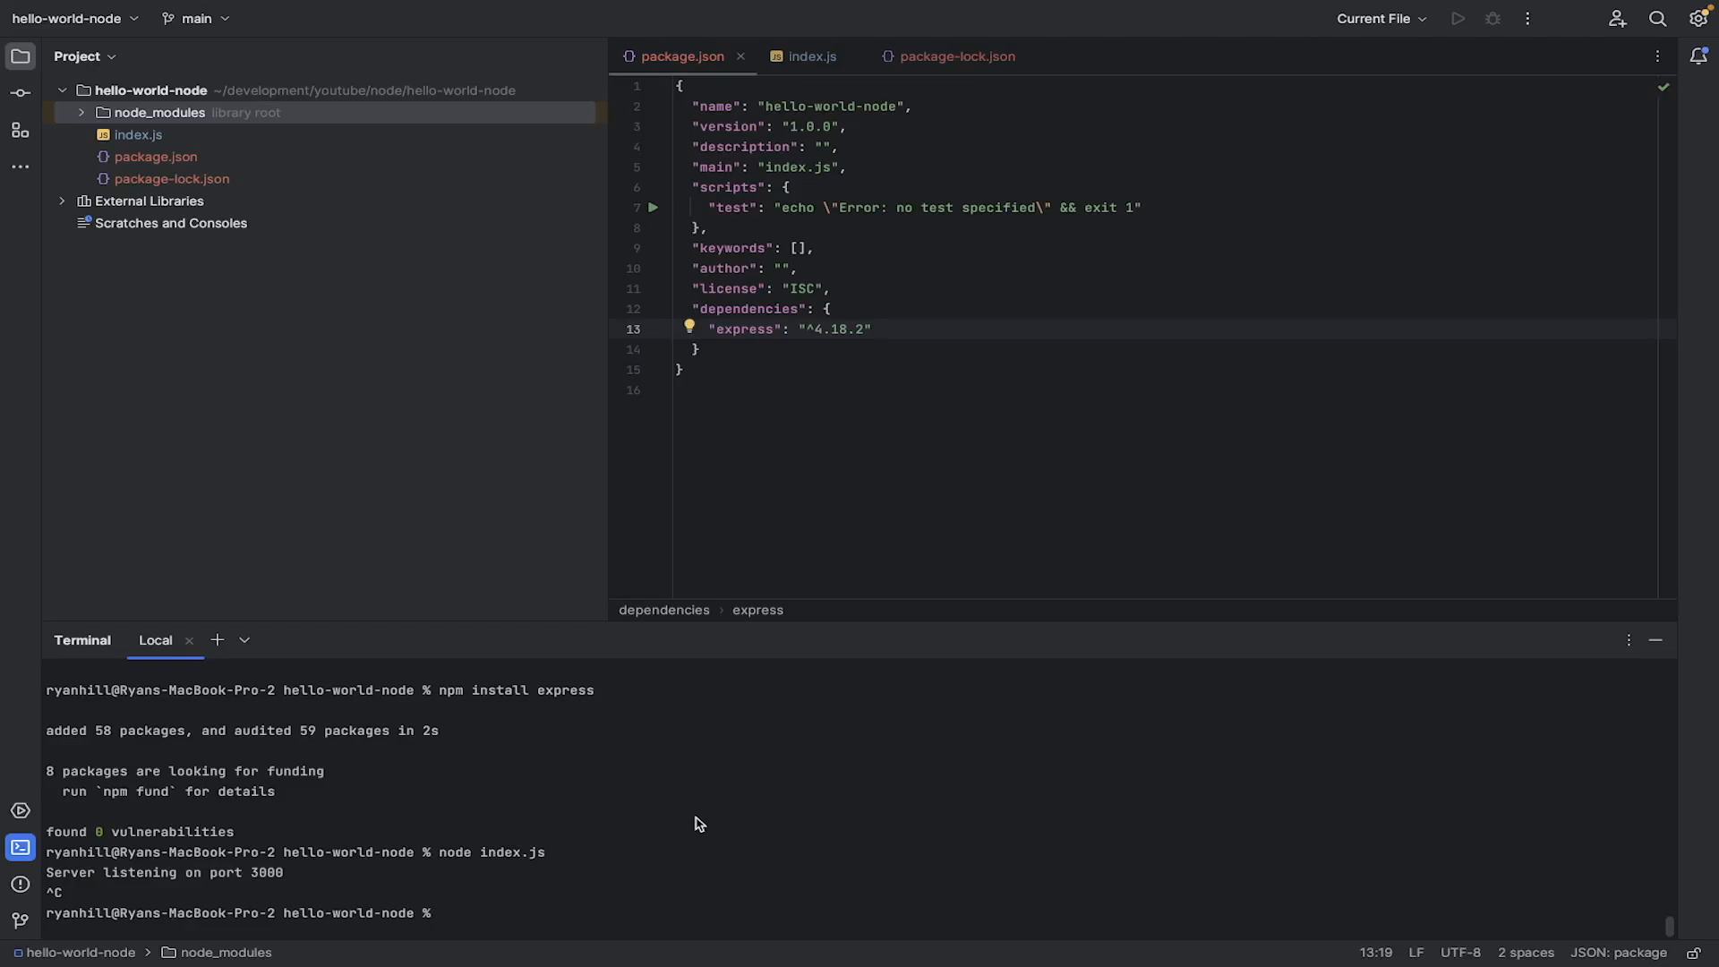
mouse_move(708, 812)
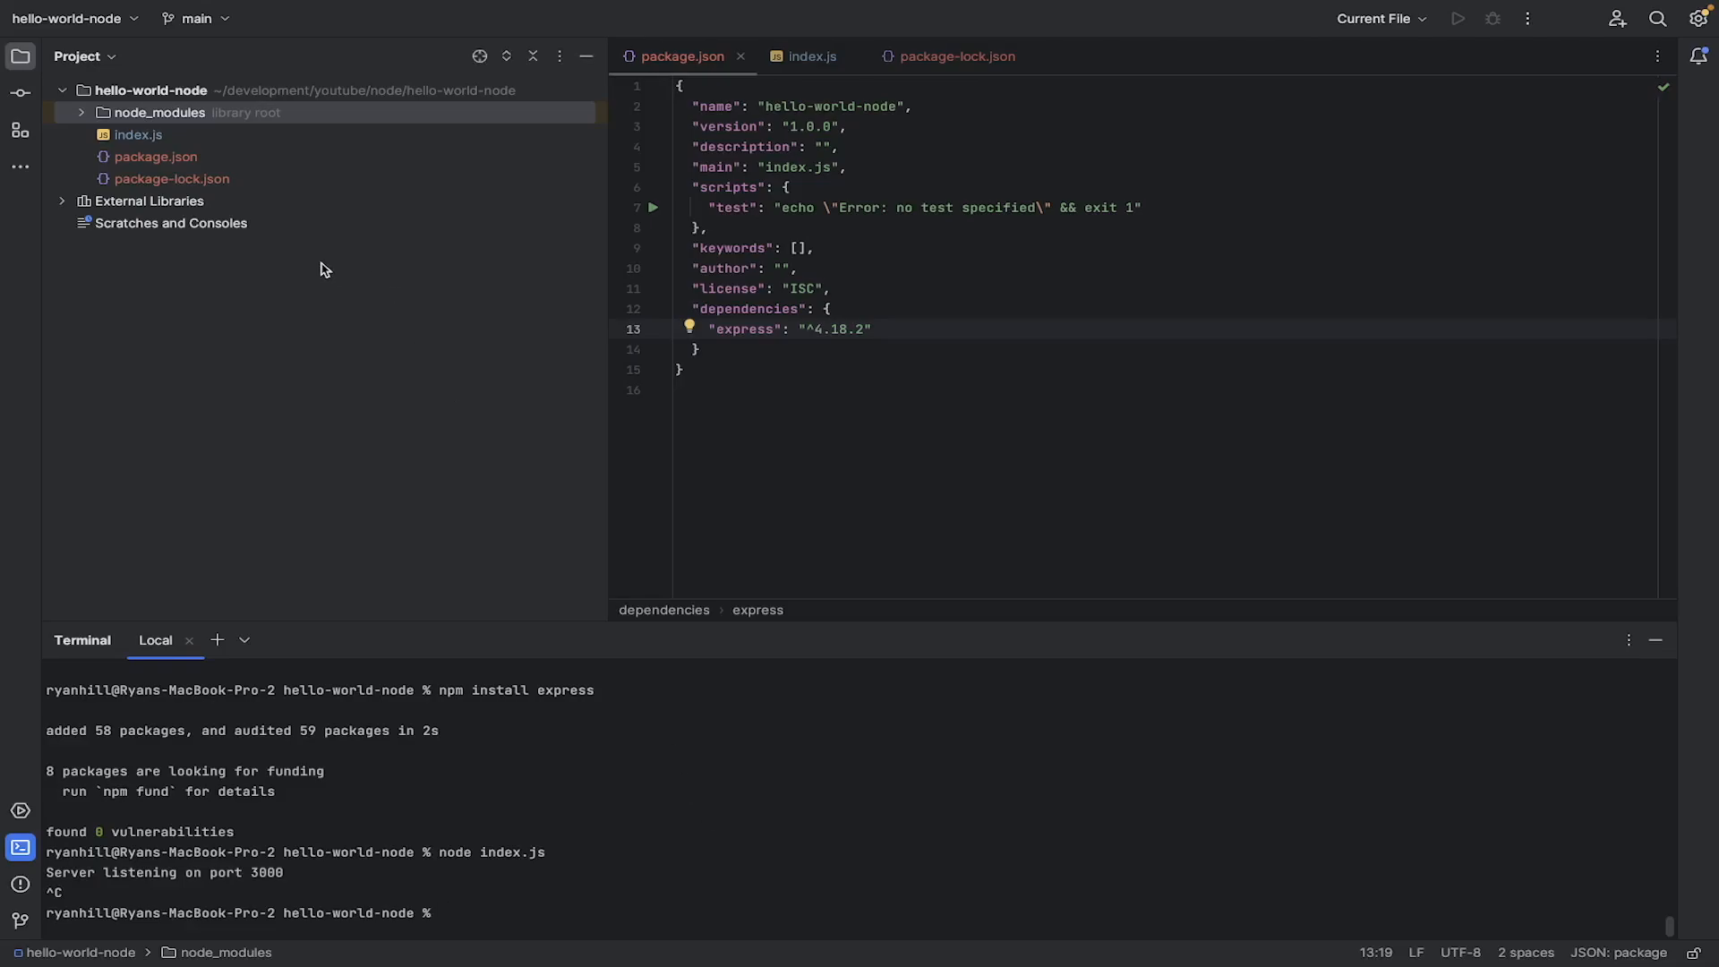
Step: Delete package-lock.json, then bring up the delete actions for node_modules
click(138, 135)
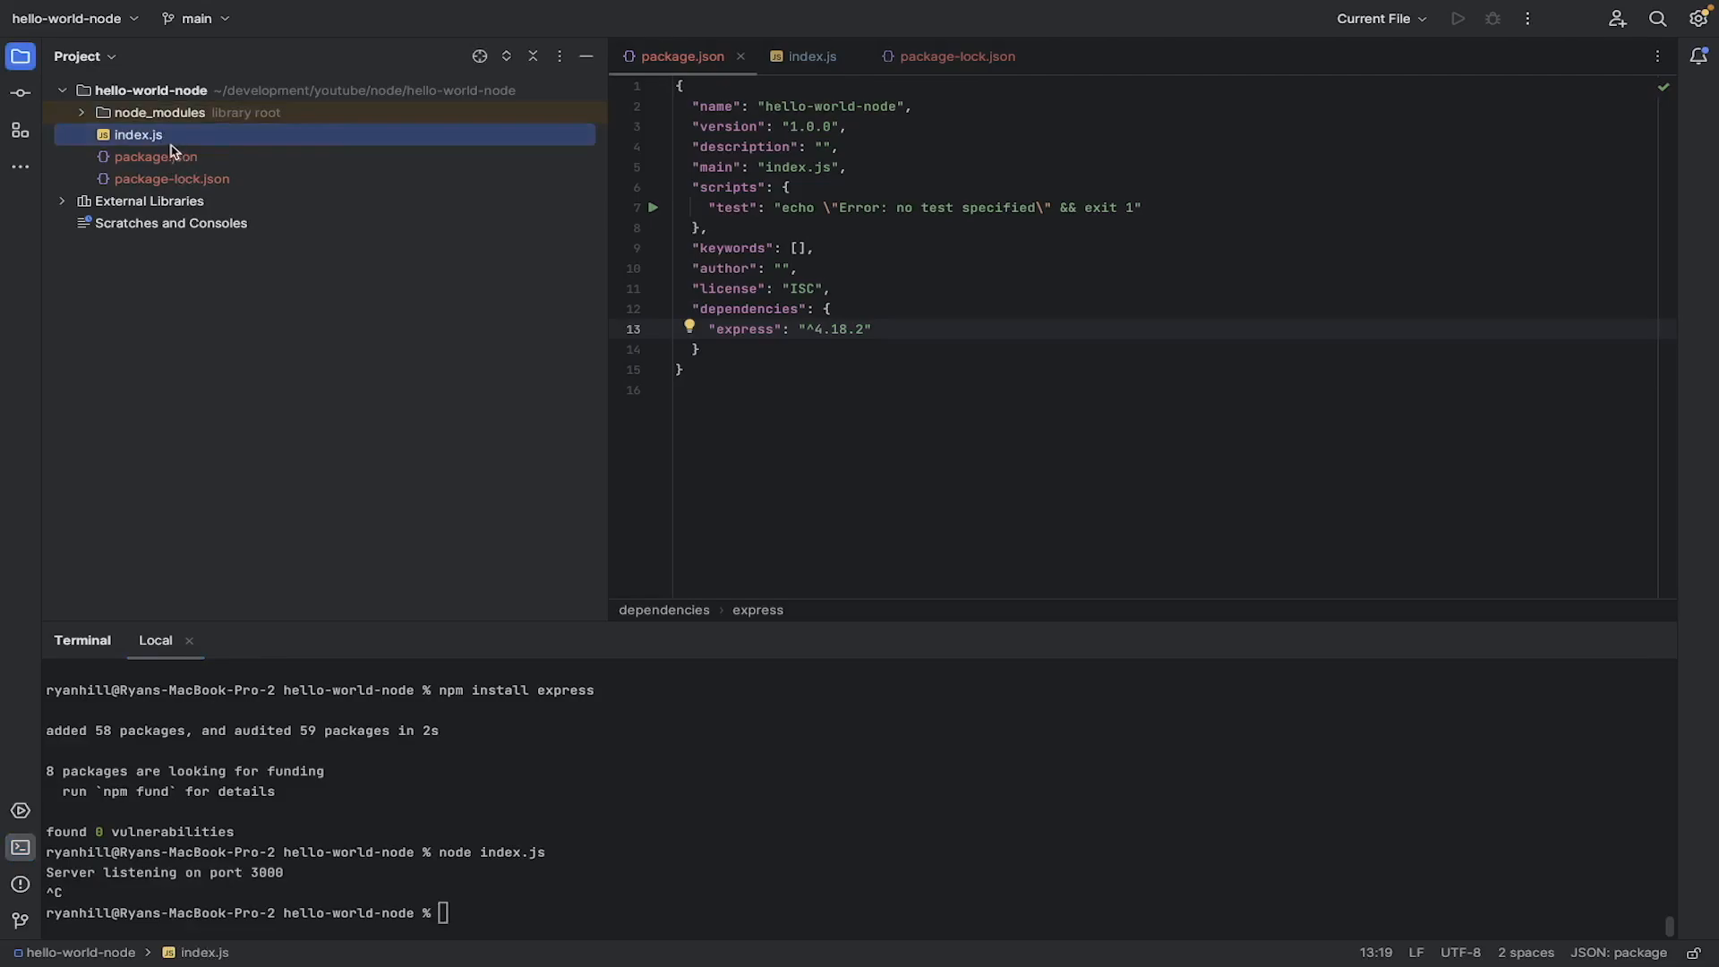
click(157, 156)
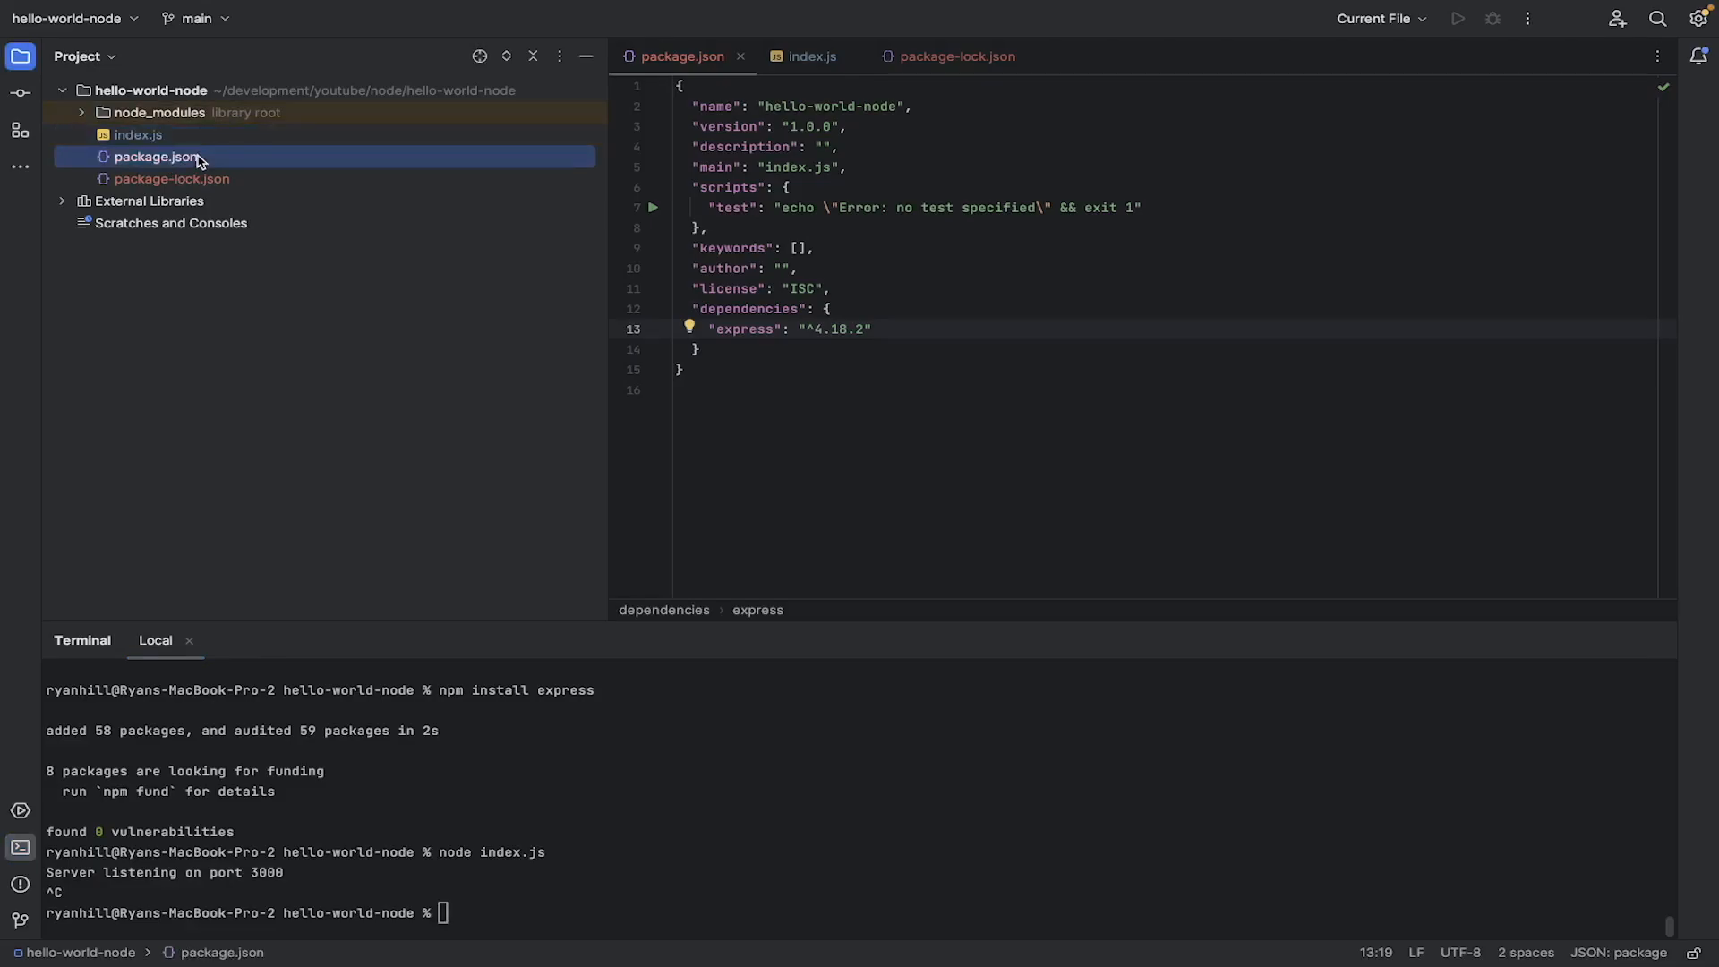
mouse_move(236, 186)
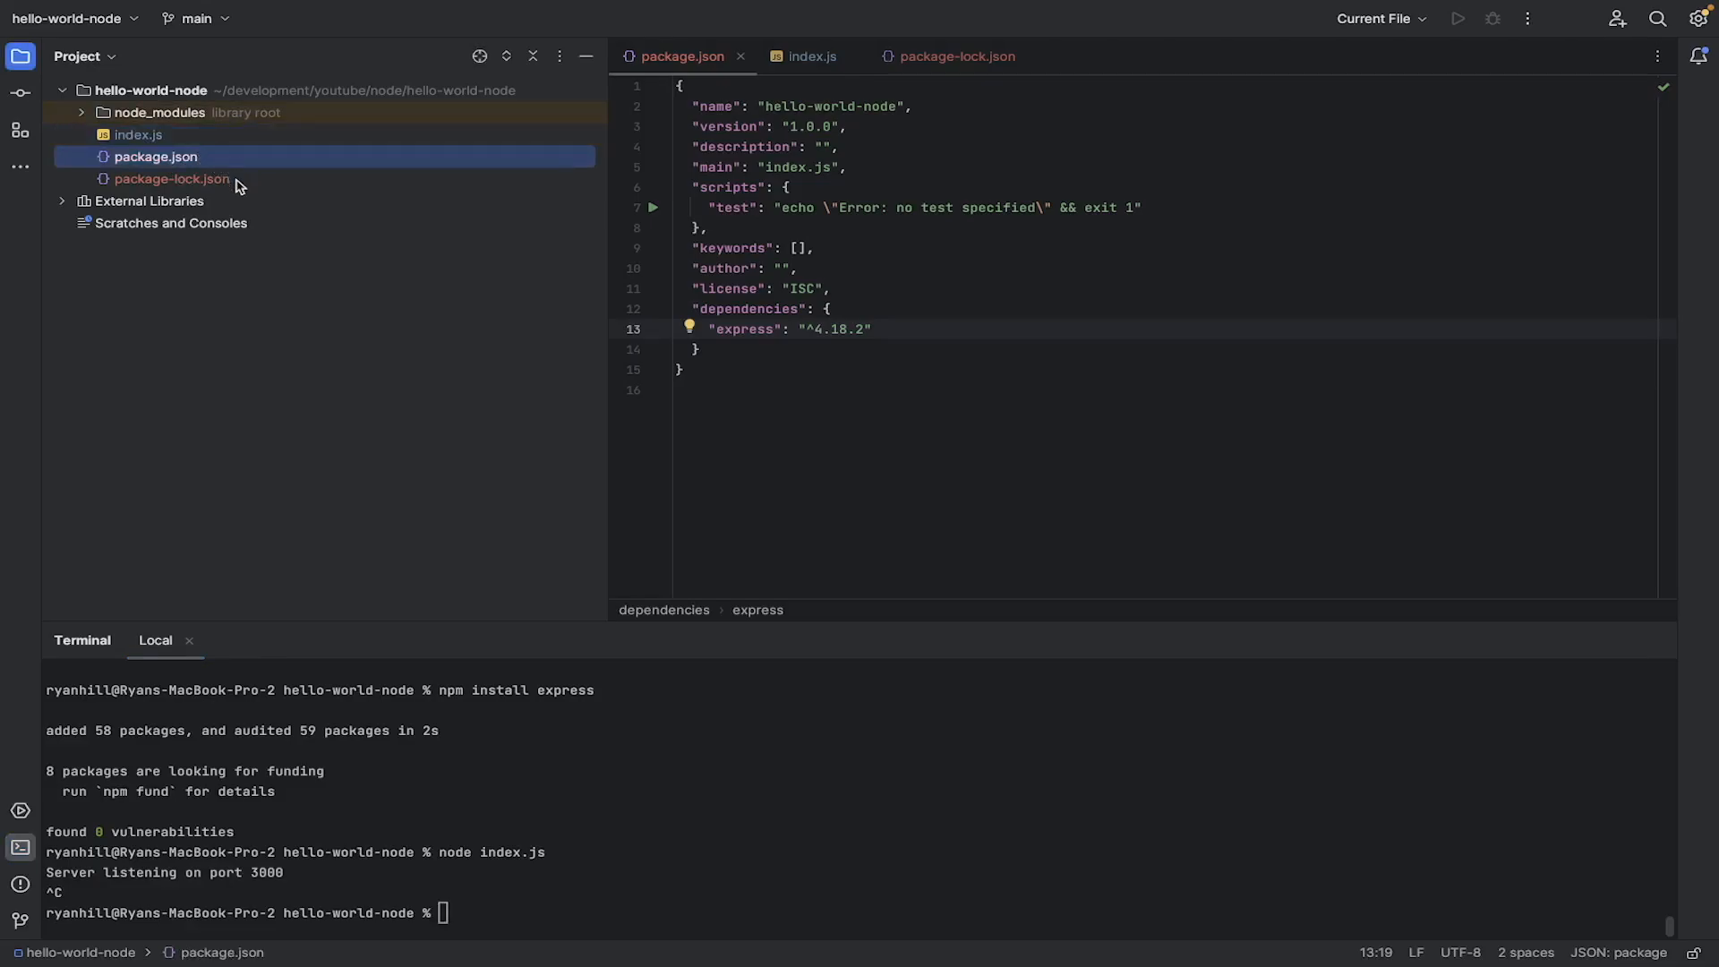
right_click(172, 178)
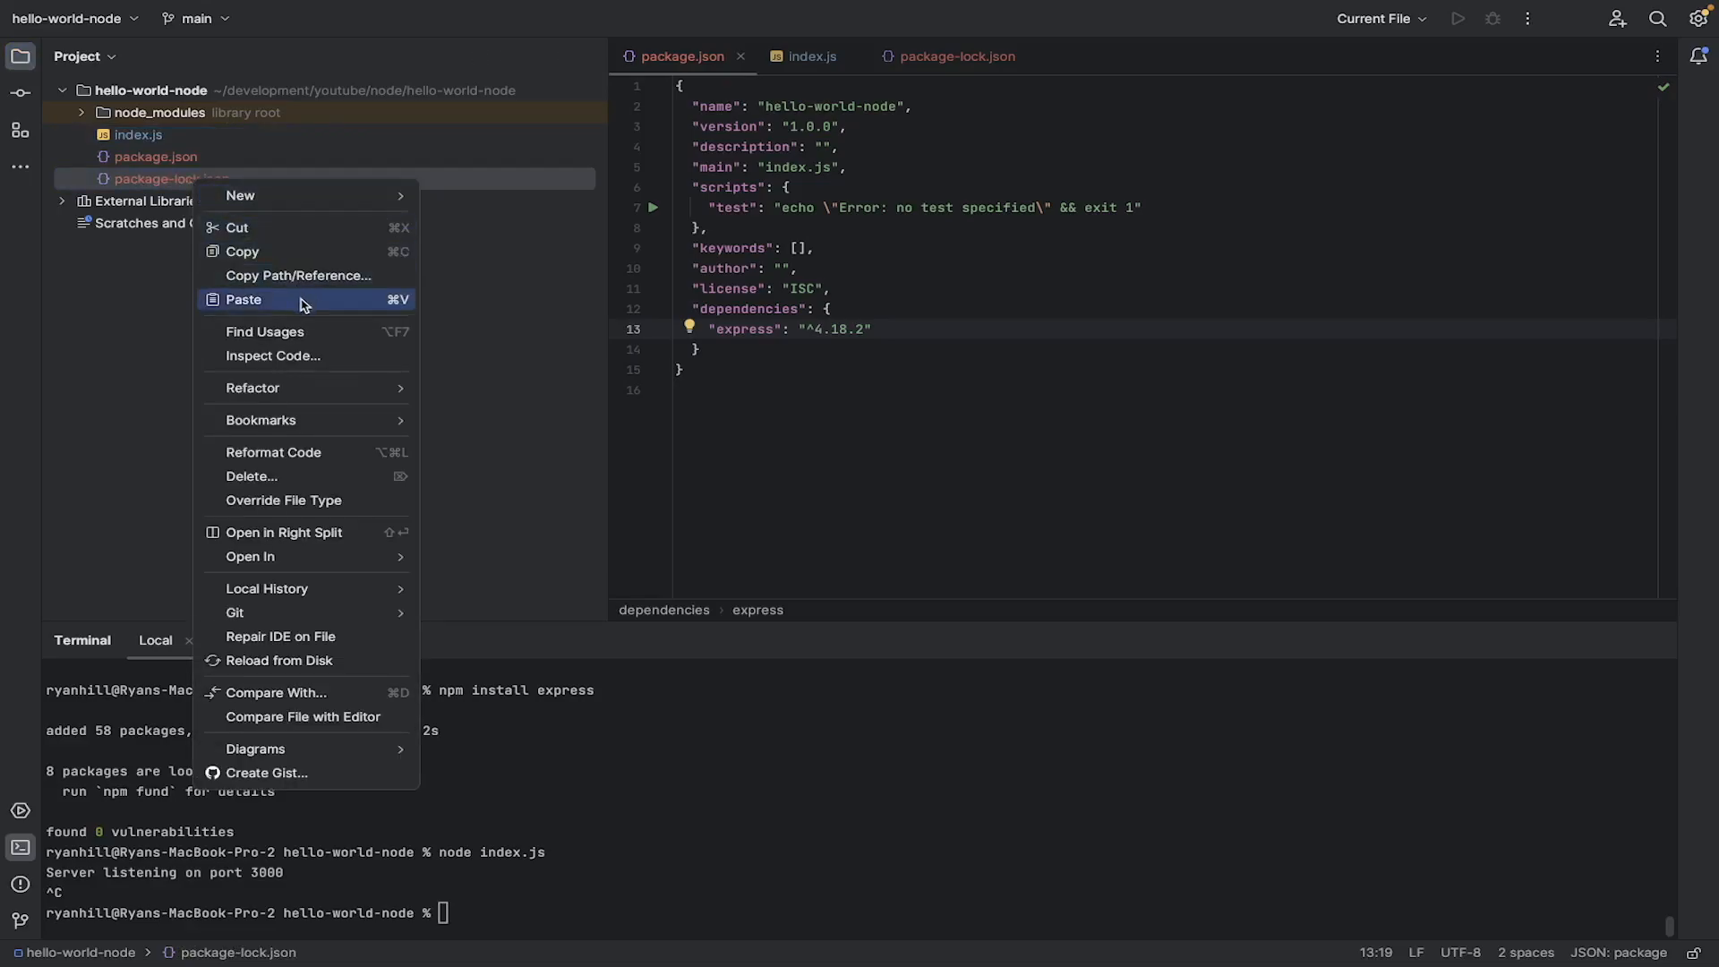
click(251, 476)
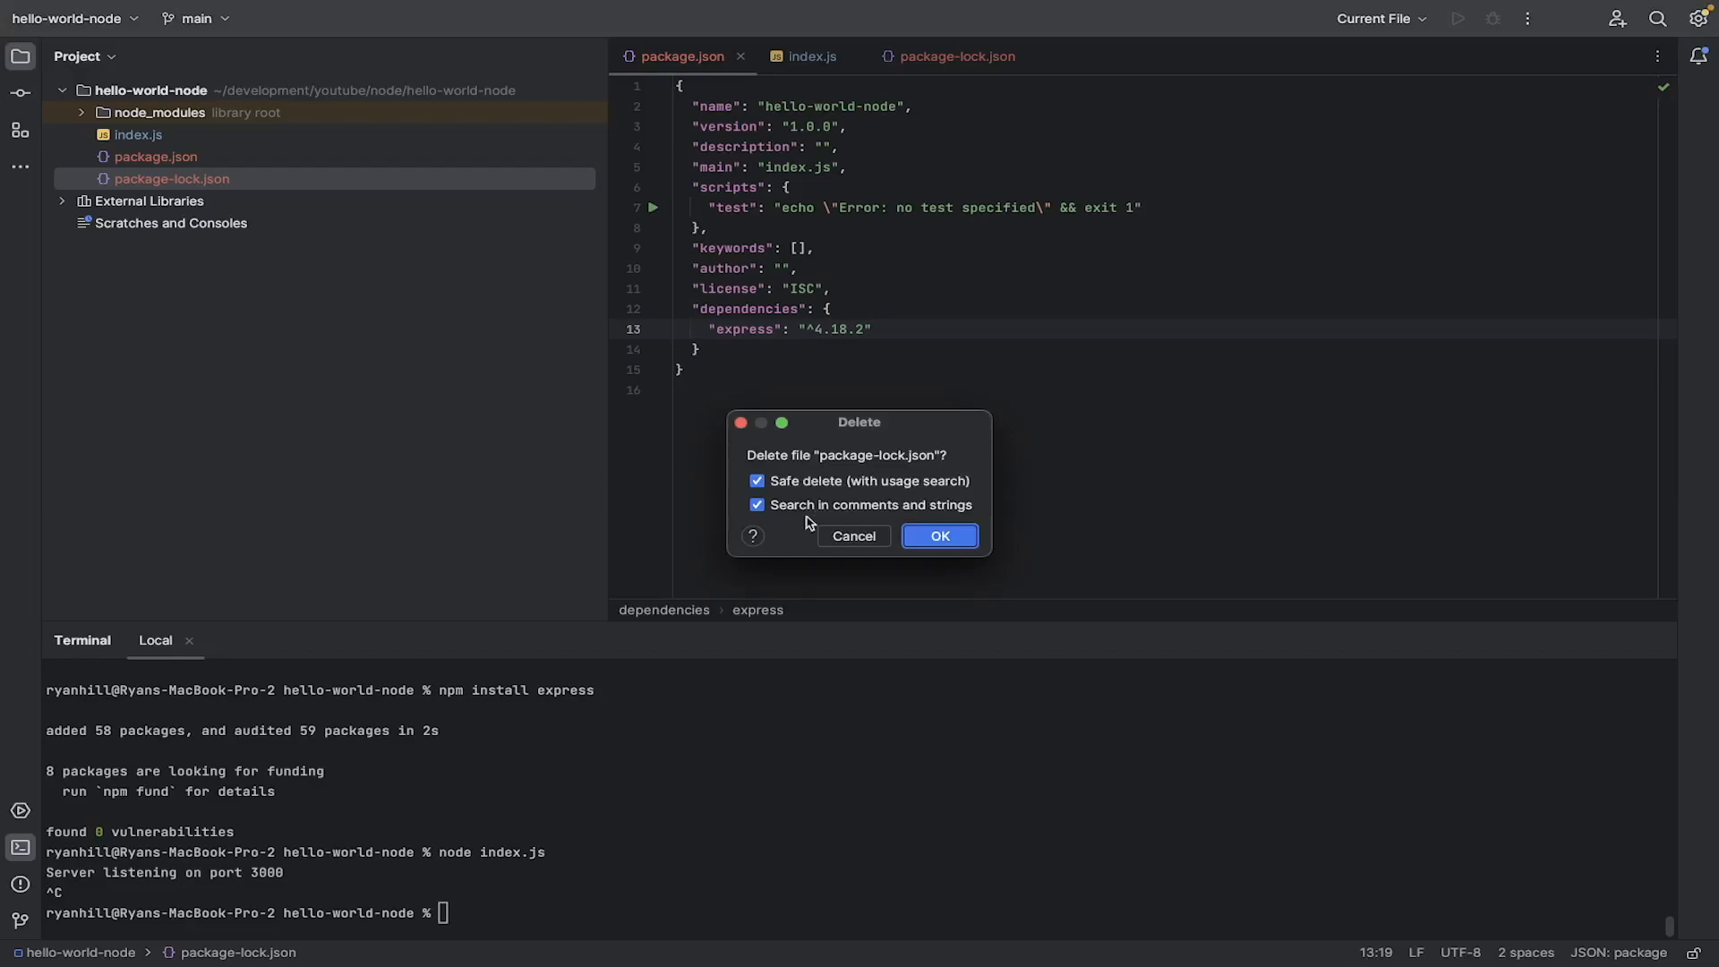
click(940, 536)
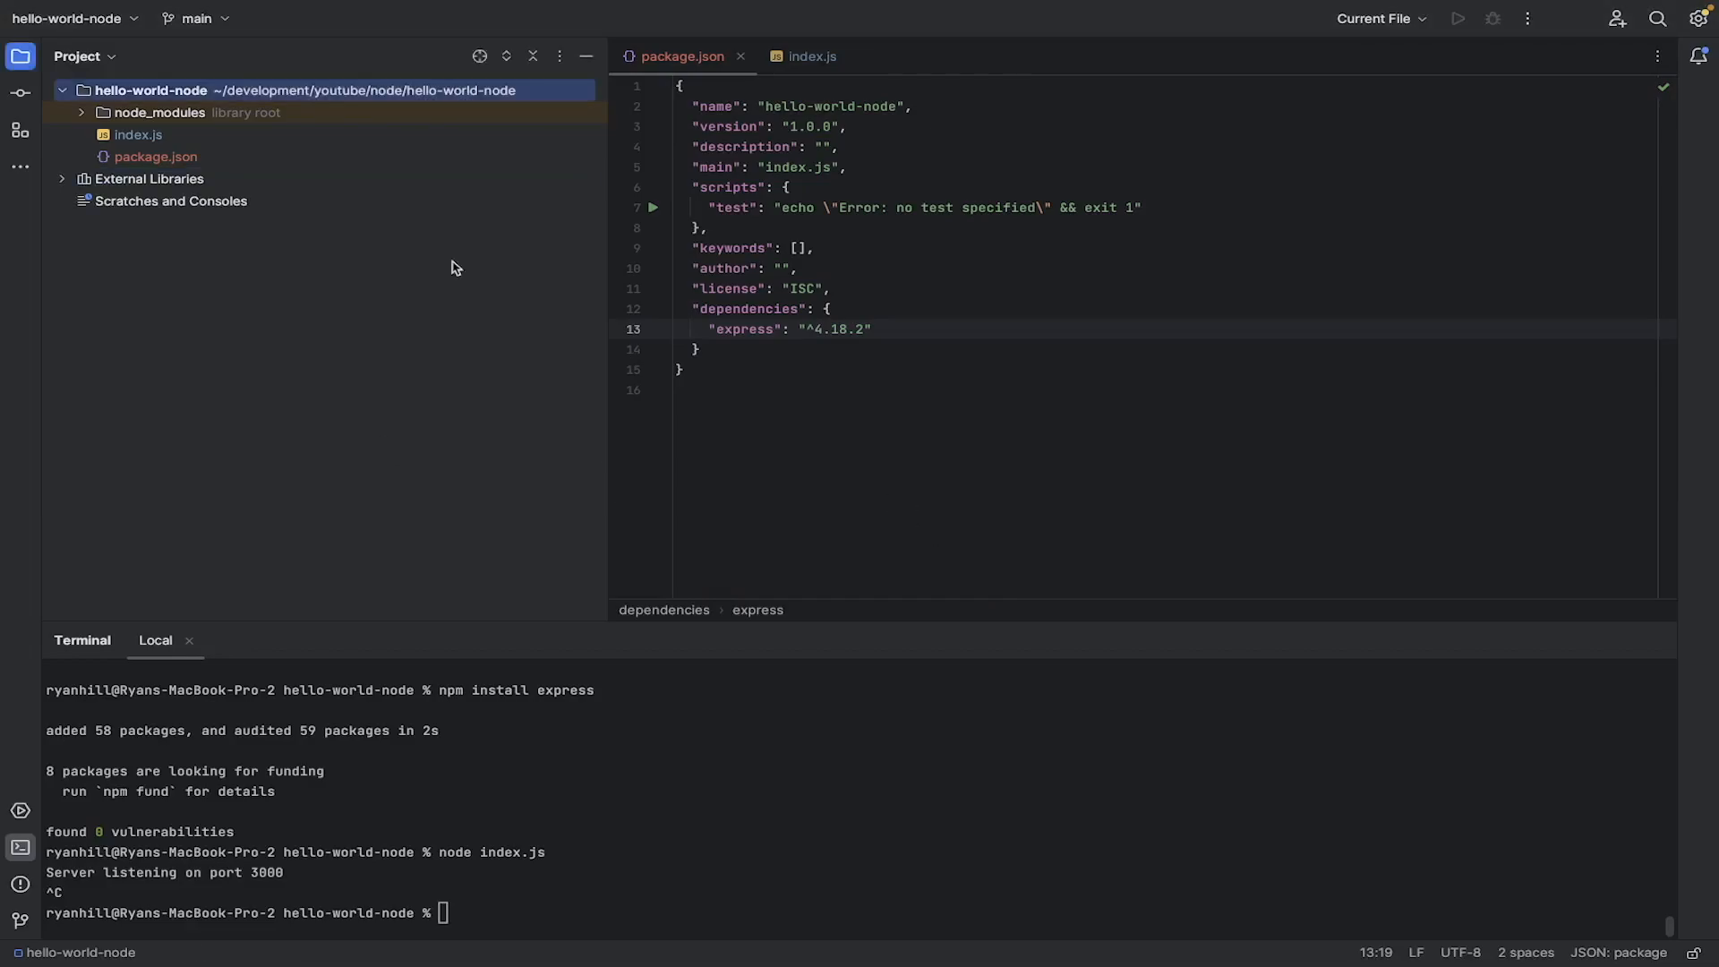
right_click(157, 112)
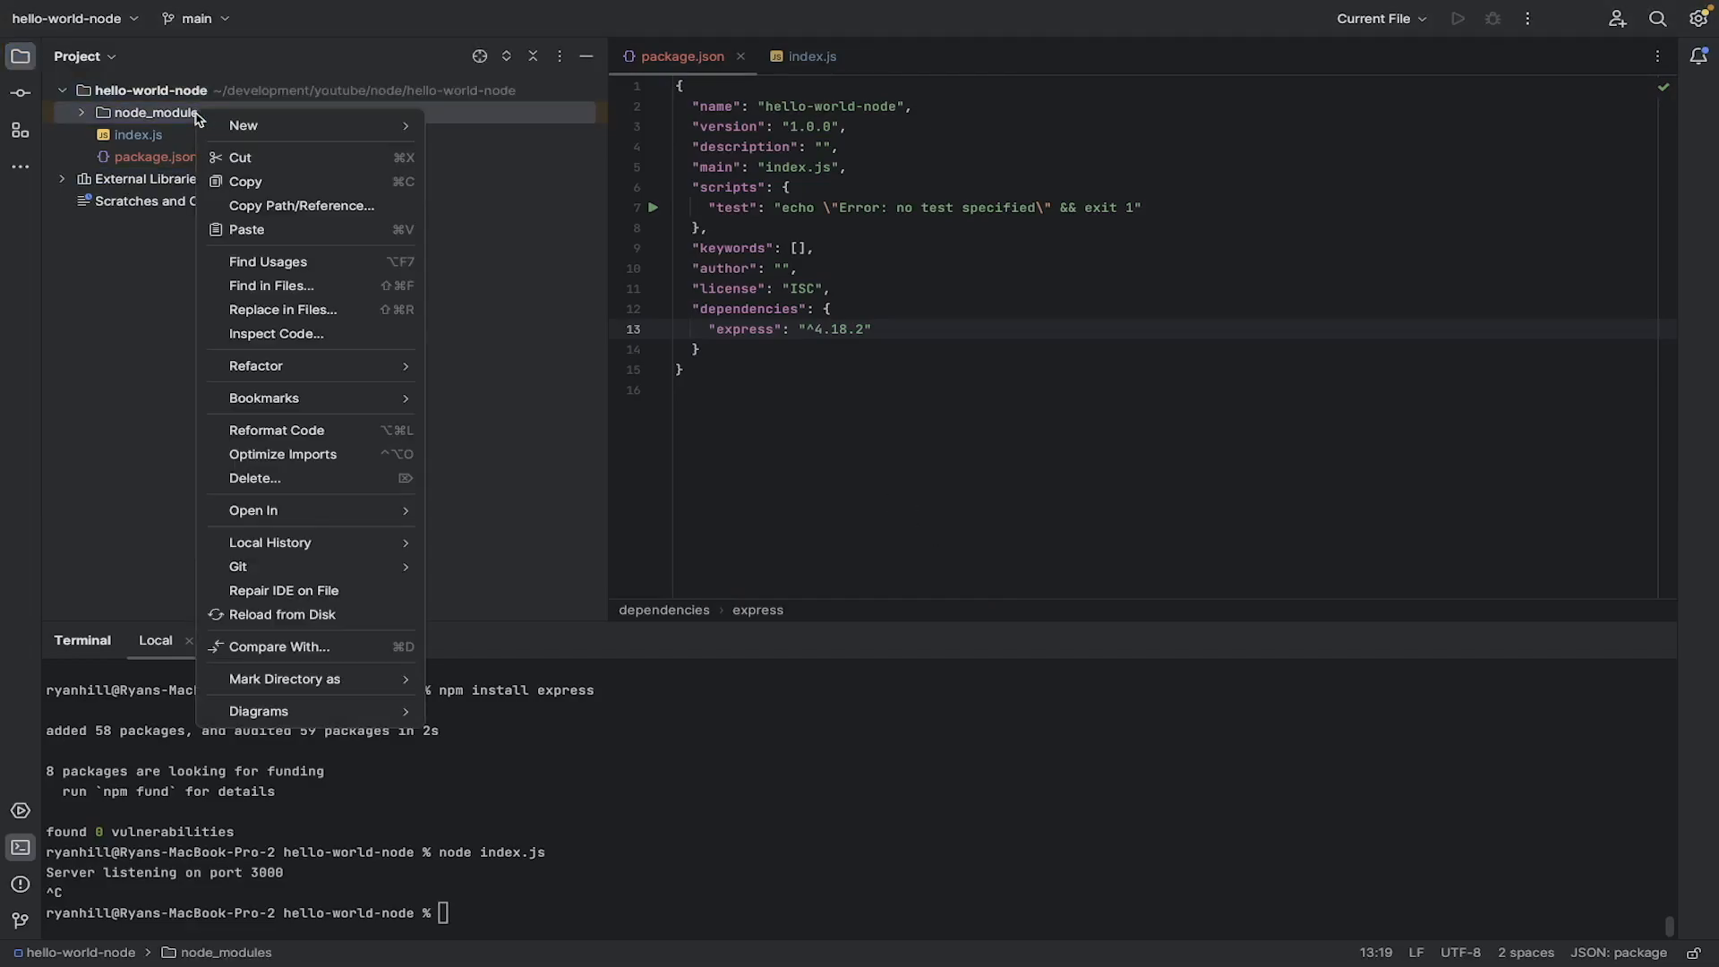
mouse_move(336, 478)
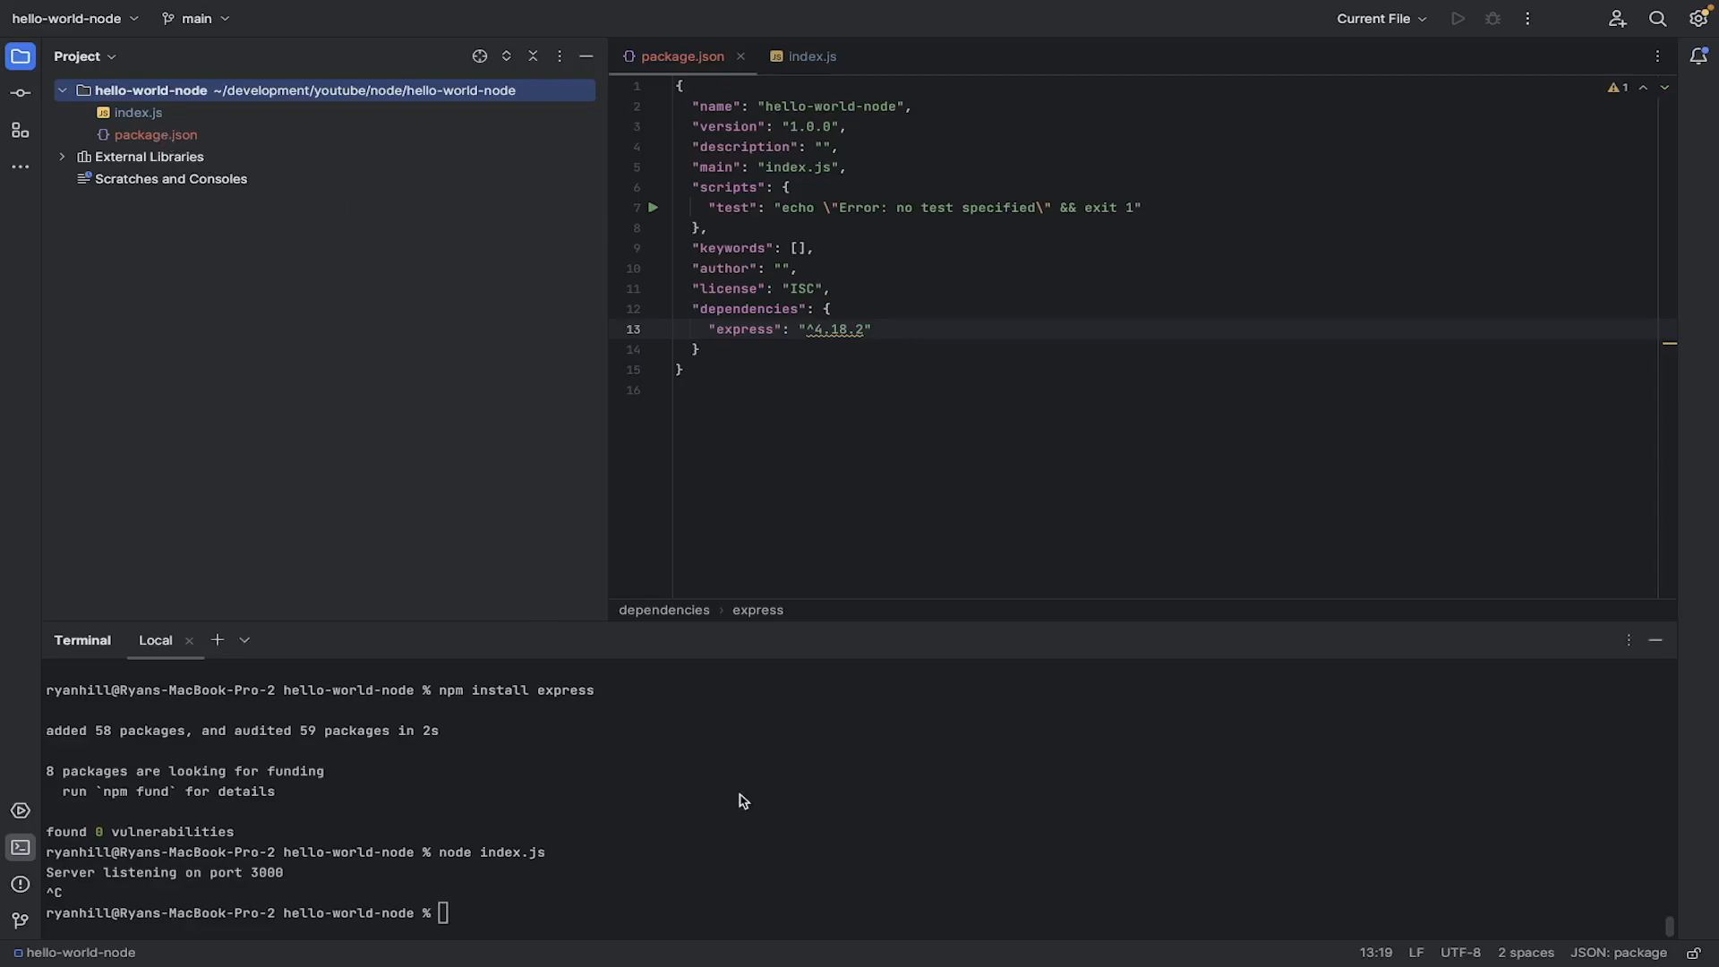
Step: Rerun node index.js and view index.js after the module-not-found error
text(node index.js)
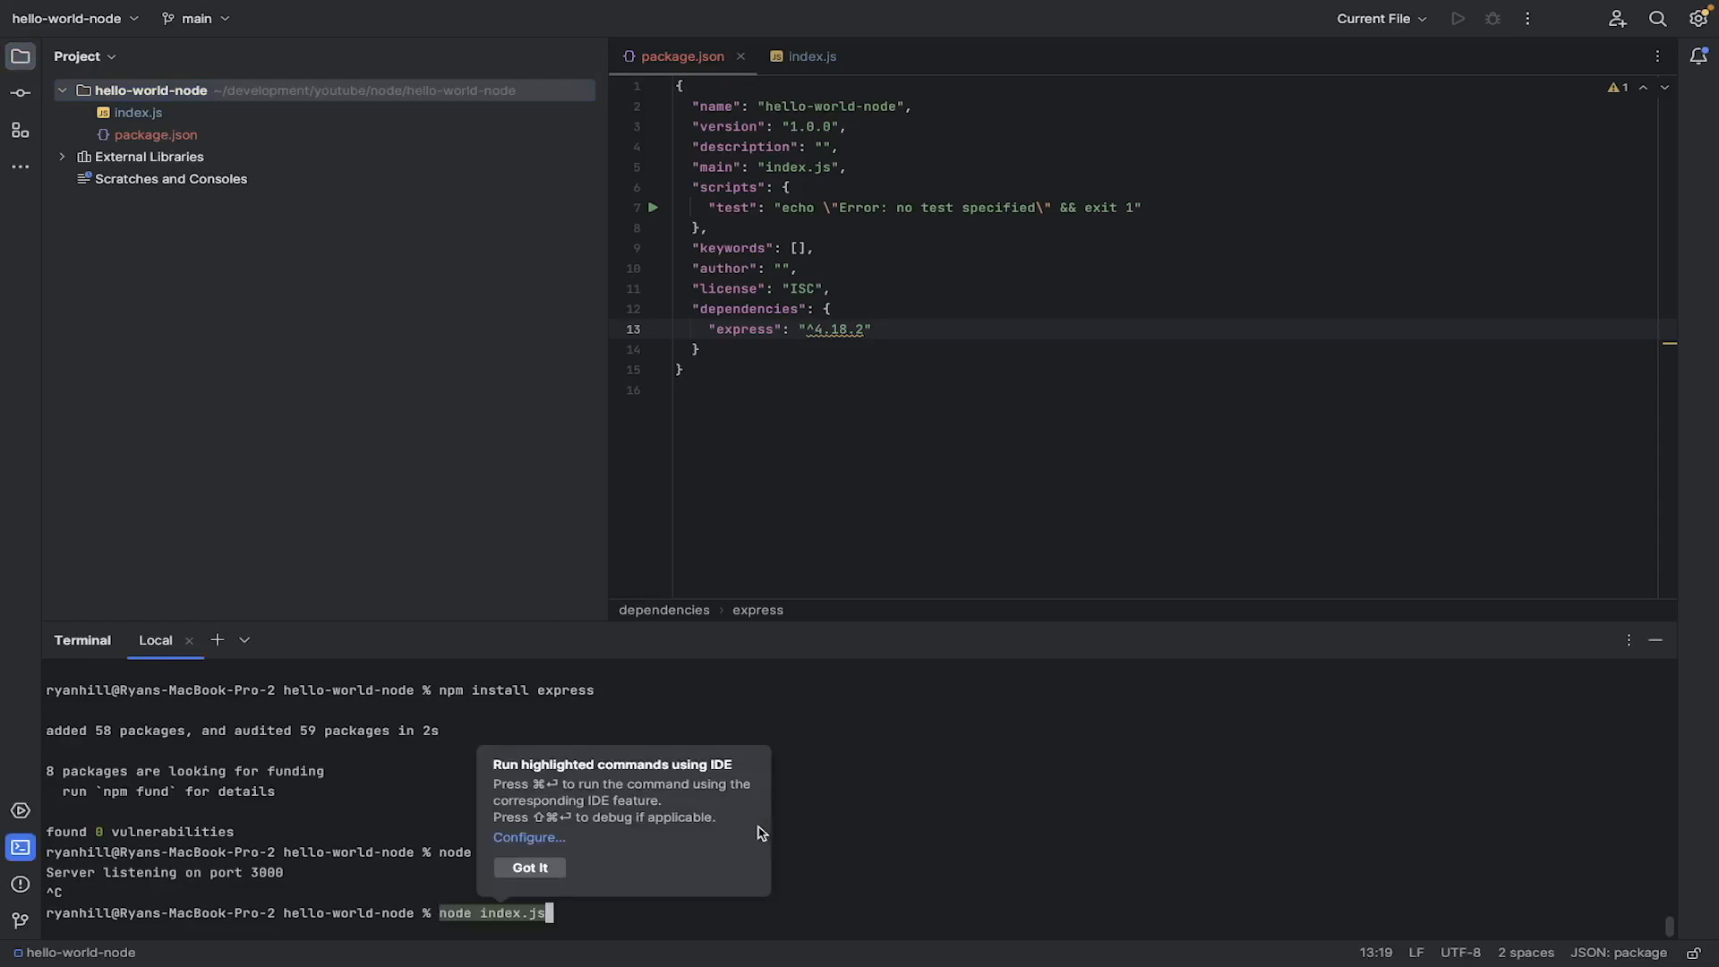
key(Enter)
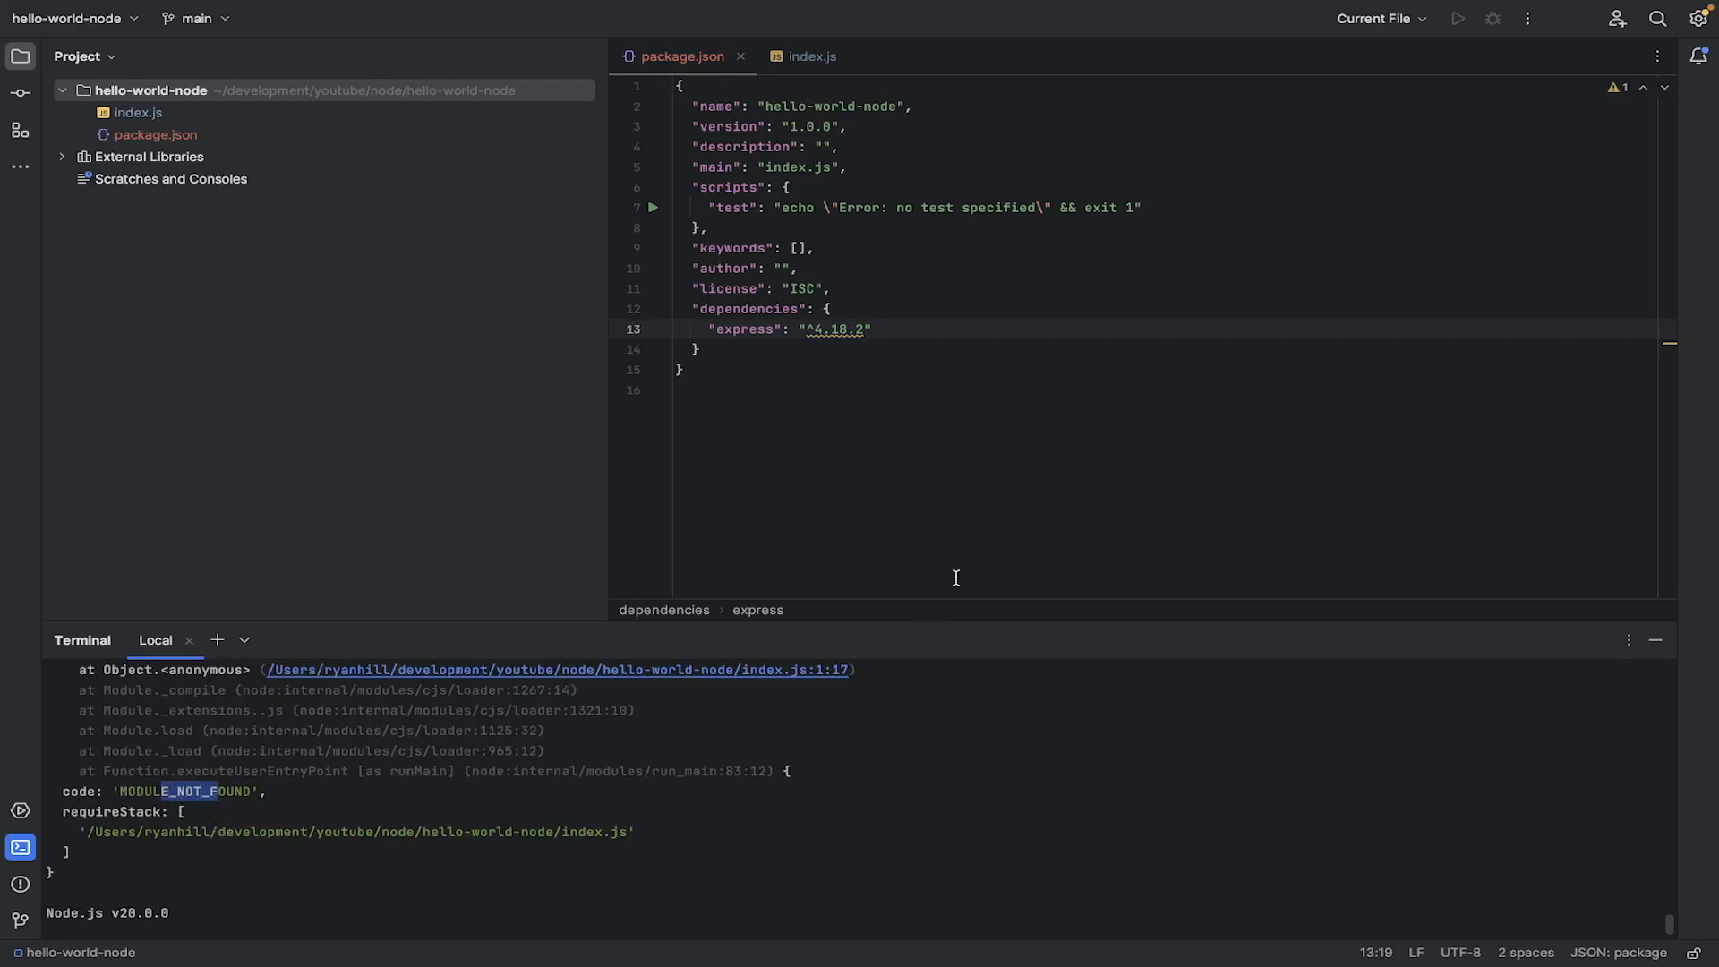
click(809, 56)
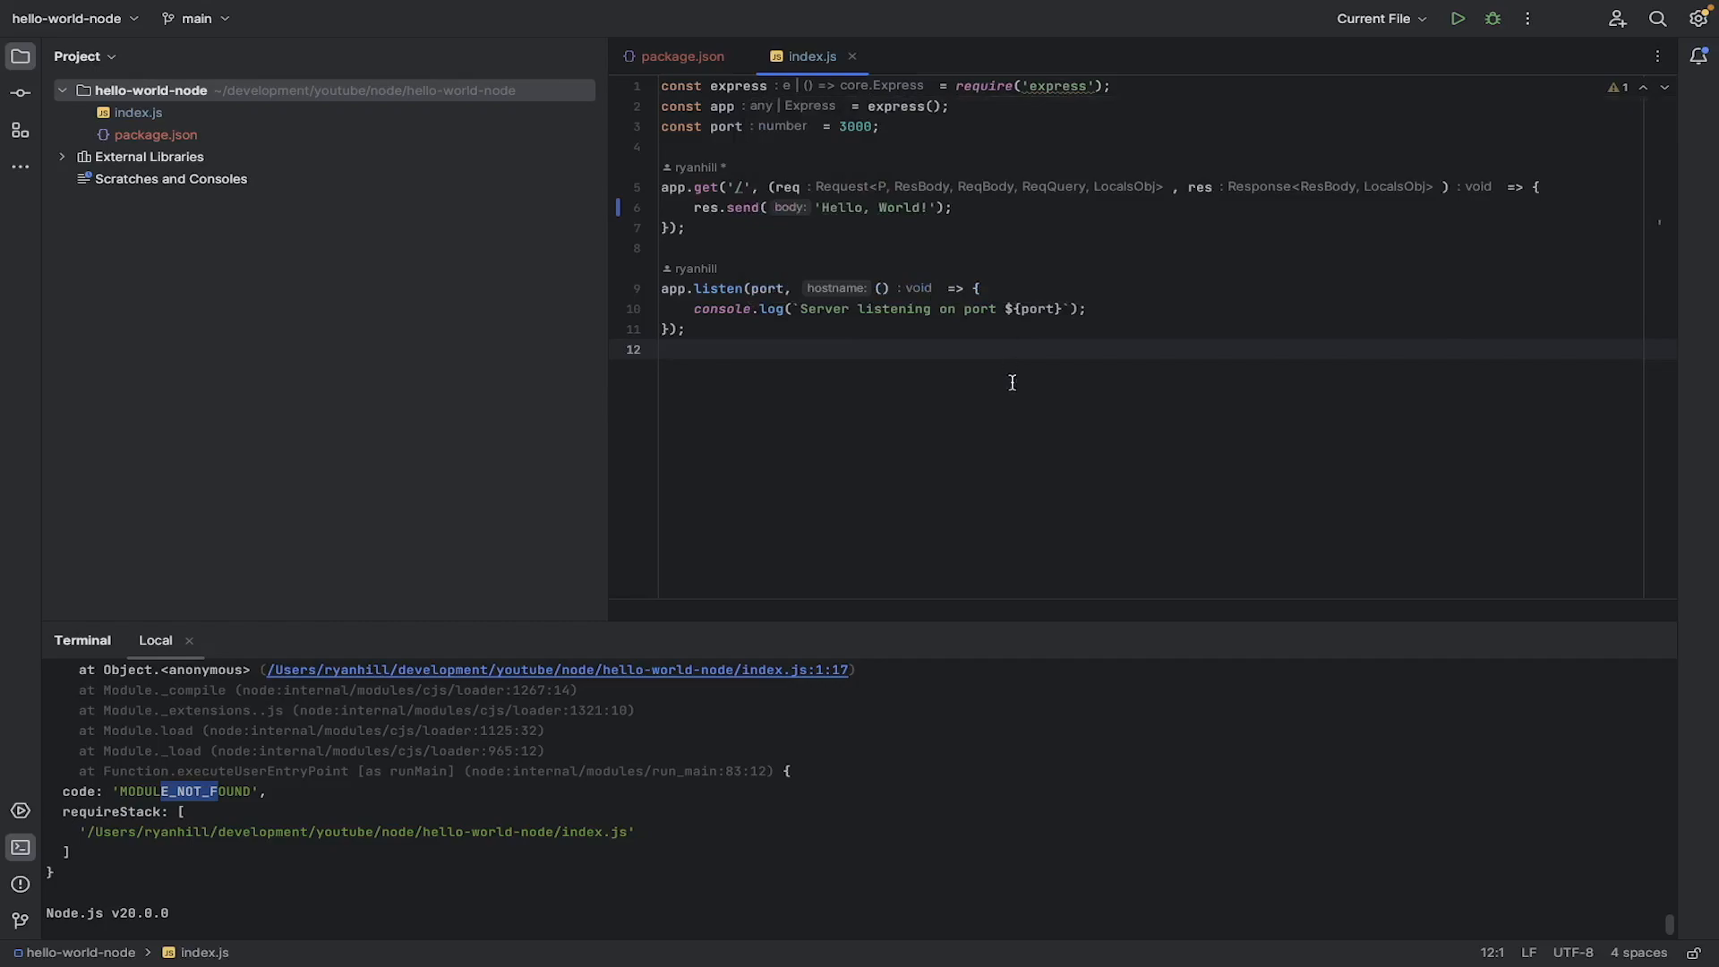
mouse_move(800, 600)
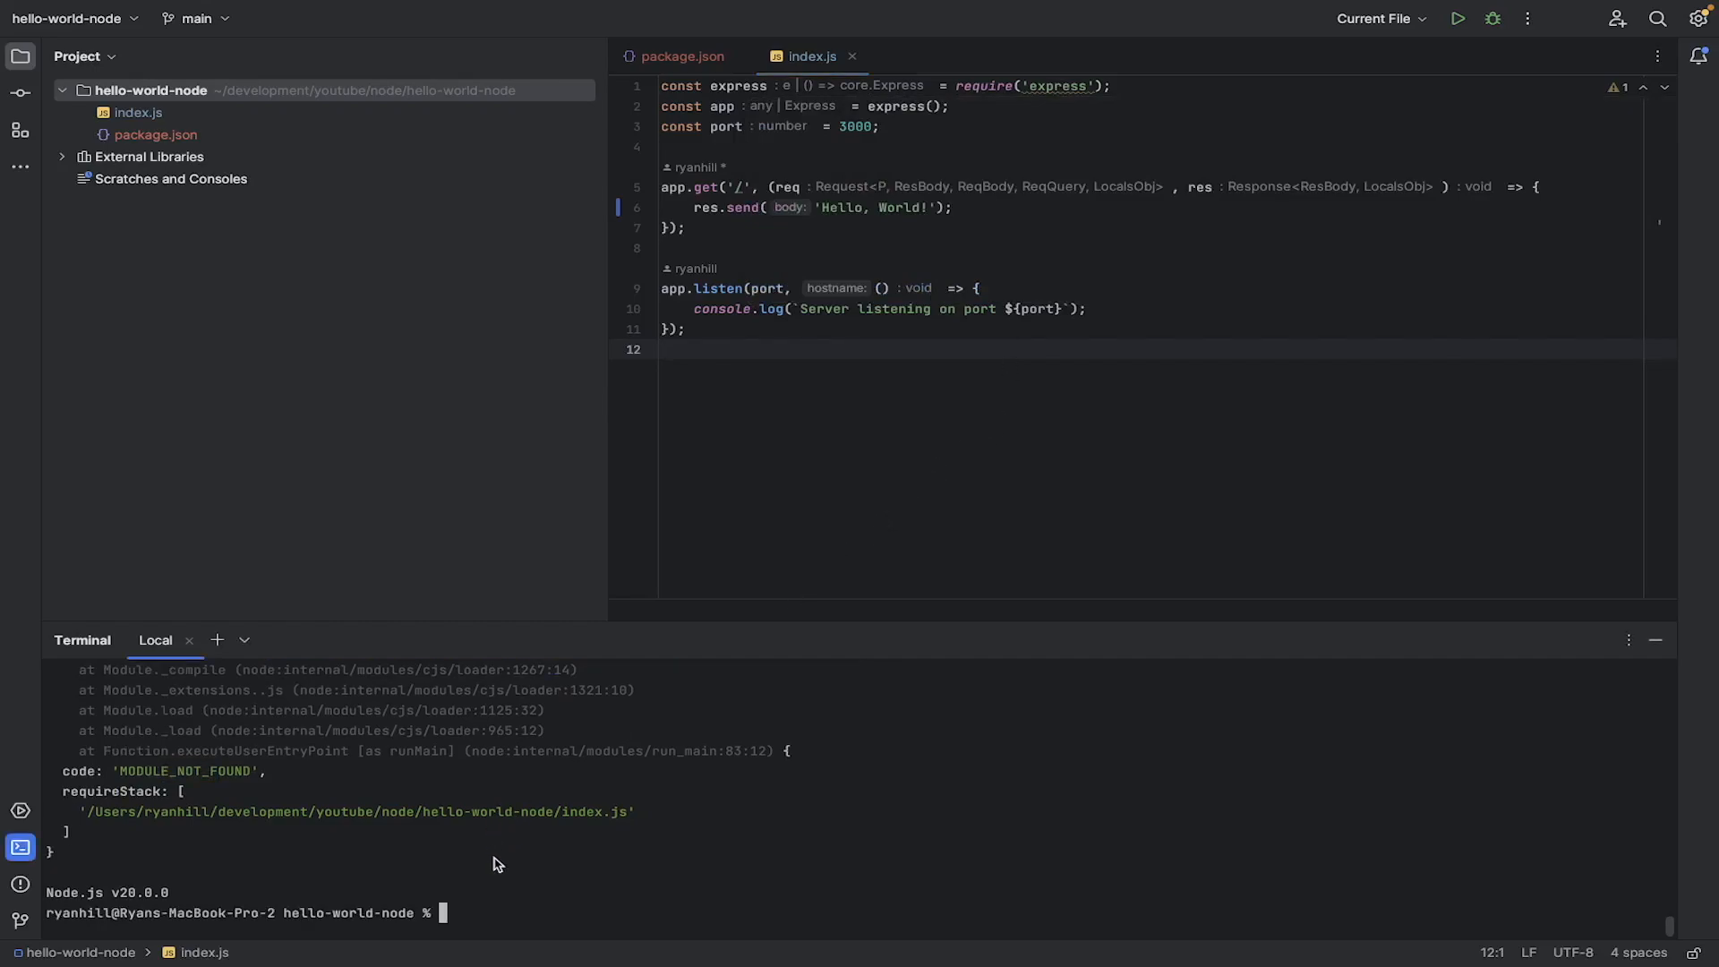
mouse_move(505, 875)
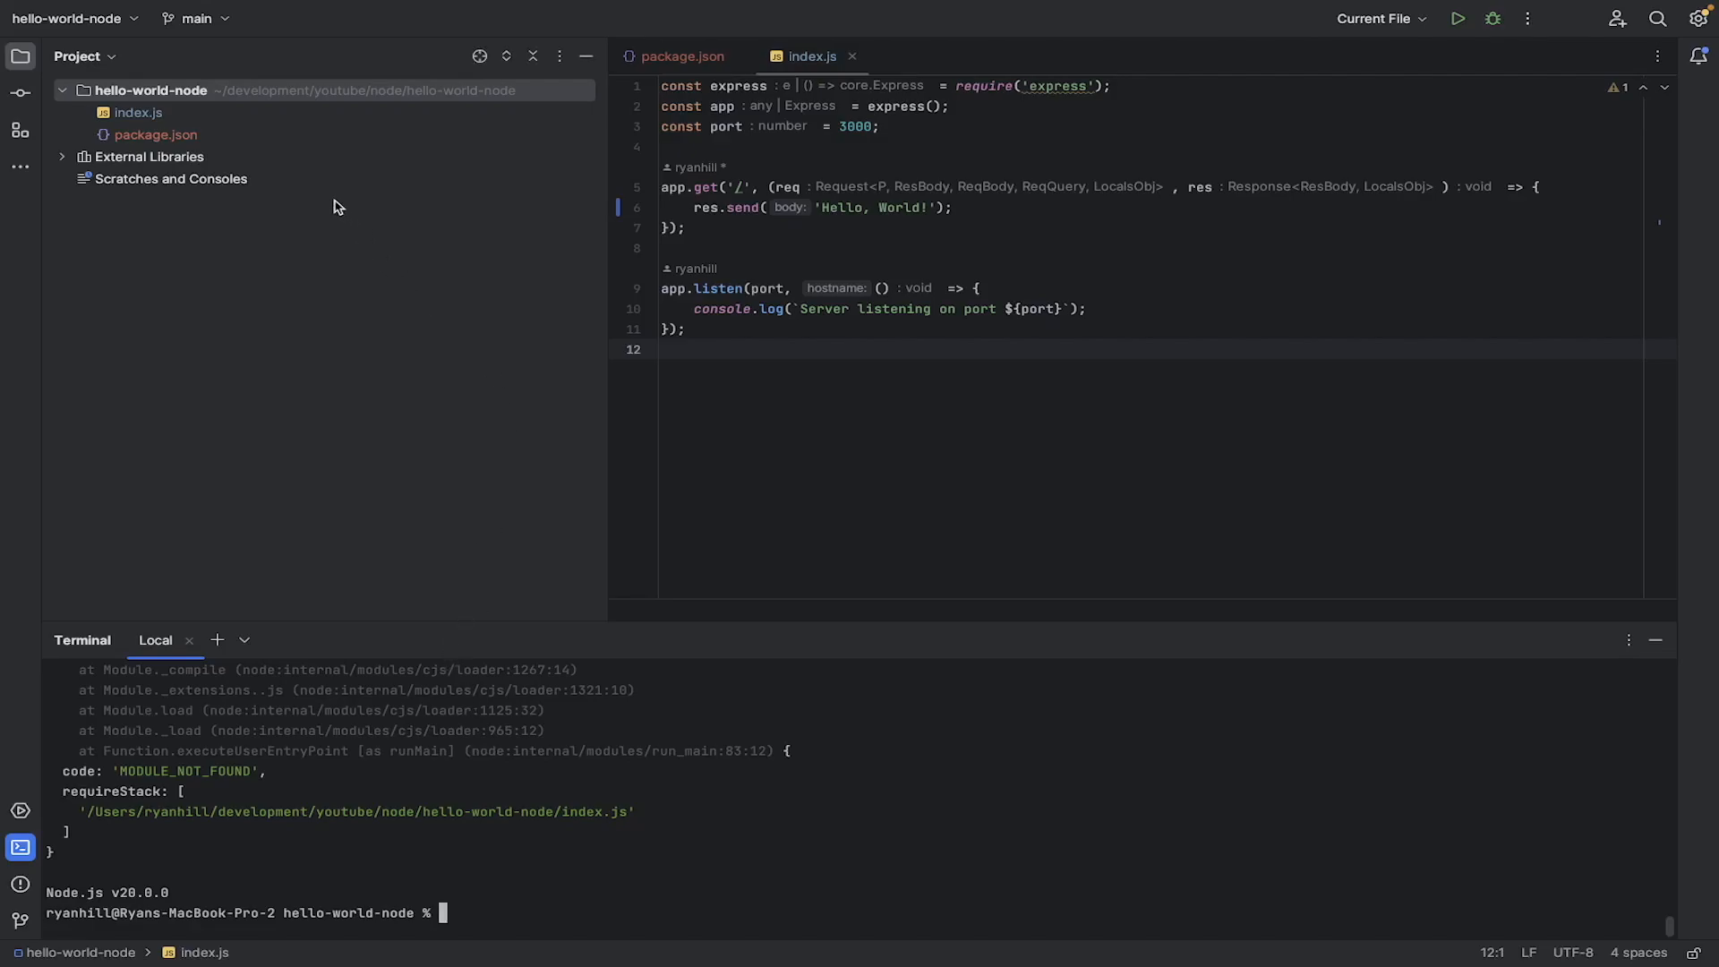
Step: Open package.json, select the express dependency, and start typing npm install
click(156, 134)
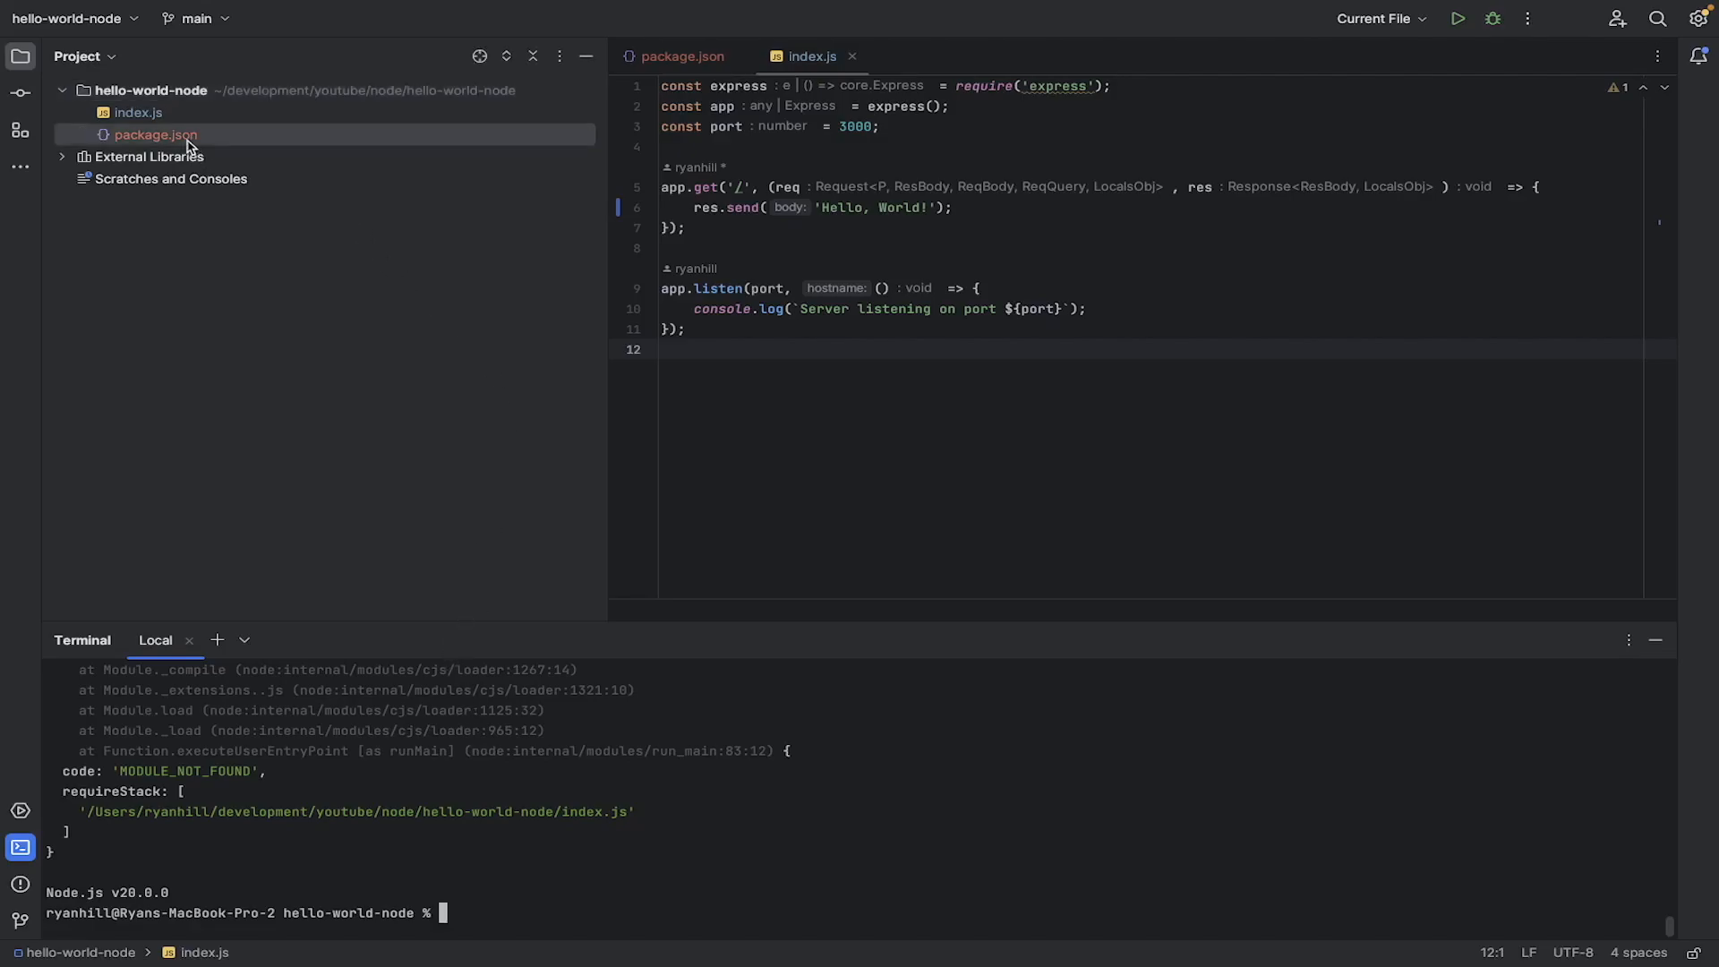
click(682, 56)
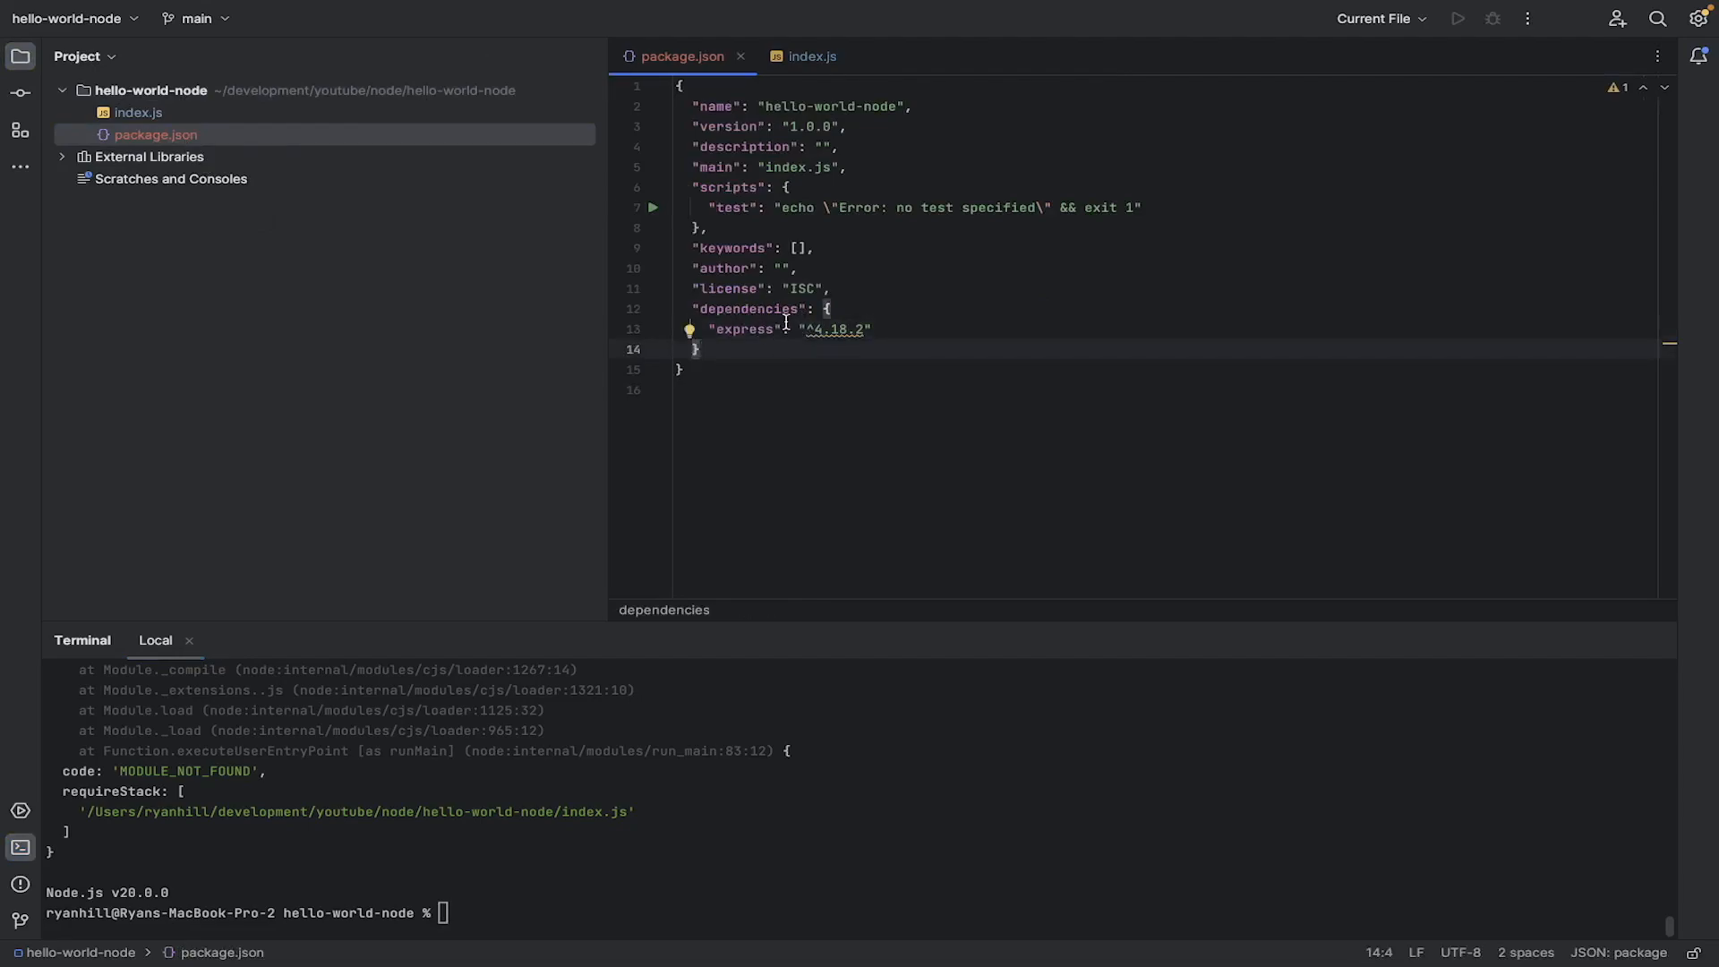
double_click(745, 328)
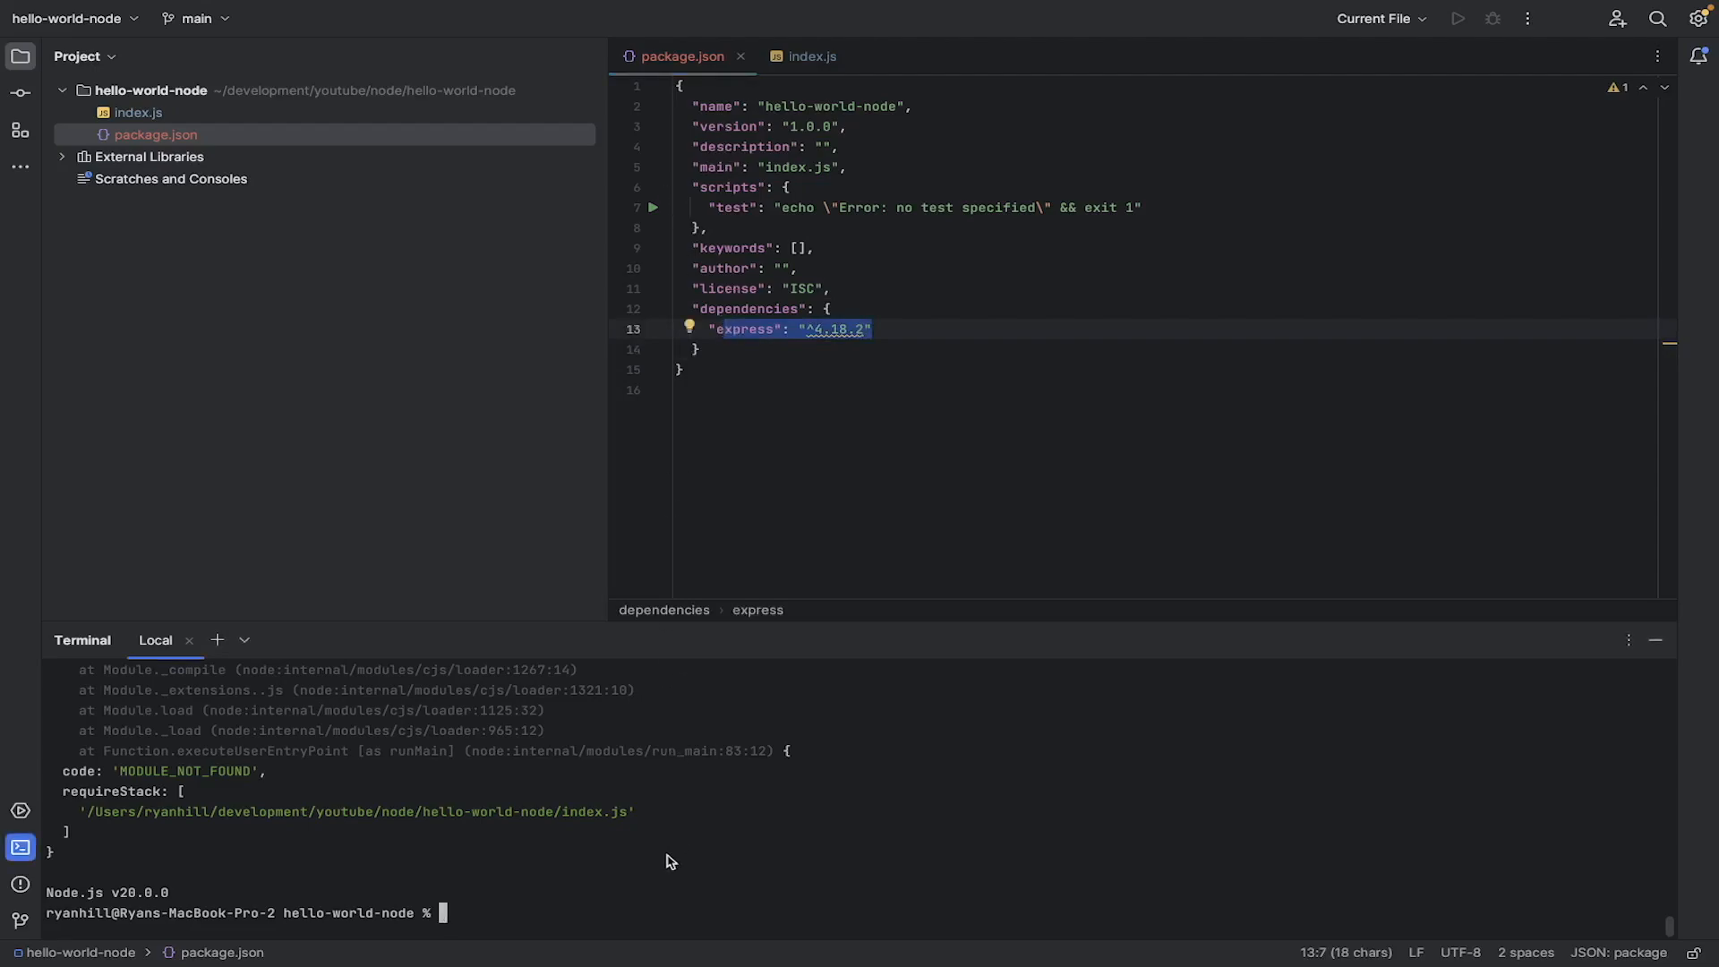
text(npm install)
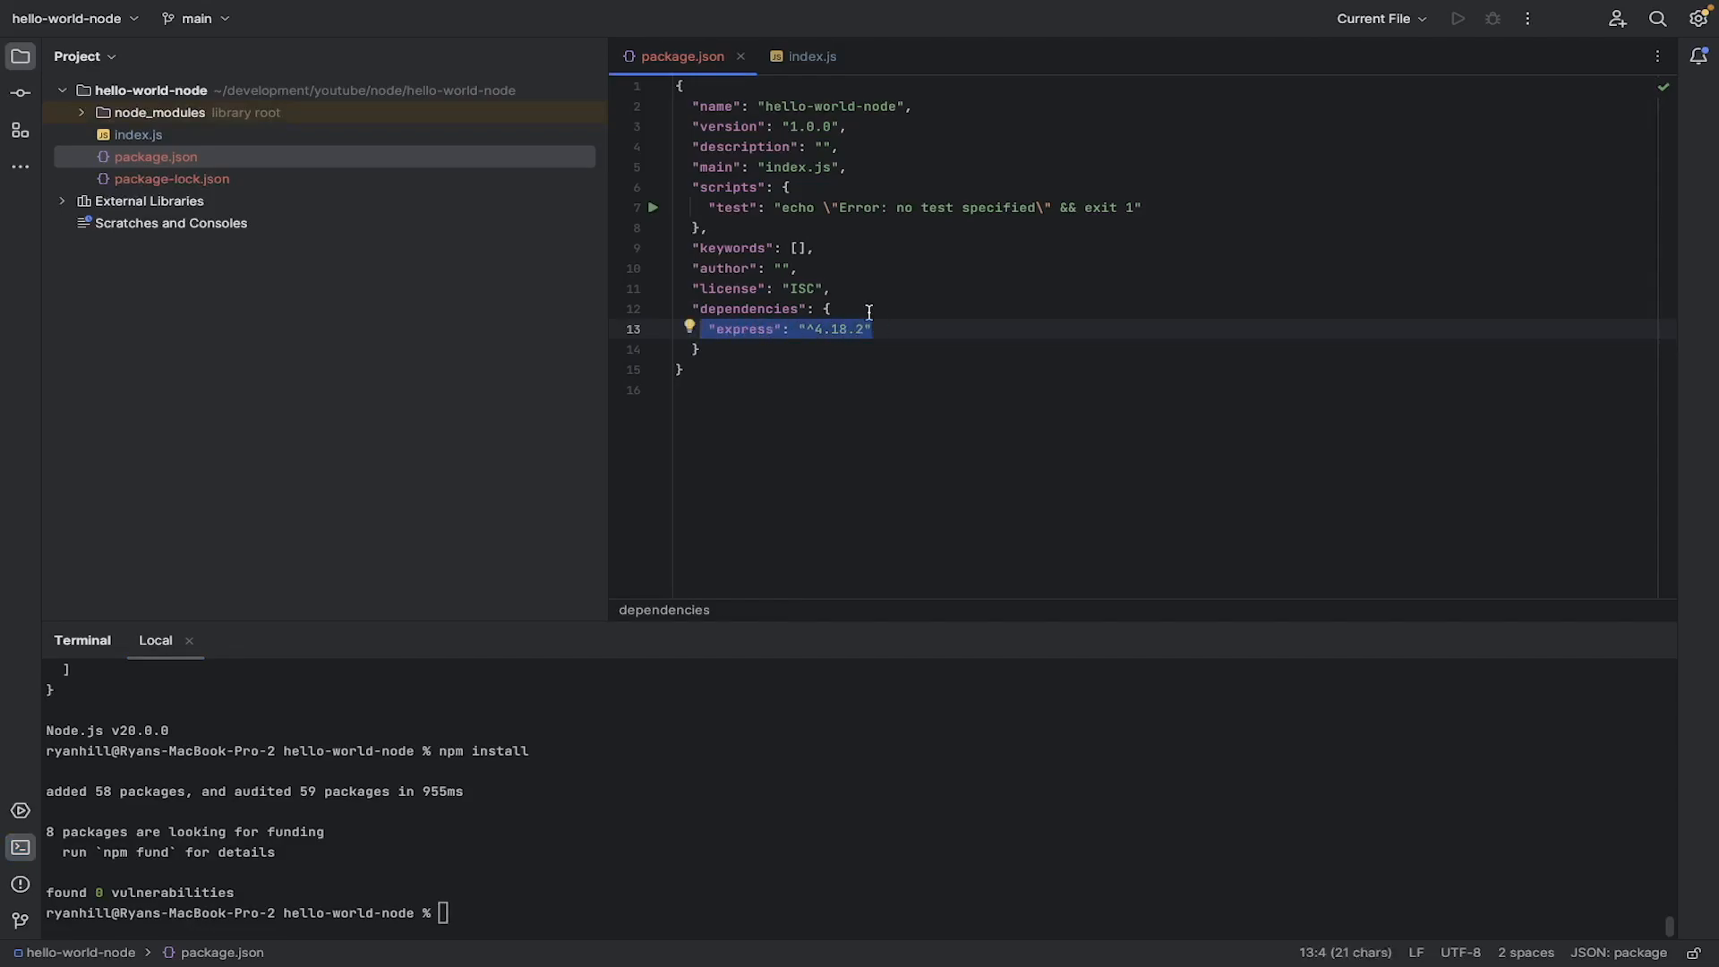
mouse_move(874, 314)
text(node index.js)
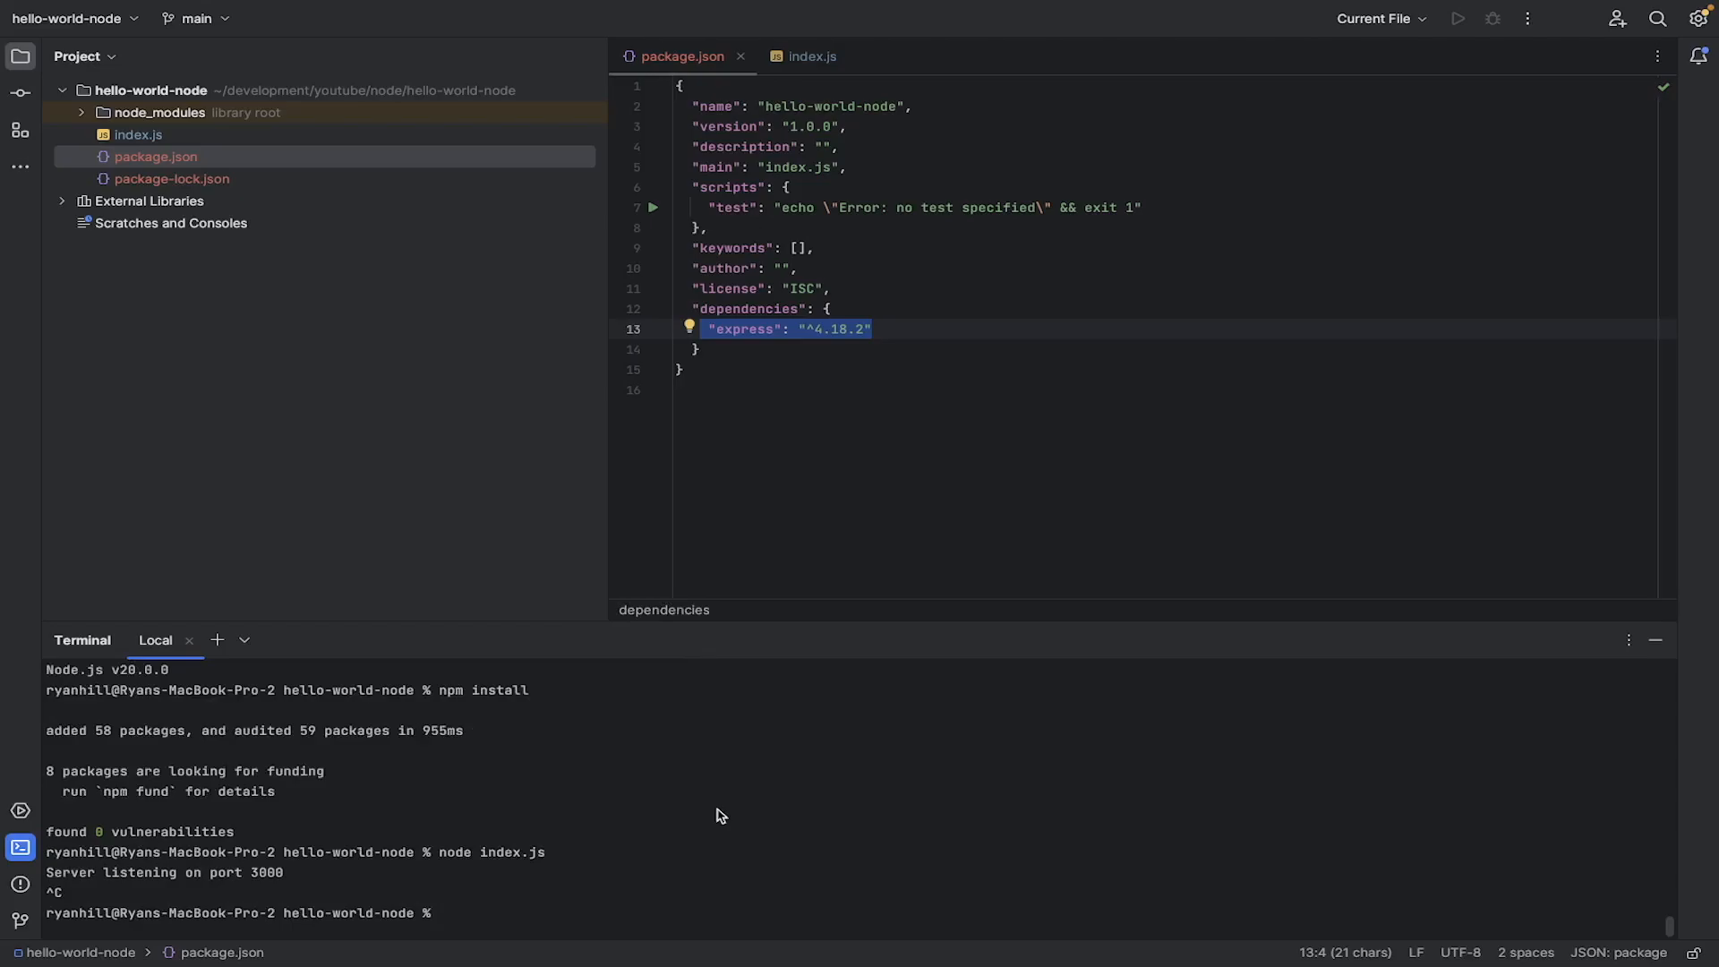
mouse_move(765, 441)
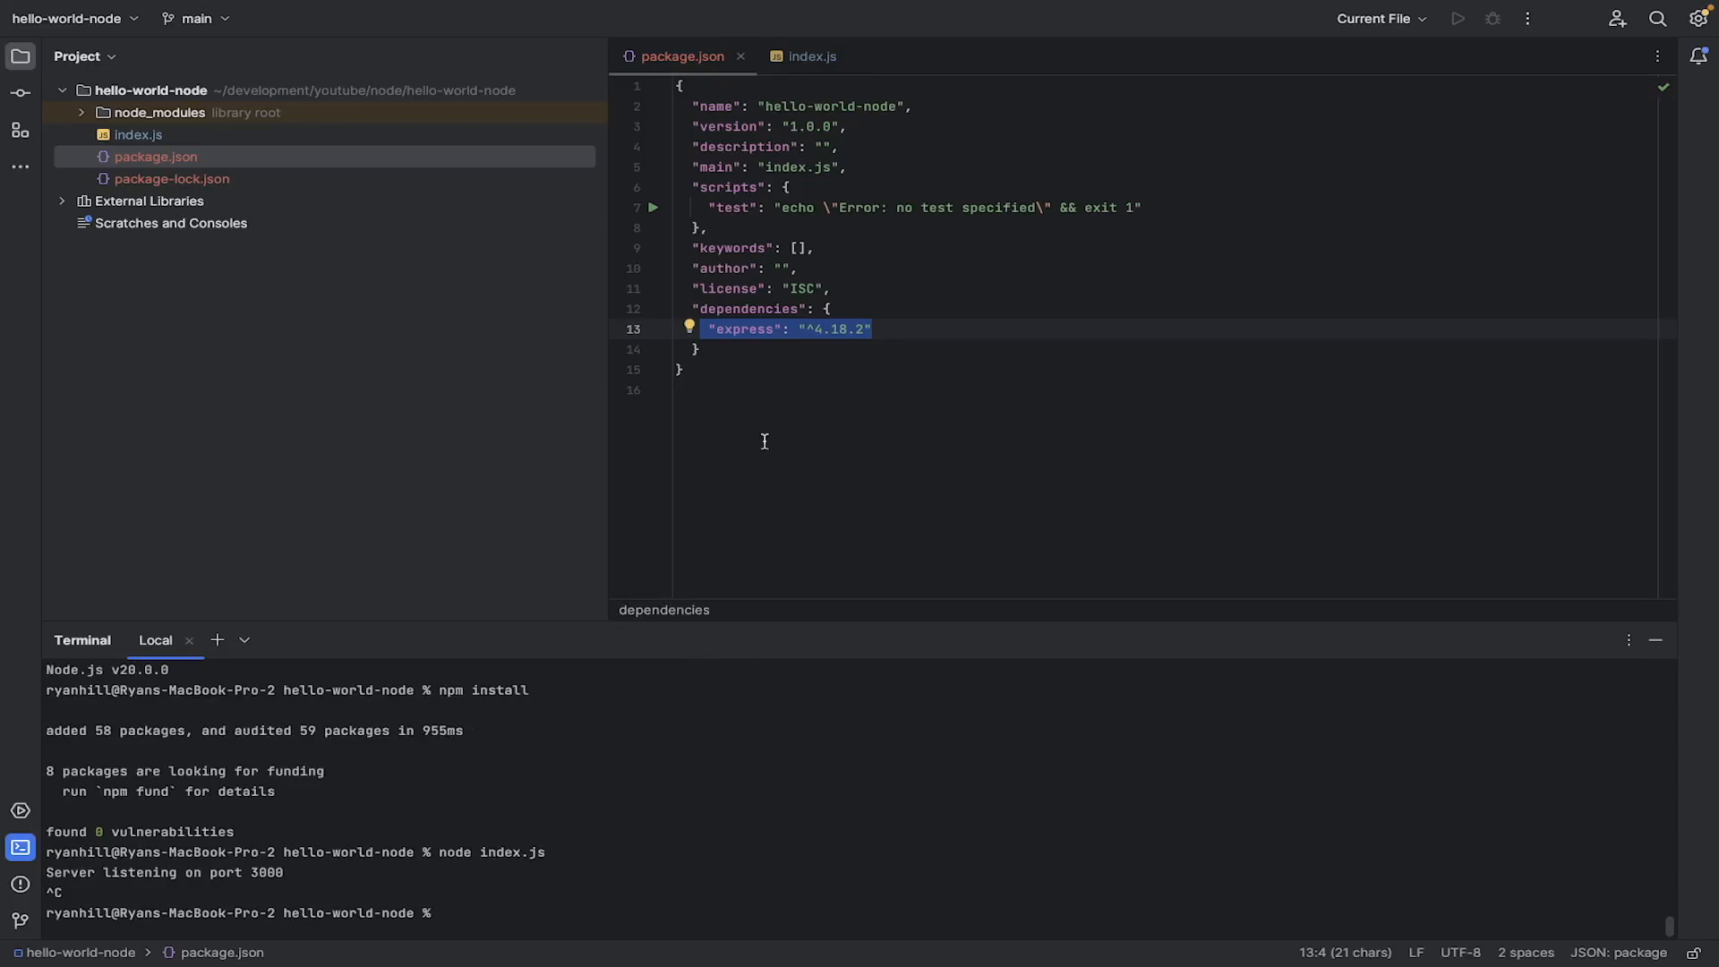
mouse_move(820, 481)
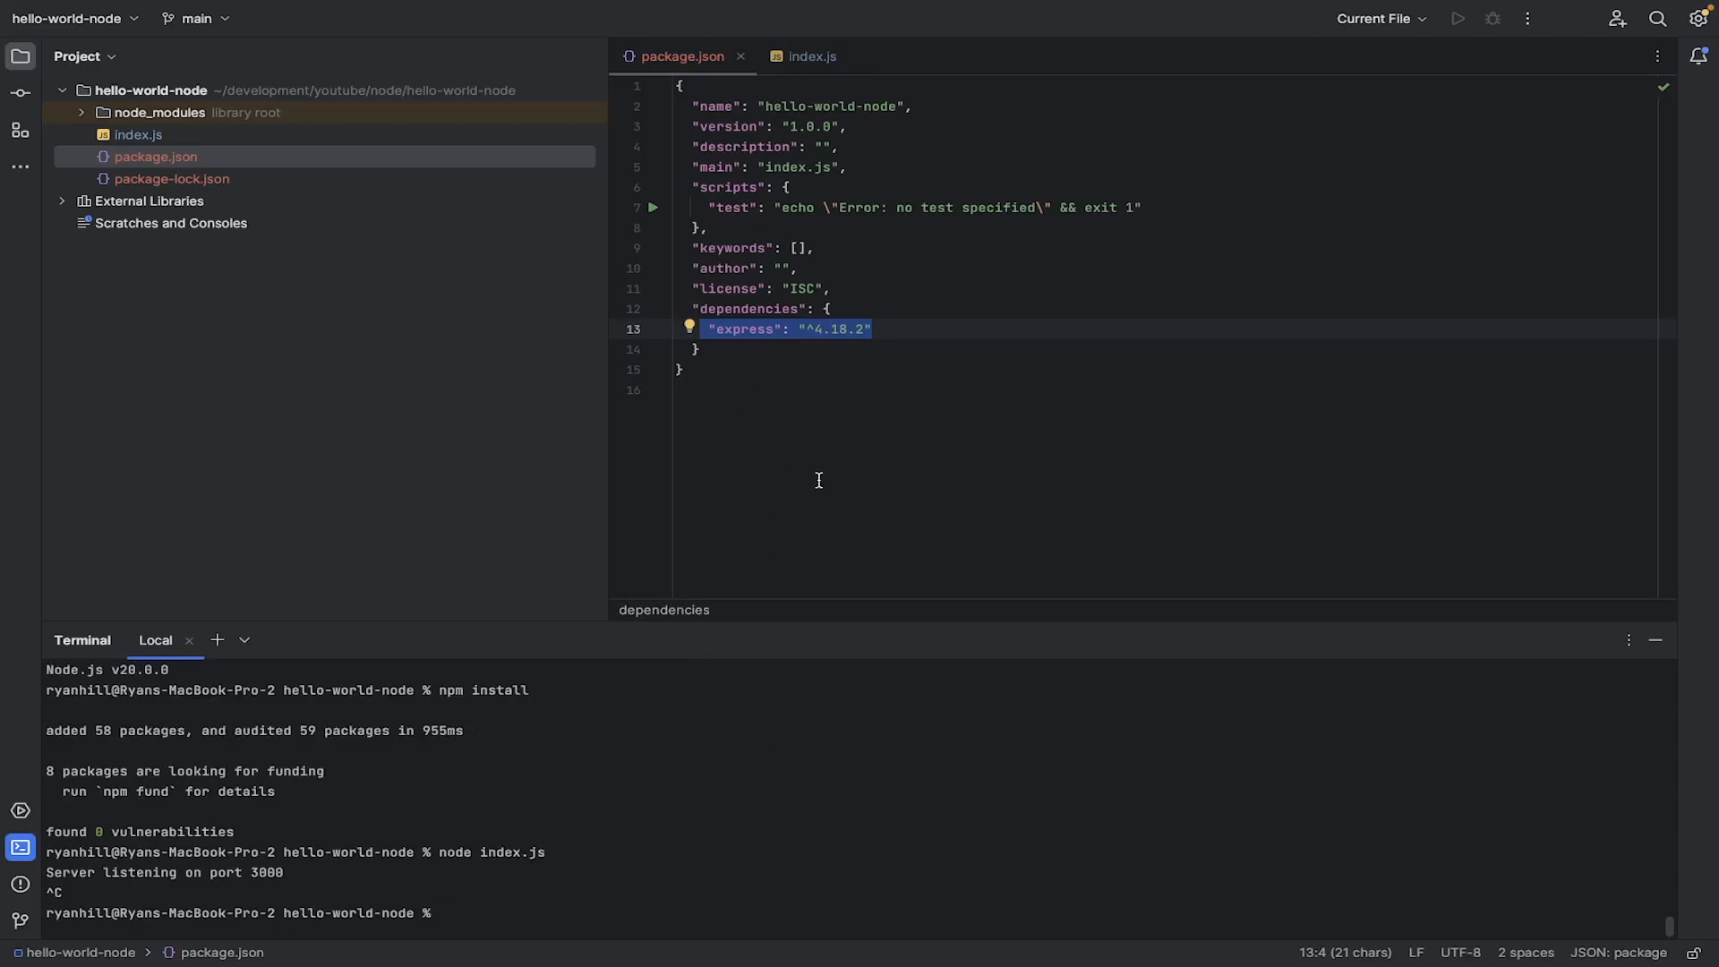
Step: Run npm start, which fails for lack of a start script, then inspect package.json scripts
text(npm start)
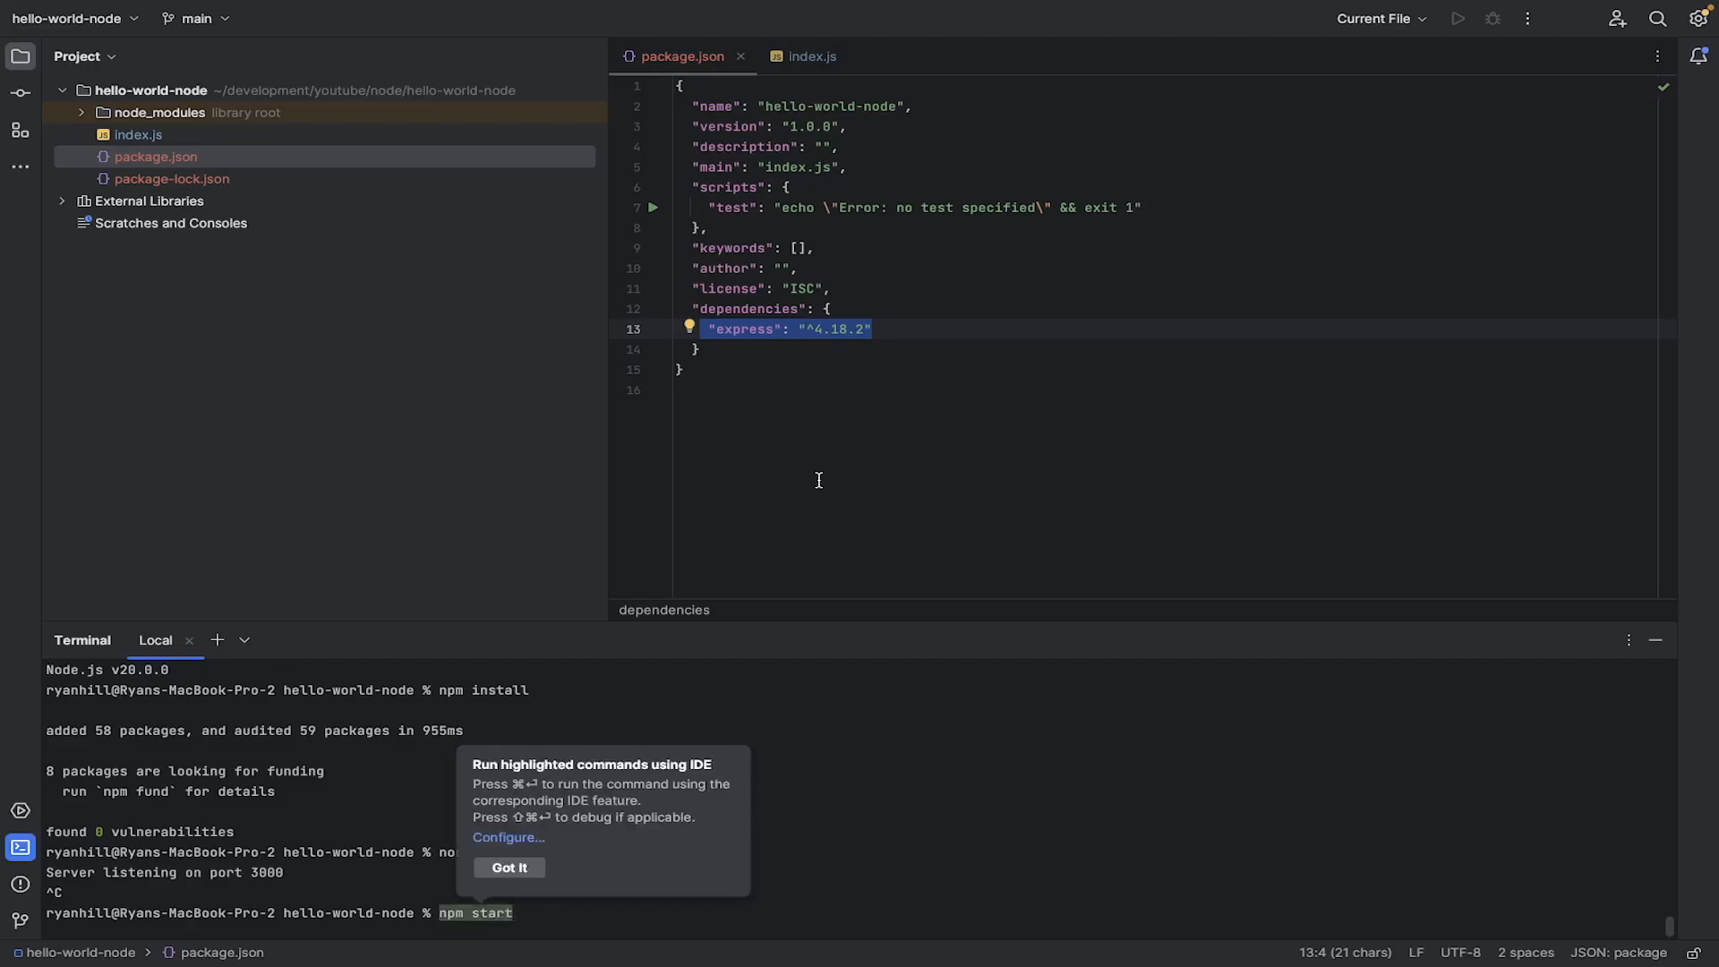
key(Enter)
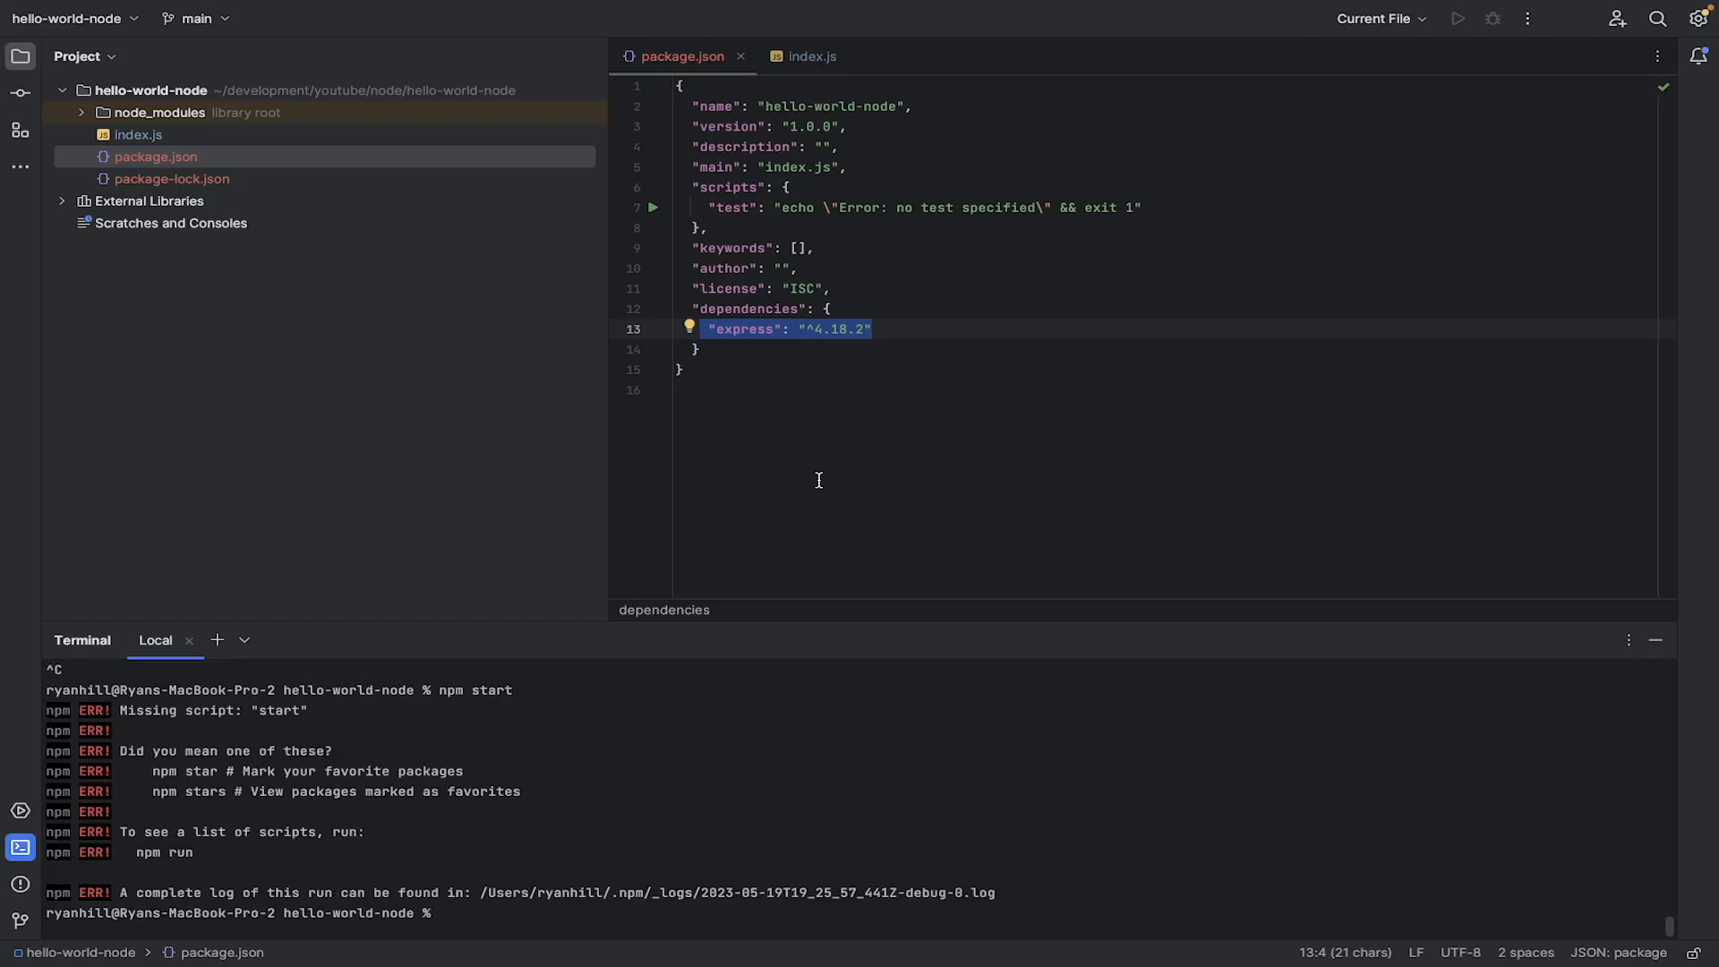
mouse_move(433, 789)
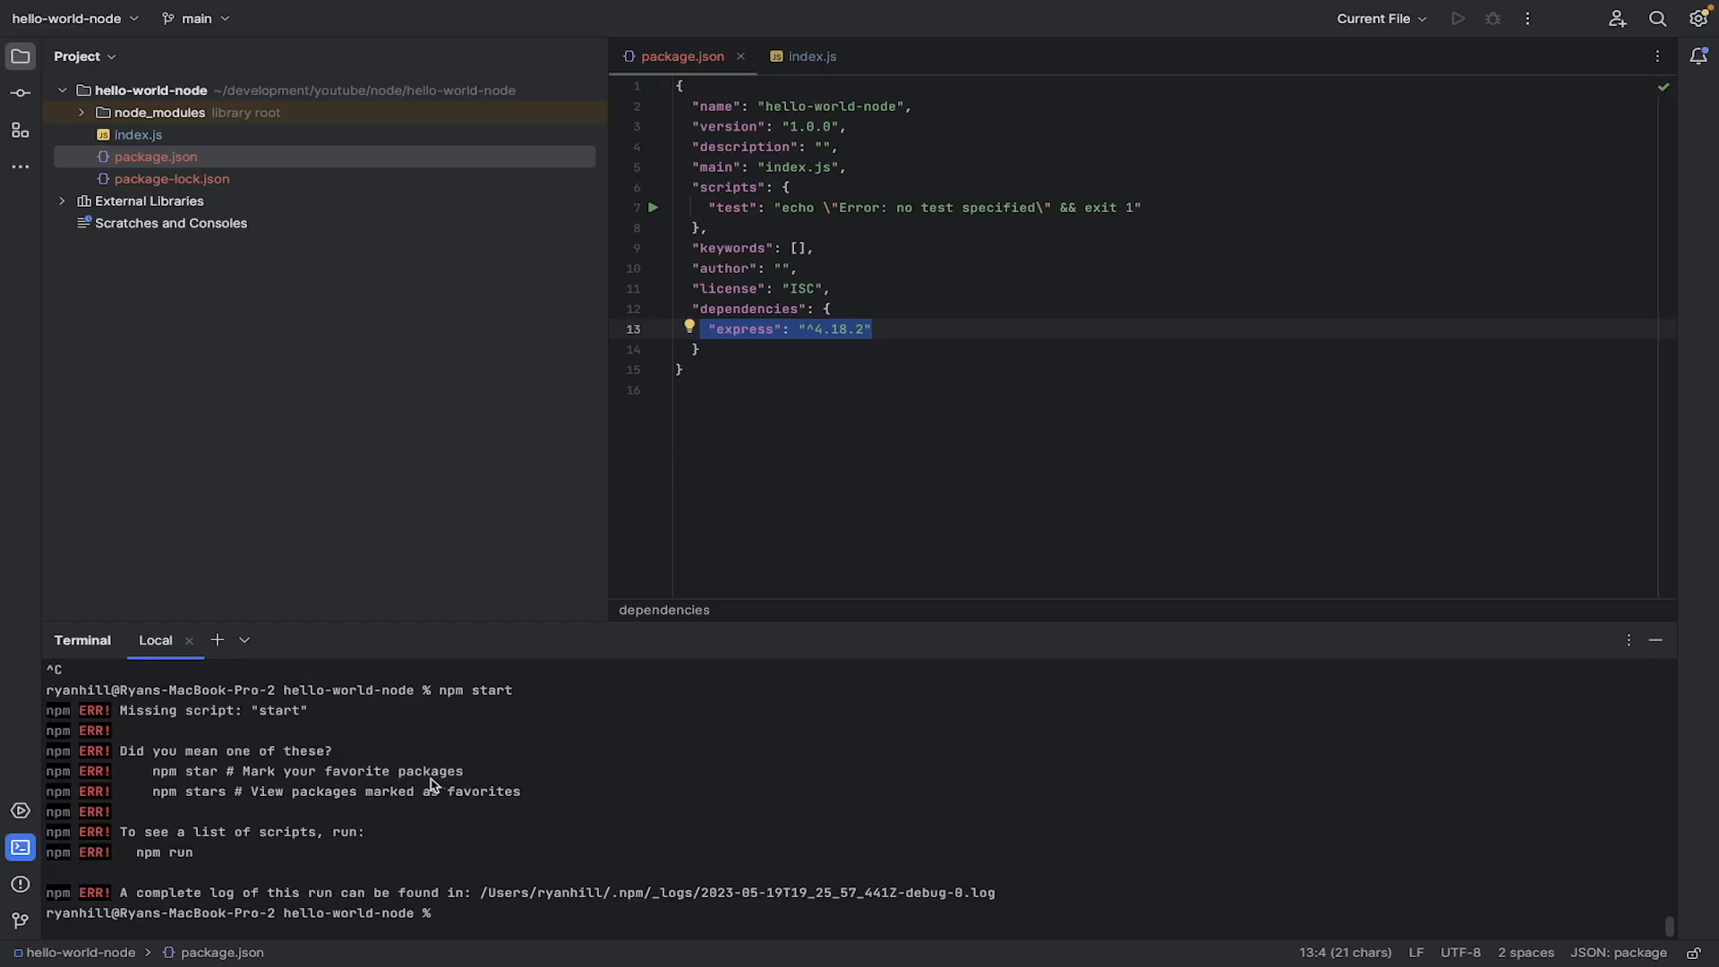
double_click(281, 711)
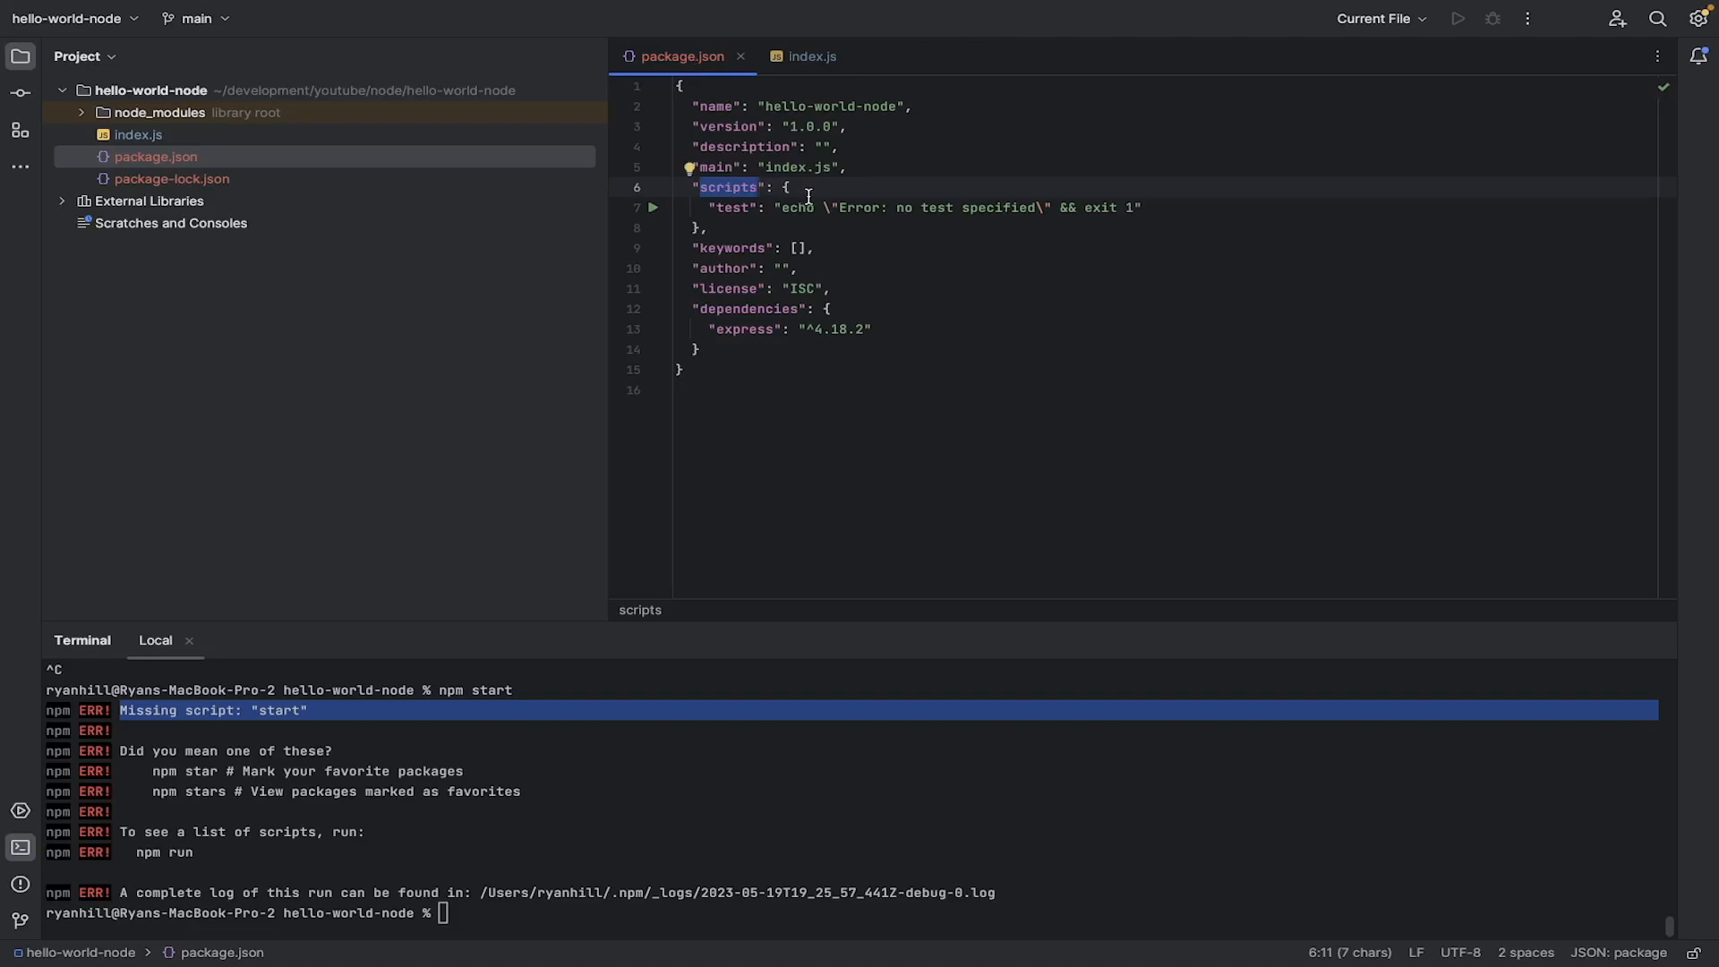
Step: Add a "start": "node index.js" script and launch the server on port 3000
key(Enter)
text("start":)
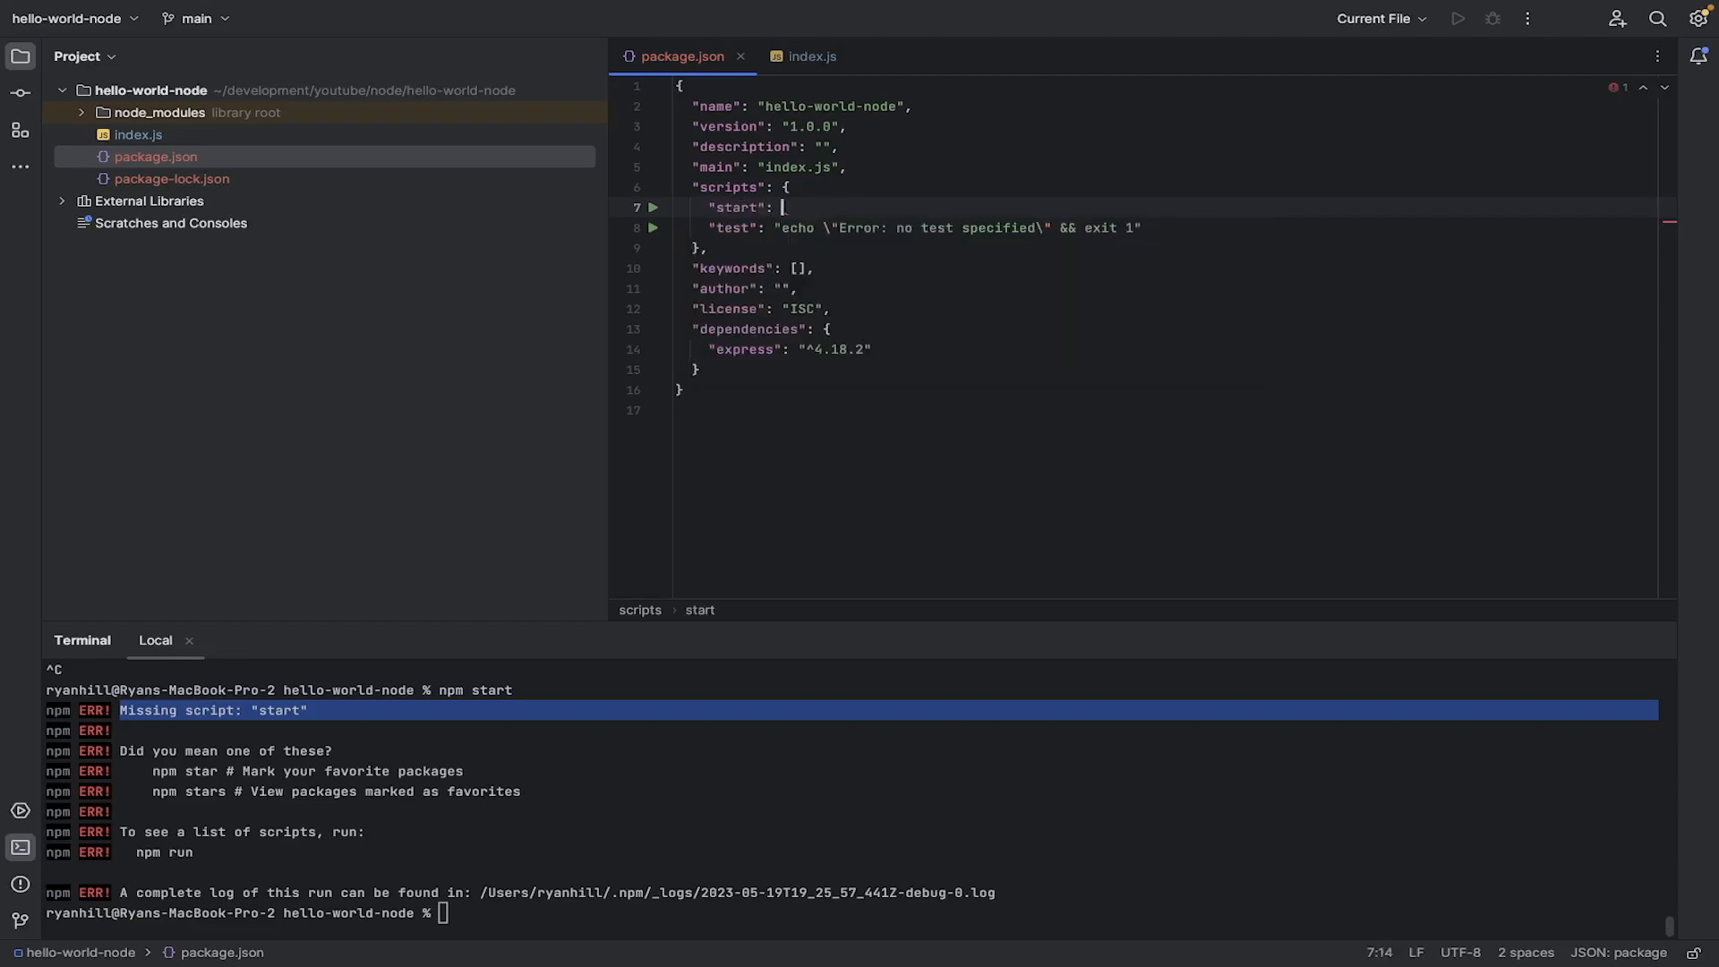
text("")
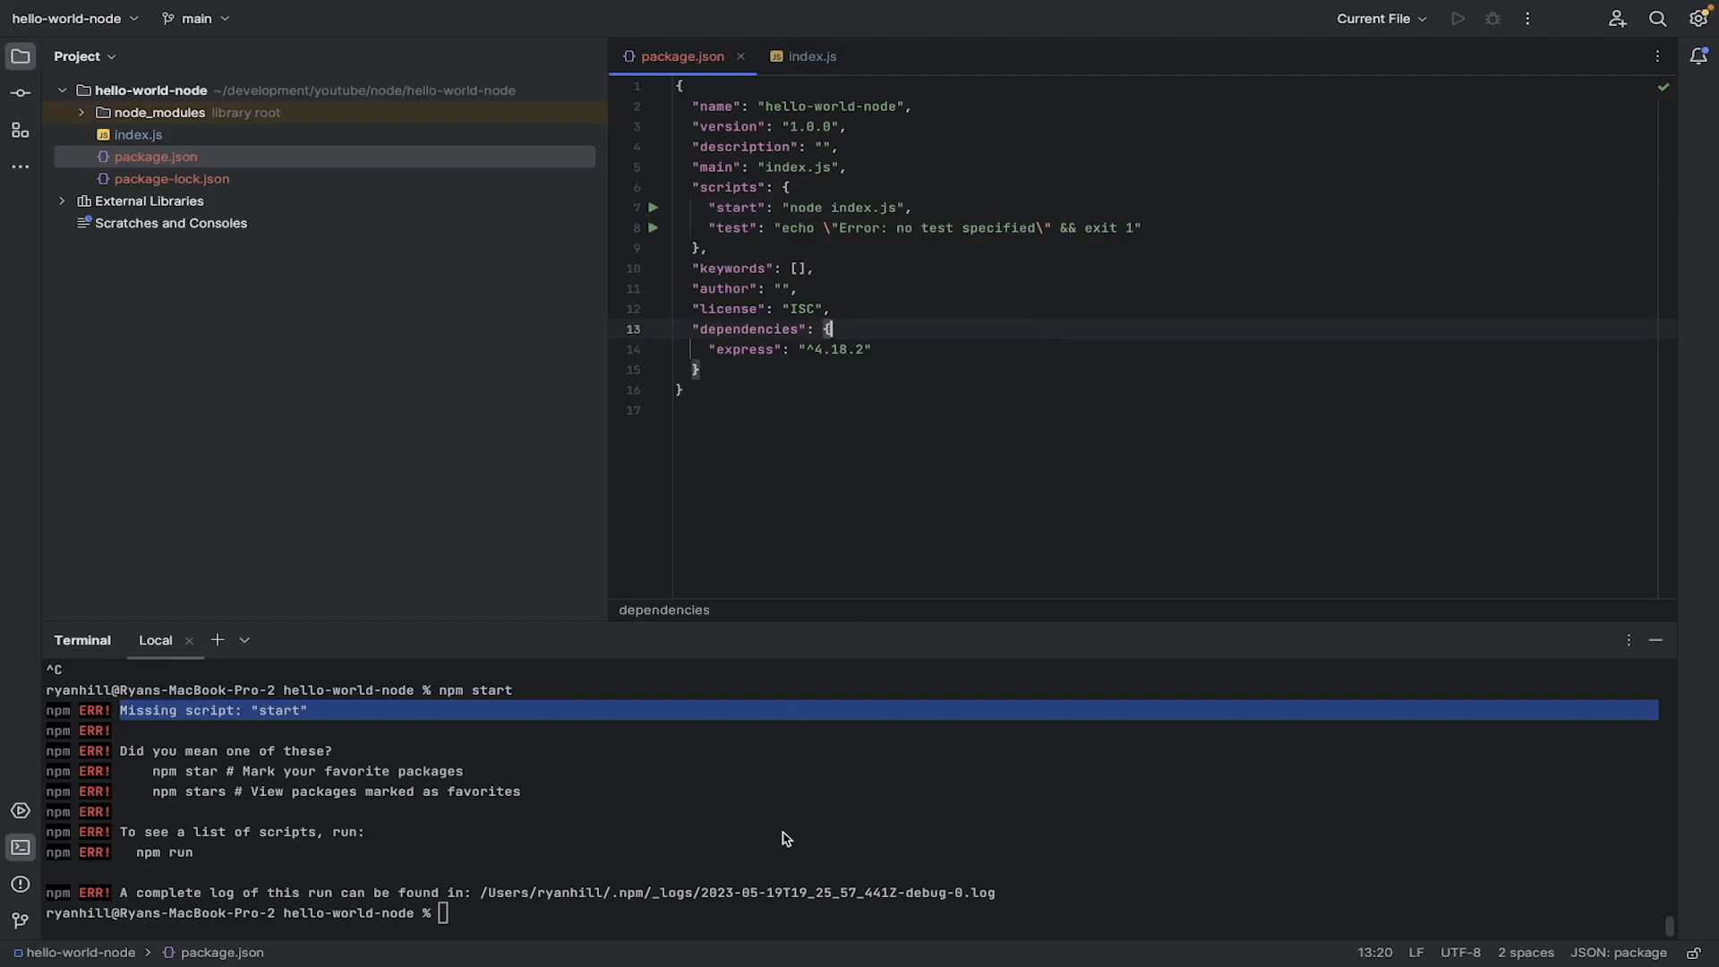
text(npm start)
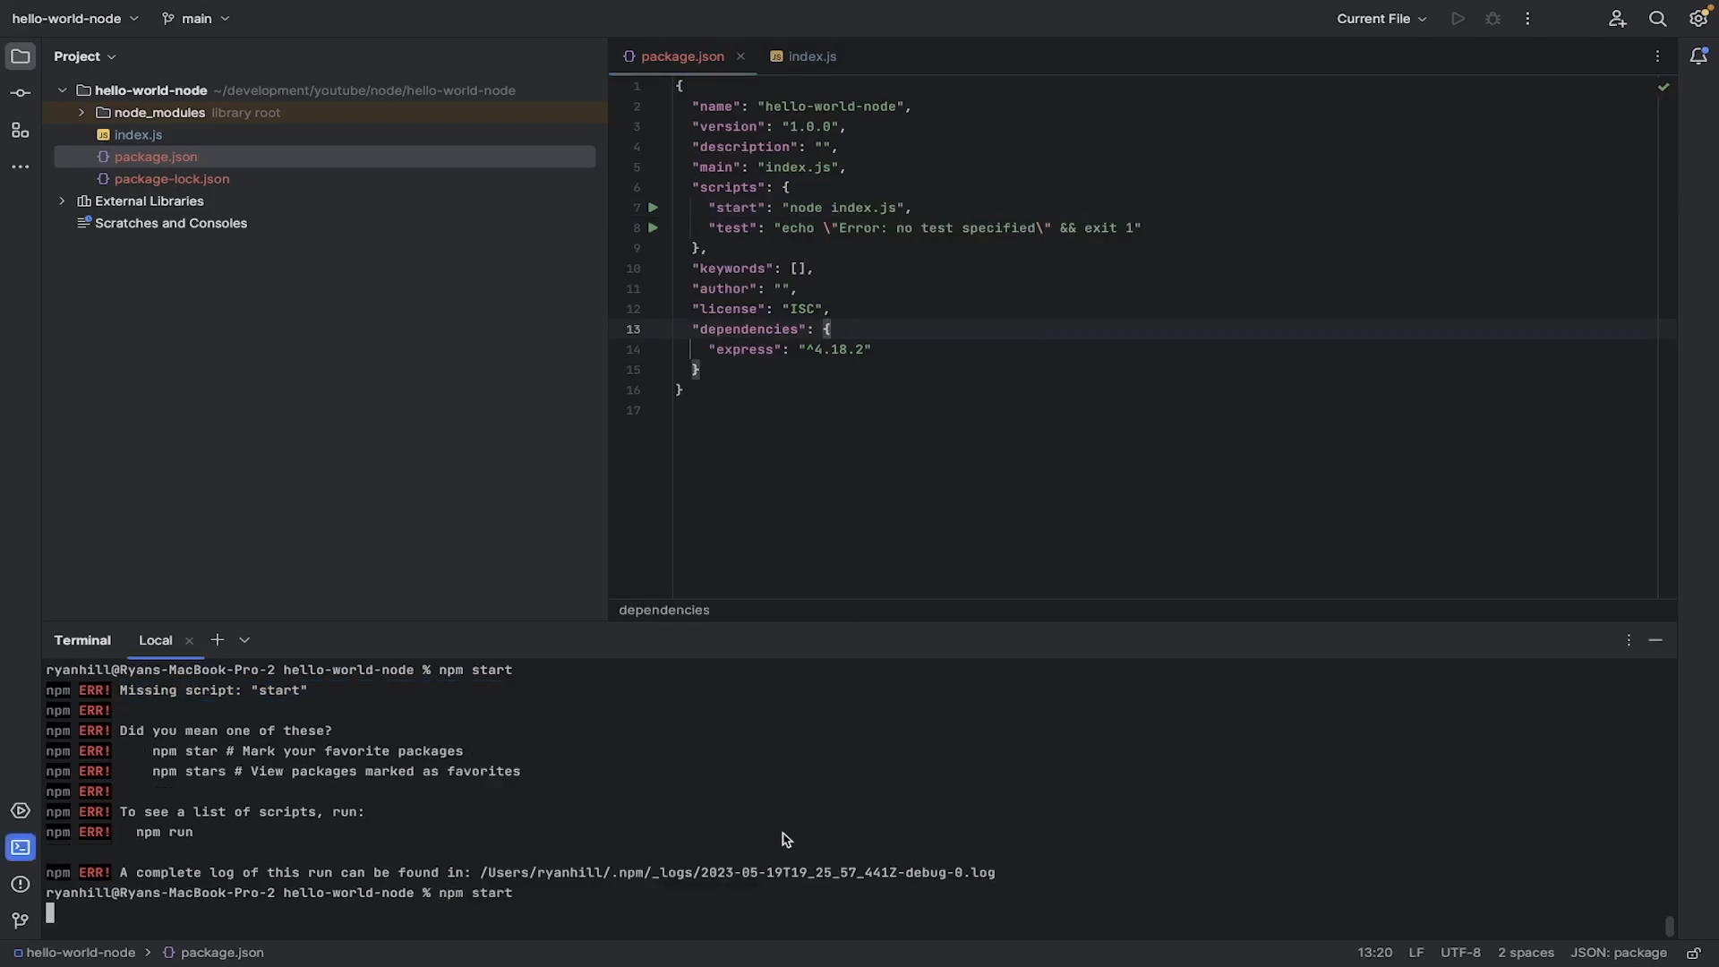
key(Enter)
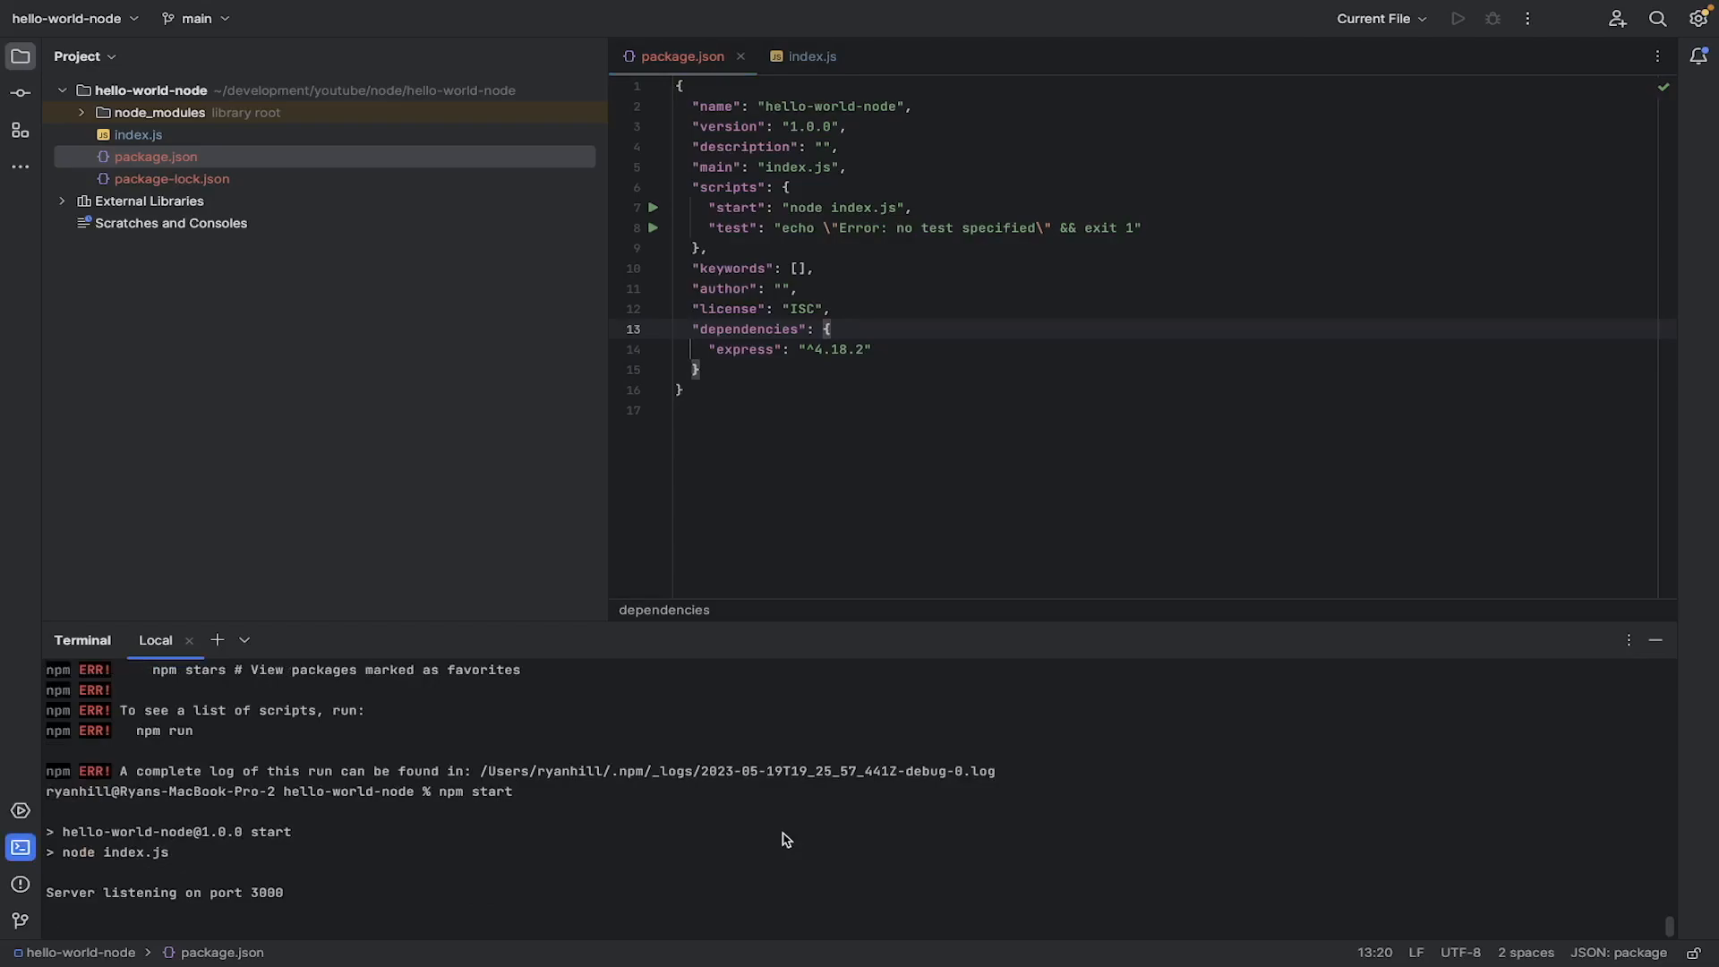
mouse_move(773, 819)
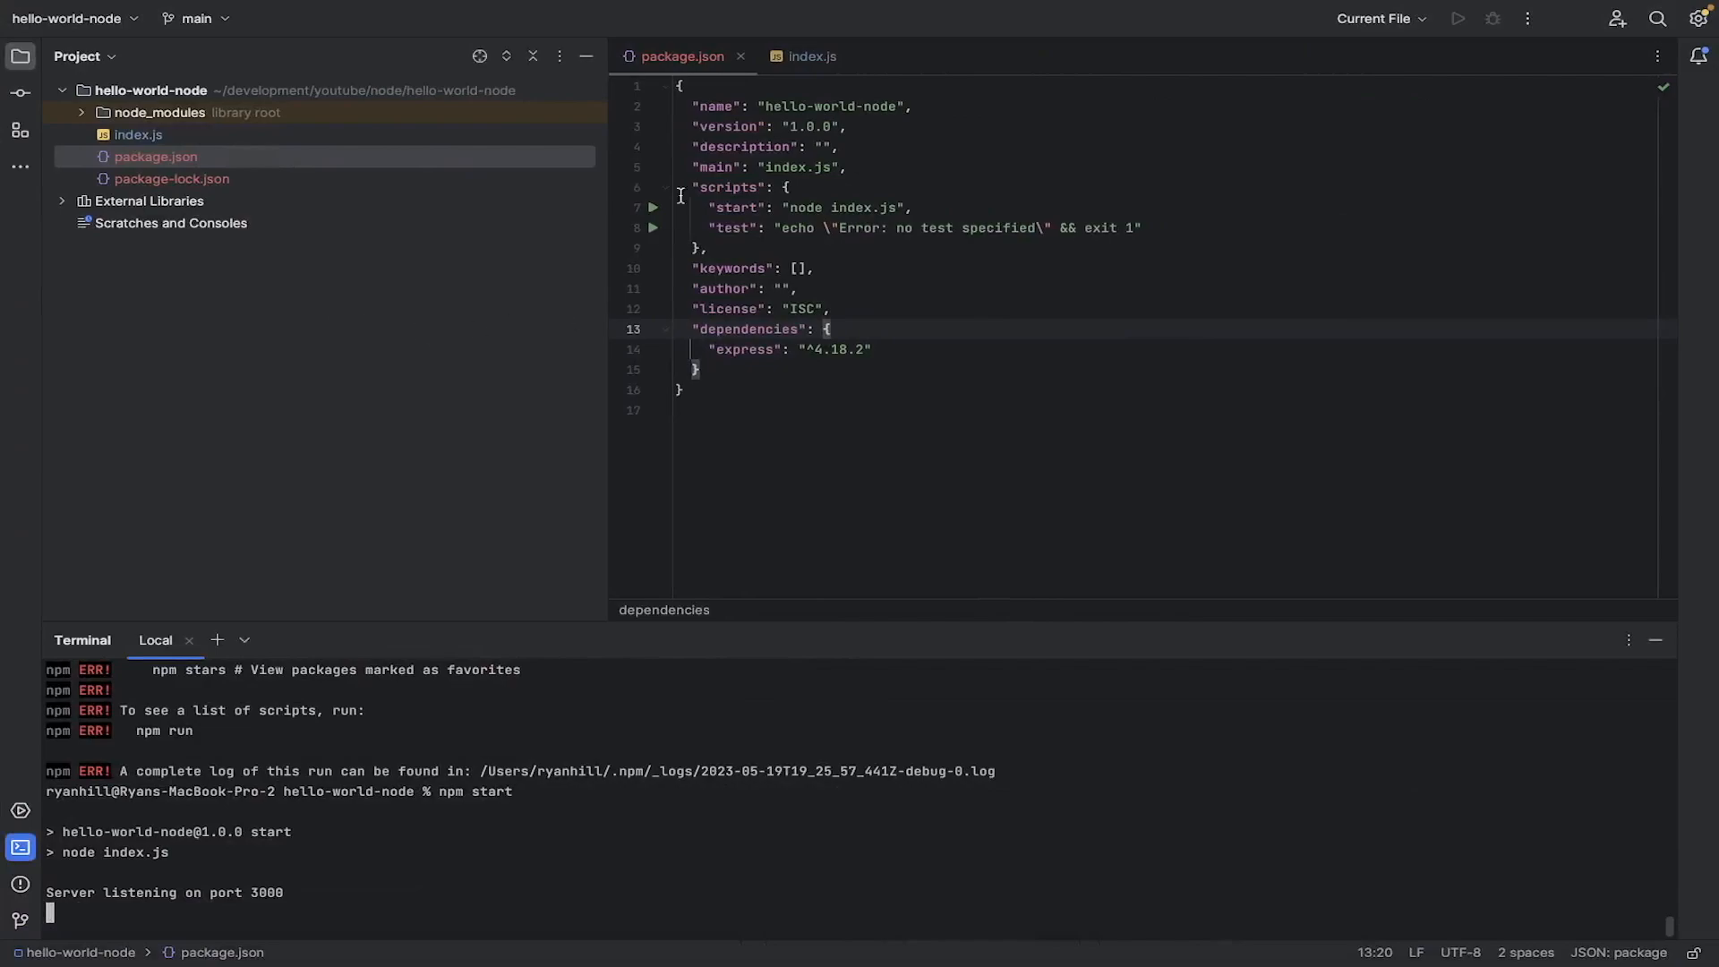
Step: Replace the Hello, World! response in index.js with 'Something else' and focus the terminal to restart
click(808, 56)
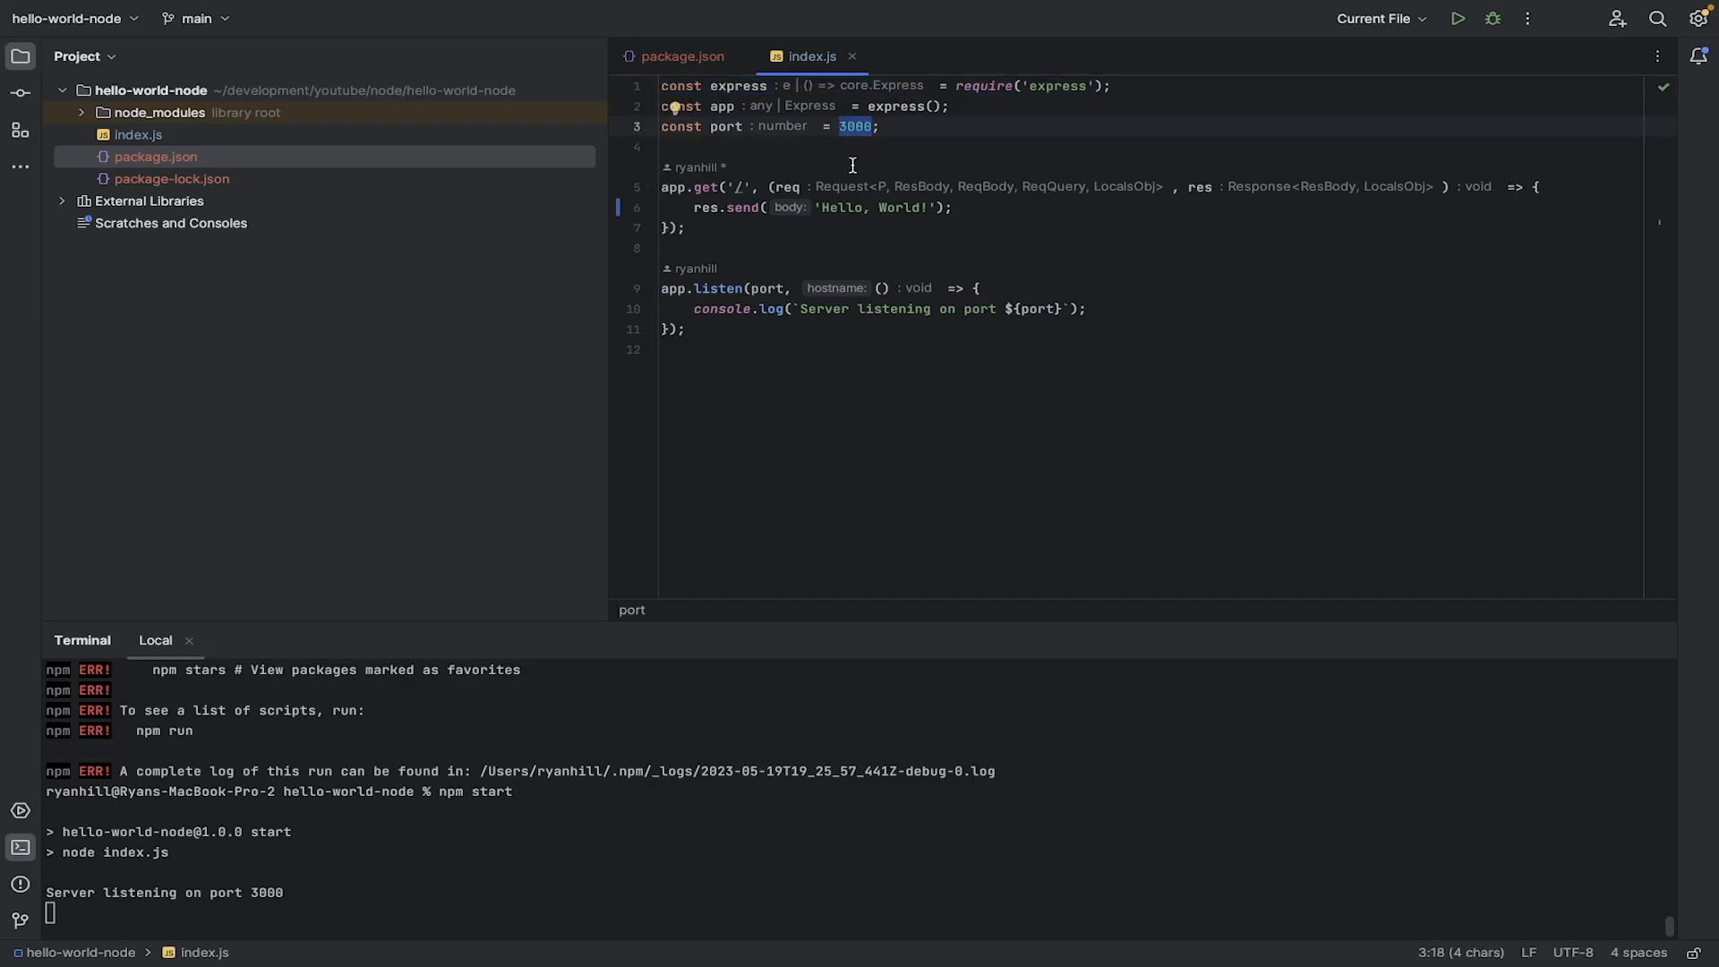
mouse_move(848, 170)
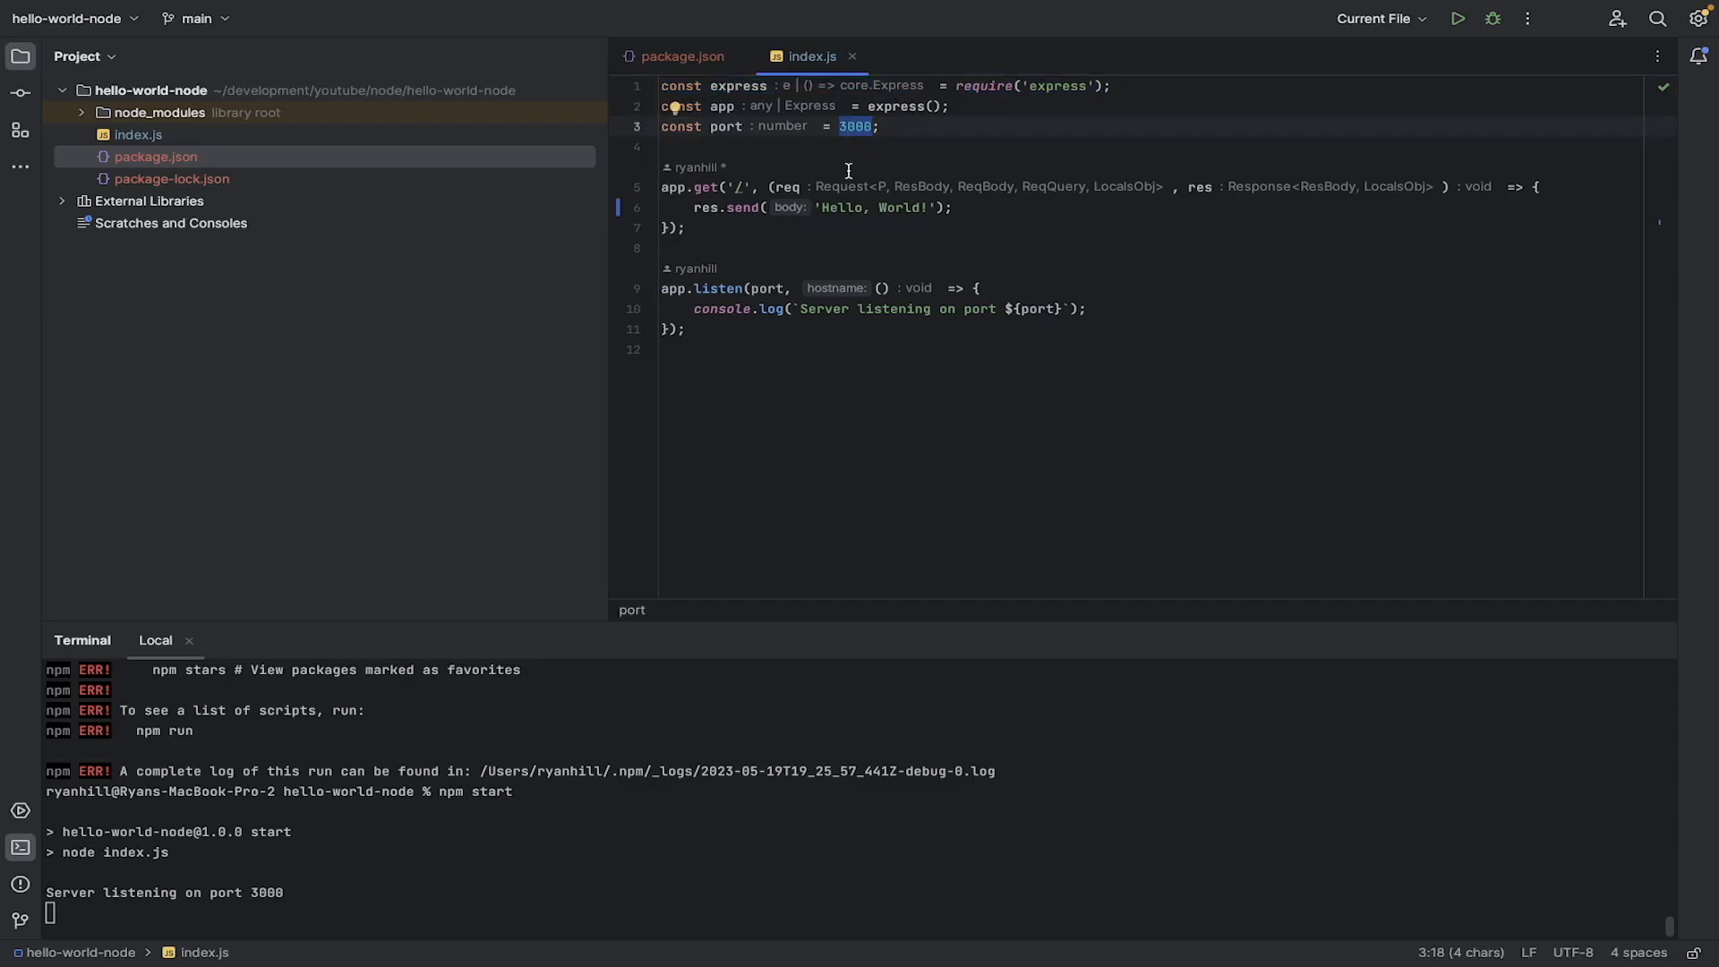
mouse_move(743, 186)
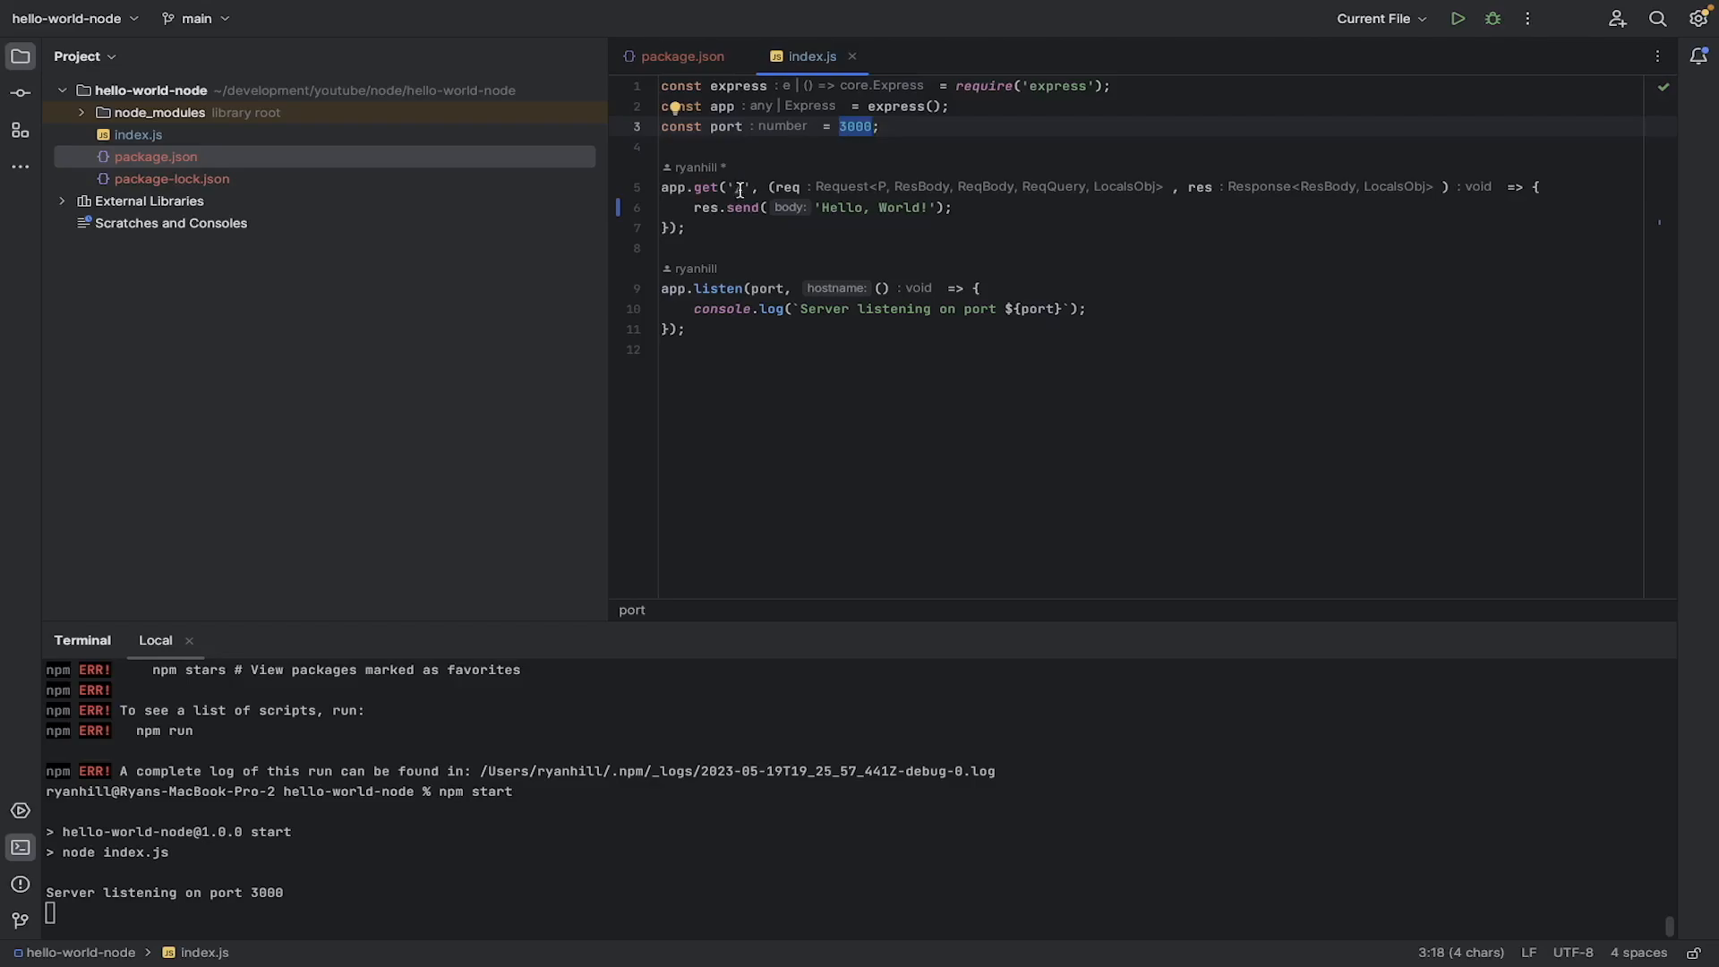
mouse_move(789, 299)
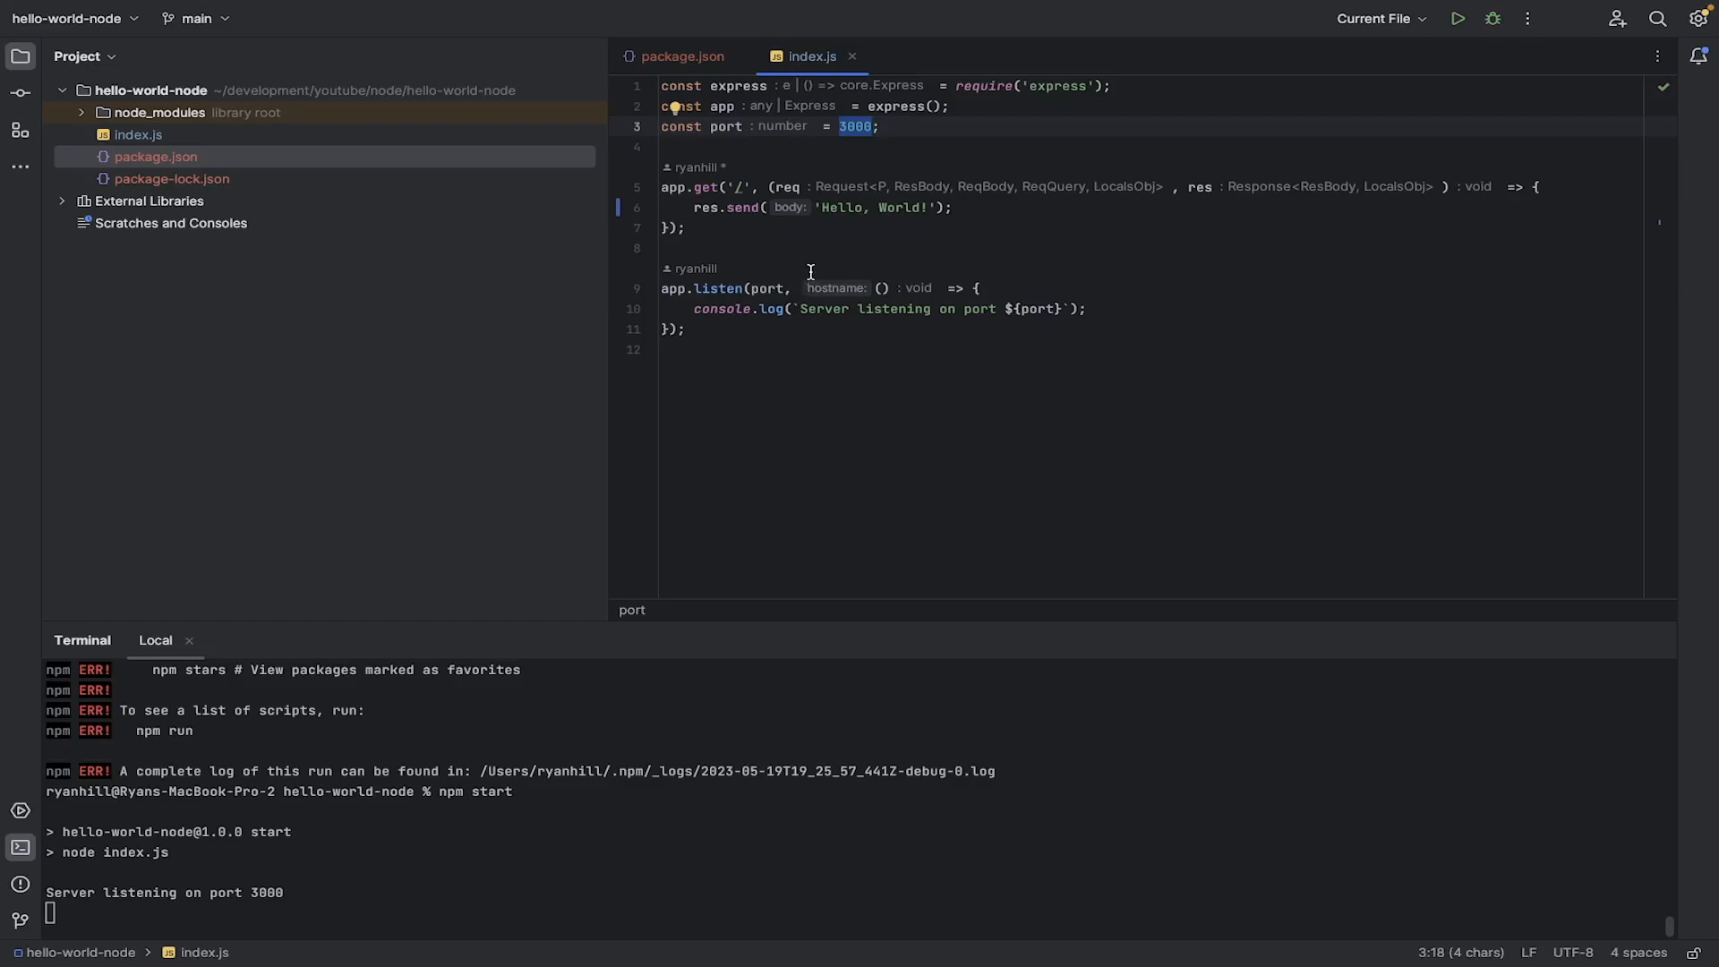
double_click(879, 207)
text(S)
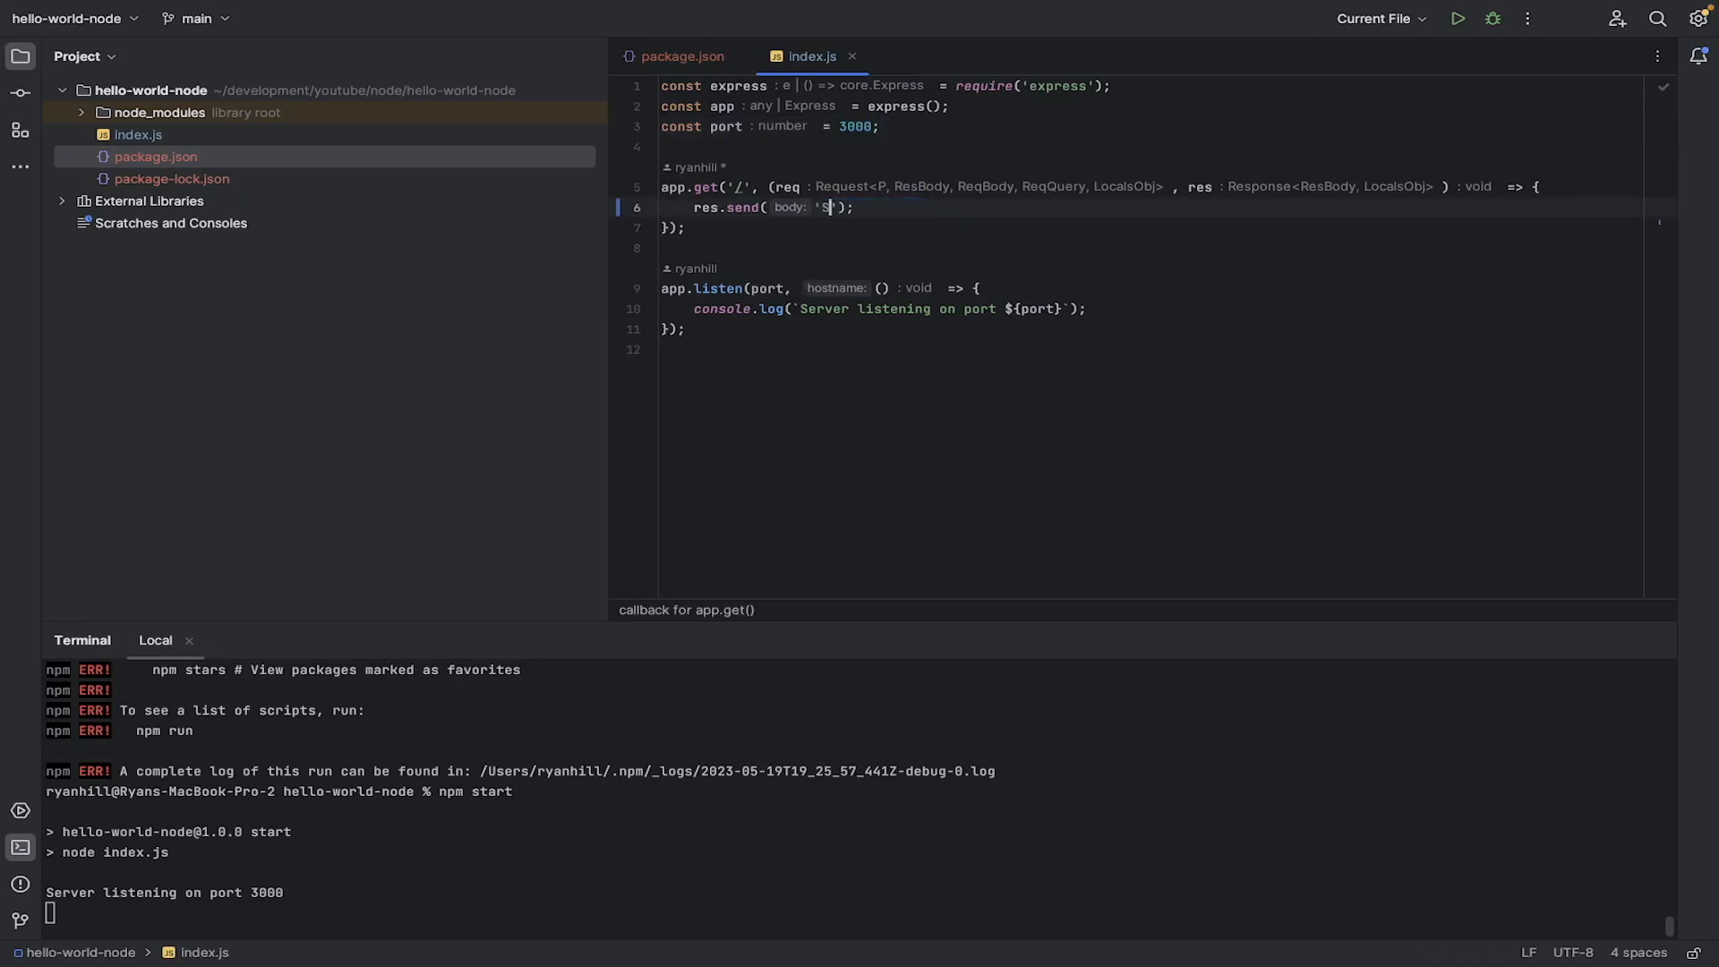
text(omething else)
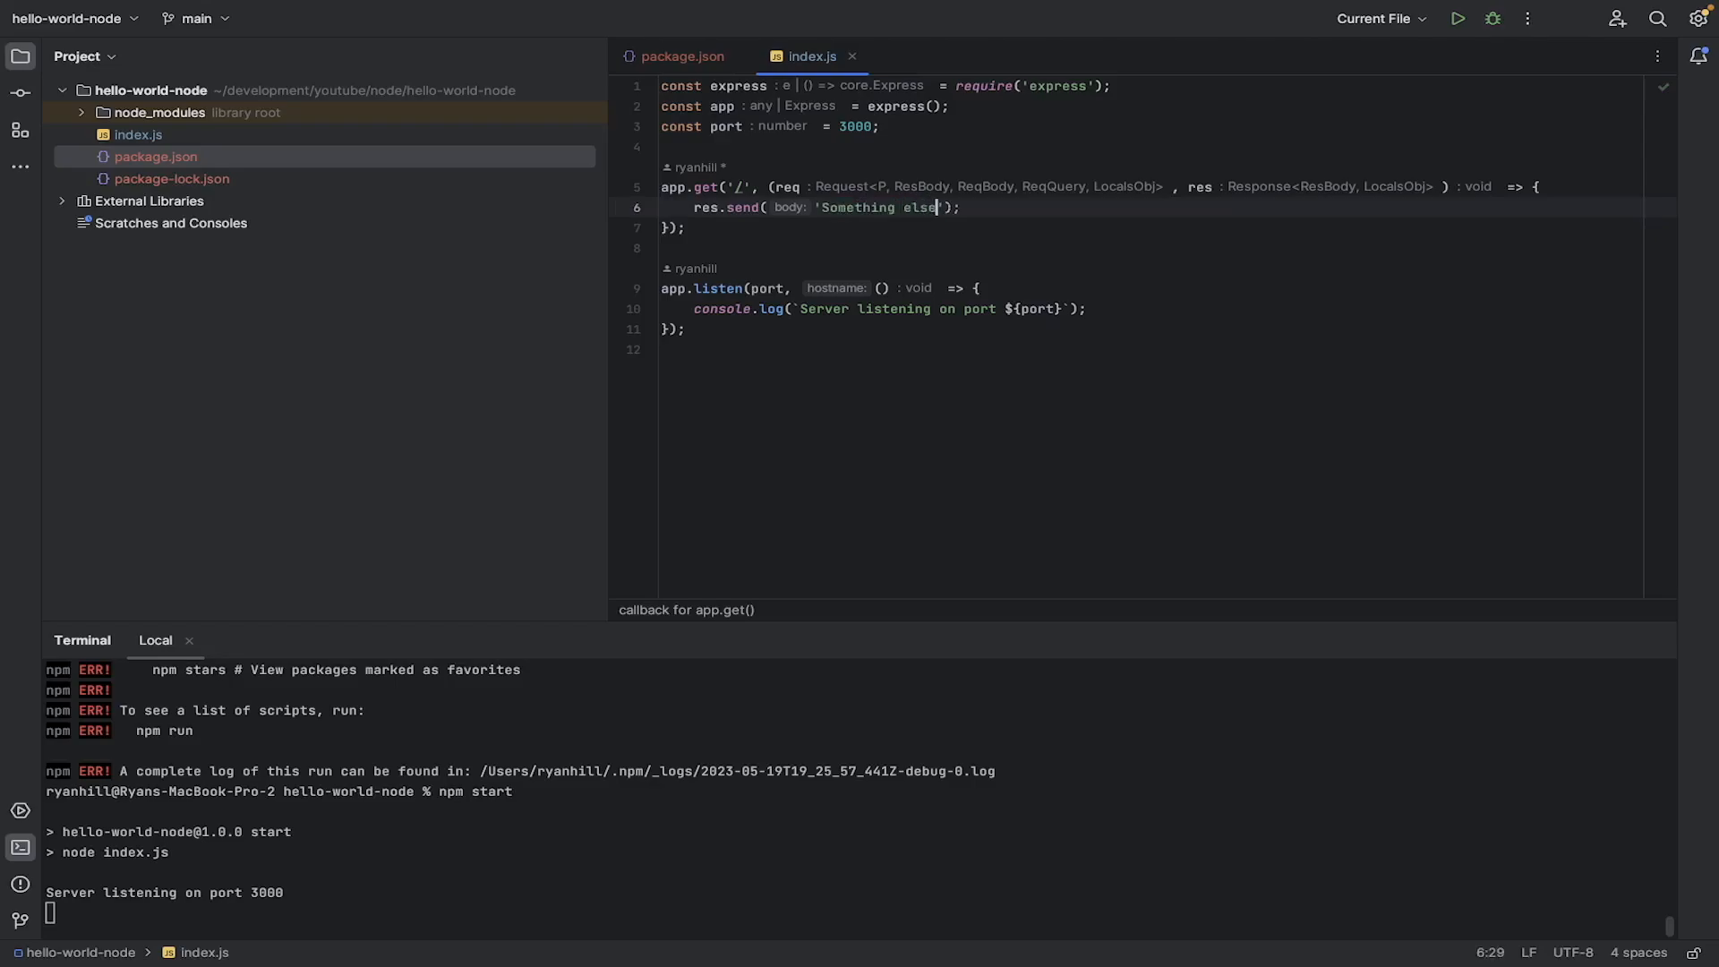
click(989, 234)
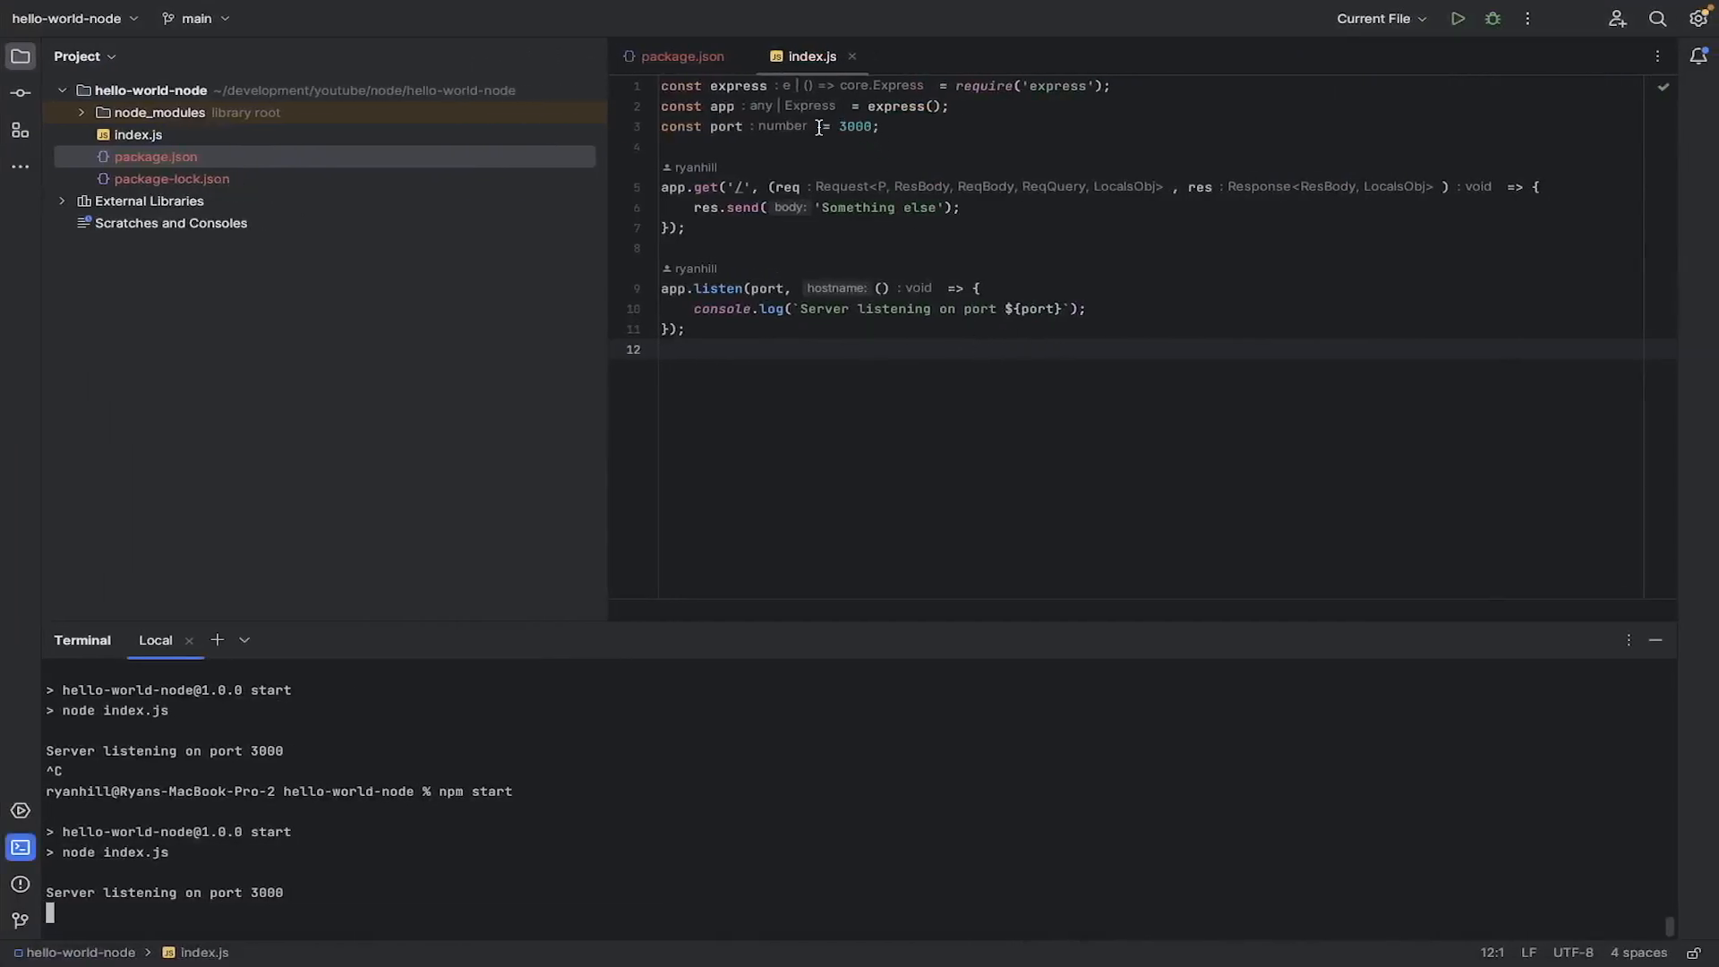
Step: Change the port from 3000 to 5000 and the route path to '/ryan'
double_click(855, 127)
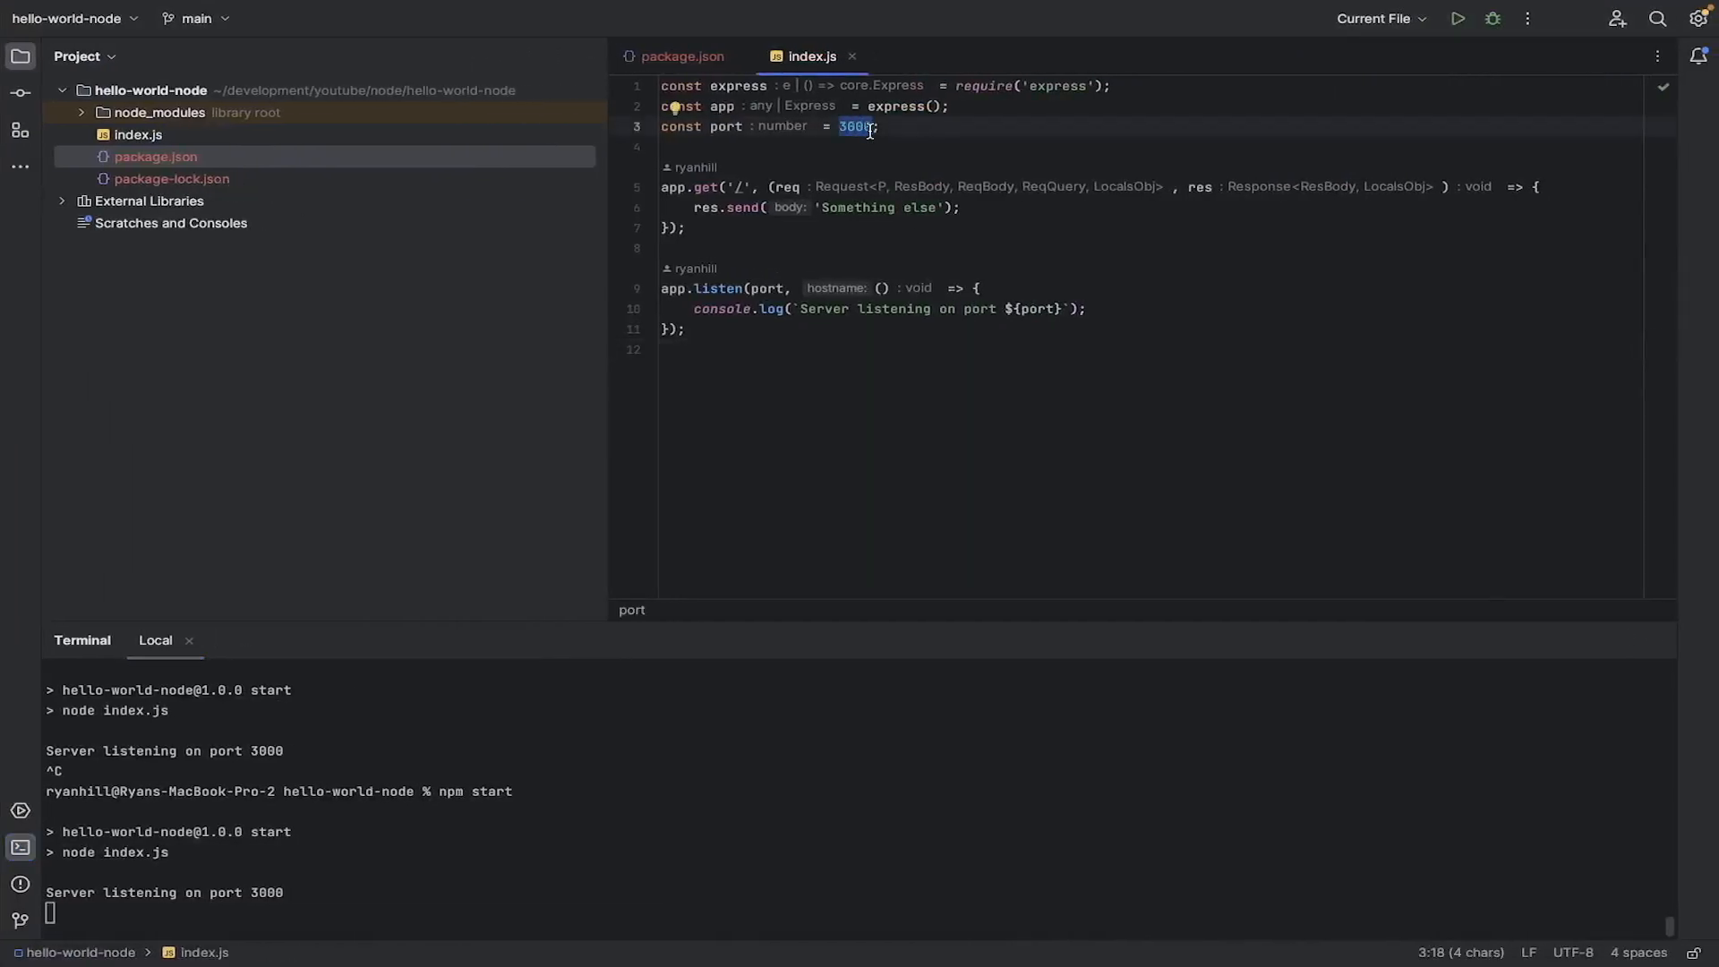
text(5000)
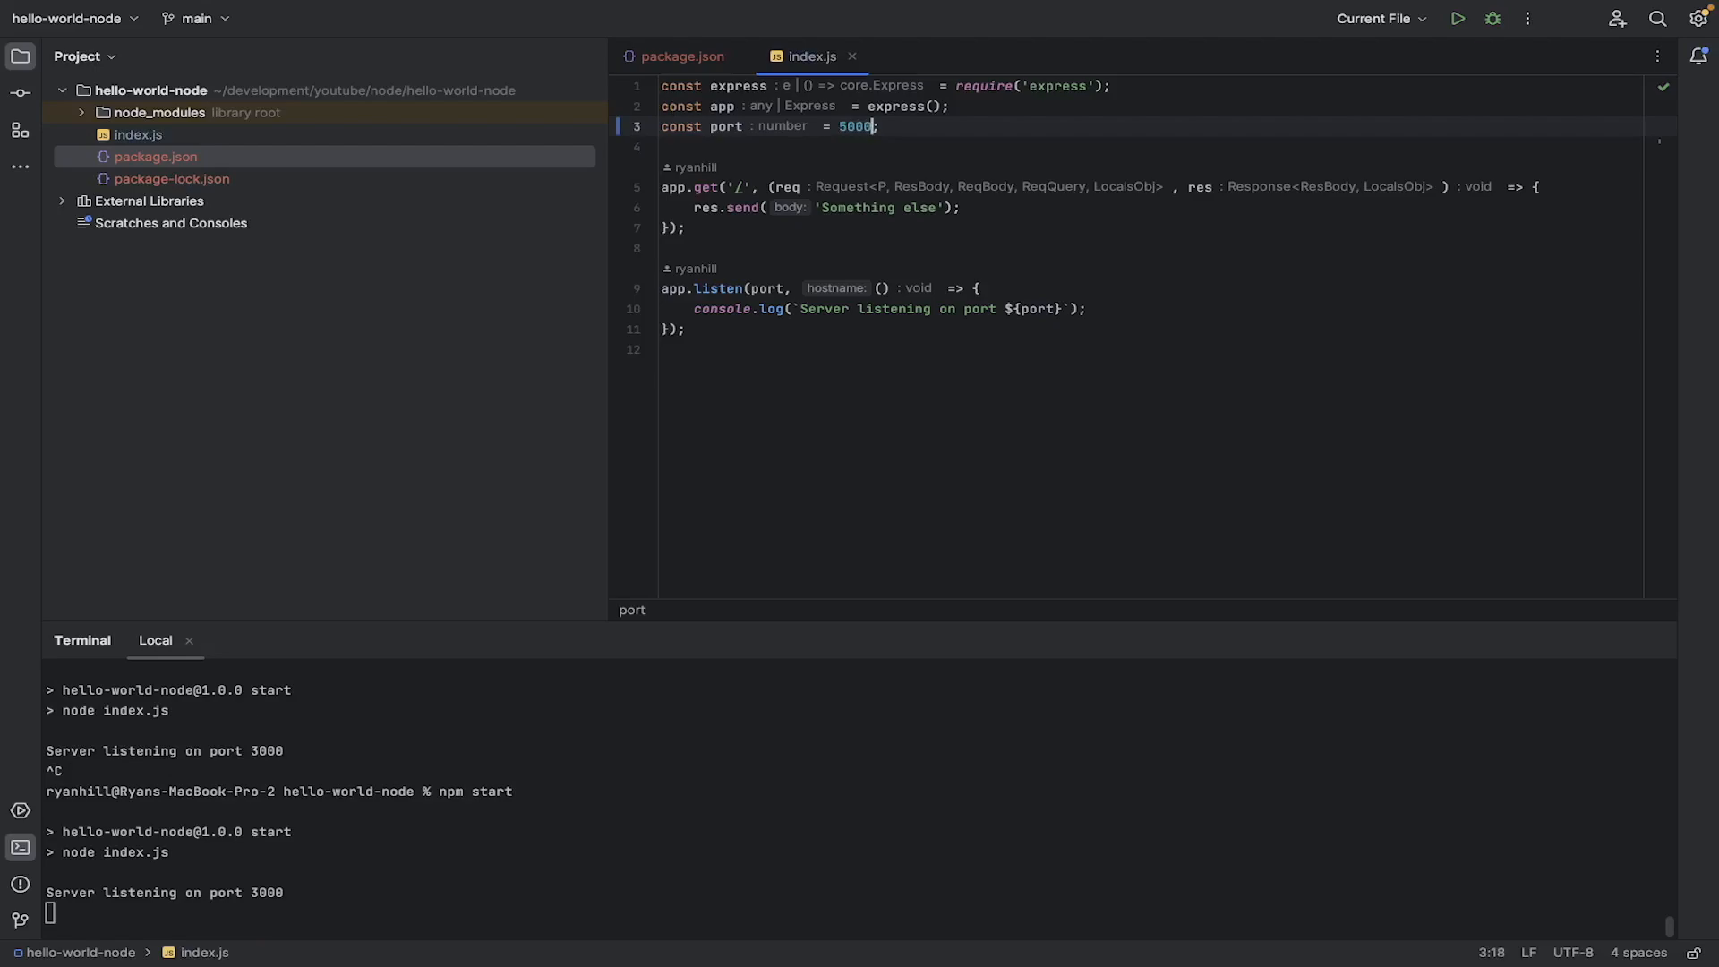
mouse_move(752, 187)
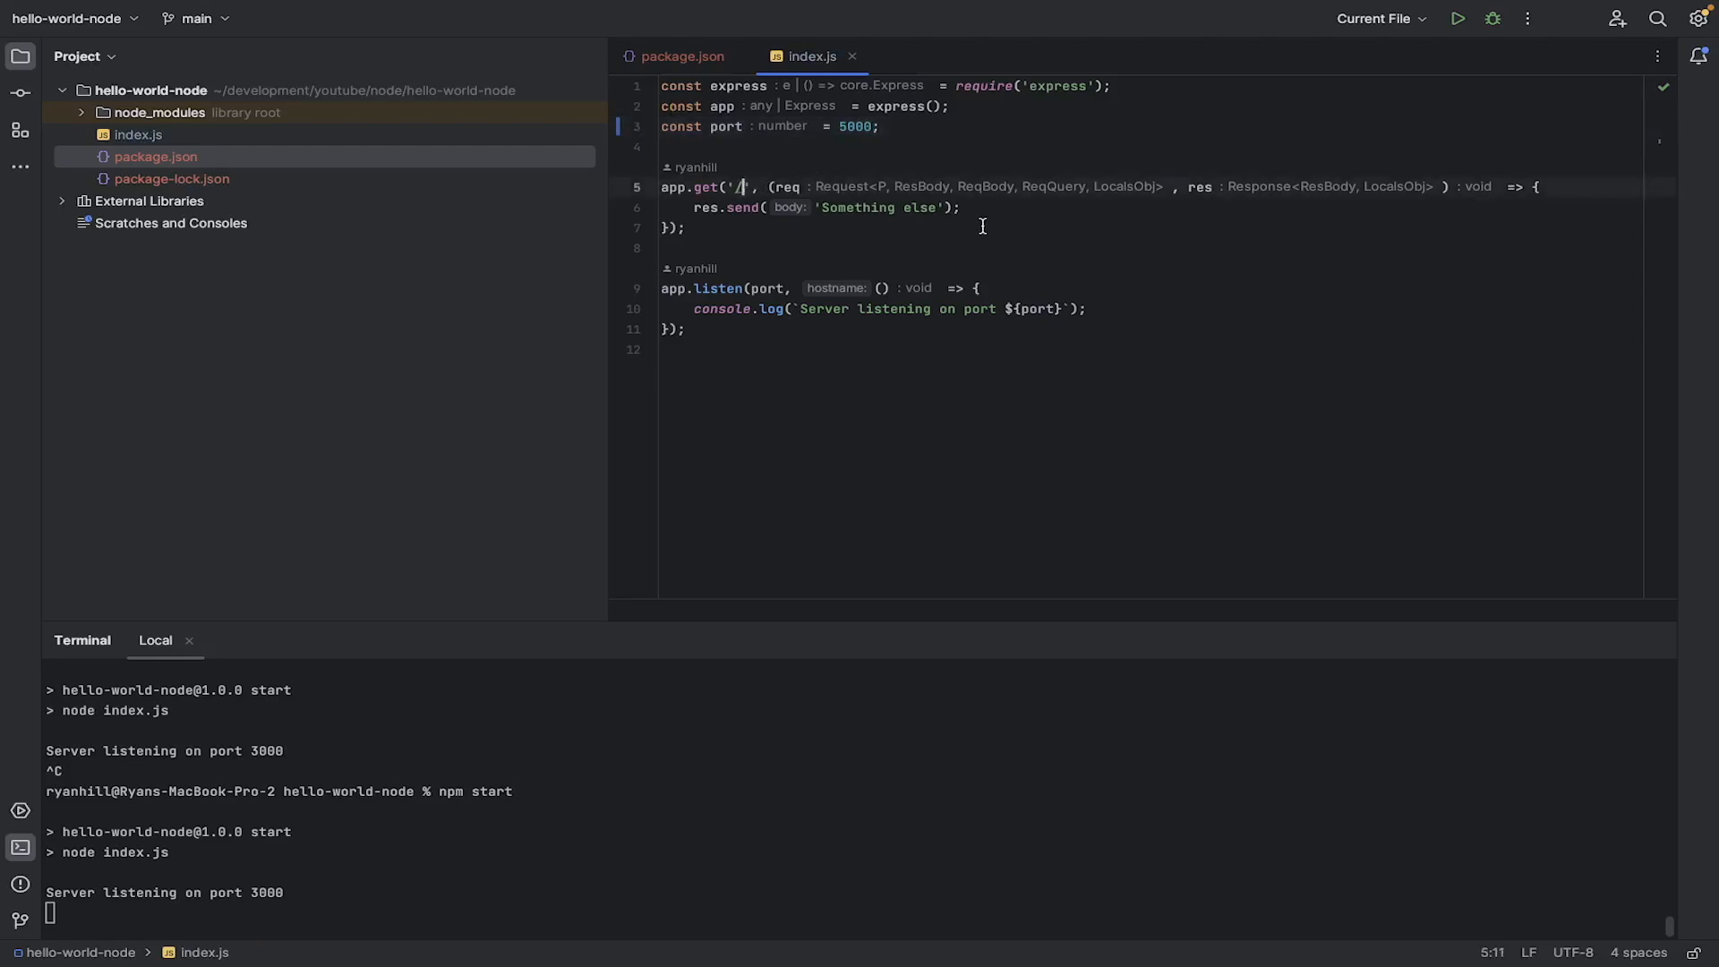
text(ryan)
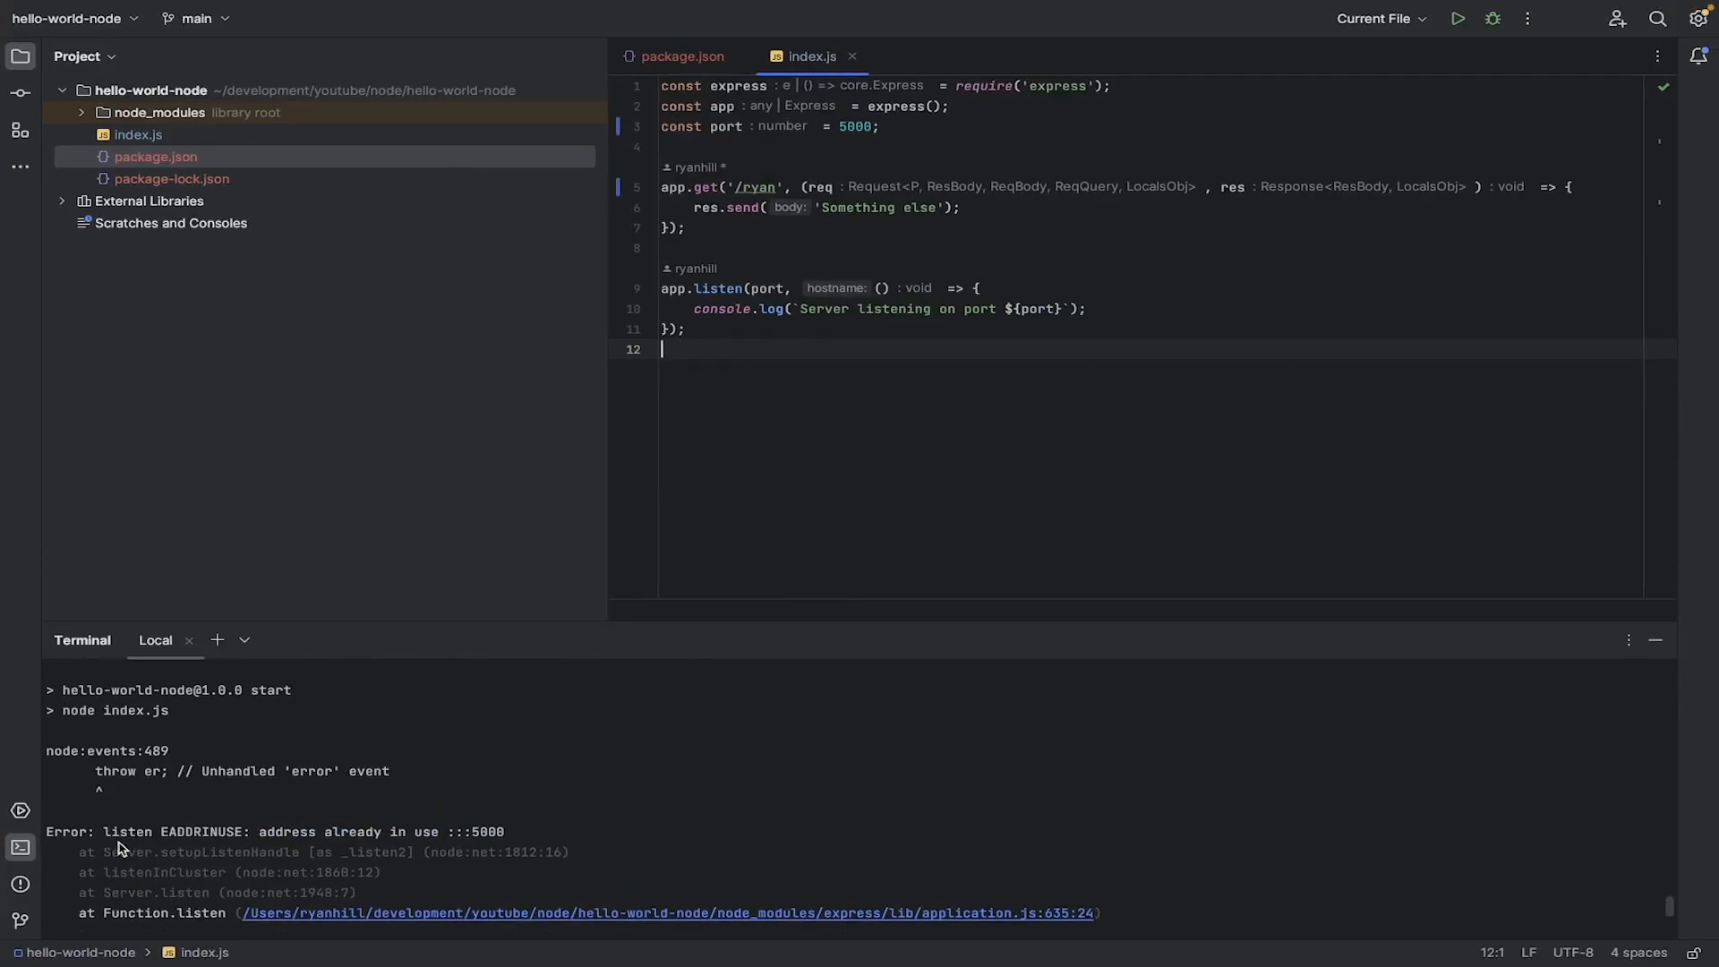
mouse_move(417, 840)
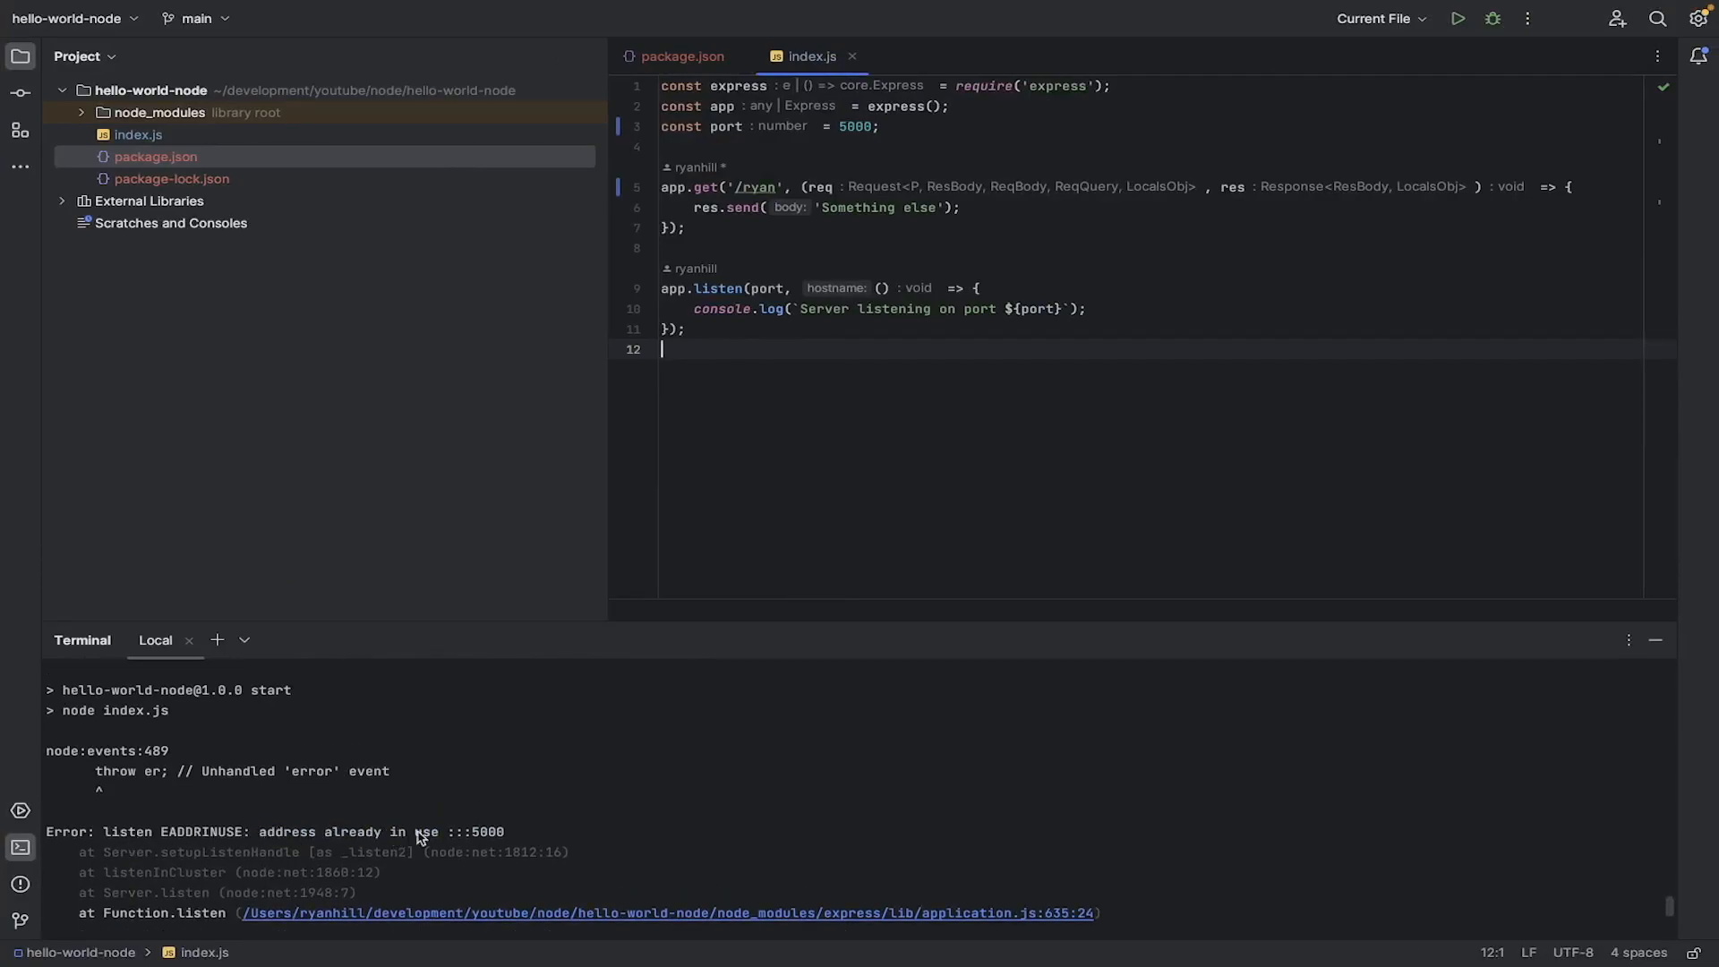